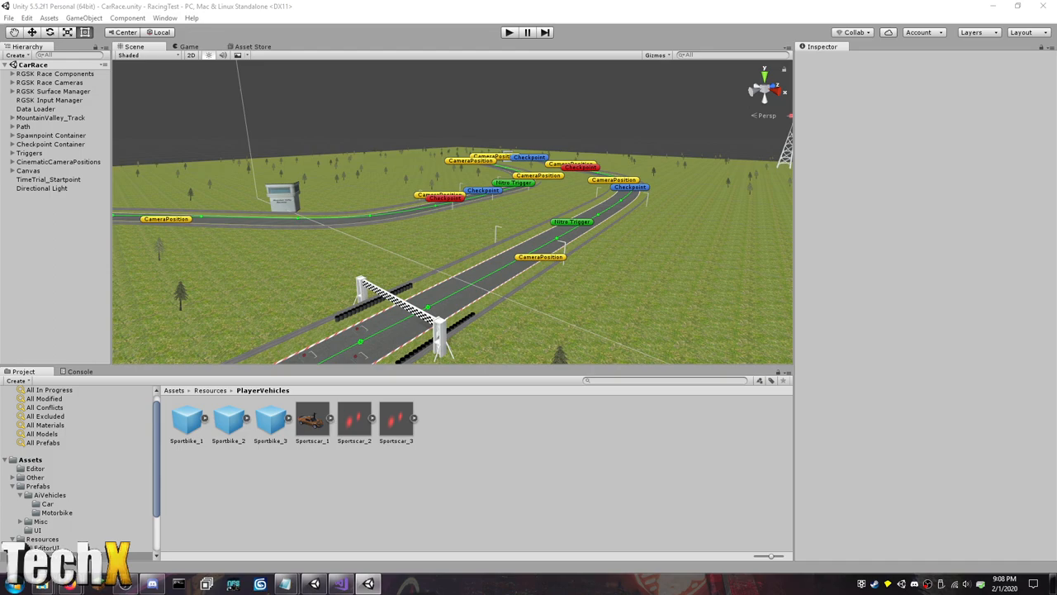
mouse_move(455, 5)
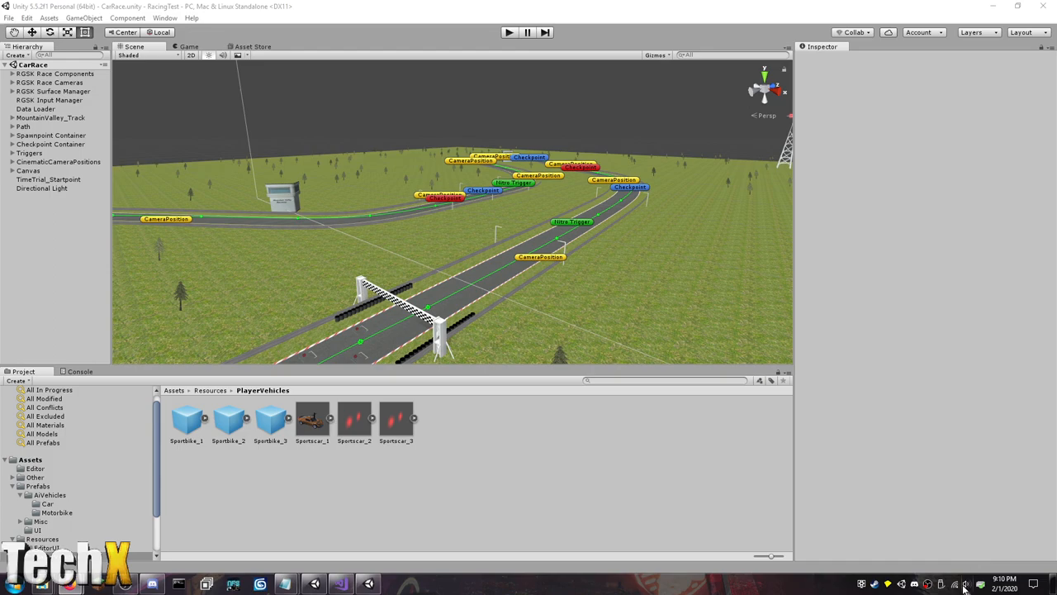
Enter TechX as the Race Manager's Player Name, leaving AI difficulty at Medium.
left_click(959, 584)
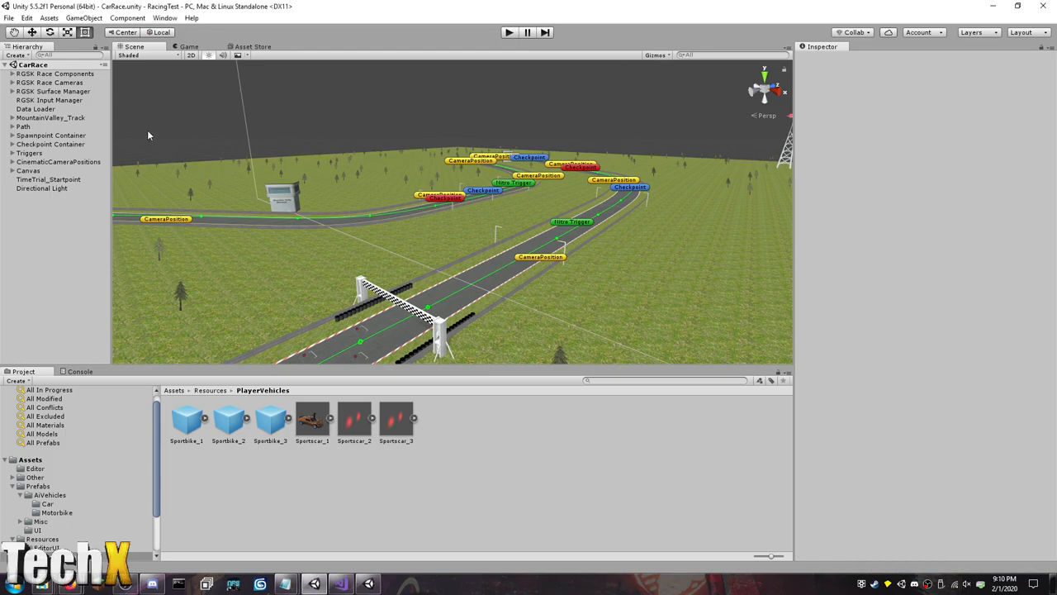
left_click(7, 74)
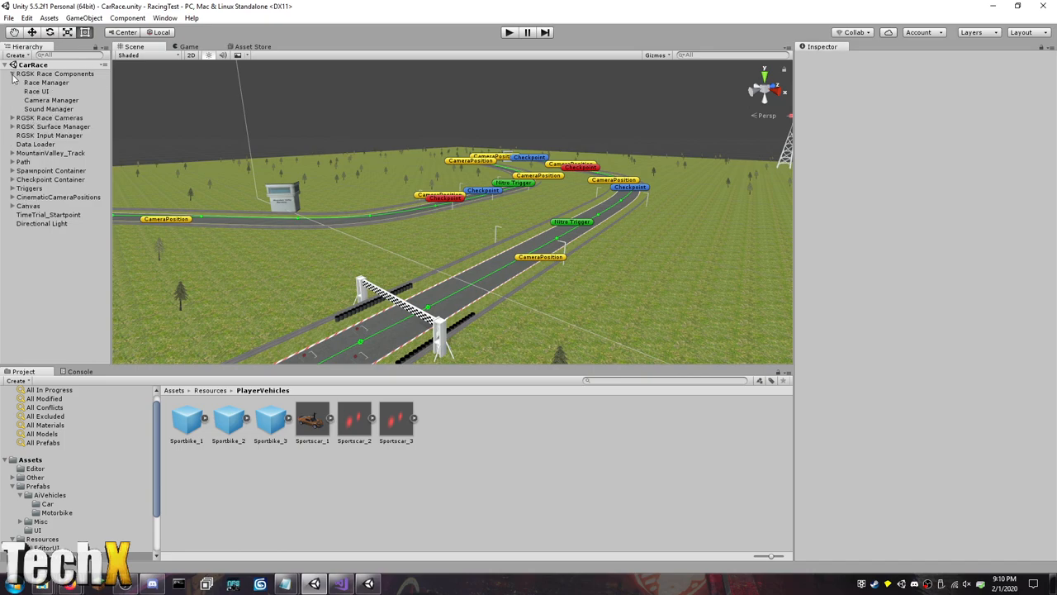
left_click(46, 82)
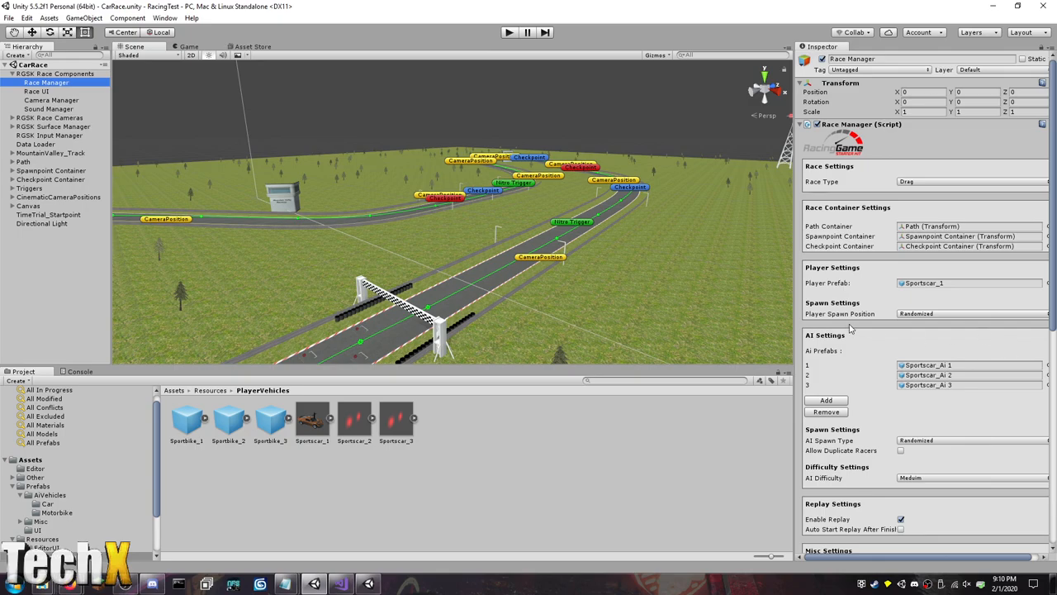
scroll("down", 3)
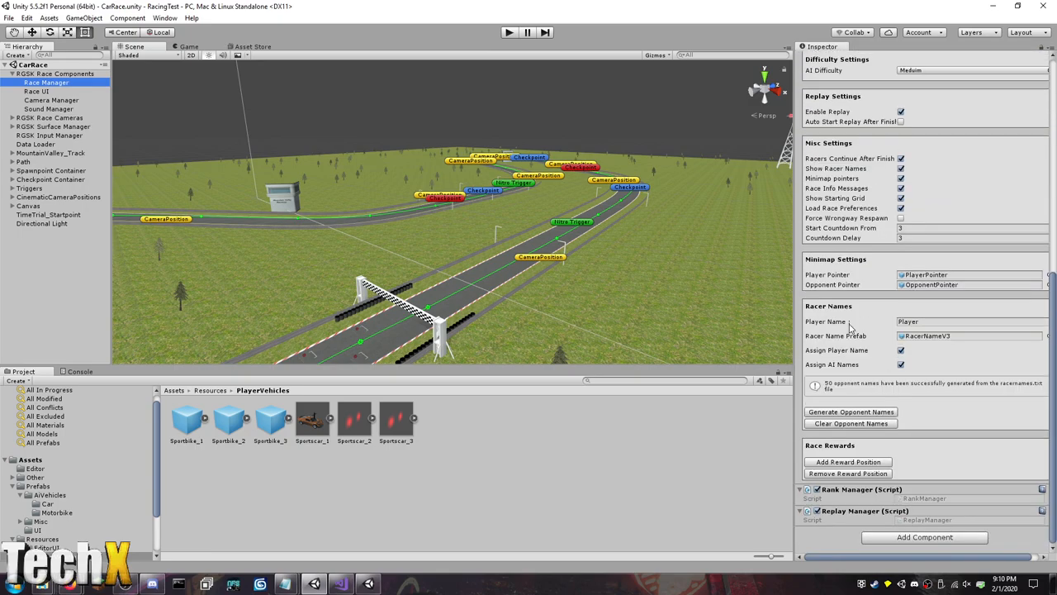
mouse_move(930, 342)
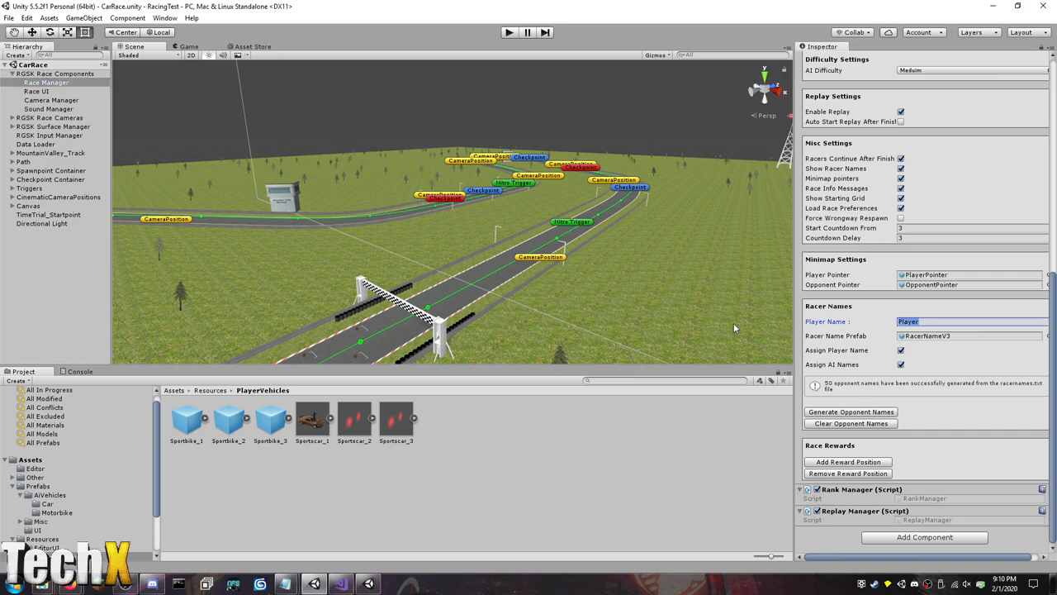
type("TechX")
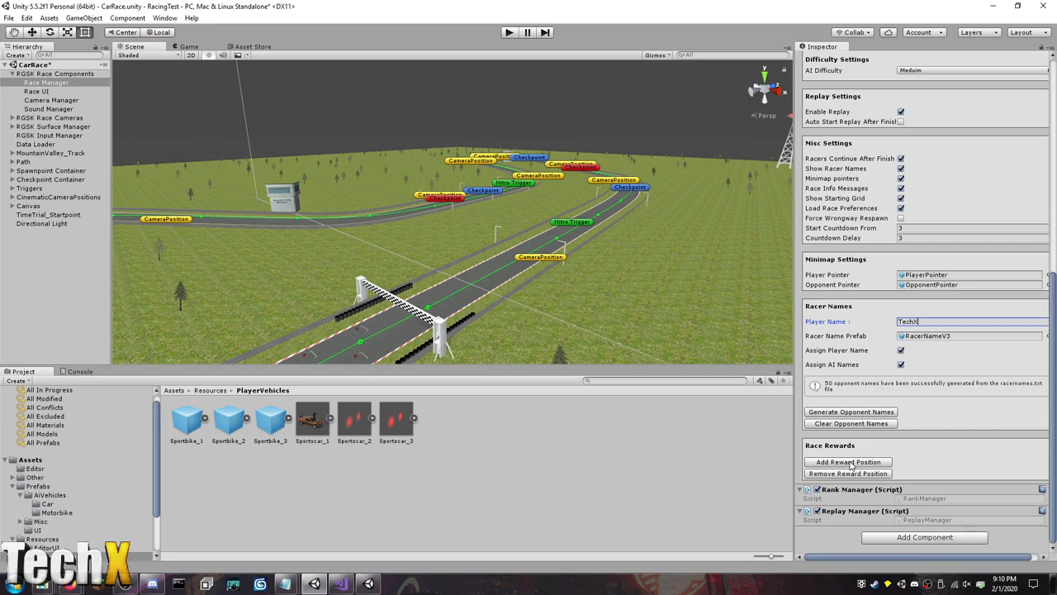
left_click(970, 169)
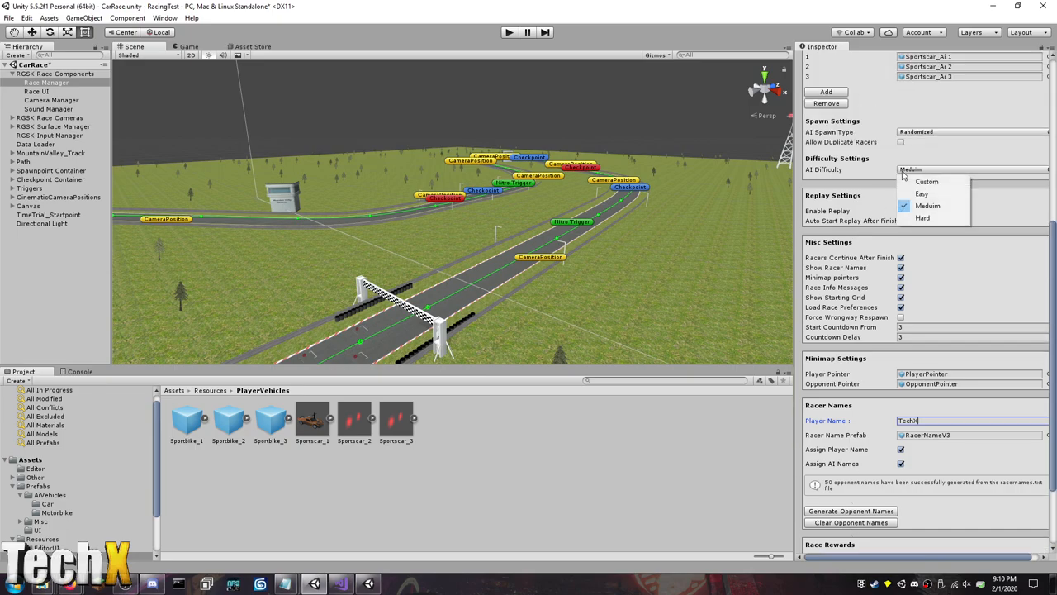
left_click(926, 206)
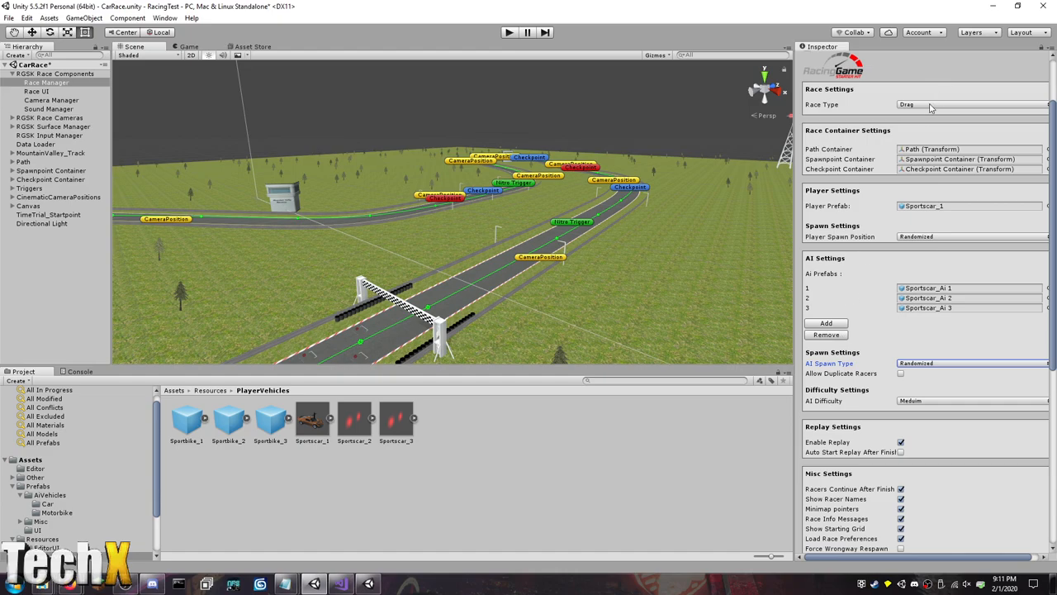
left_click(972, 104)
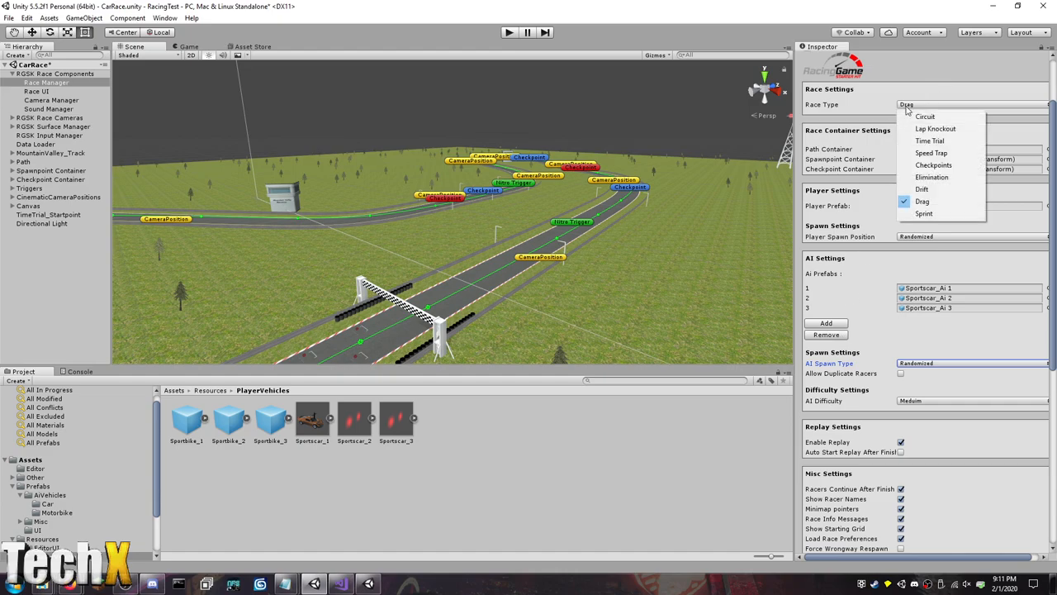
mouse_move(924, 213)
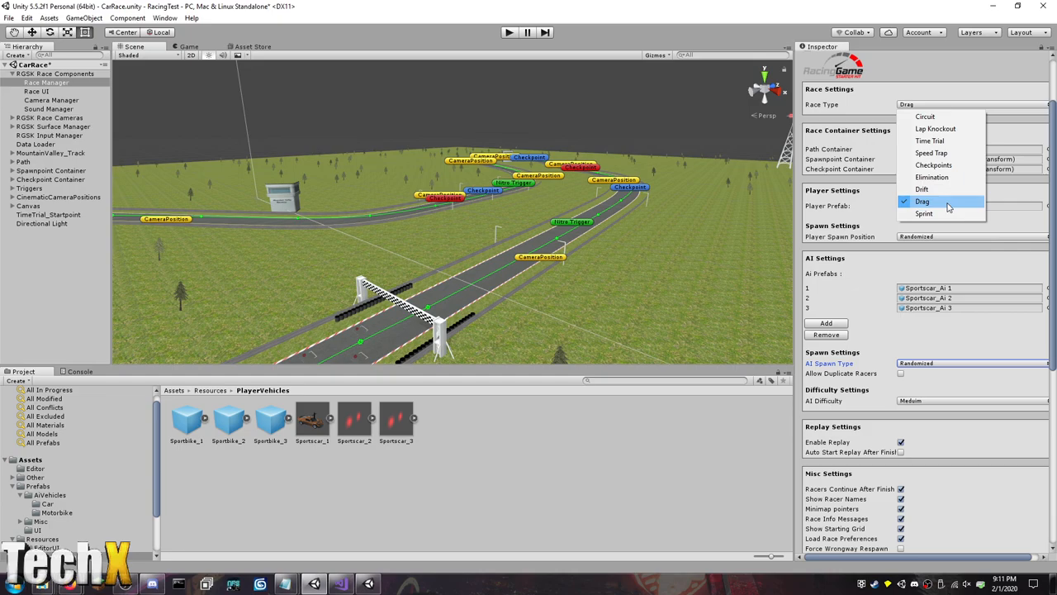
mouse_move(932, 176)
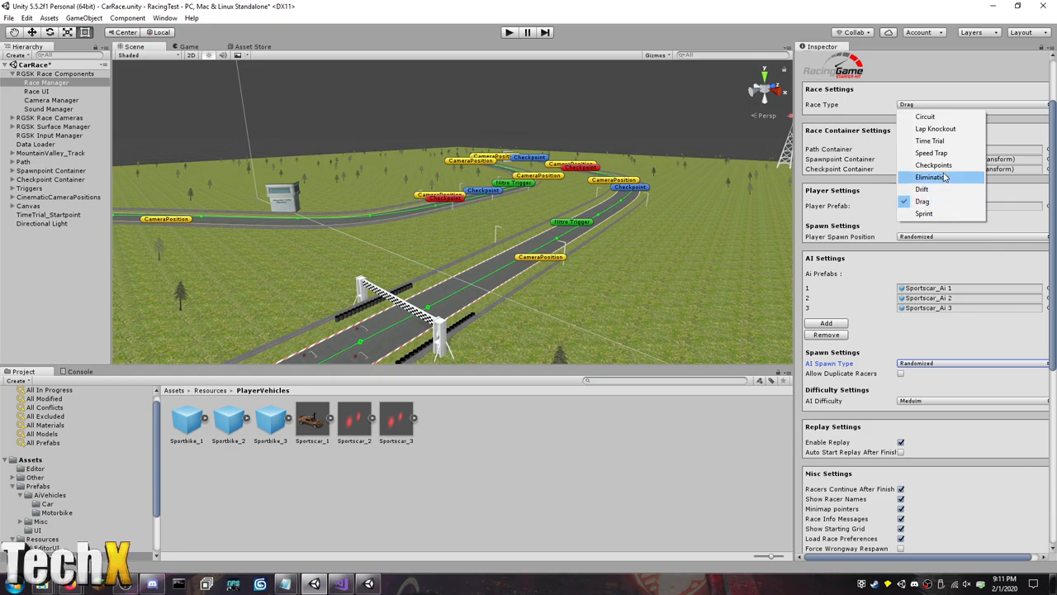
mouse_move(925, 116)
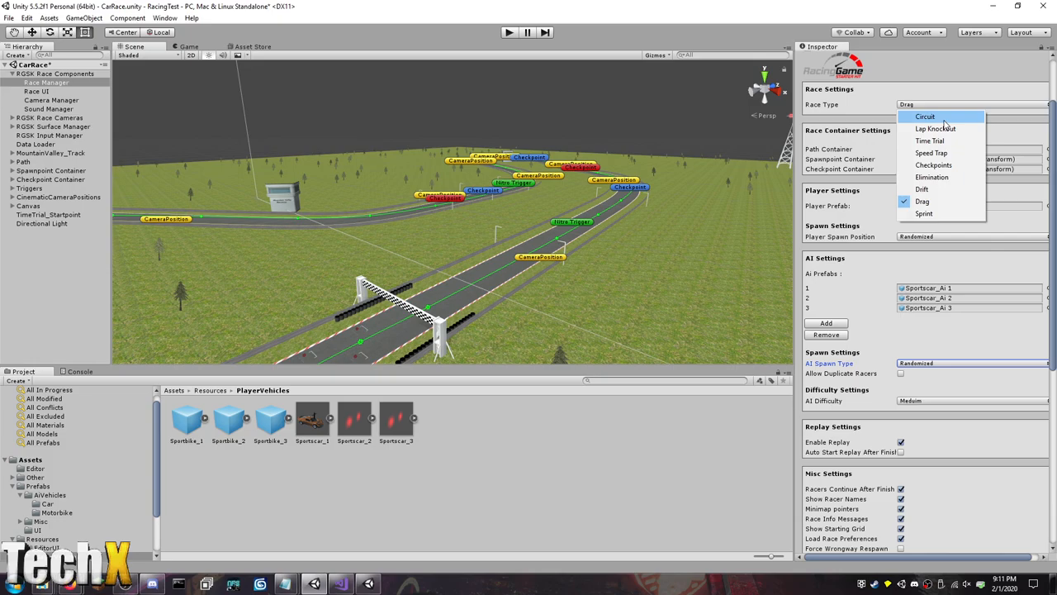
mouse_move(935, 129)
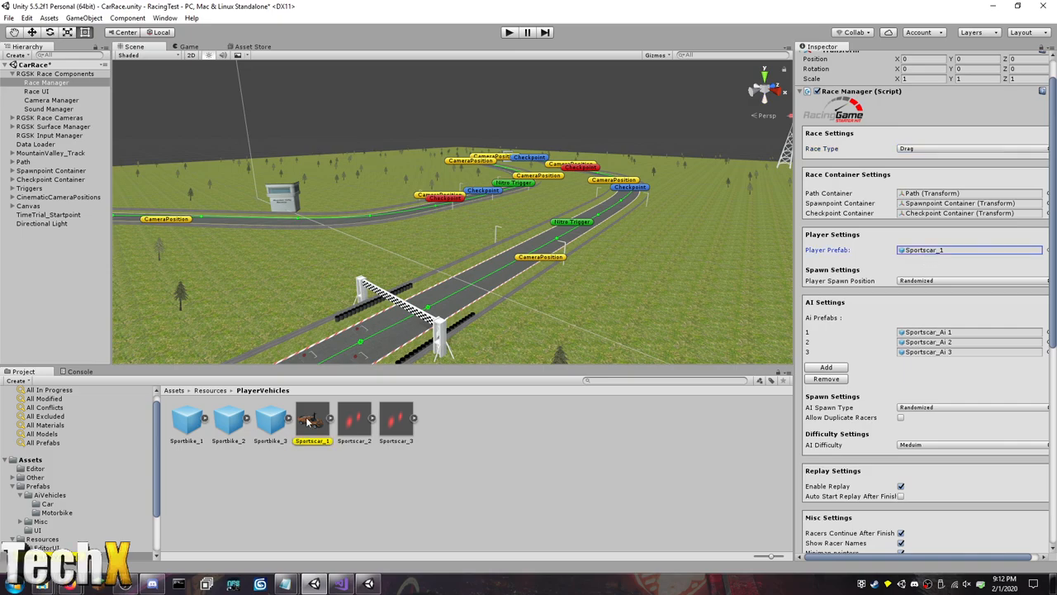
Set Sportscar_1 Propulsion to FWD and run a test race, TechX against Francis.
left_click(313, 419)
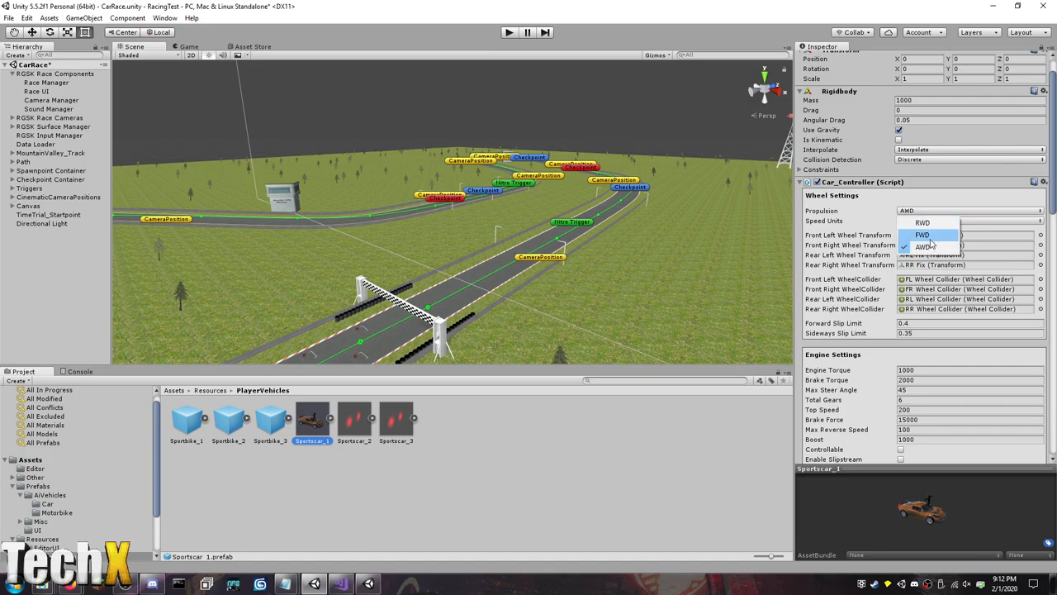
left_click(923, 223)
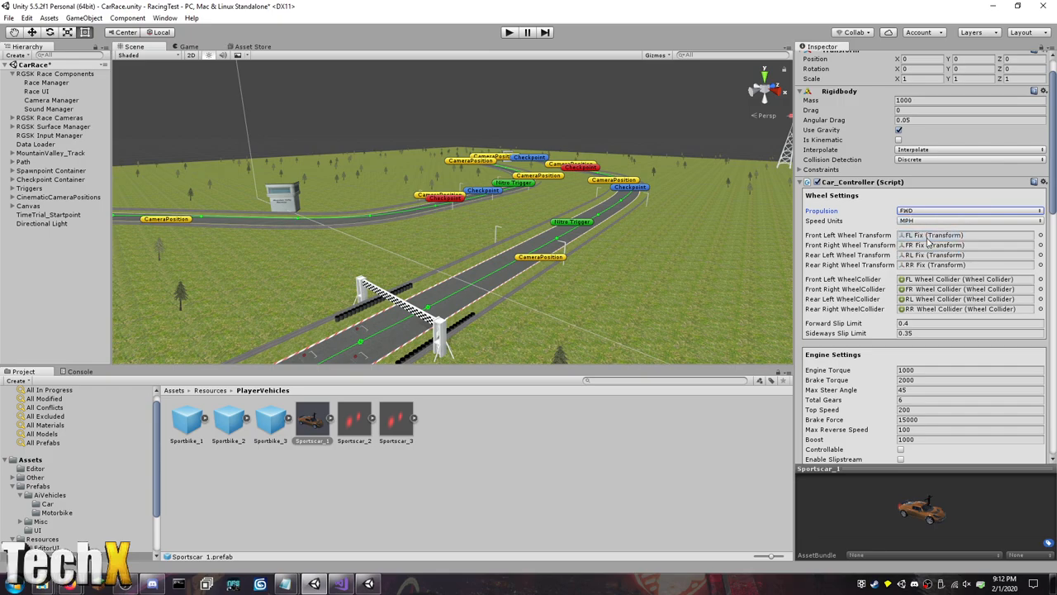
mouse_move(927, 399)
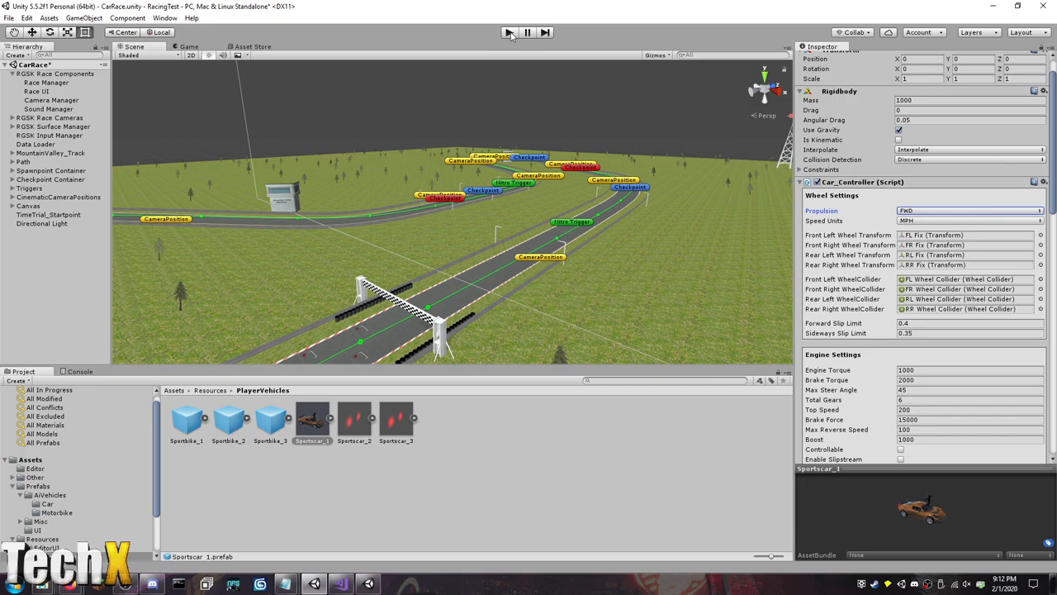
left_click(509, 32)
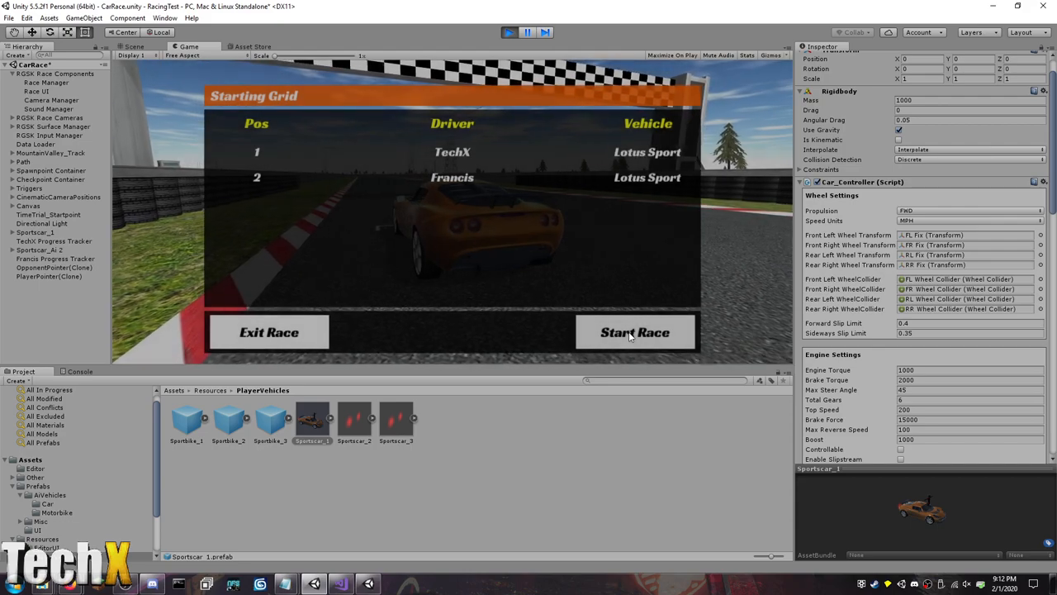
left_click(634, 332)
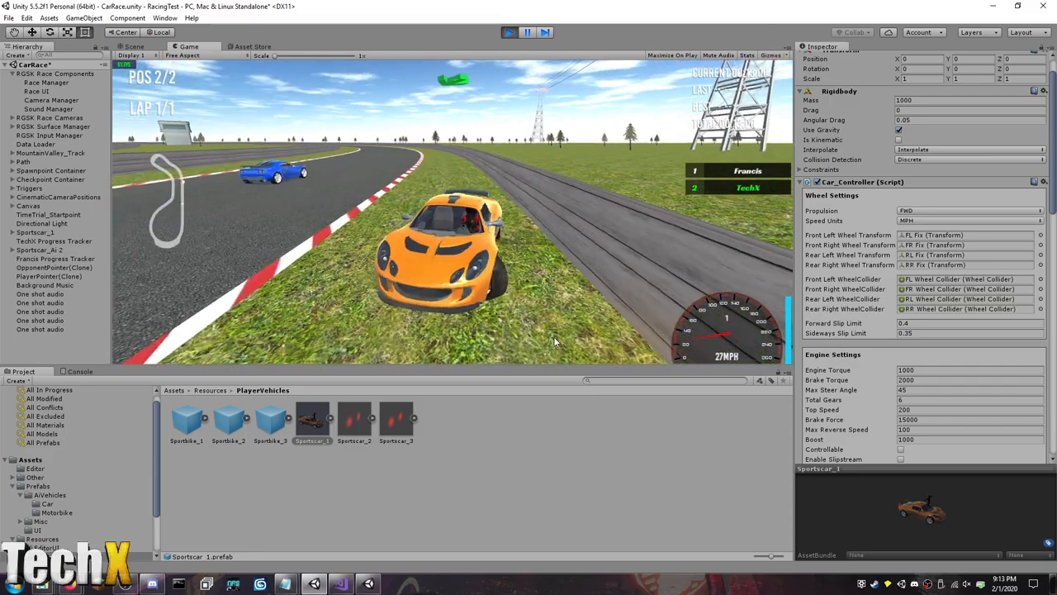
left_click(510, 33)
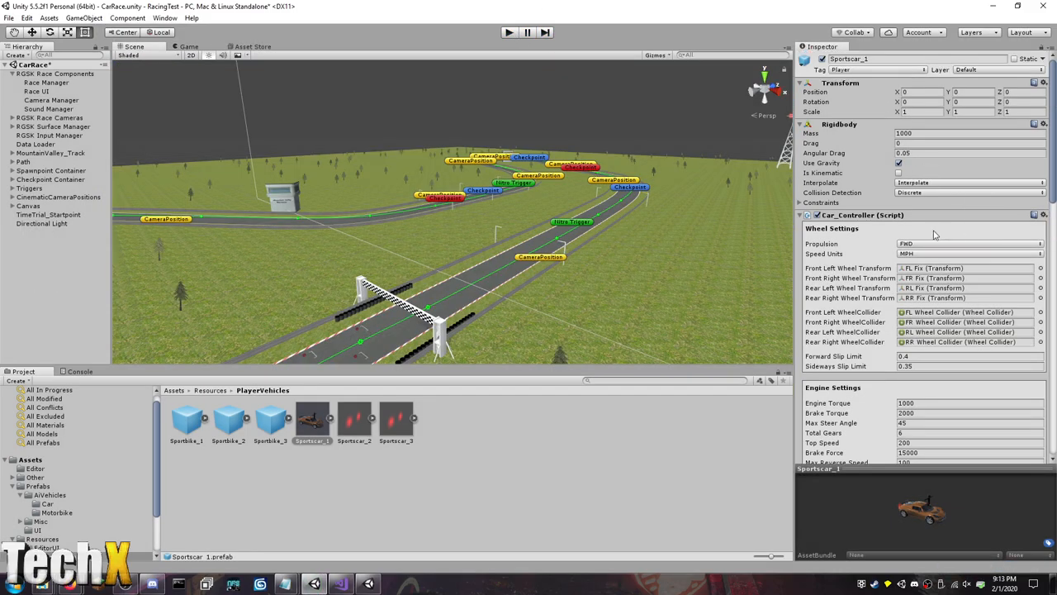
Switch Propulsion to RWD, race to the finish, then go to Main Menu.
left_click(966, 243)
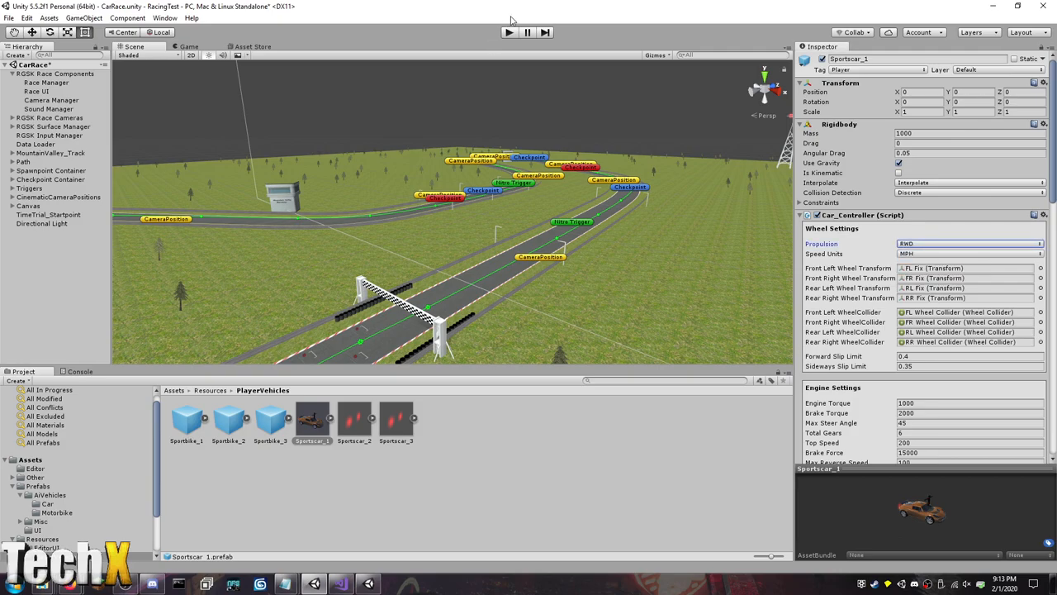
left_click(509, 32)
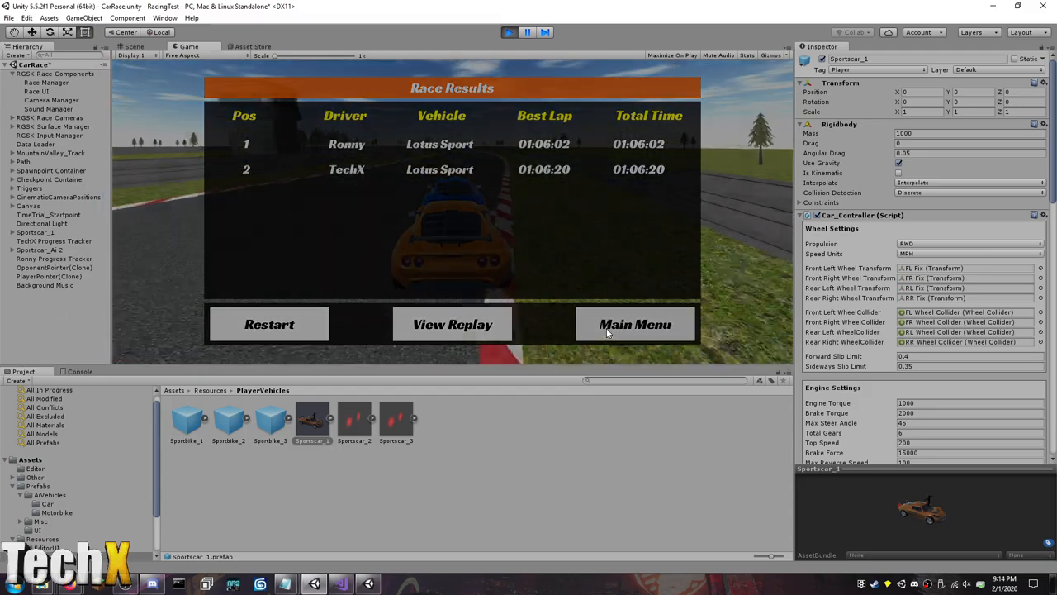
left_click(634, 324)
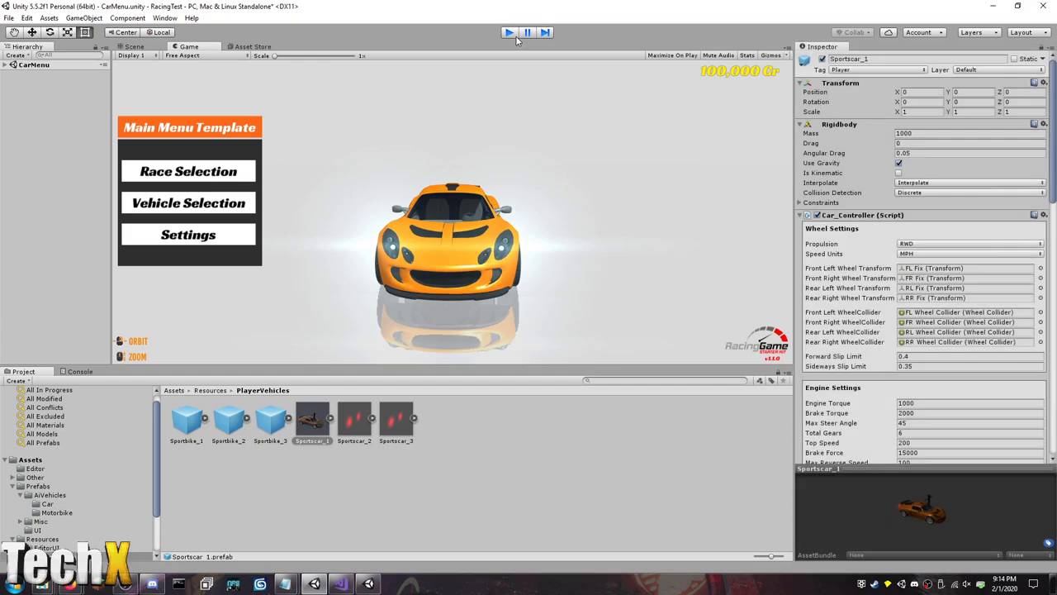
Stop Play mode and set Sportscar_1's Car_Controller Propulsion to AWD.
left_click(509, 32)
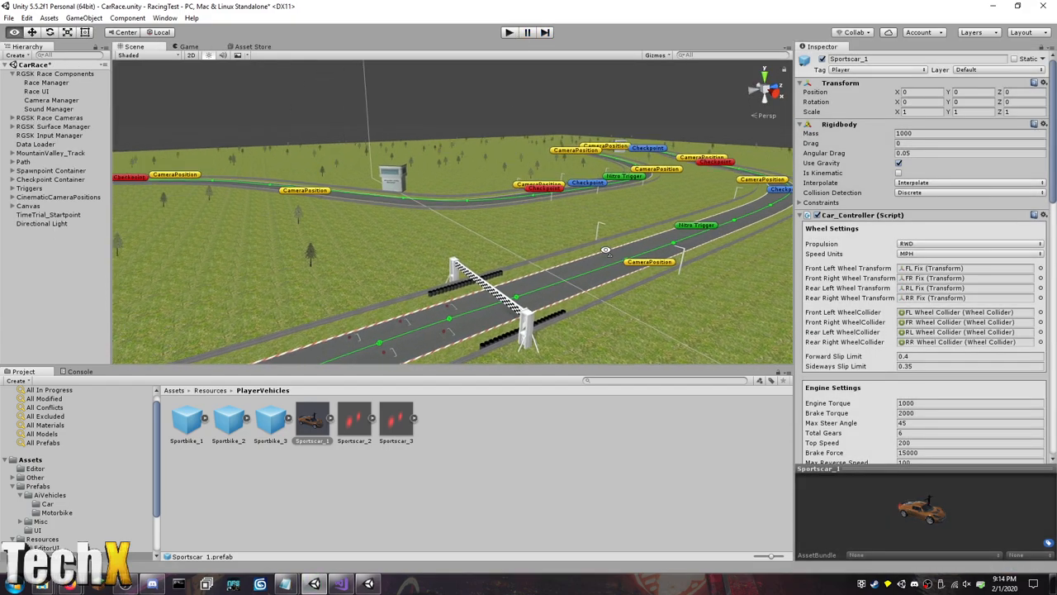
left_click_drag(606, 250, 663, 255)
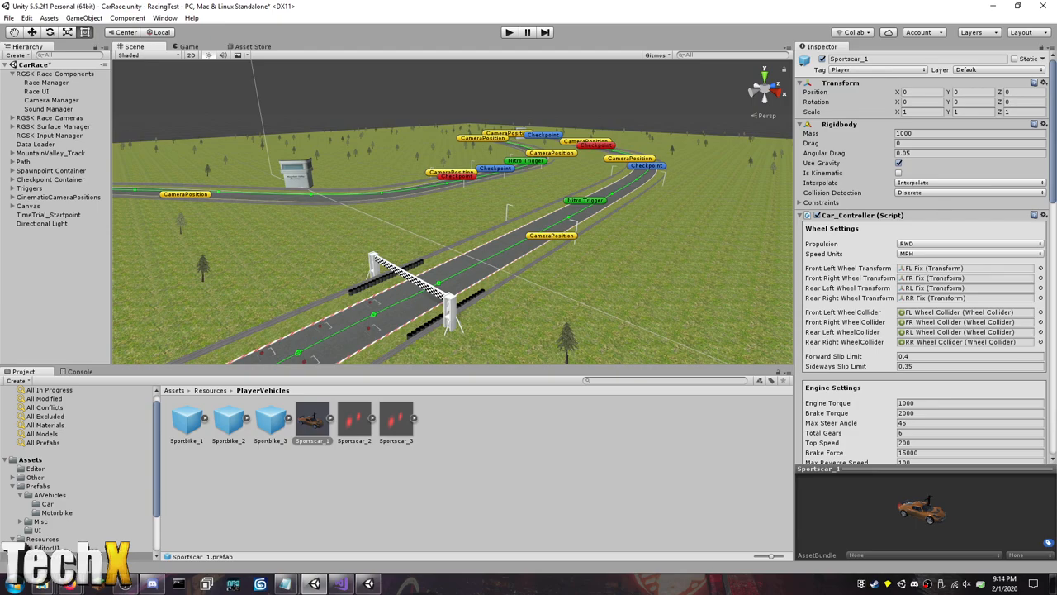
left_click(509, 32)
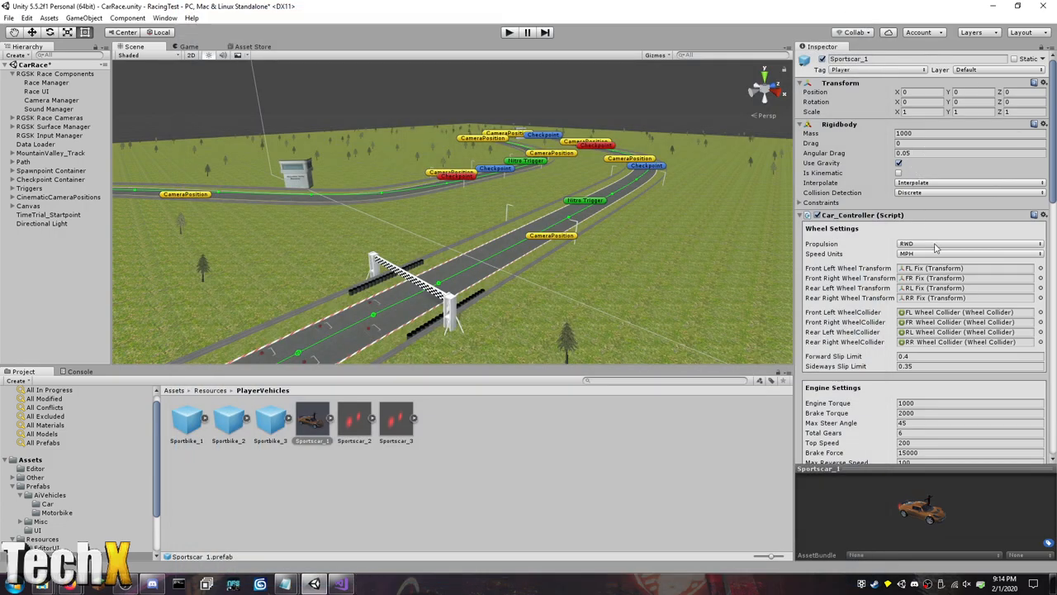
left_click(968, 243)
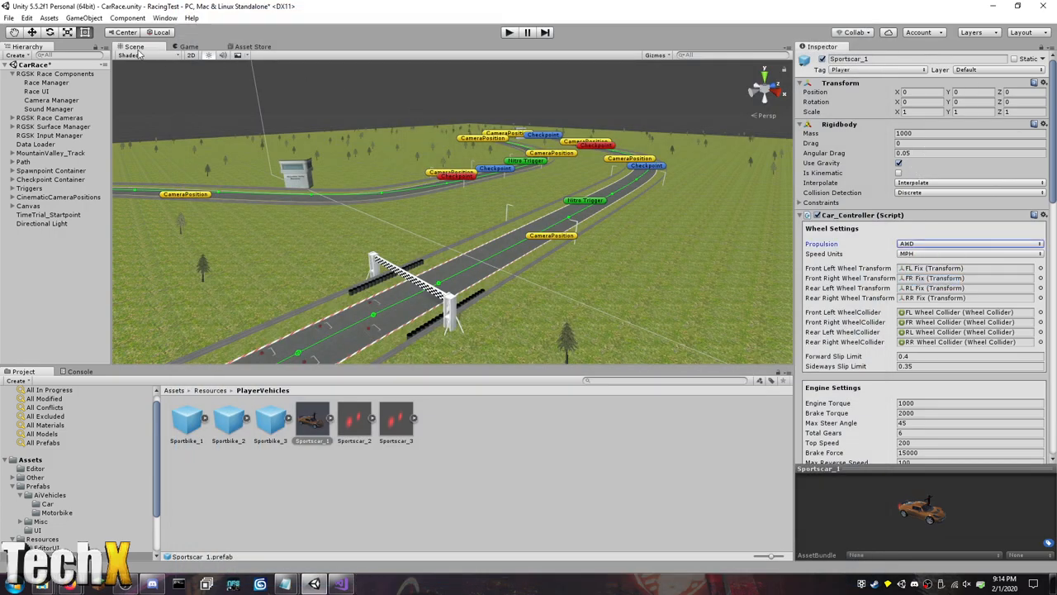
Run File > Build & Run to build and launch the standalone game.
left_click(9, 17)
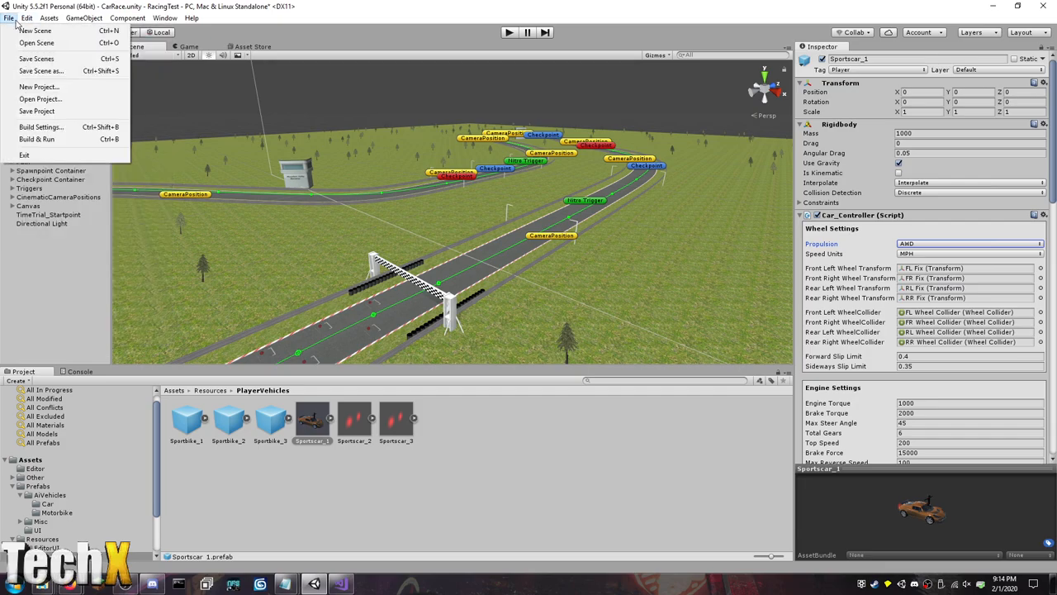
mouse_move(36, 139)
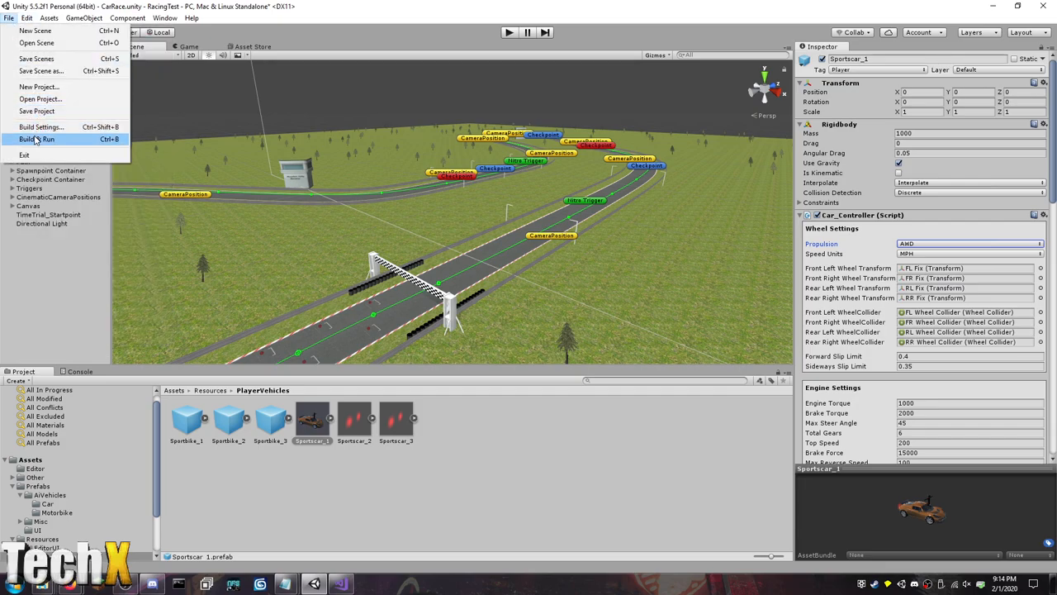
left_click(37, 139)
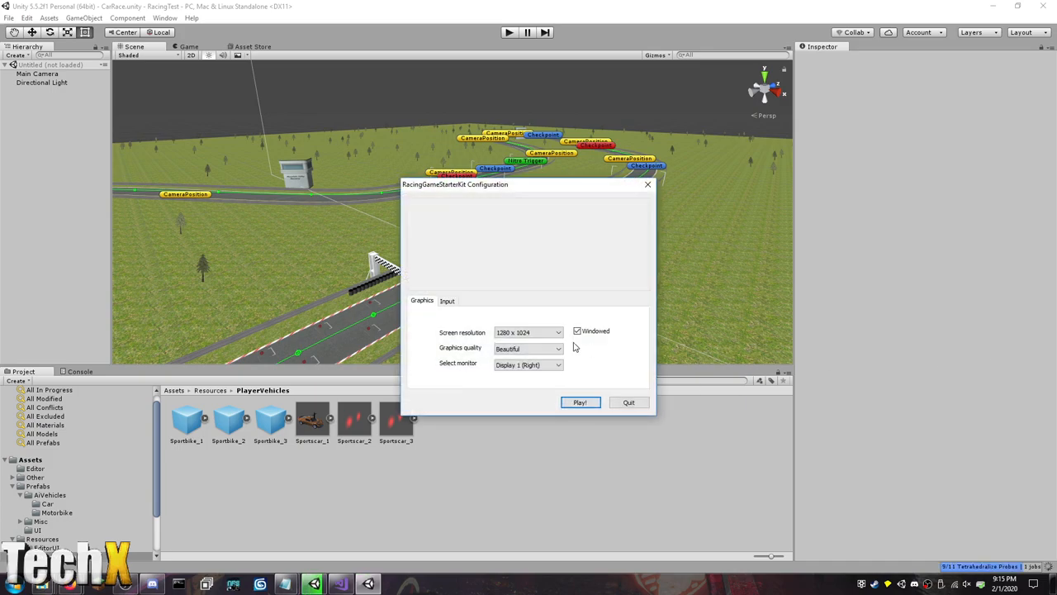
Choose 1280 x 768 screen resolution in the configuration dialog and launch the game.
left_click(527, 332)
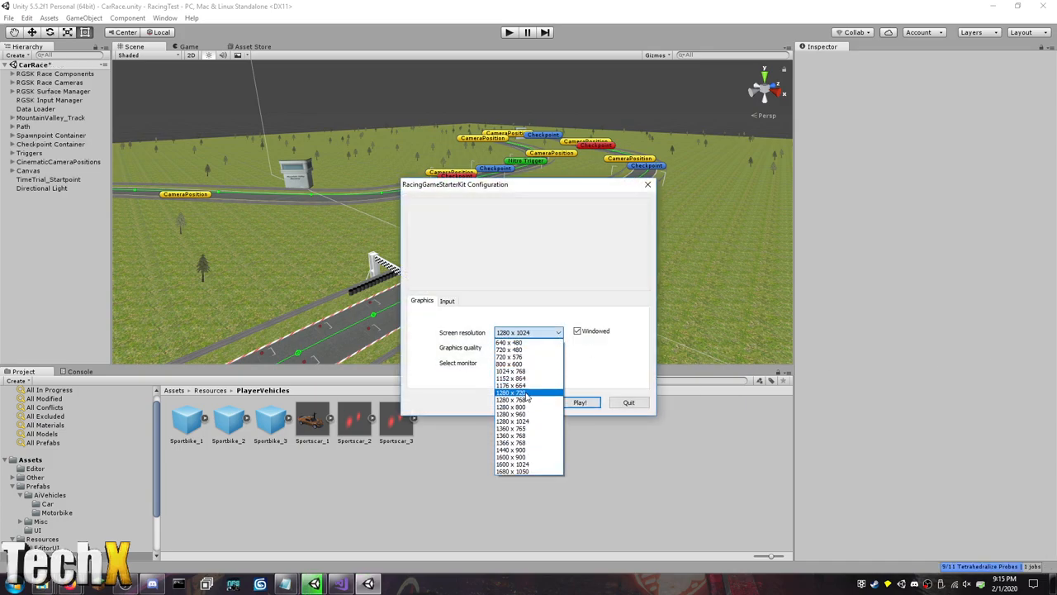
left_click(511, 400)
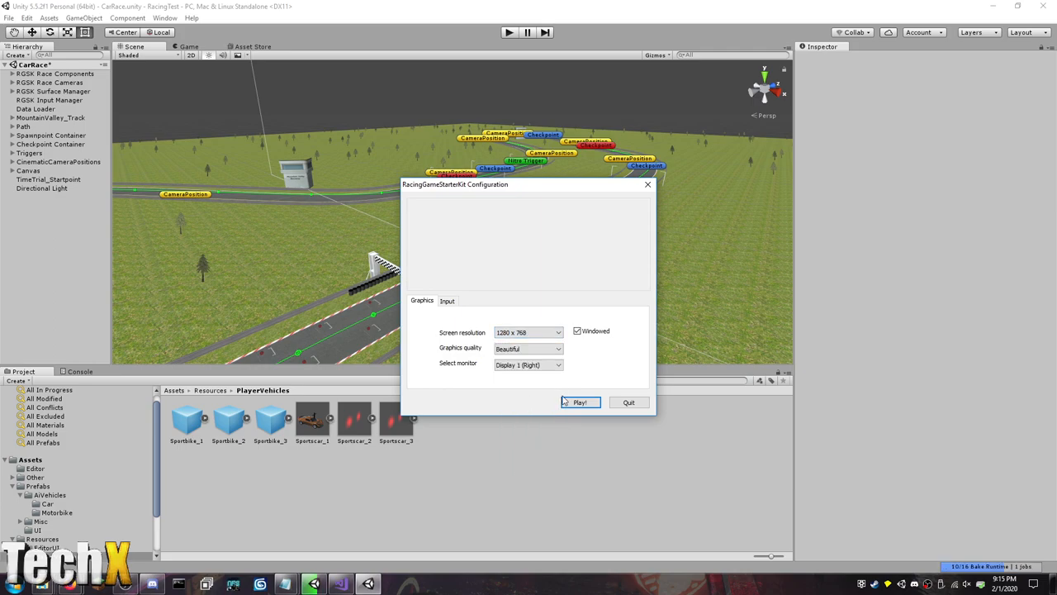
left_click(580, 403)
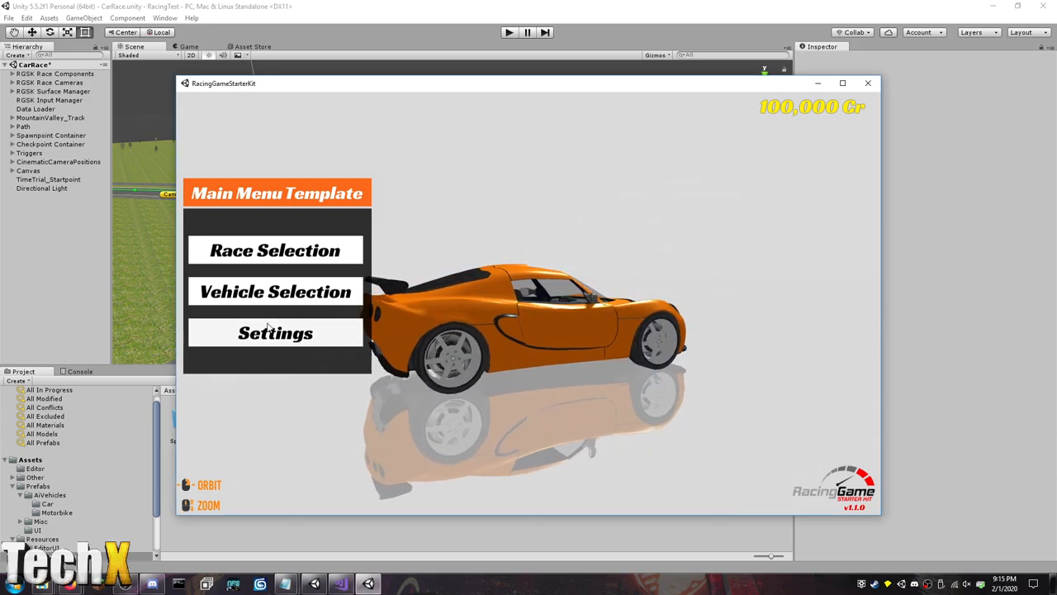
Open Settings from the Main Menu Template.
left_click(275, 333)
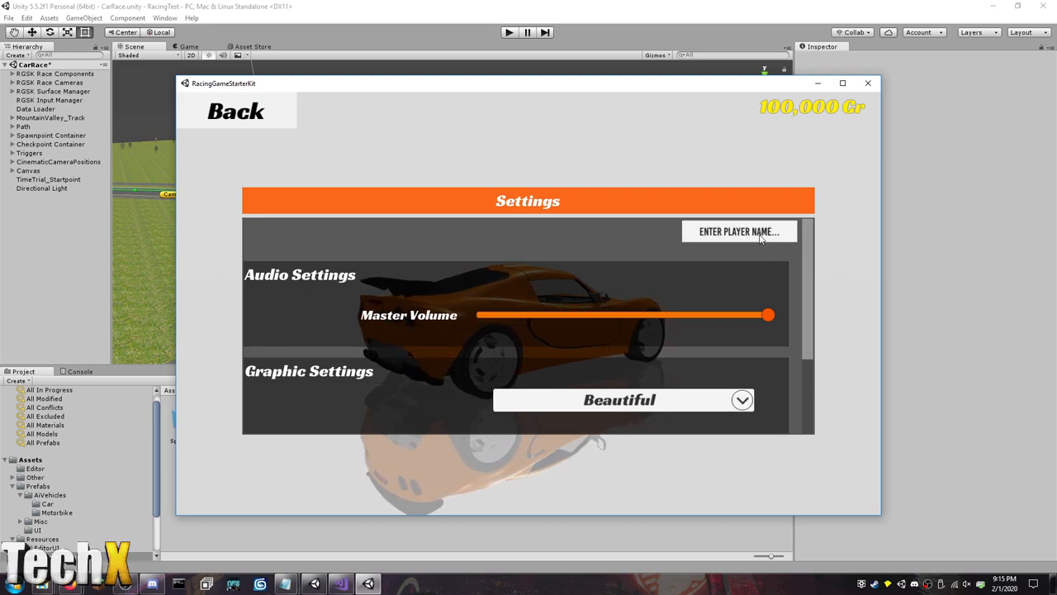
Enter player name TECHX, enable Tilt Steer Controller, and go back.
type("TECHX")
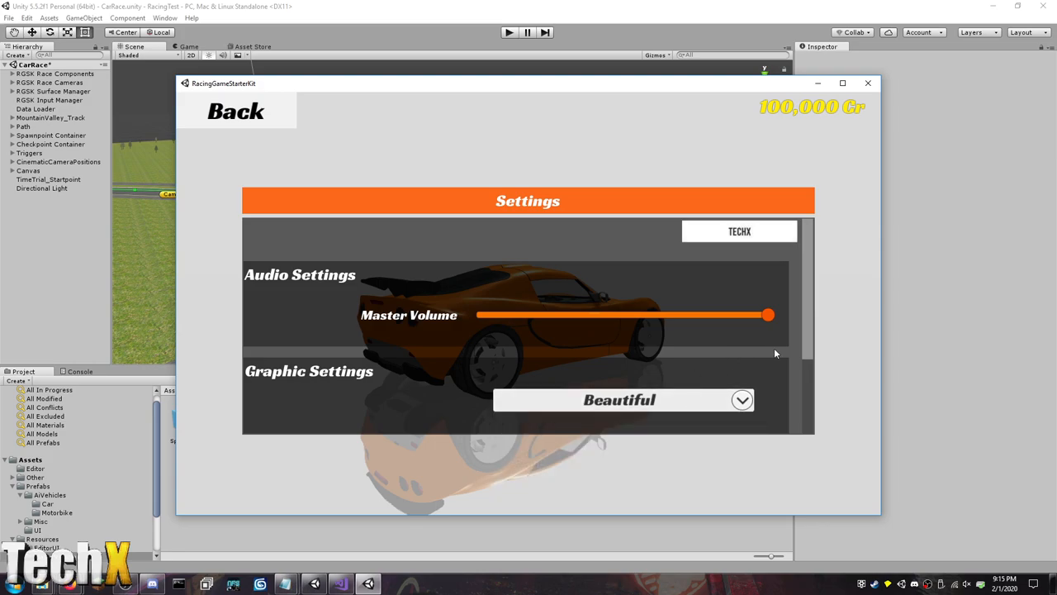
scroll("down", 3)
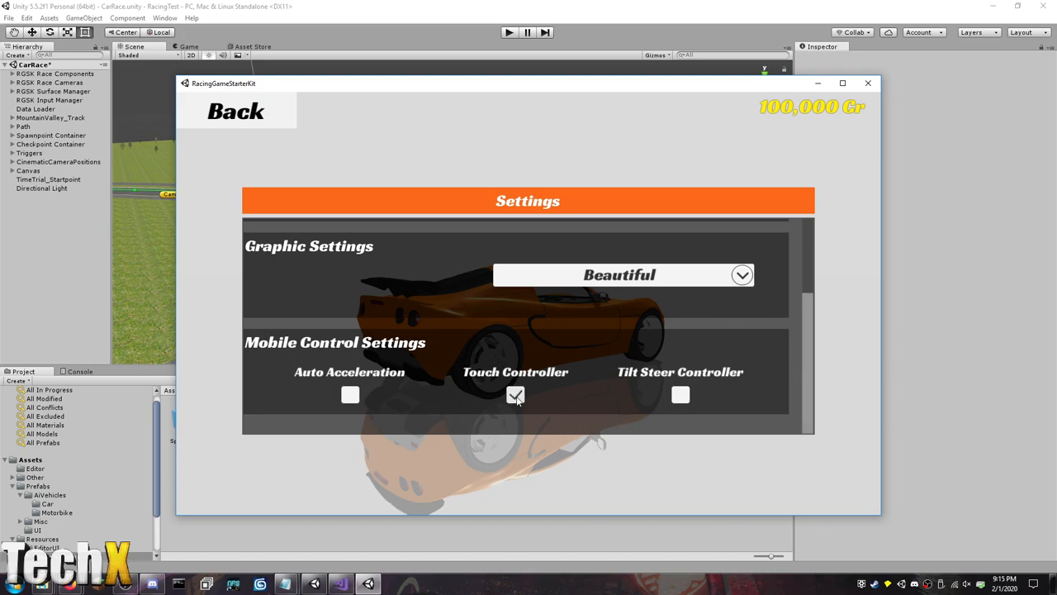
left_click(680, 394)
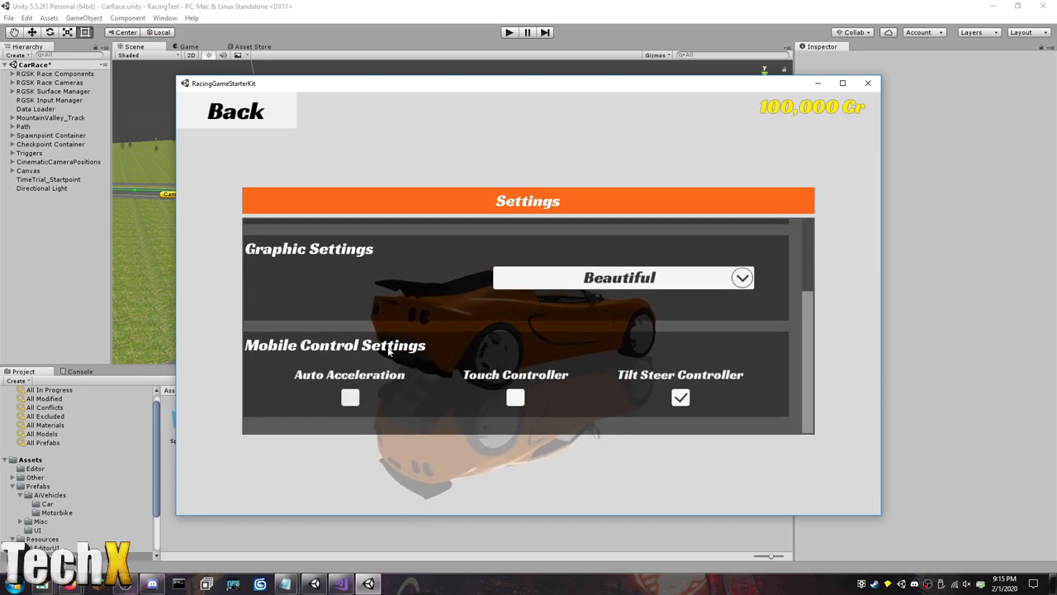
left_click(236, 111)
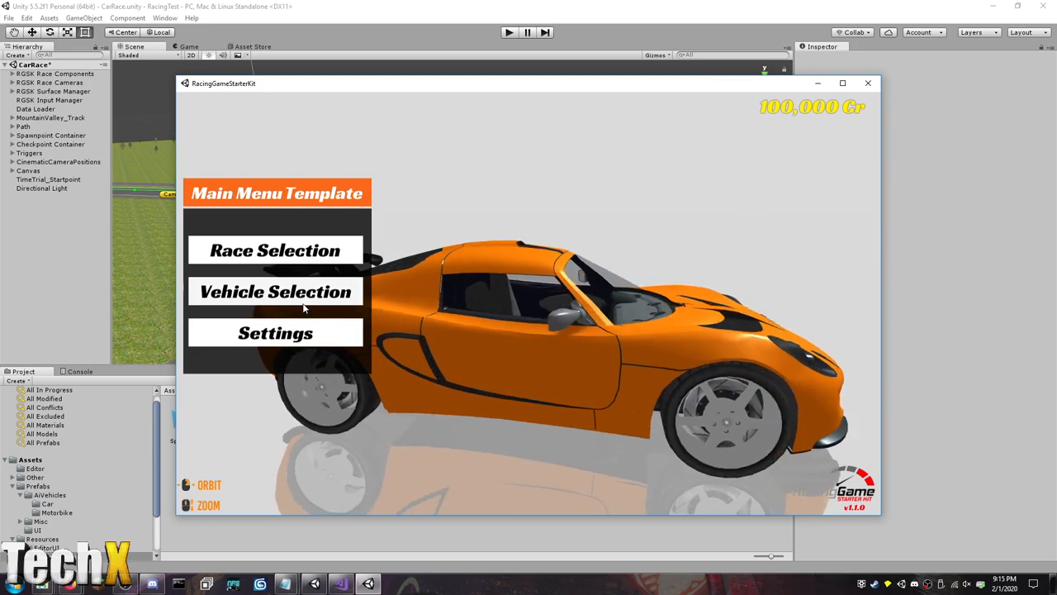
Buy the 3,000 Cr green body colour for Lotus Sport 1, then go back.
left_click(276, 291)
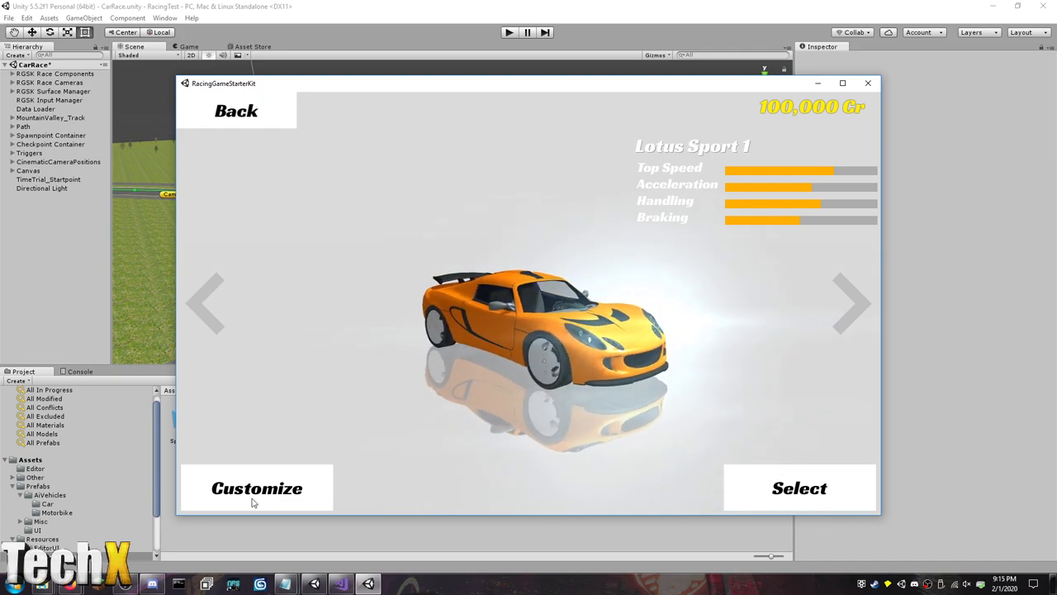
left_click(256, 487)
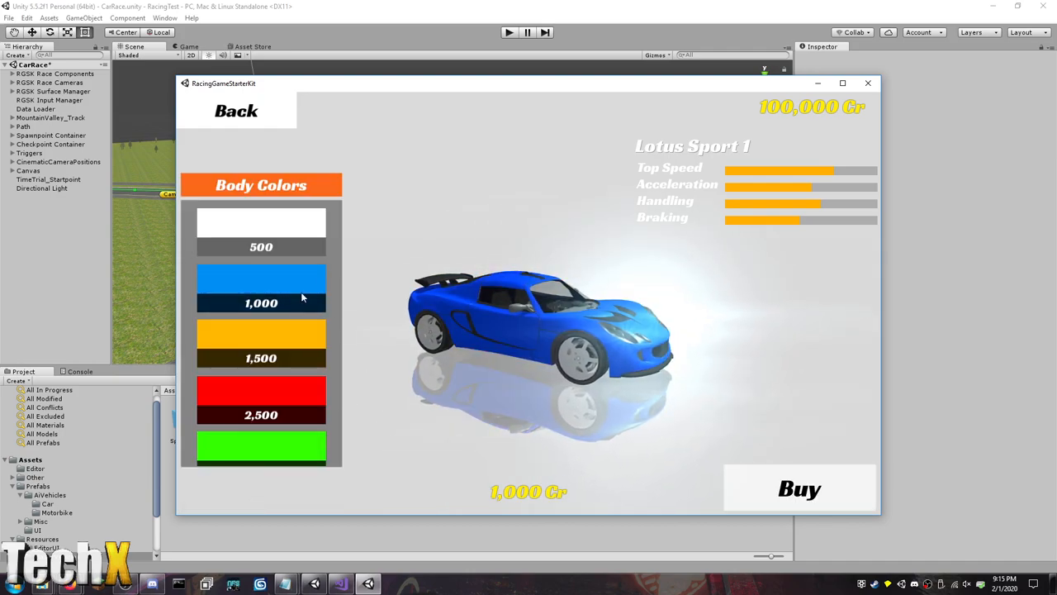
left_click(261, 338)
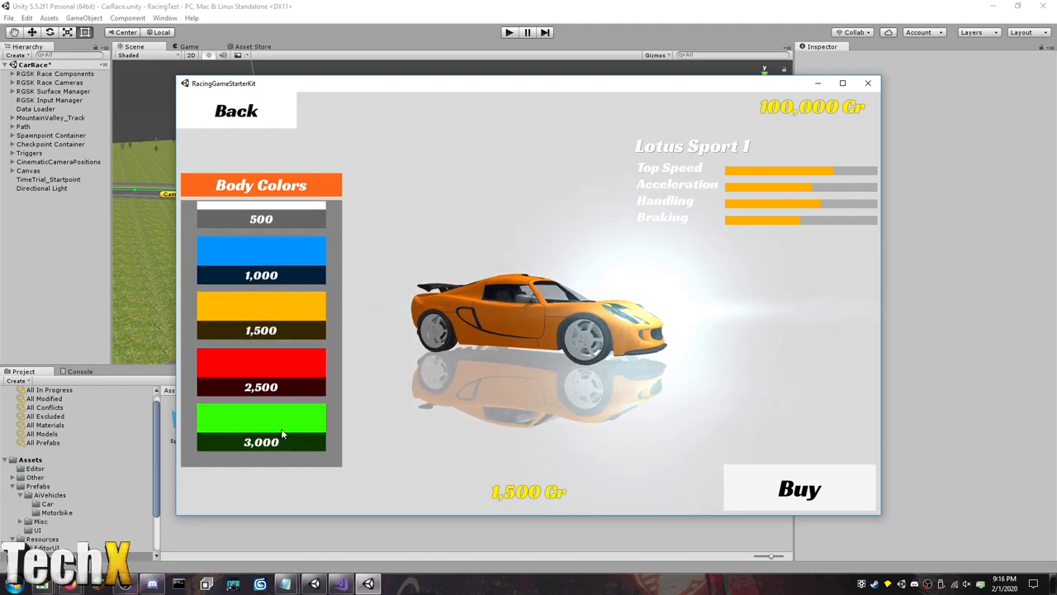
left_click(261, 430)
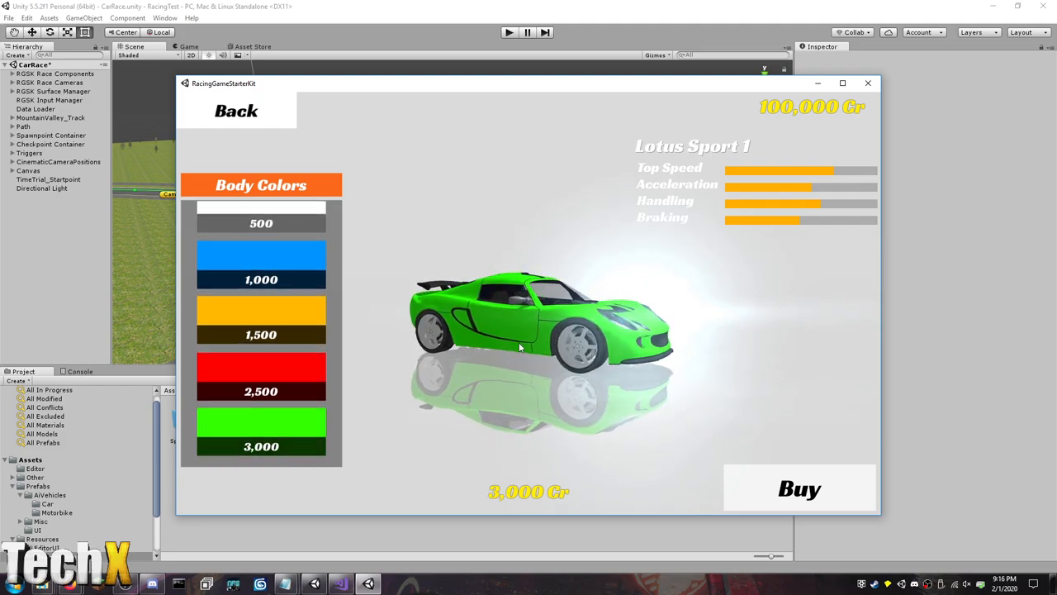
left_click(799, 488)
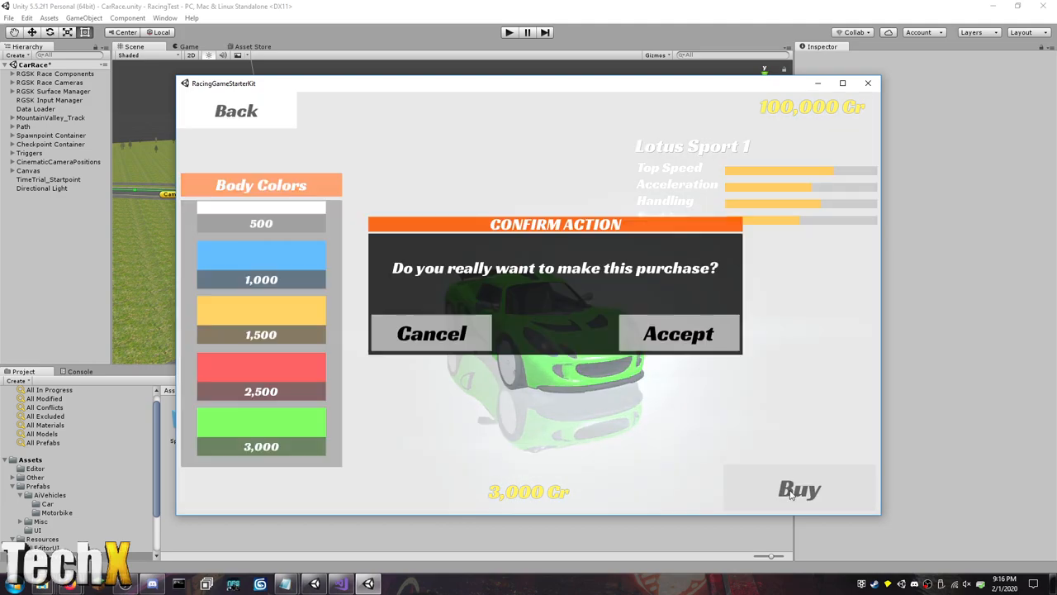
left_click(677, 333)
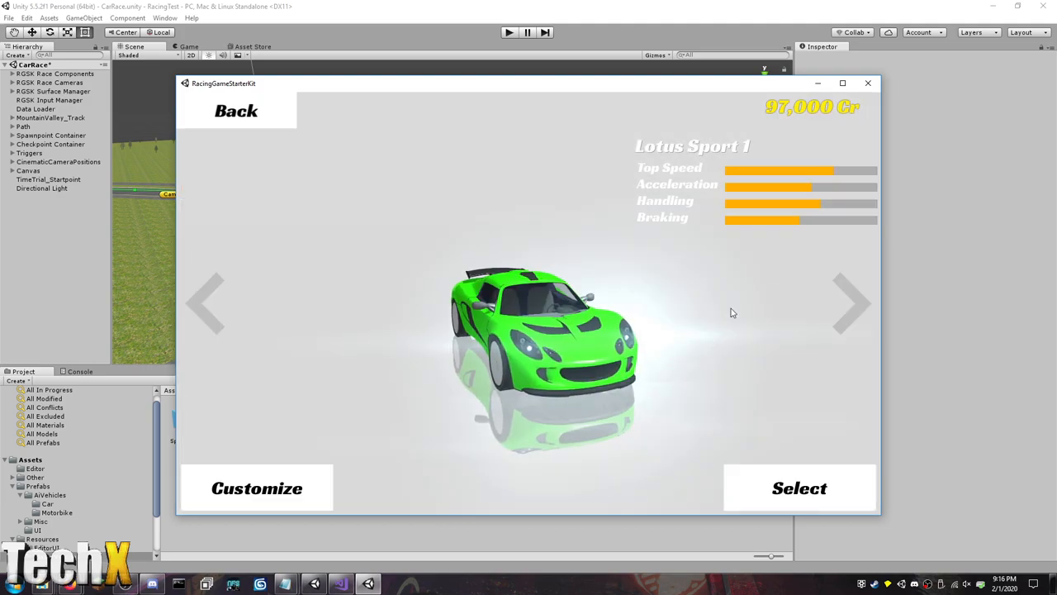
left_click(853, 303)
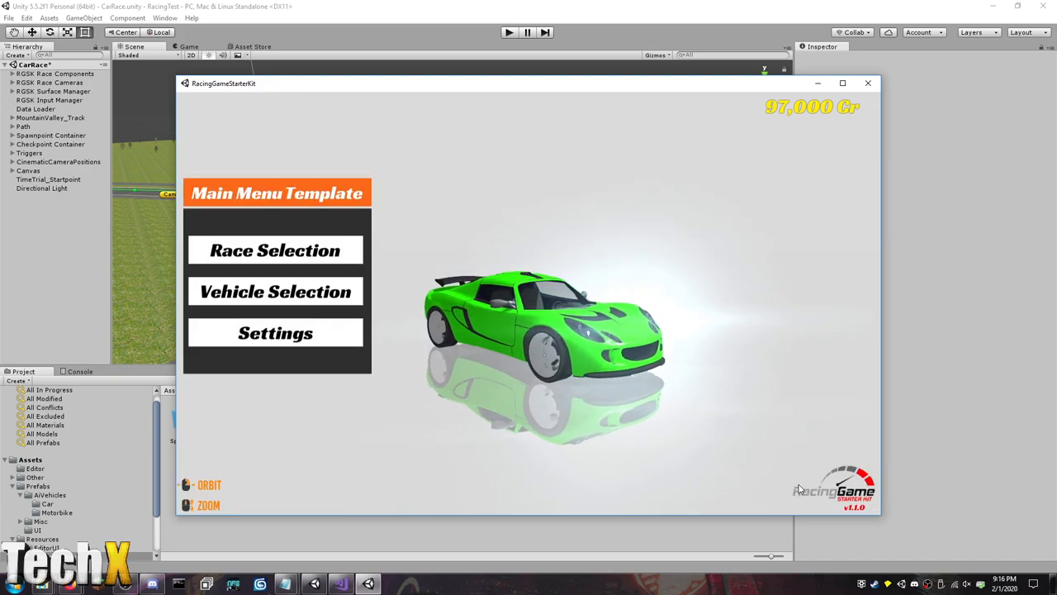
Configure a Circuit race: 4 AI racers, Easy difficulty, 1 lap, and start it.
left_click(276, 249)
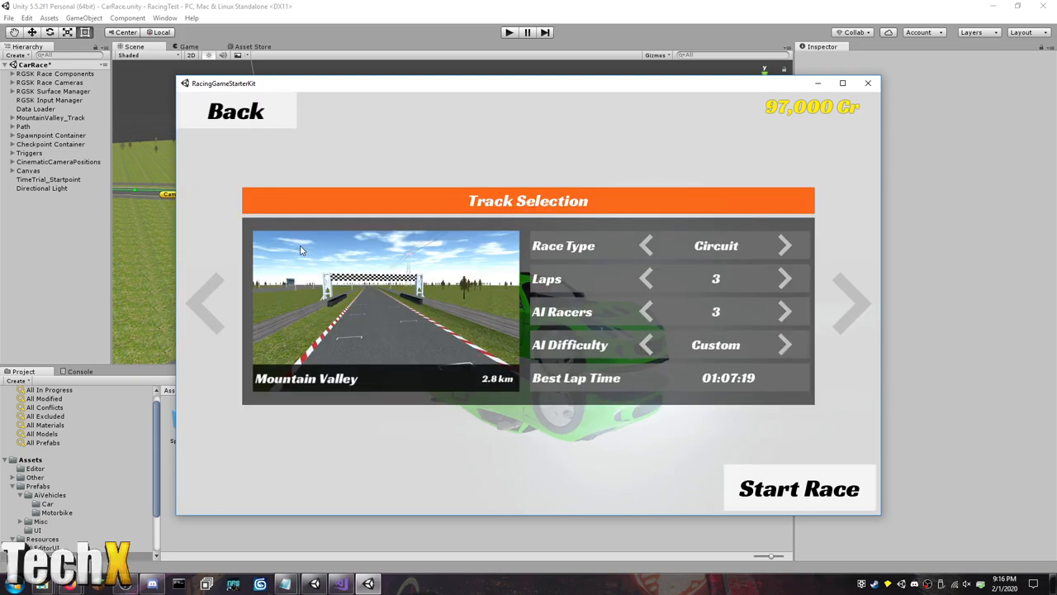
left_click(784, 245)
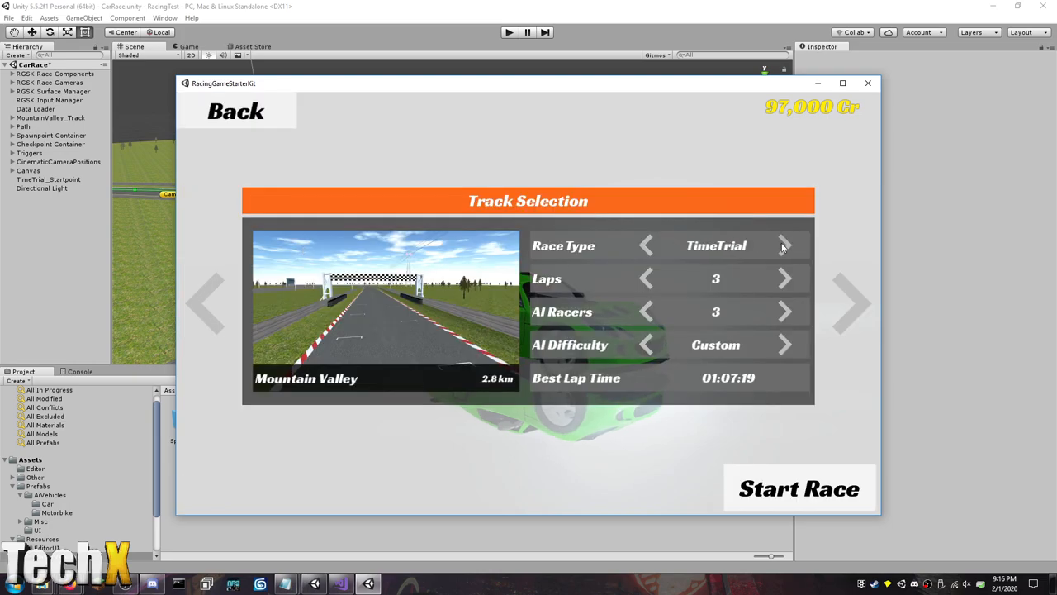
left_click(784, 245)
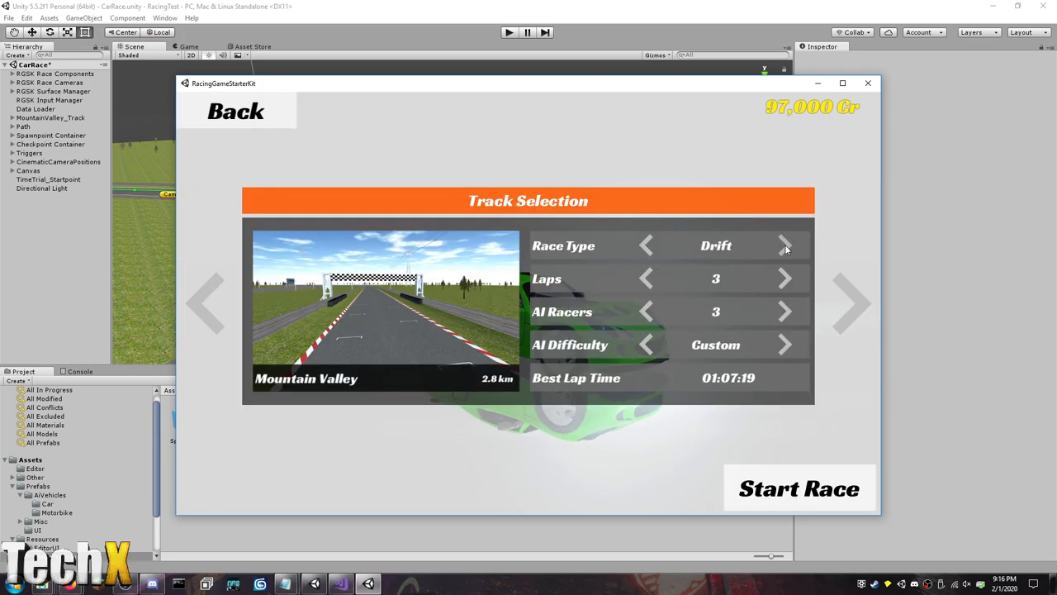
mouse_move(628, 270)
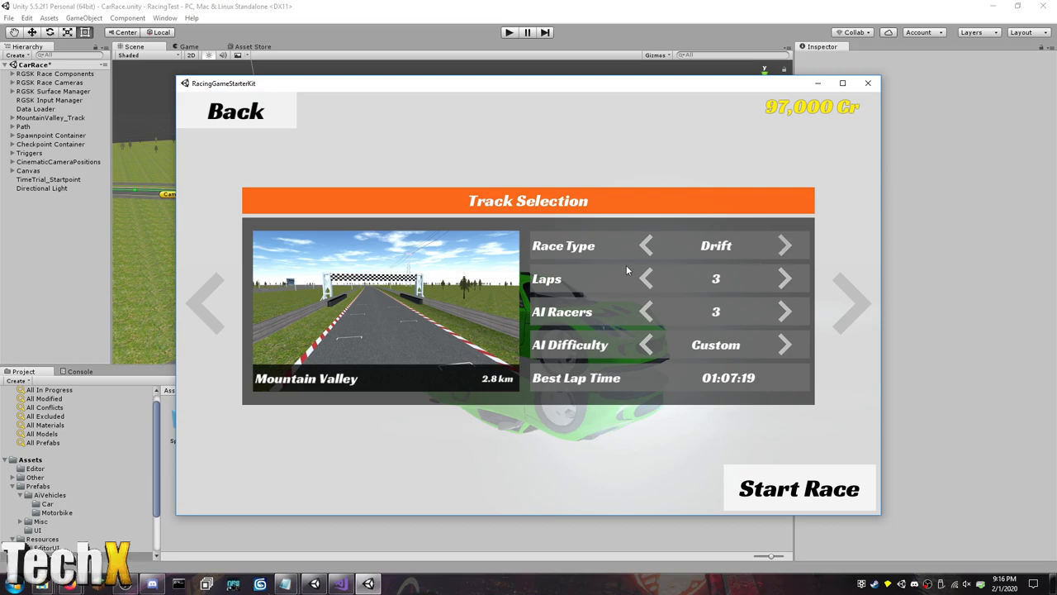
left_click(646, 245)
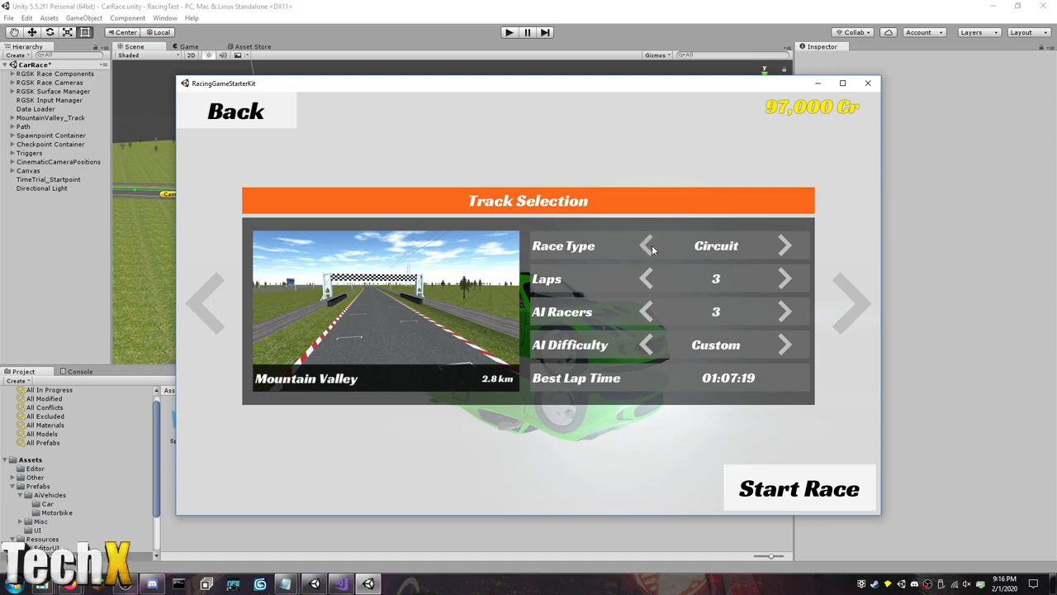
mouse_move(763, 391)
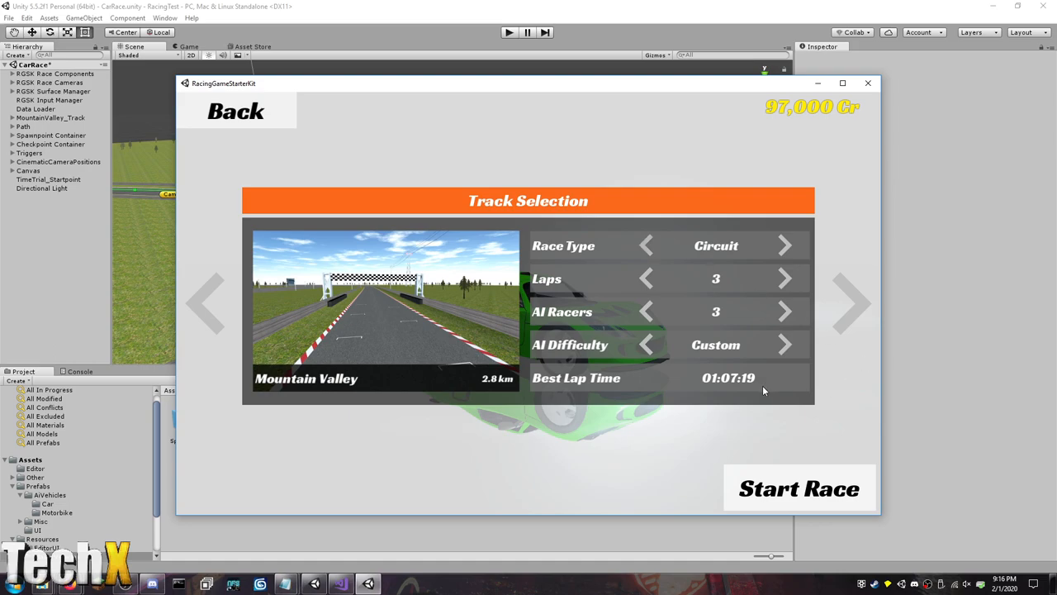
mouse_move(774, 370)
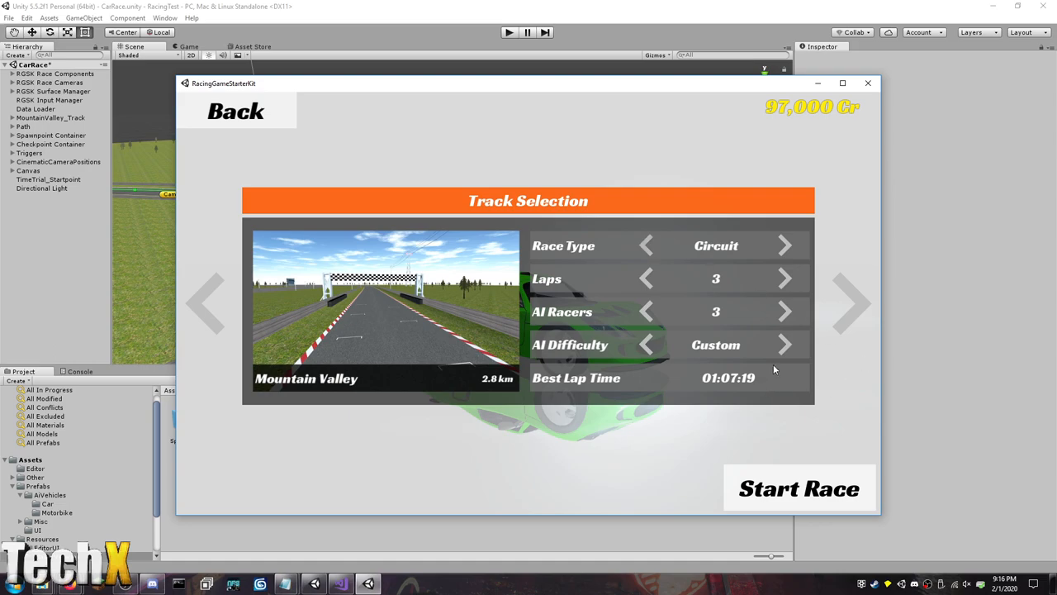
left_click(784, 344)
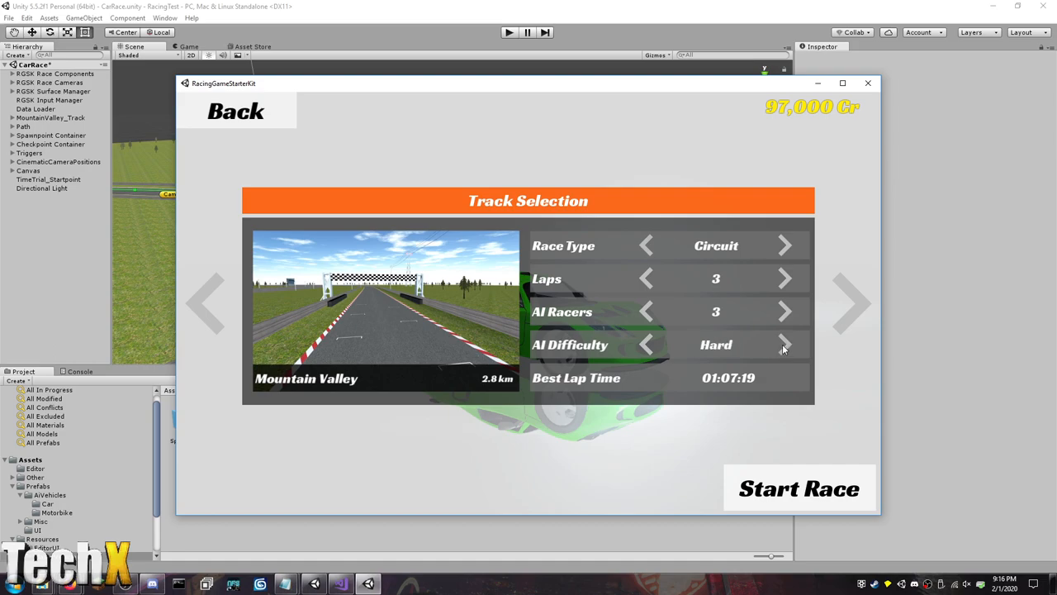
mouse_move(647, 347)
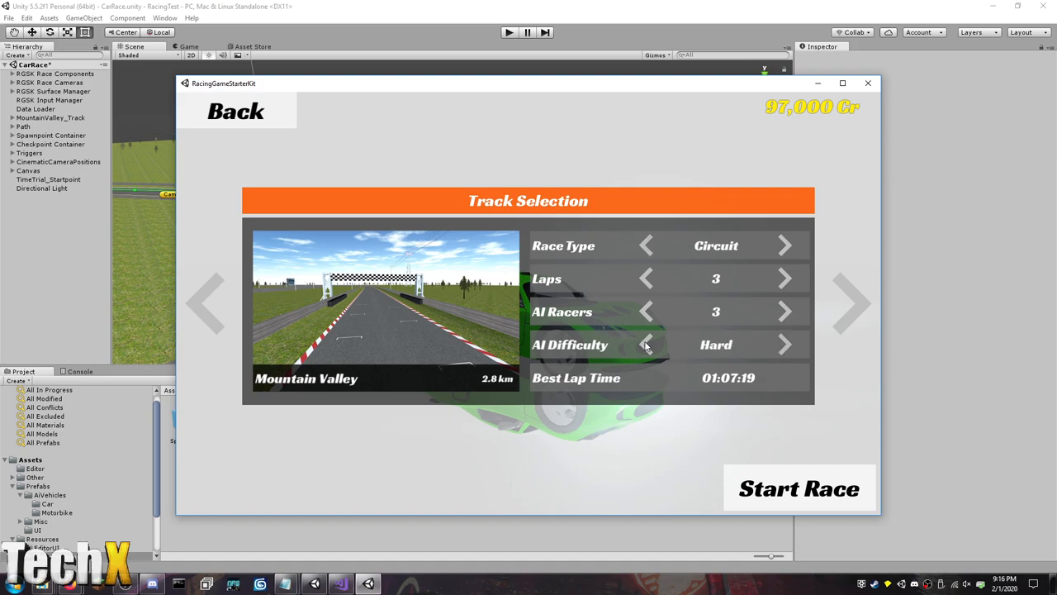
left_click(646, 345)
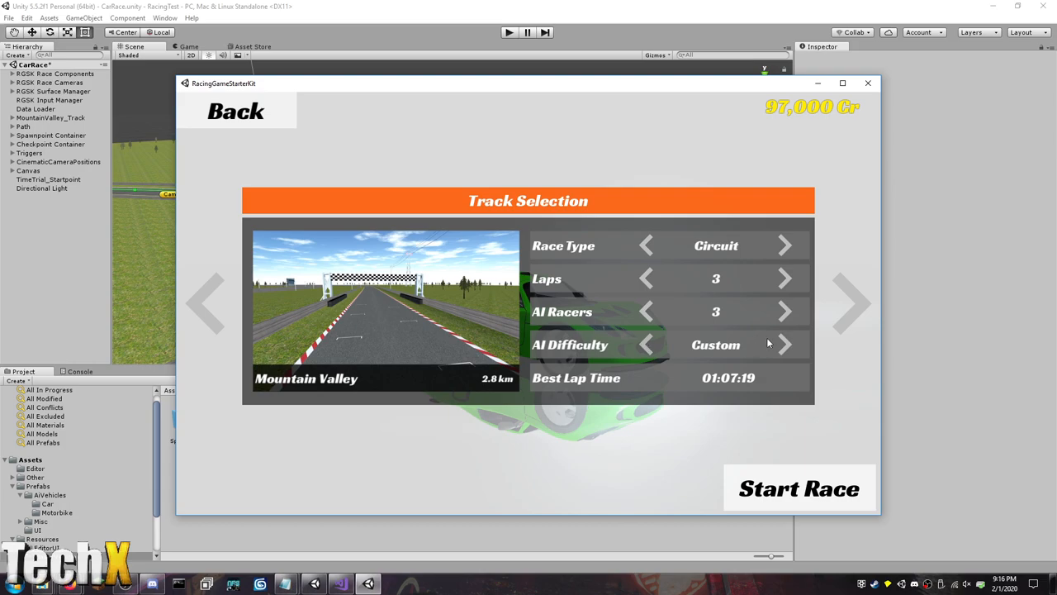
left_click(784, 311)
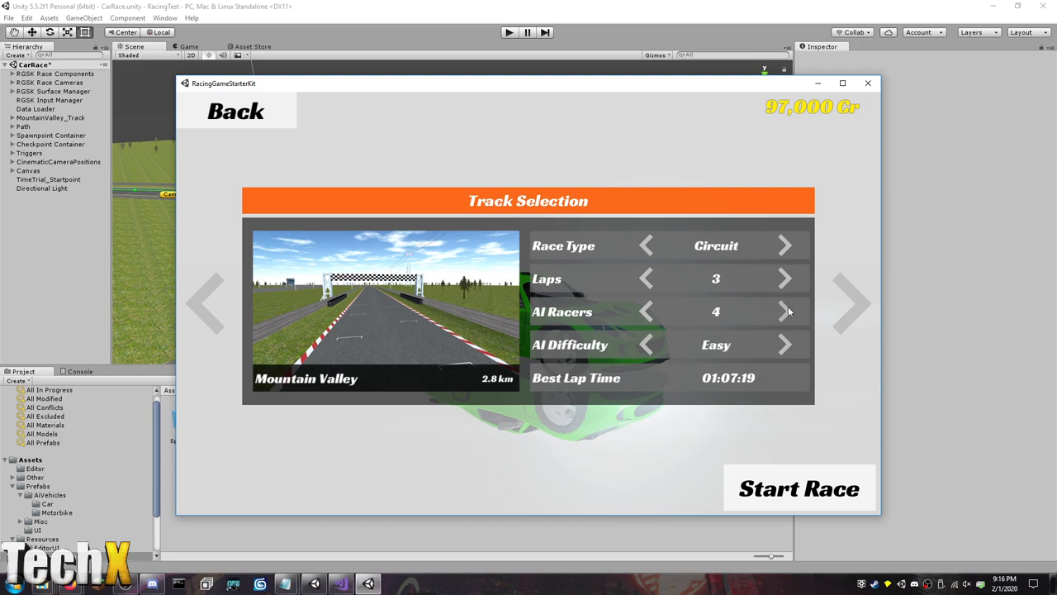
mouse_move(649, 281)
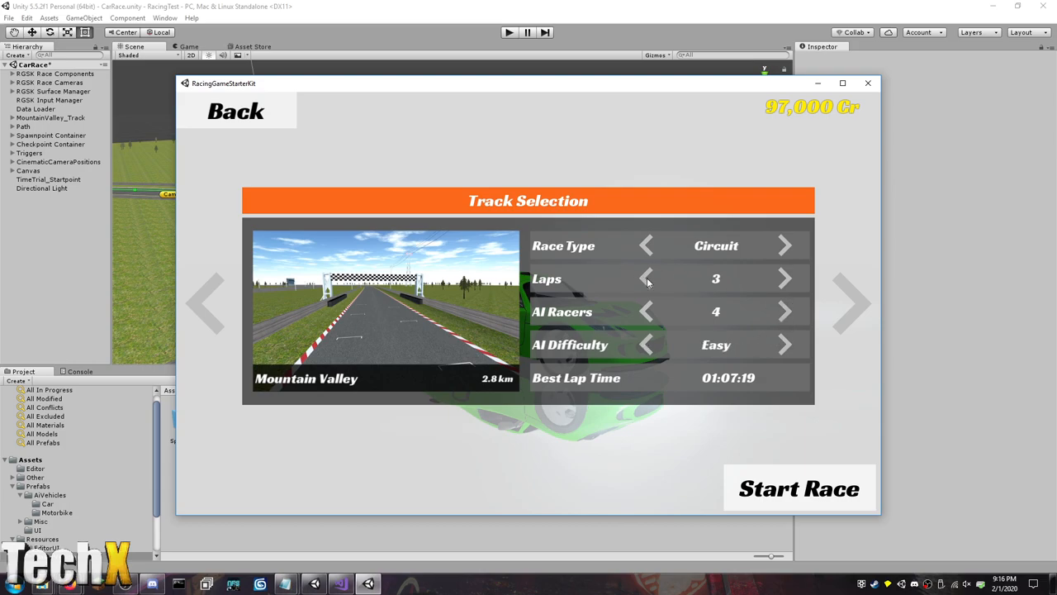
left_click(647, 279)
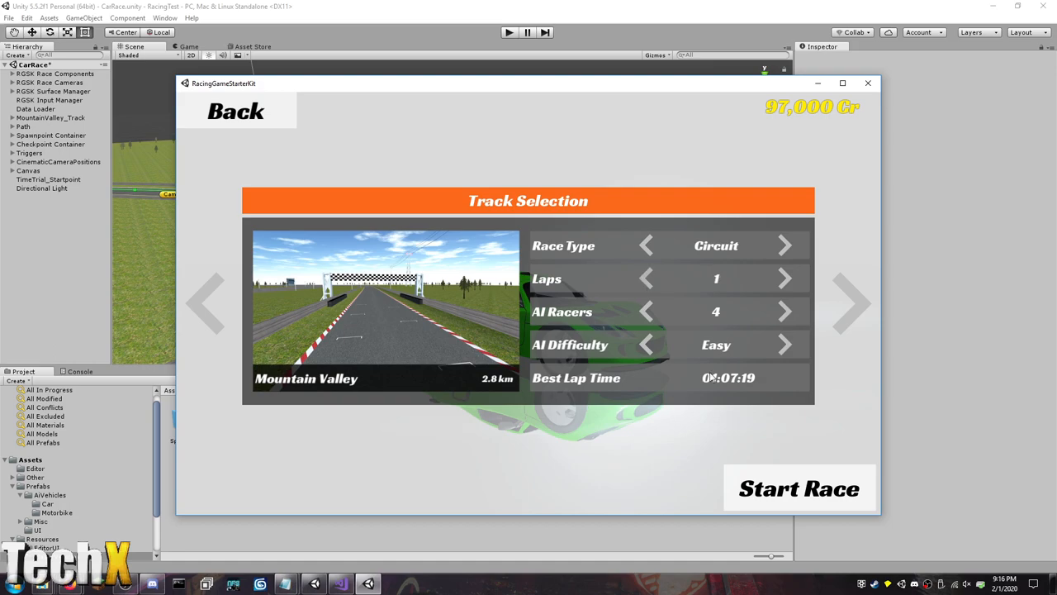
left_click(798, 487)
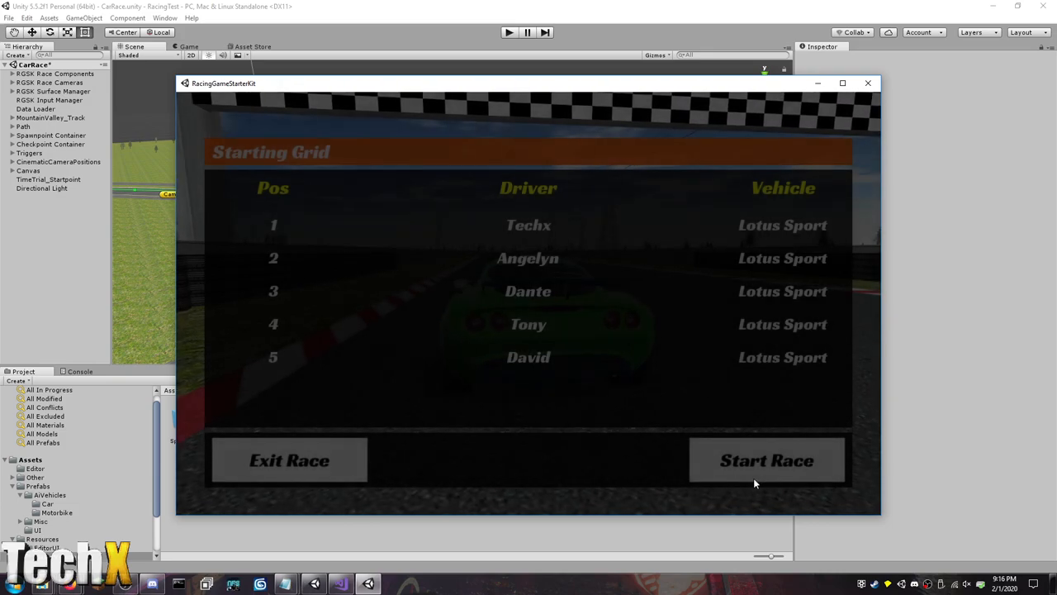
Start and play the 1-lap Mountain Valley race until TechX wins at 01:04:08.
left_click(767, 460)
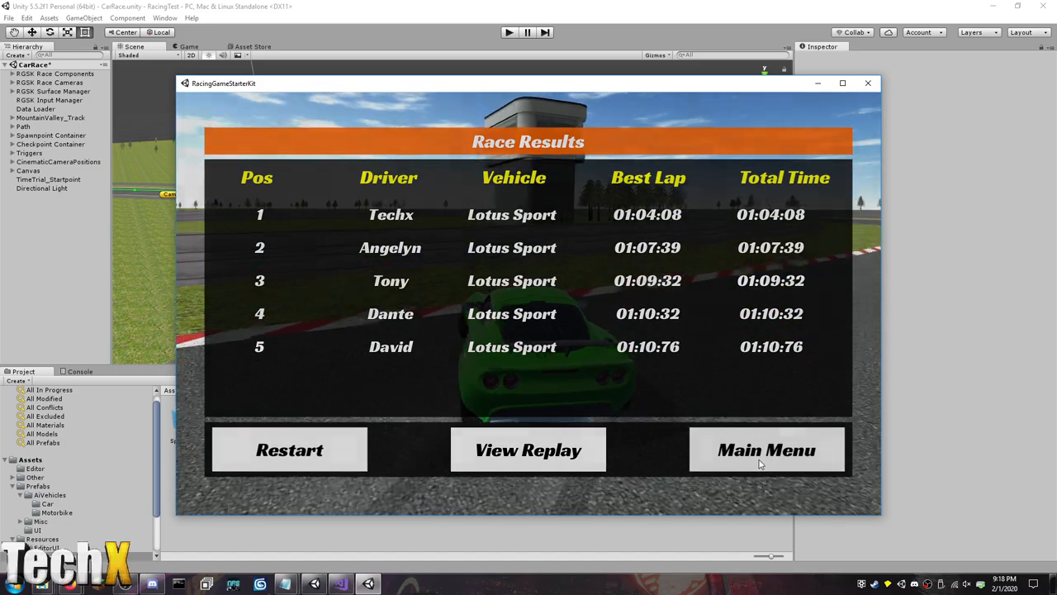
Go from the main menu to Race Selection and browse tracks and race types, including Drift.
left_click(767, 450)
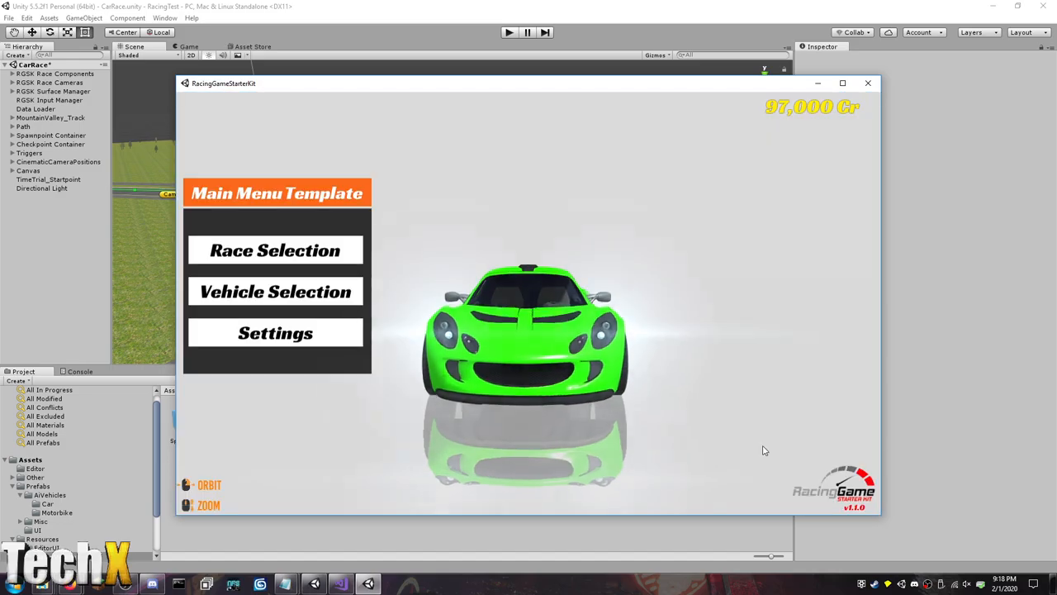
left_click(275, 250)
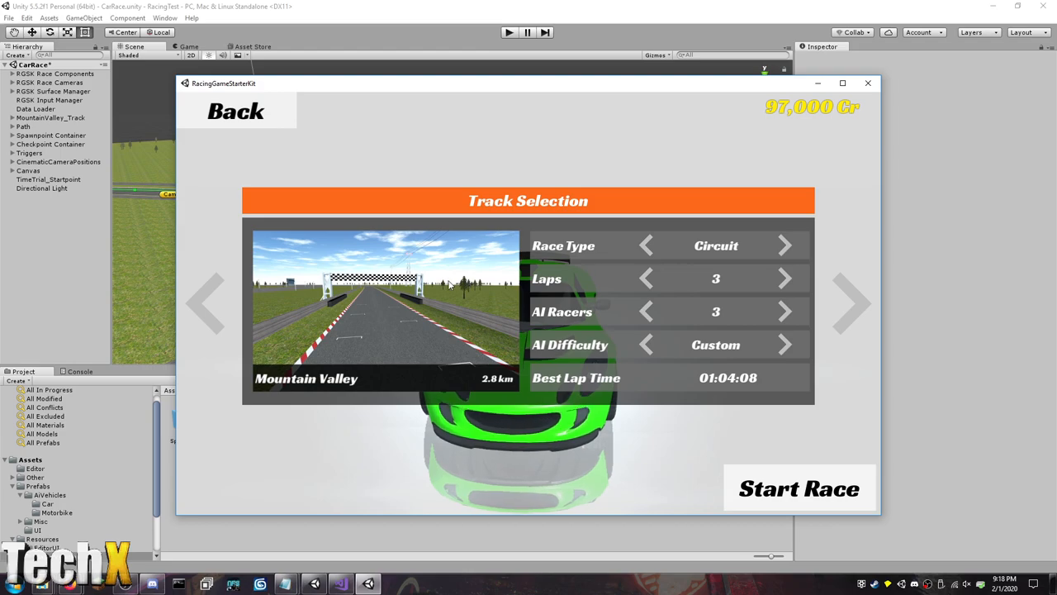
left_click(853, 302)
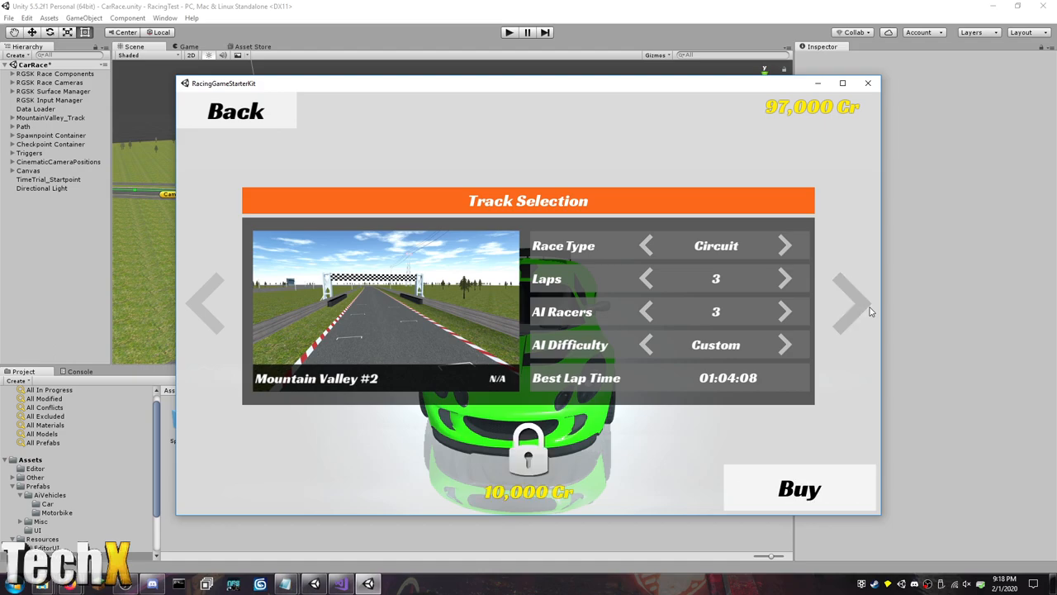
left_click(785, 245)
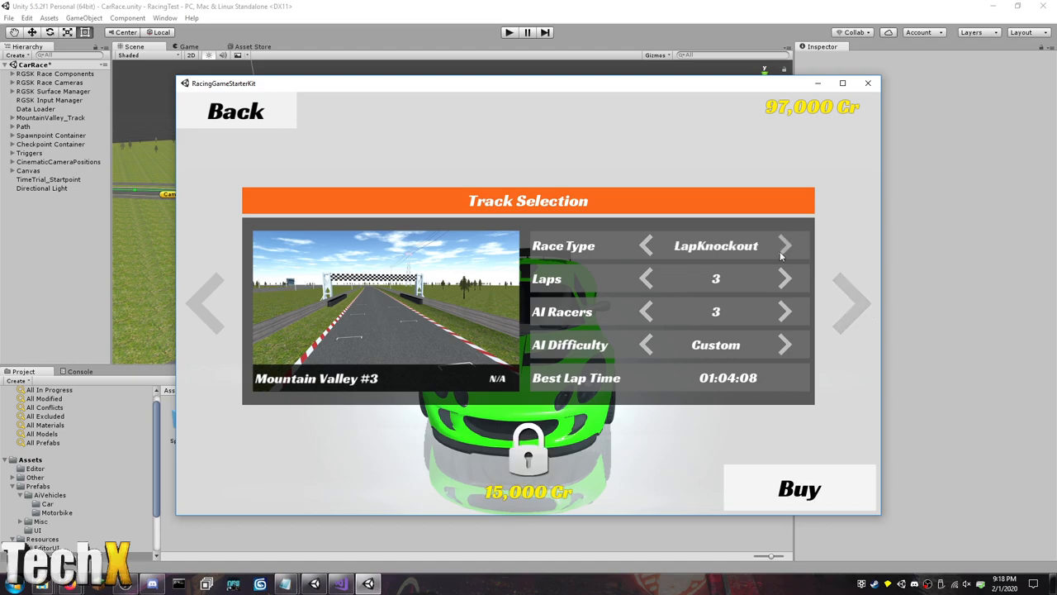
left_click(784, 245)
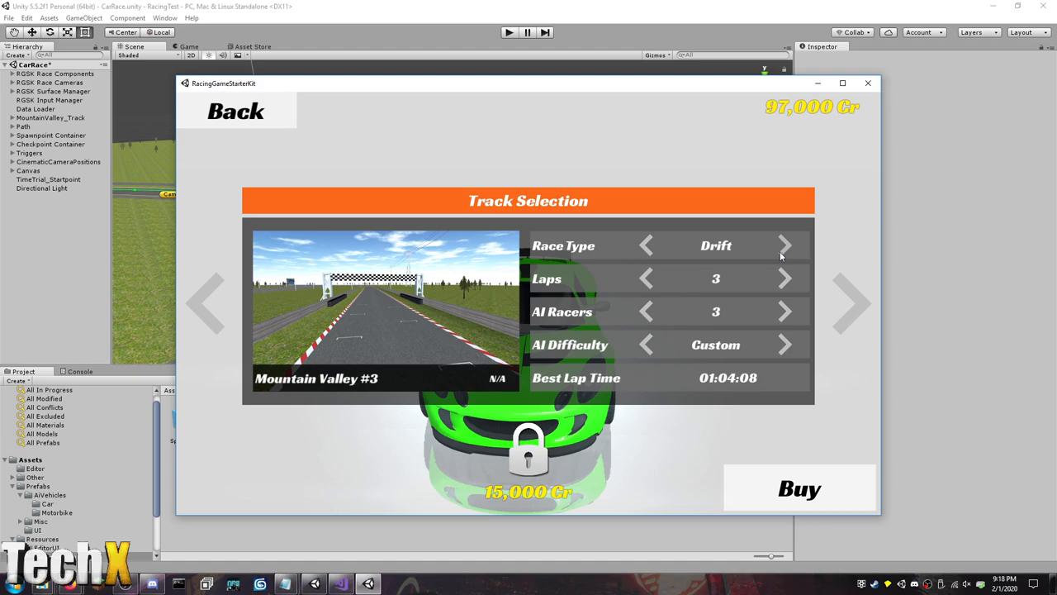
mouse_move(283, 296)
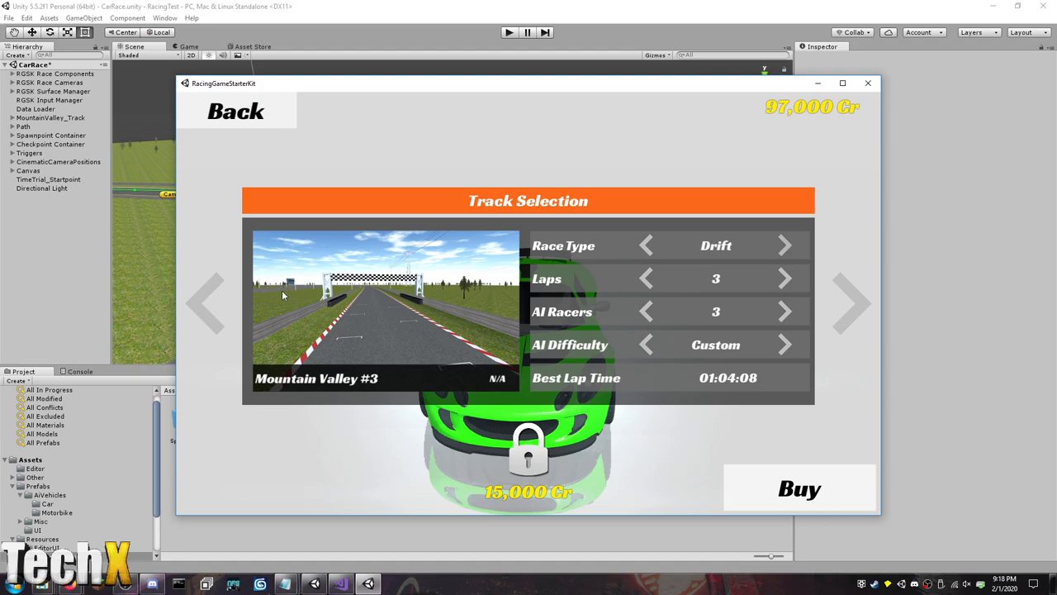
left_click(646, 245)
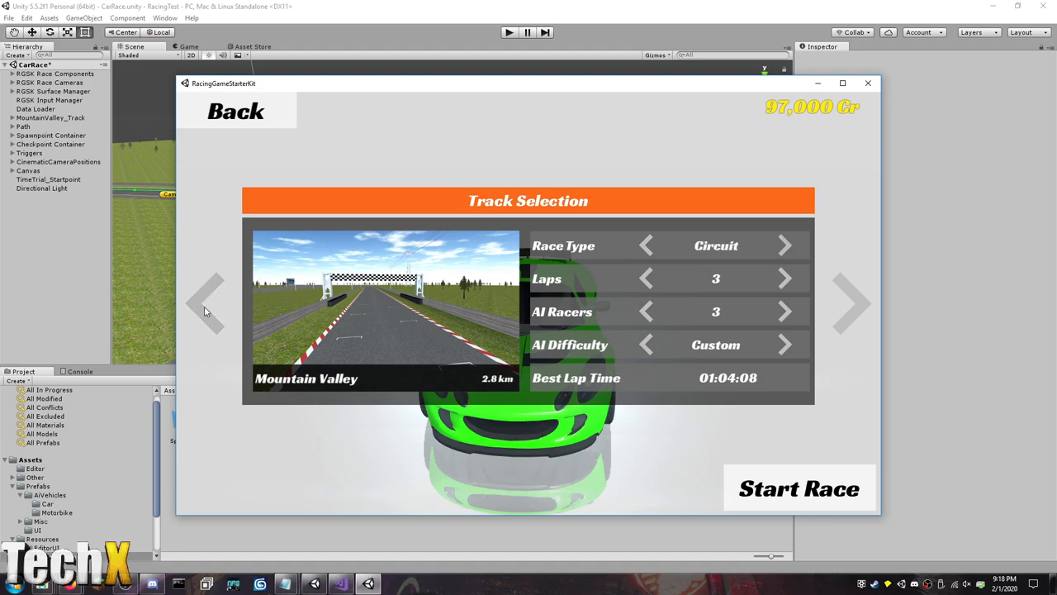
Buy Mountain Valley #2, then start a 2-lap race against one AI racer.
left_click(850, 304)
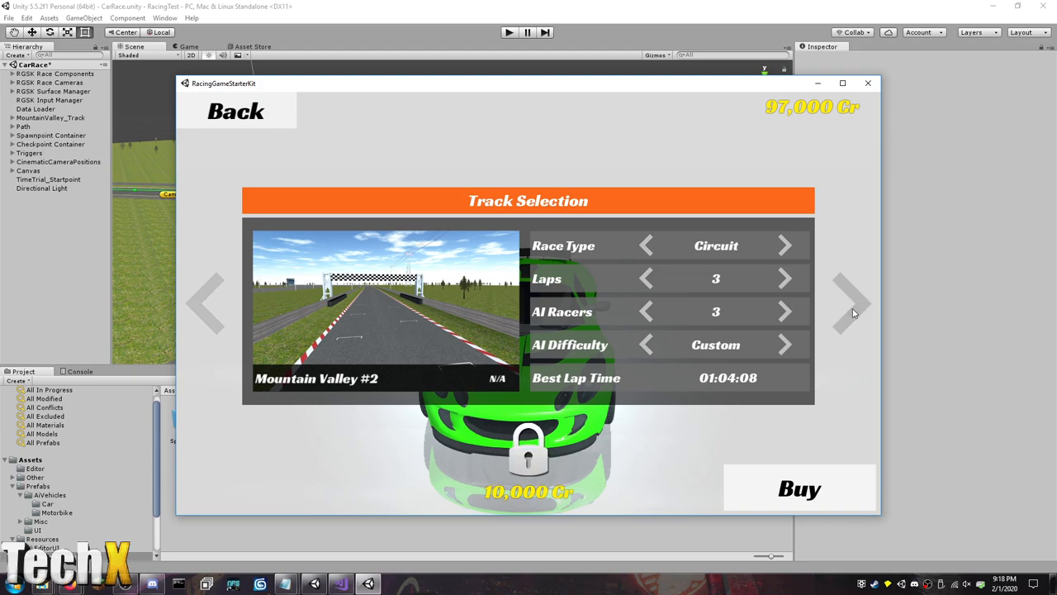
left_click(799, 488)
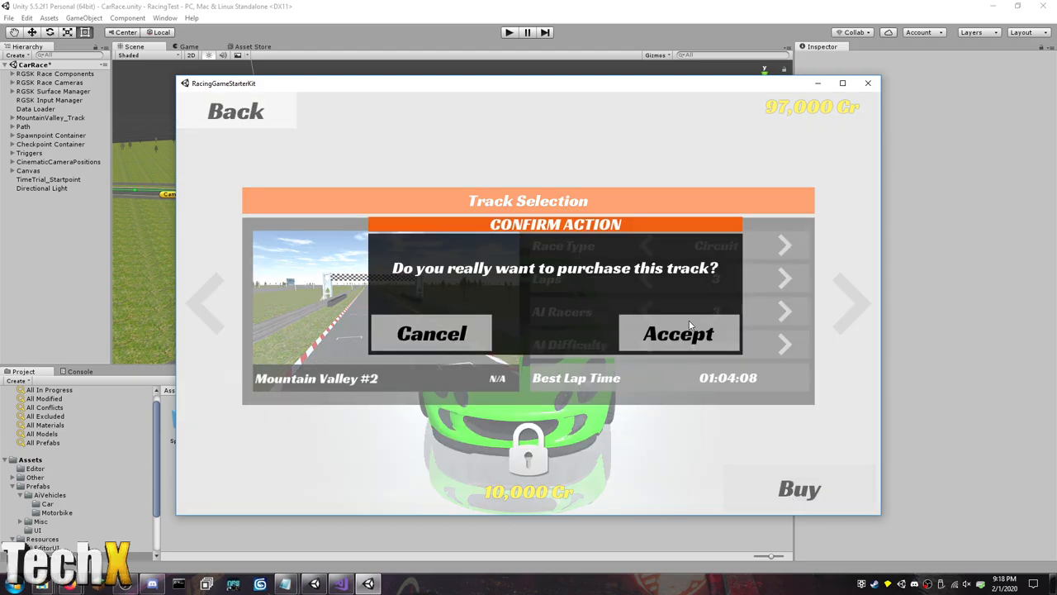
left_click(678, 333)
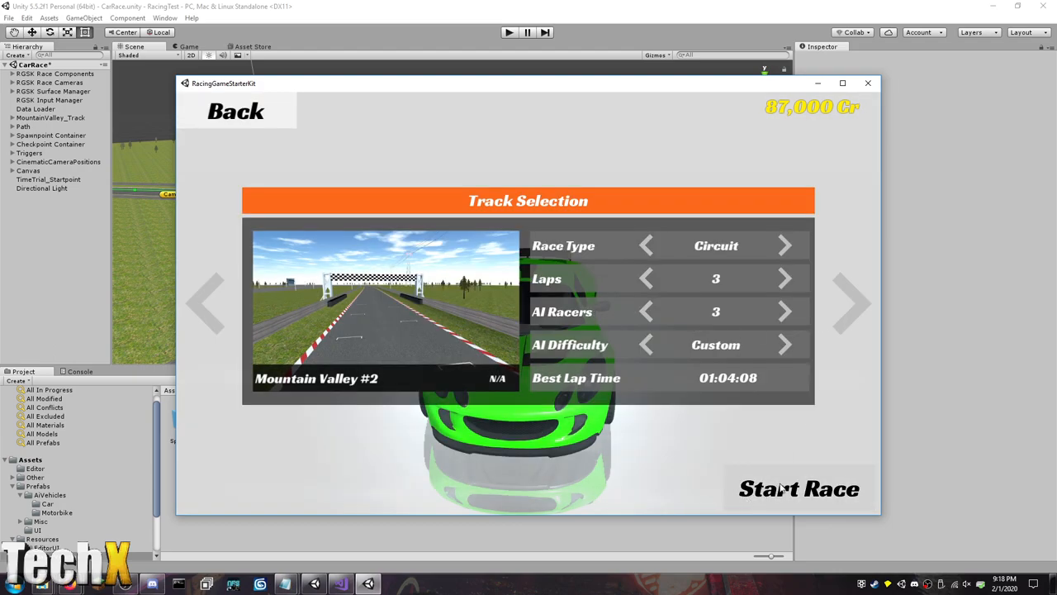
left_click(646, 311)
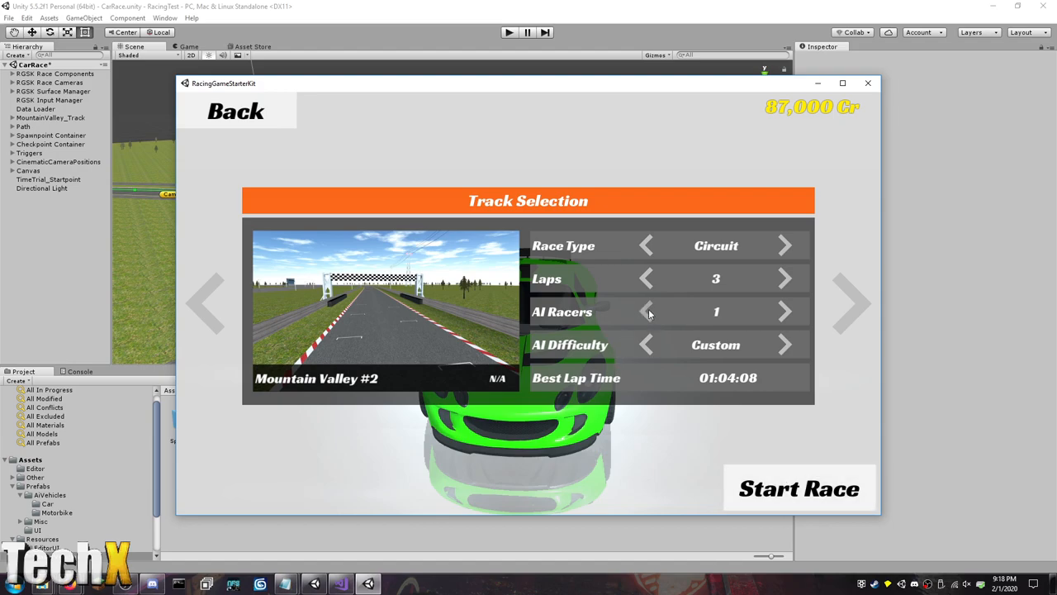
left_click(647, 279)
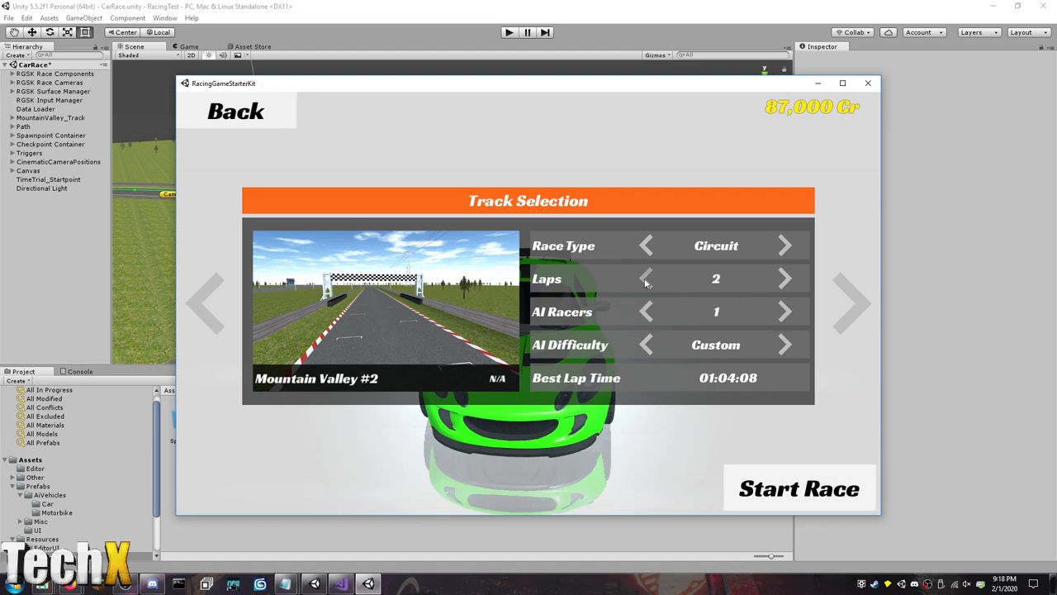
left_click(798, 487)
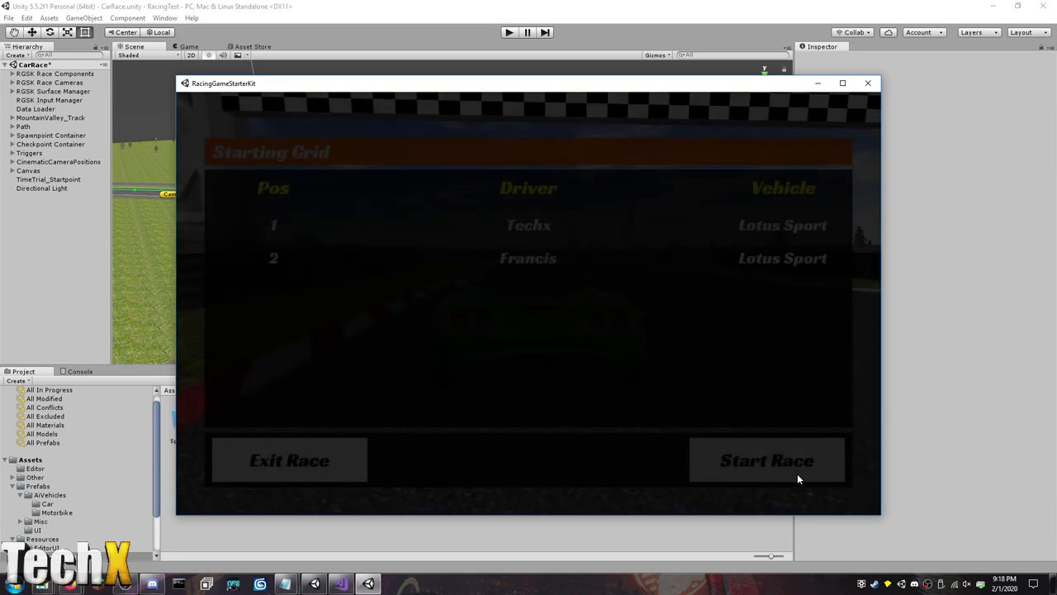
Start the 2-lap Mountain Valley #2 race, then close the game and return to CarRace.
left_click(767, 460)
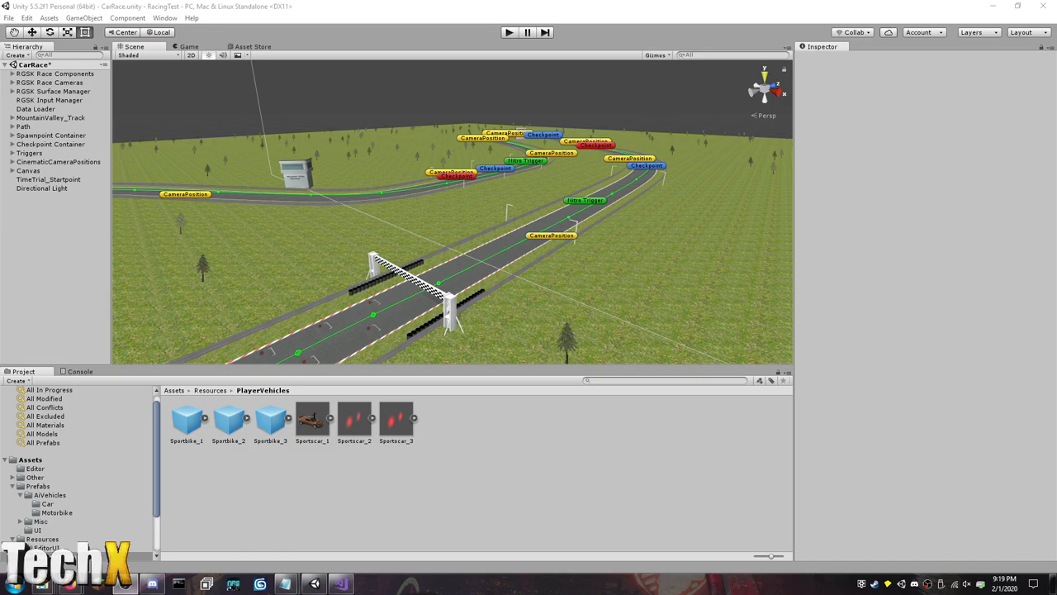
Expand RGSK Race Components and select Race UI to view its panel settings.
left_click(55, 74)
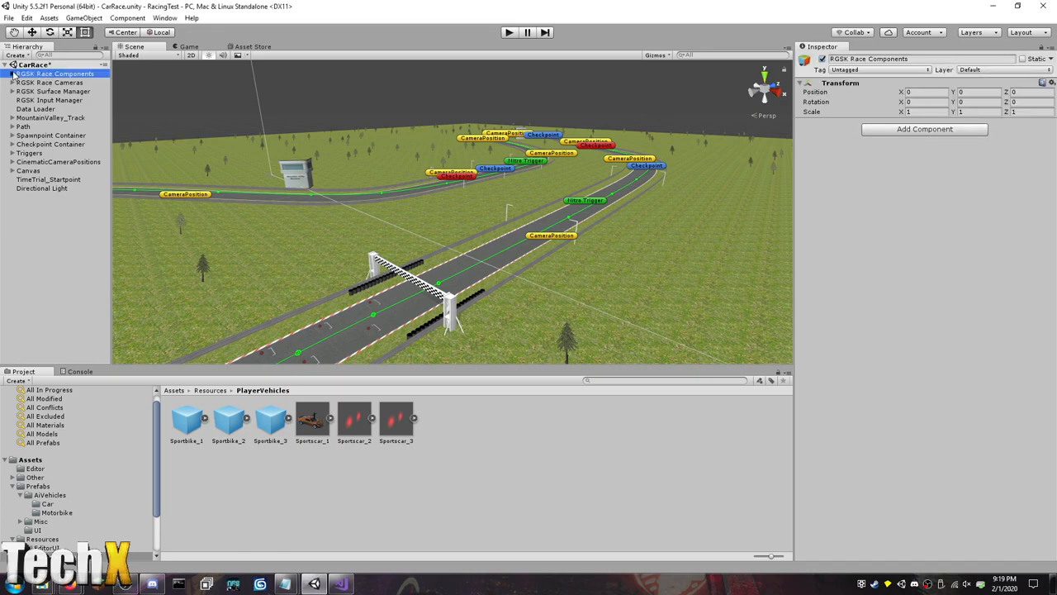
left_click(5, 74)
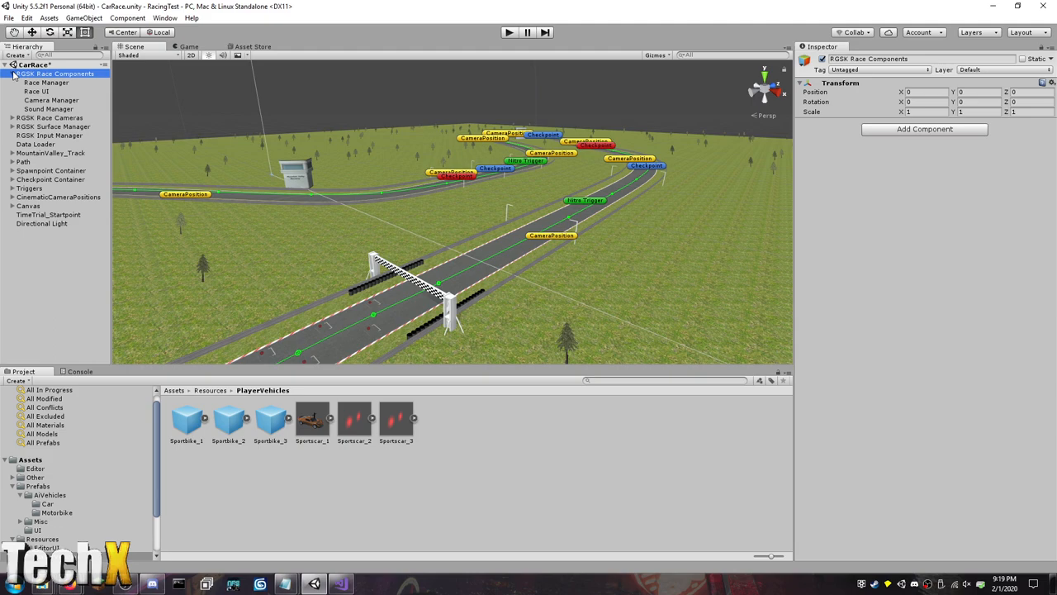
left_click(6, 73)
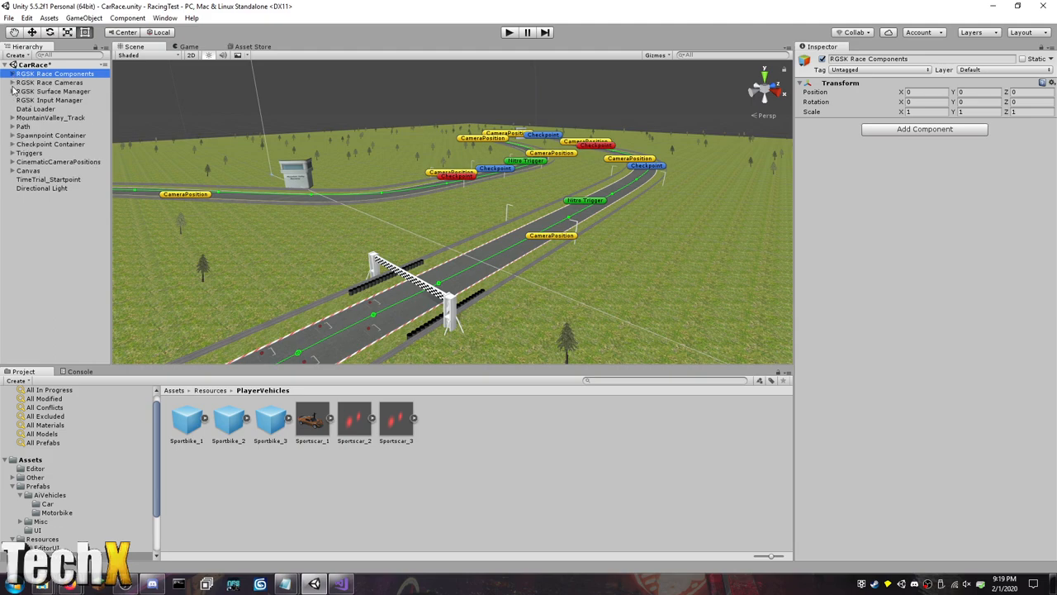
left_click(37, 91)
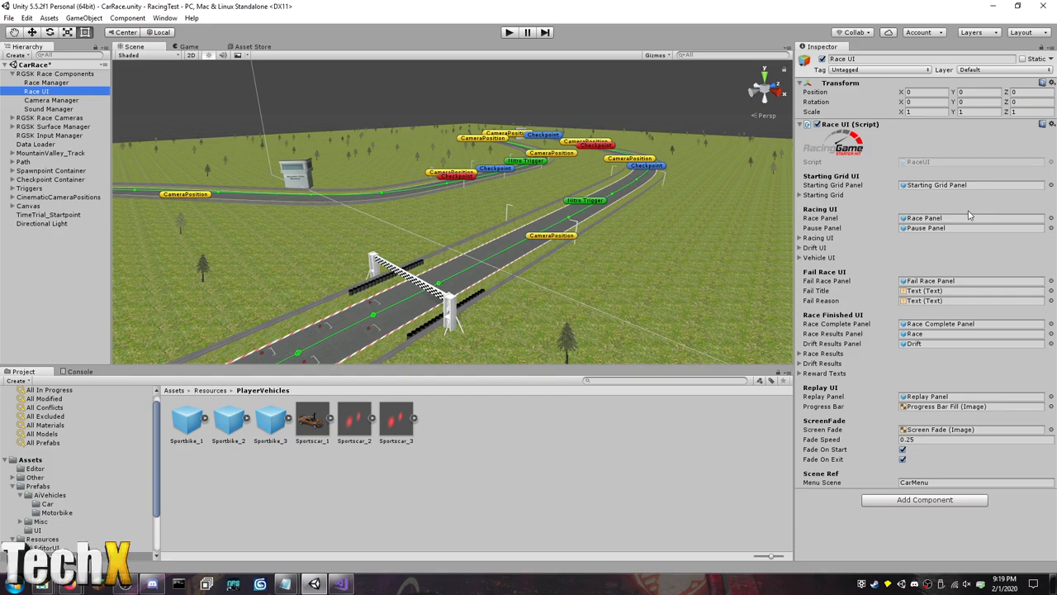
mouse_move(868, 318)
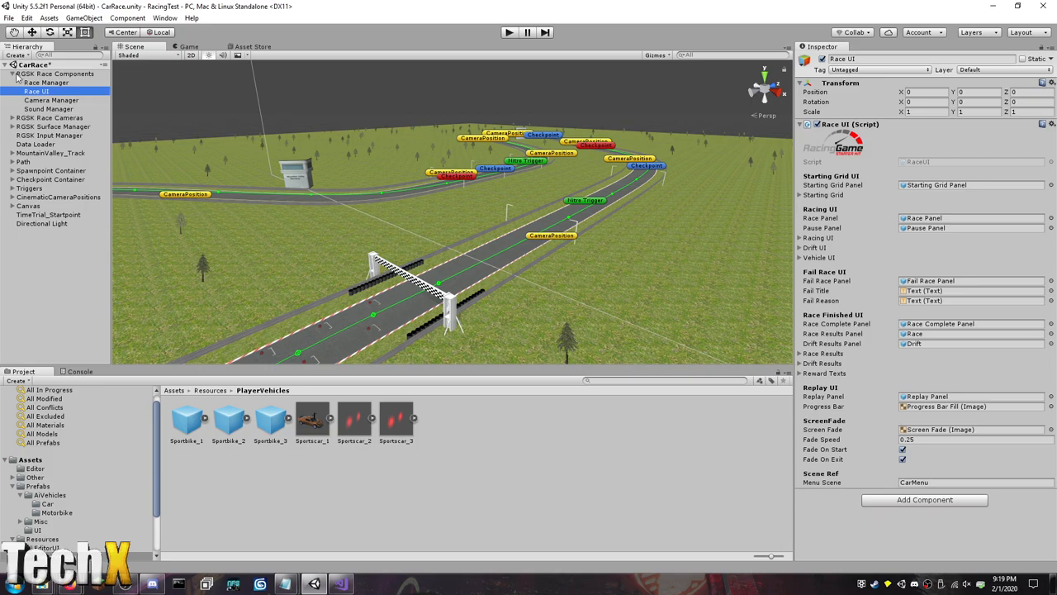
Save the CarRace scene from the File menu.
left_click(8, 17)
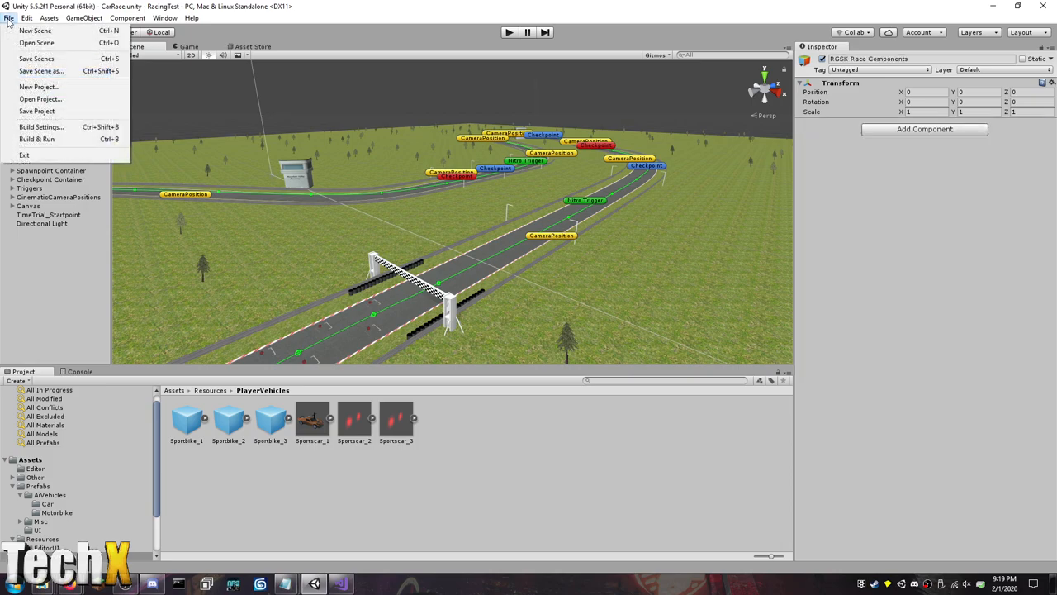
left_click(9, 17)
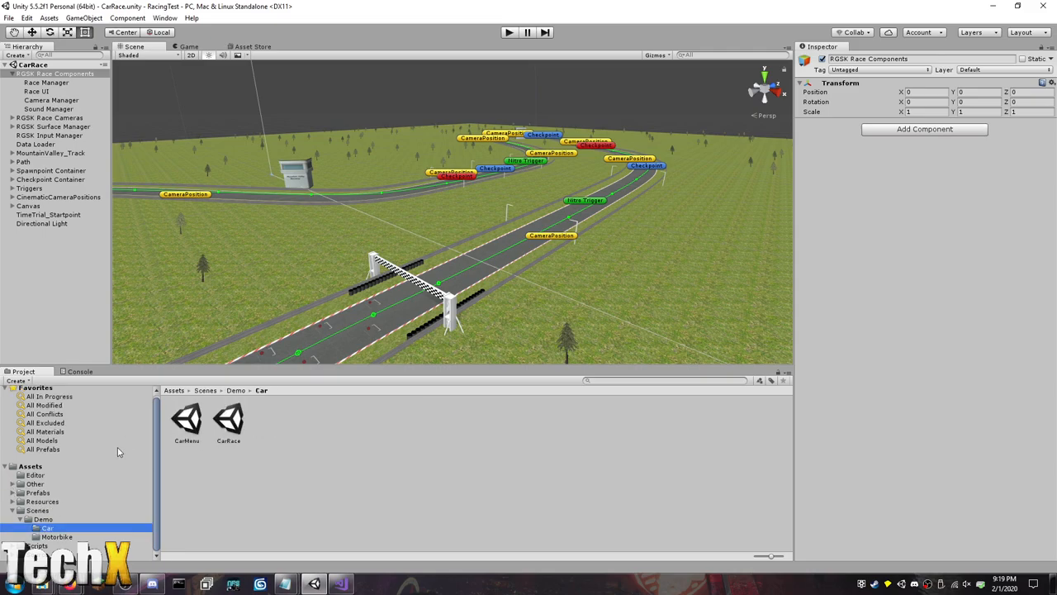
Open the CarMenu scene and expand Menu_Vehicles and Sportscar 1 down to Main Panel.
double_click(186, 418)
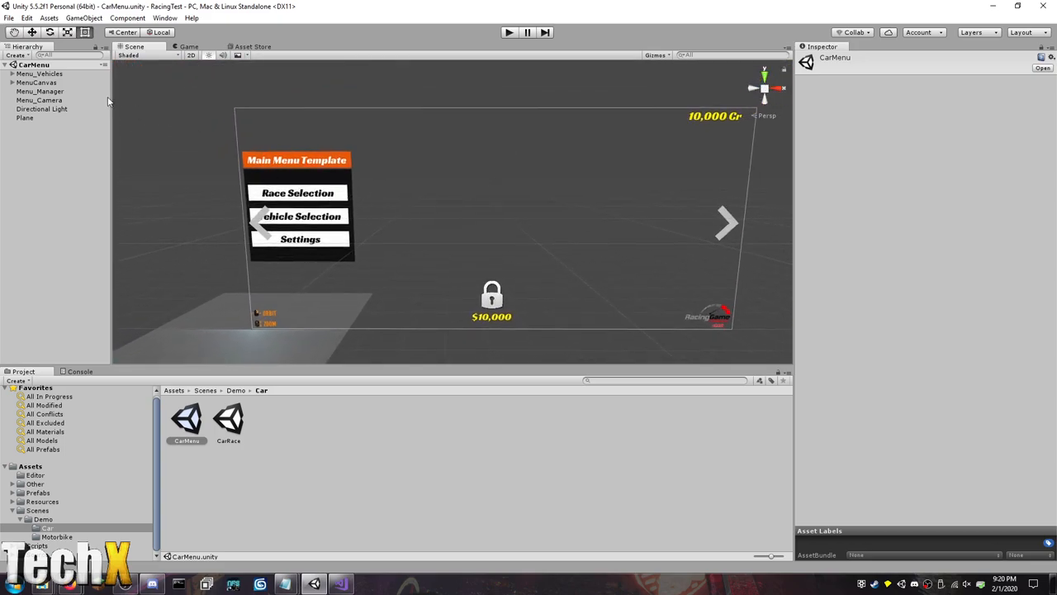
left_click(39, 74)
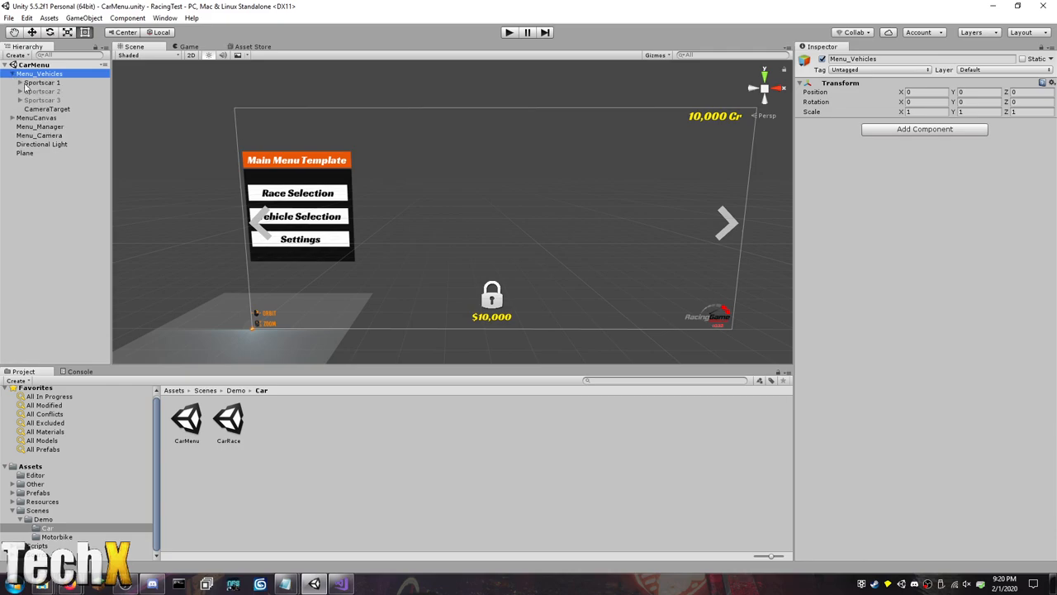
left_click(41, 82)
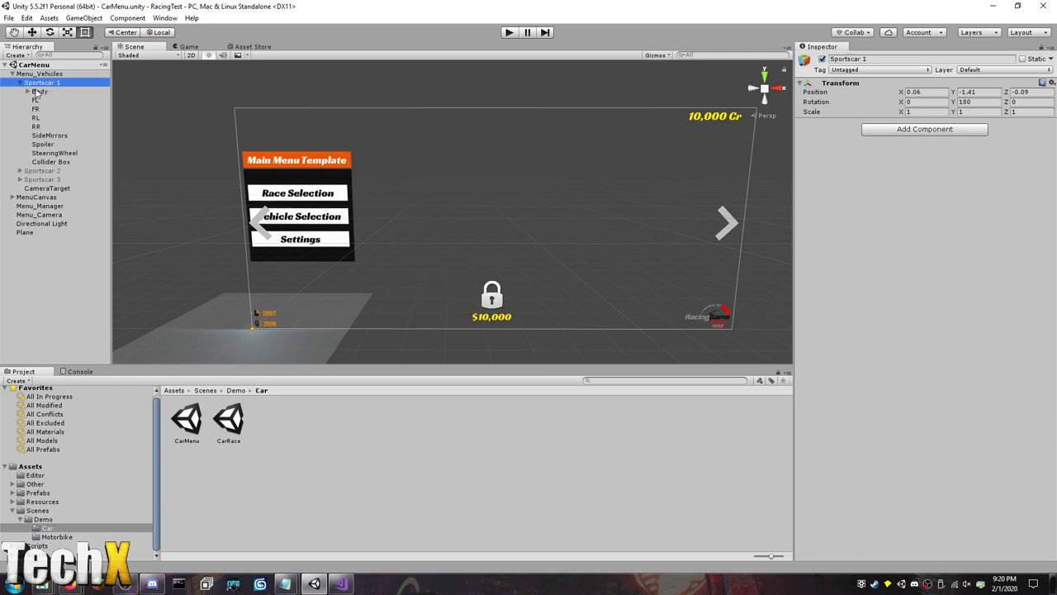
left_click(40, 90)
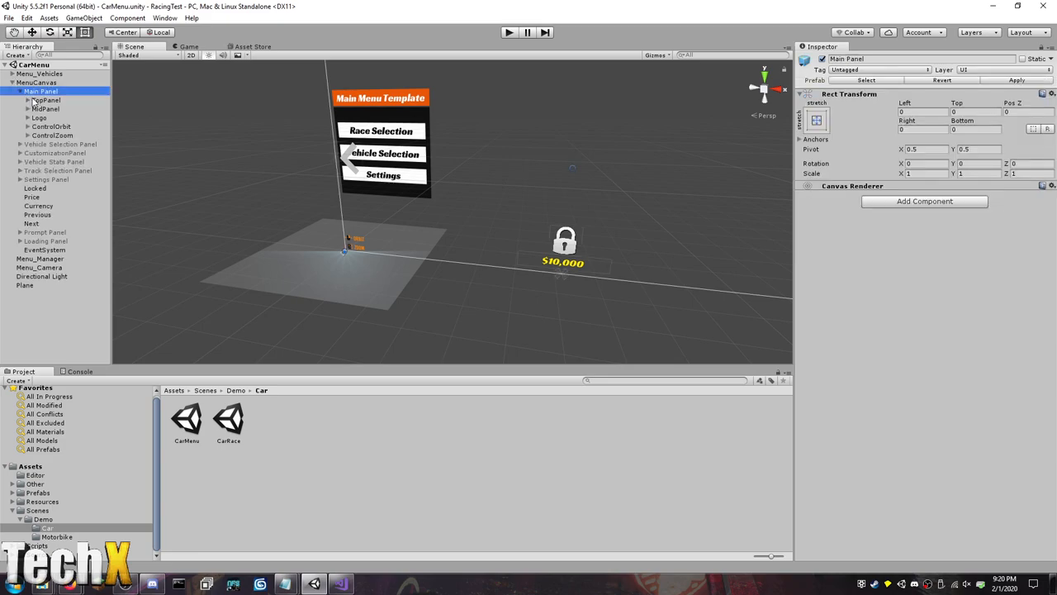
left_click(46, 100)
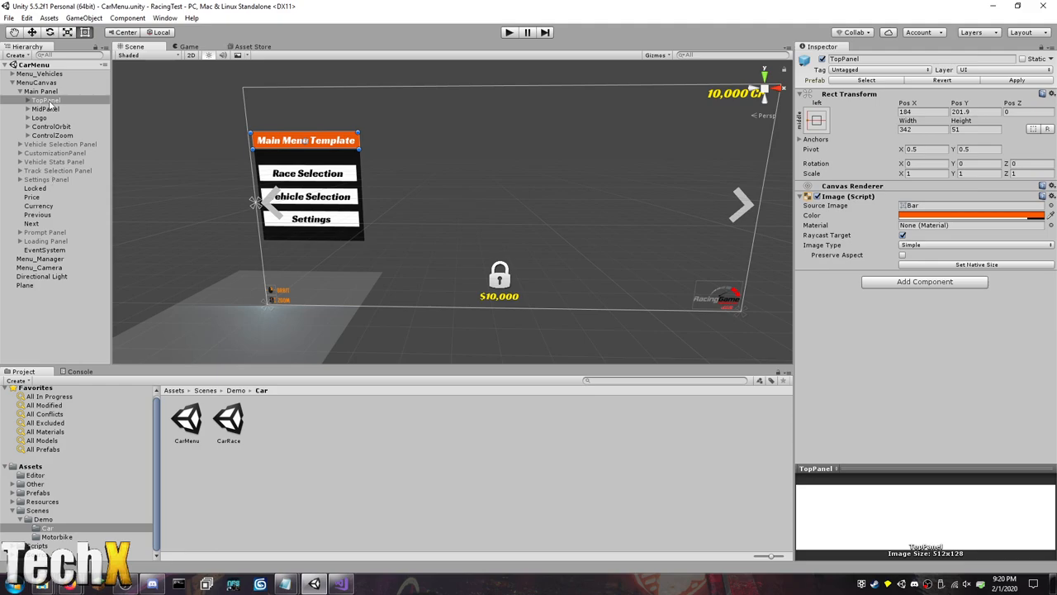
left_click(39, 118)
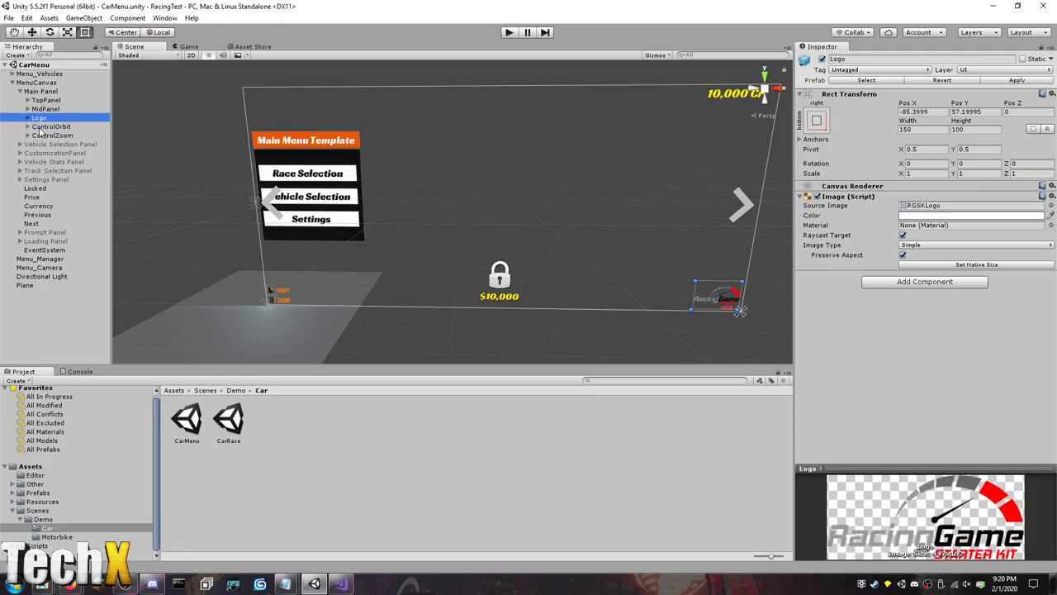
left_click(40, 91)
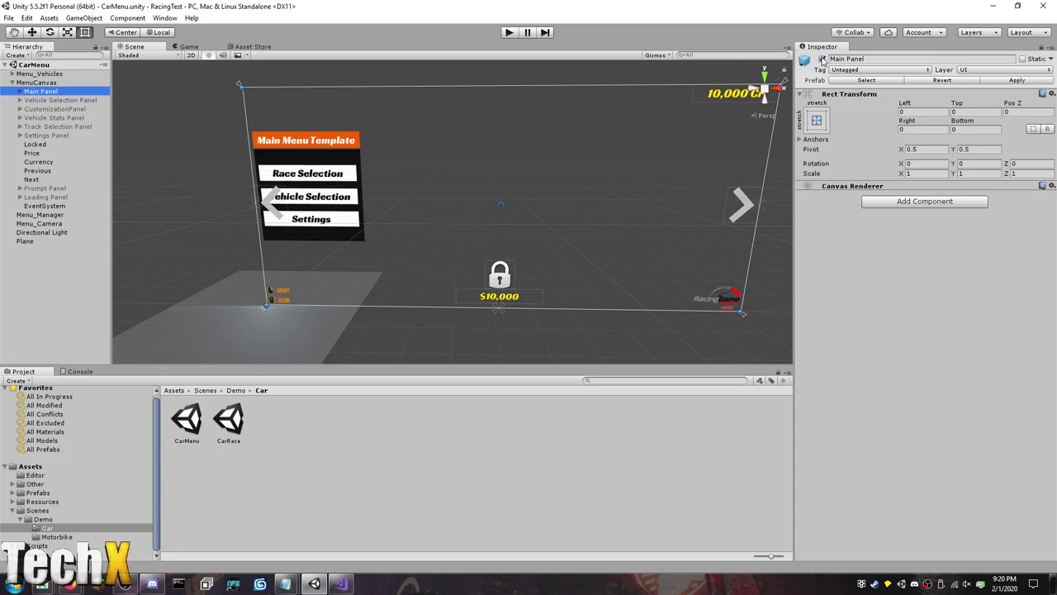
left_click(61, 100)
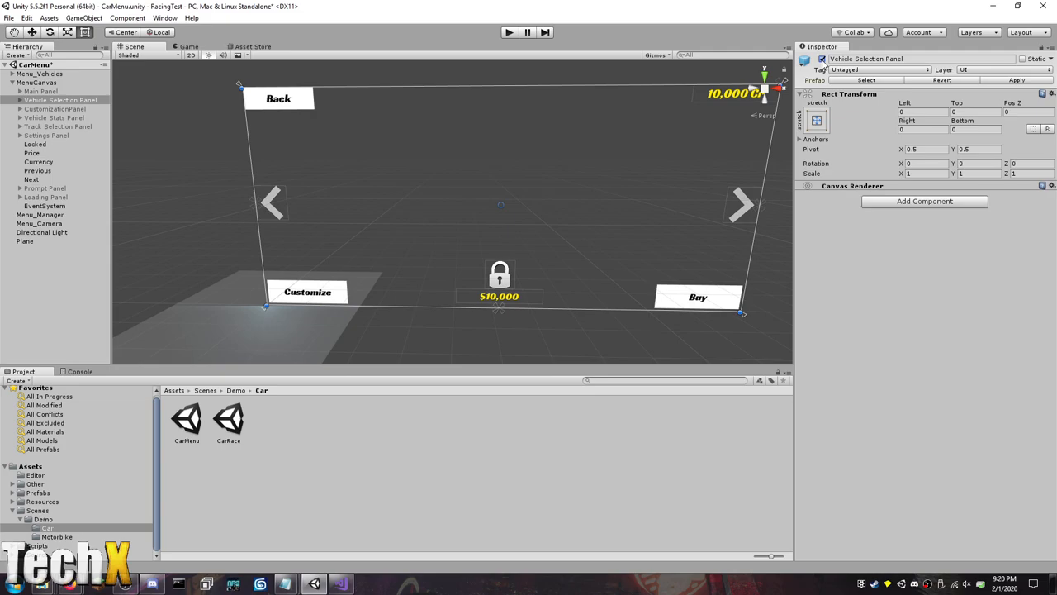
left_click(54, 108)
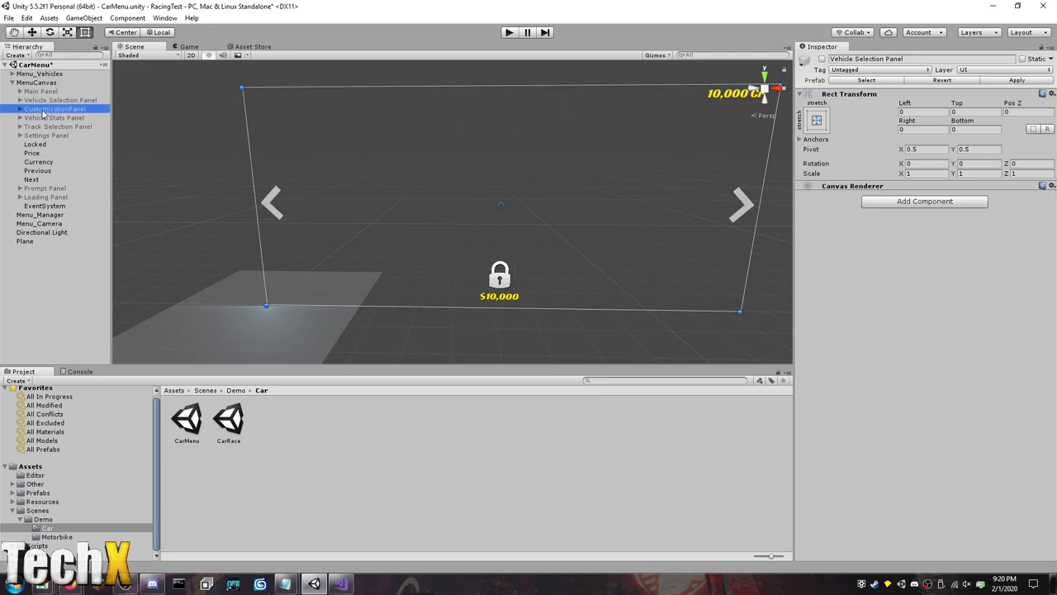
left_click(56, 108)
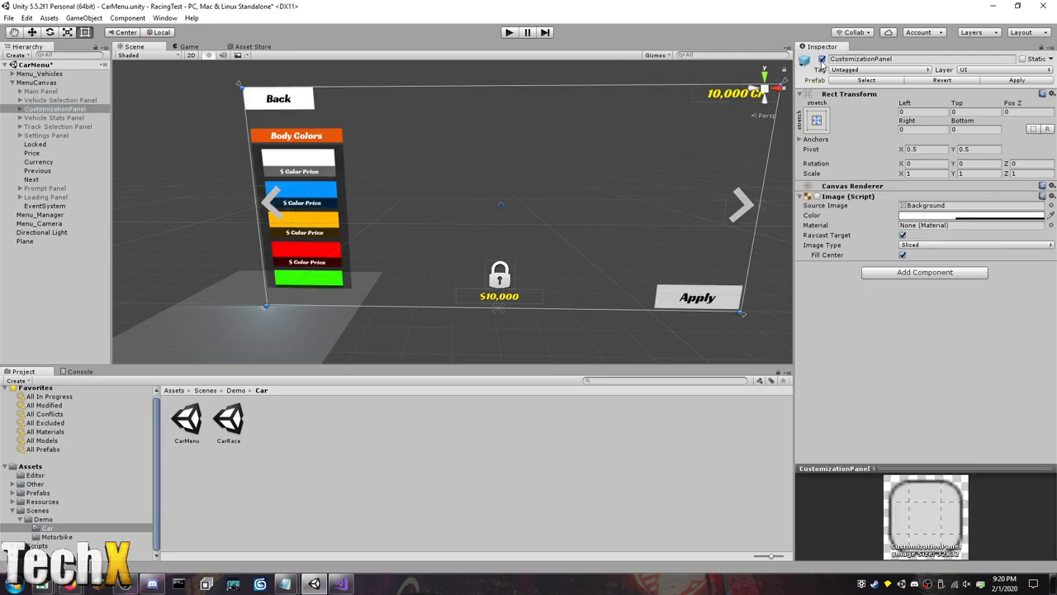
left_click(54, 117)
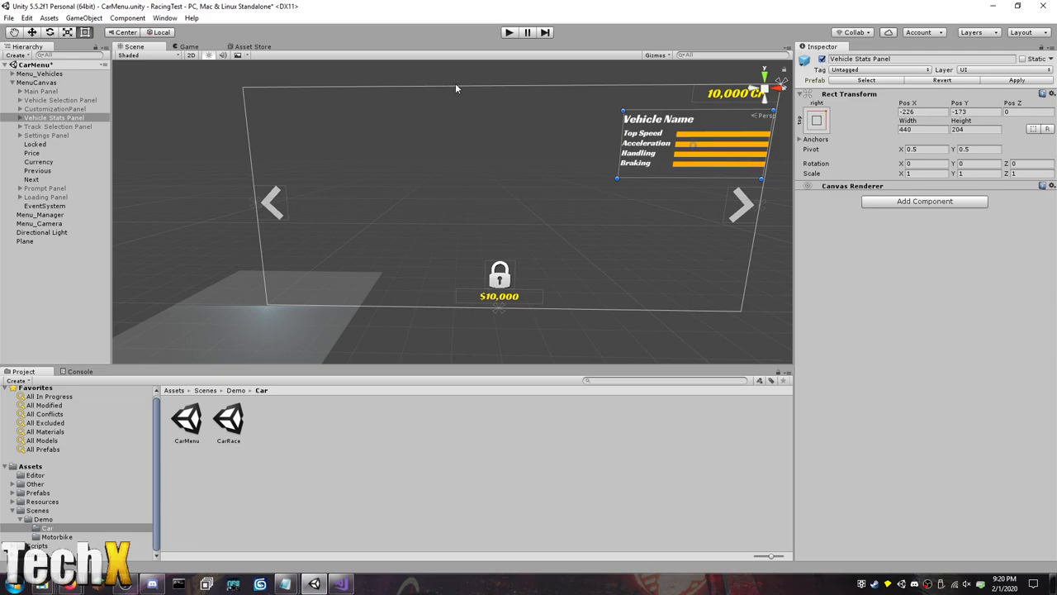
left_click(20, 118)
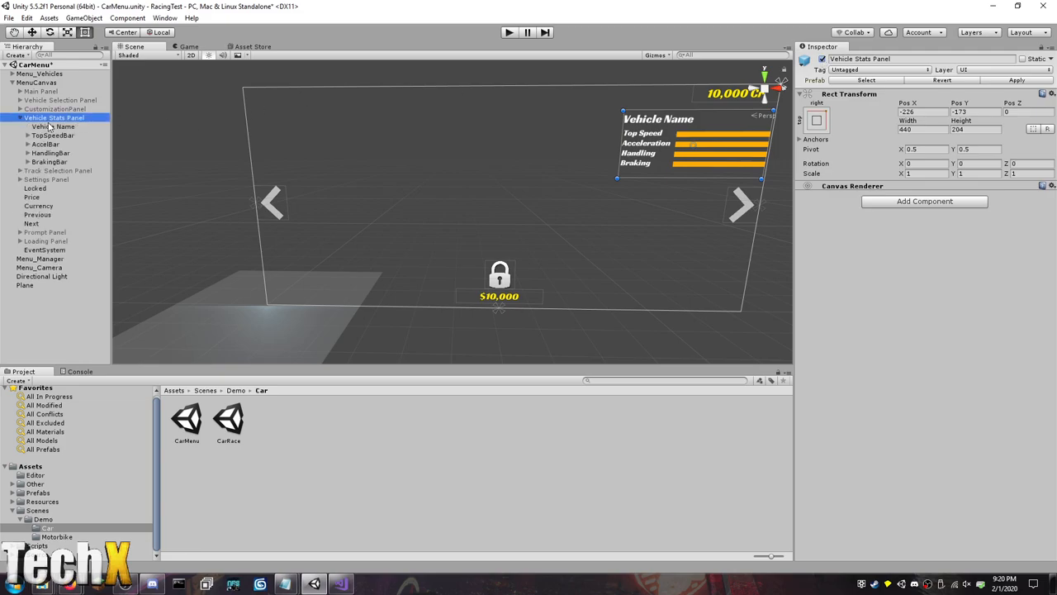
left_click(53, 126)
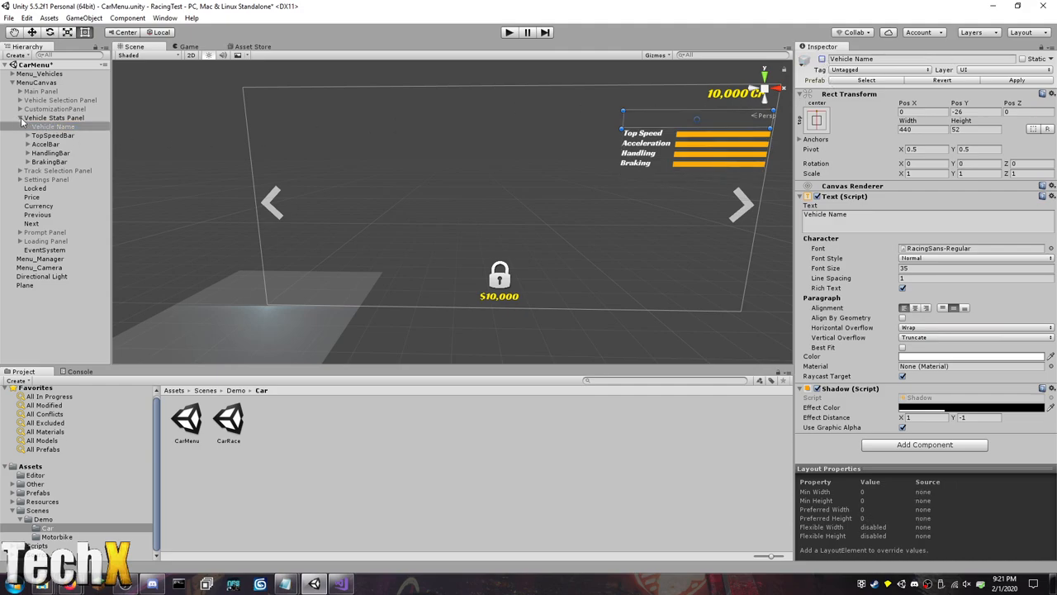
left_click(53, 118)
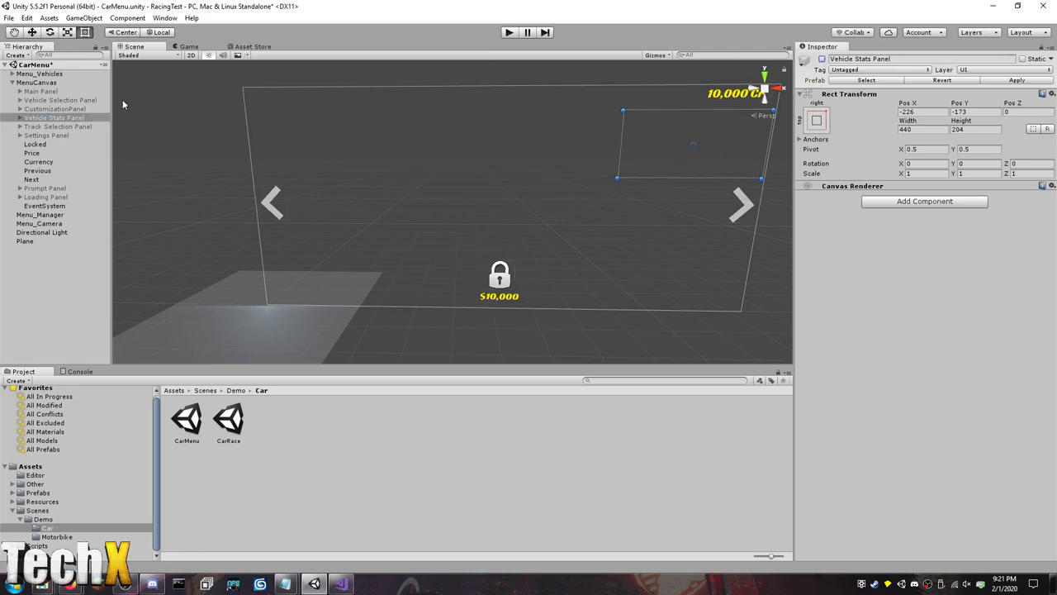
Select and enable the Track Selection Panel, expanding its Bottom and Race Settings groups.
left_click(58, 127)
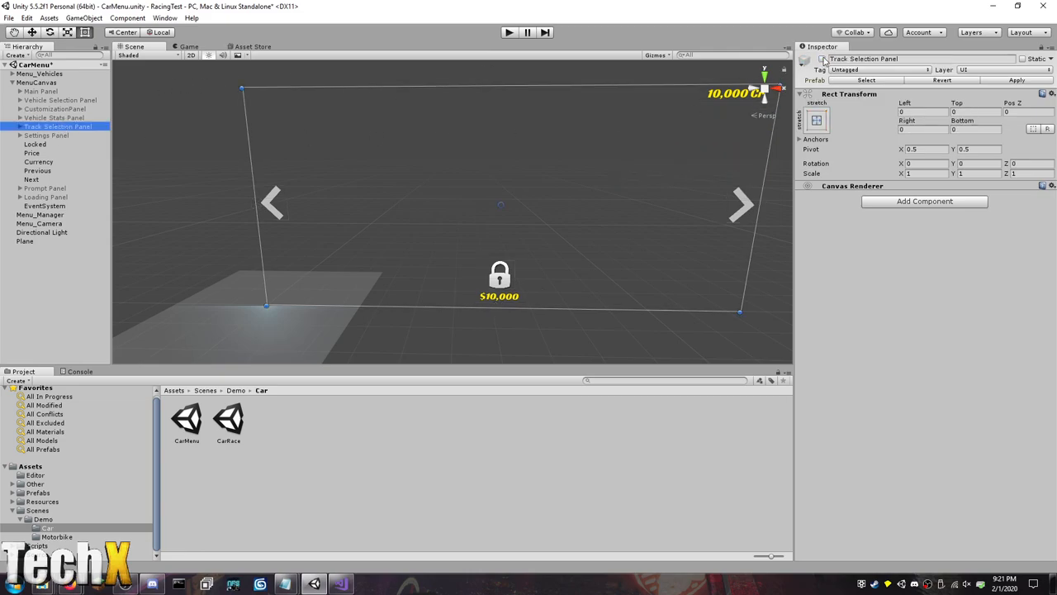
left_click(823, 59)
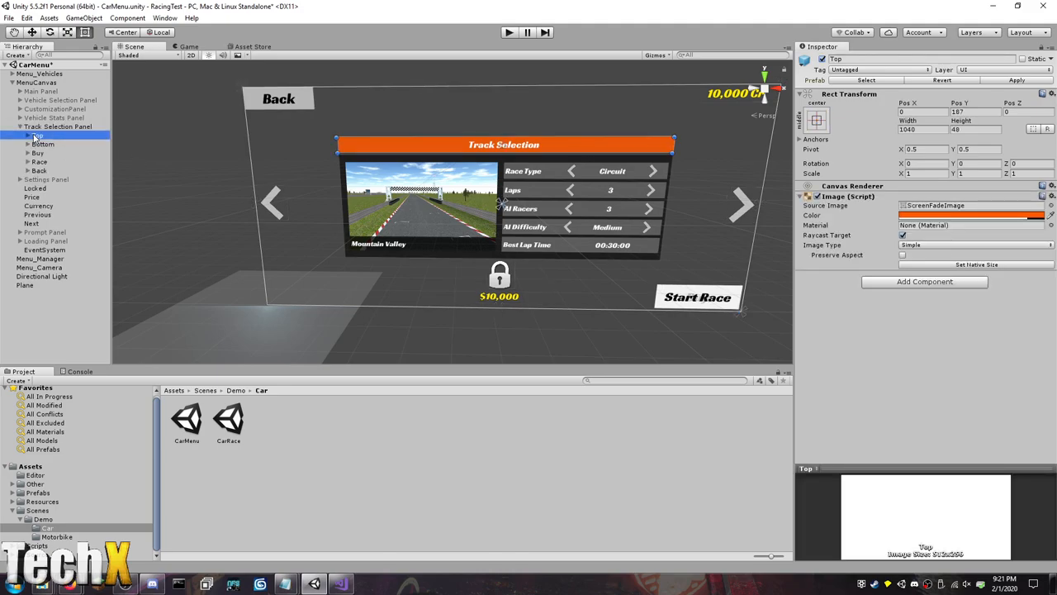
left_click(43, 144)
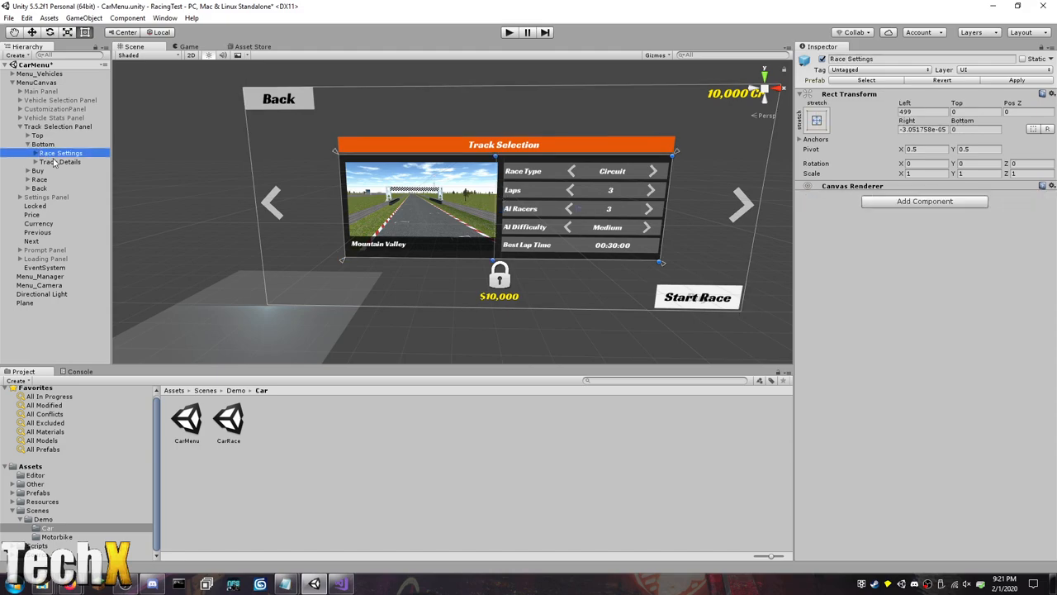
left_click(35, 153)
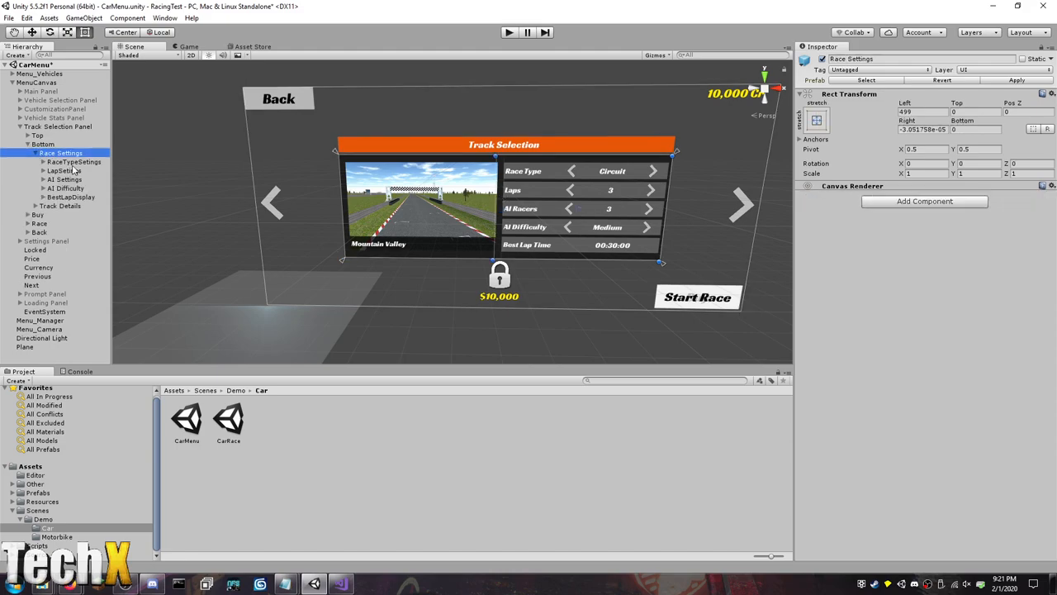
Inspect RaceTypeSettings, its Text and RaceTypeText, then Menu_Manager's track references.
left_click(74, 162)
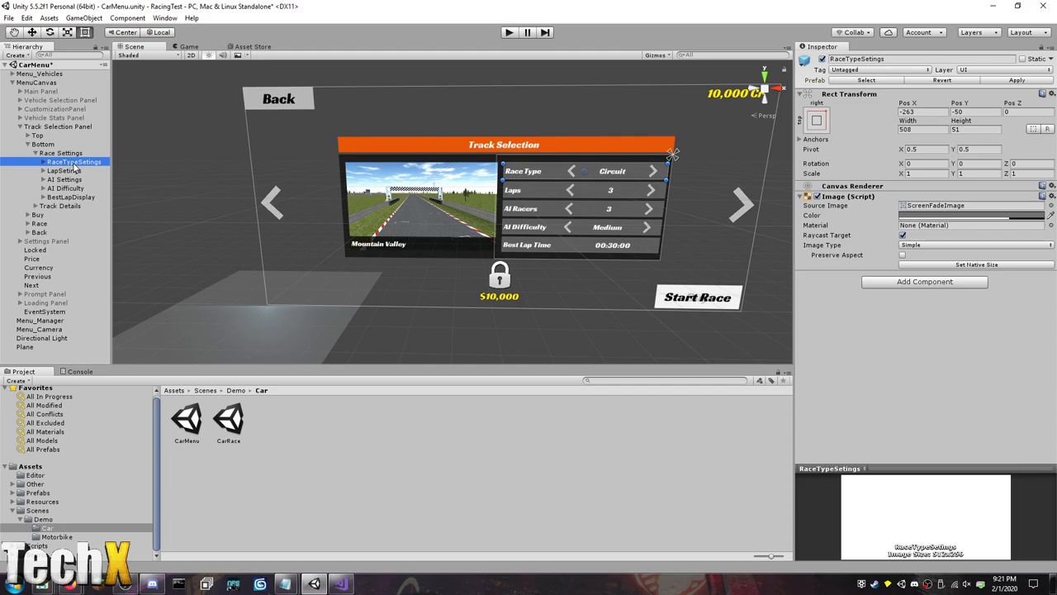
left_click(36, 161)
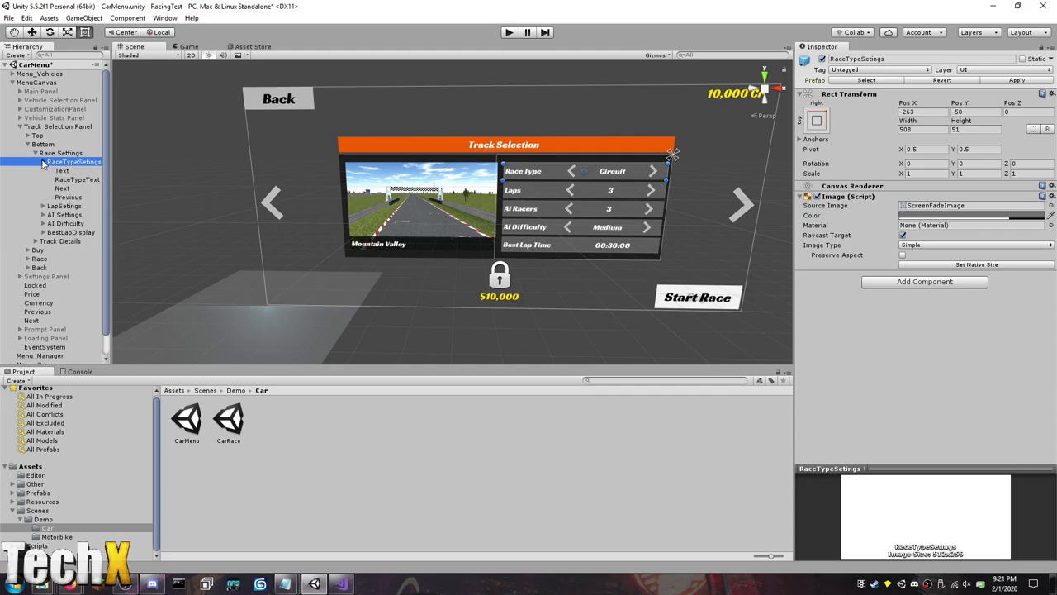
left_click(62, 170)
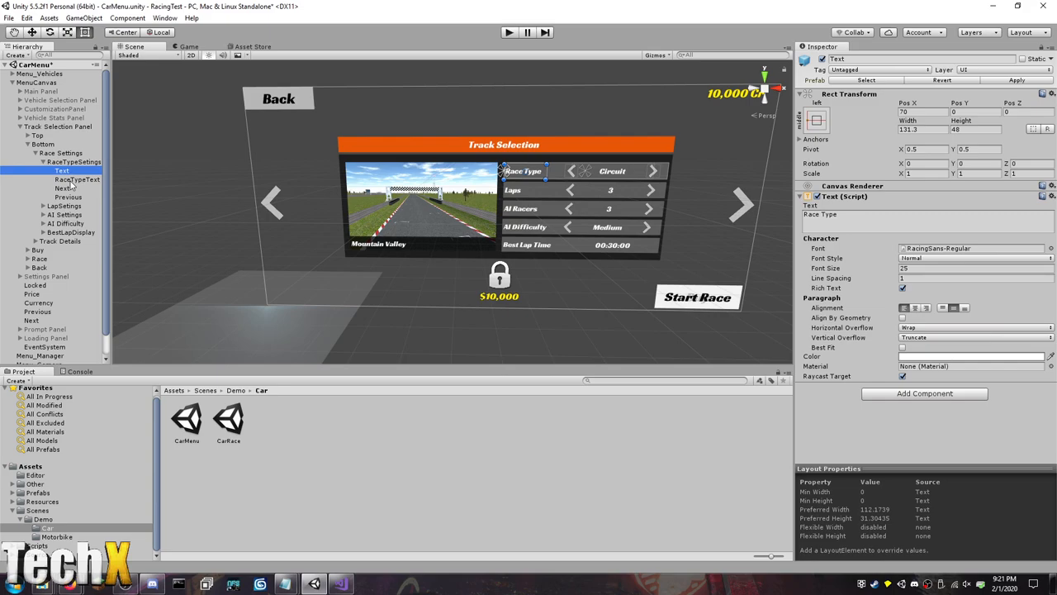
left_click(77, 179)
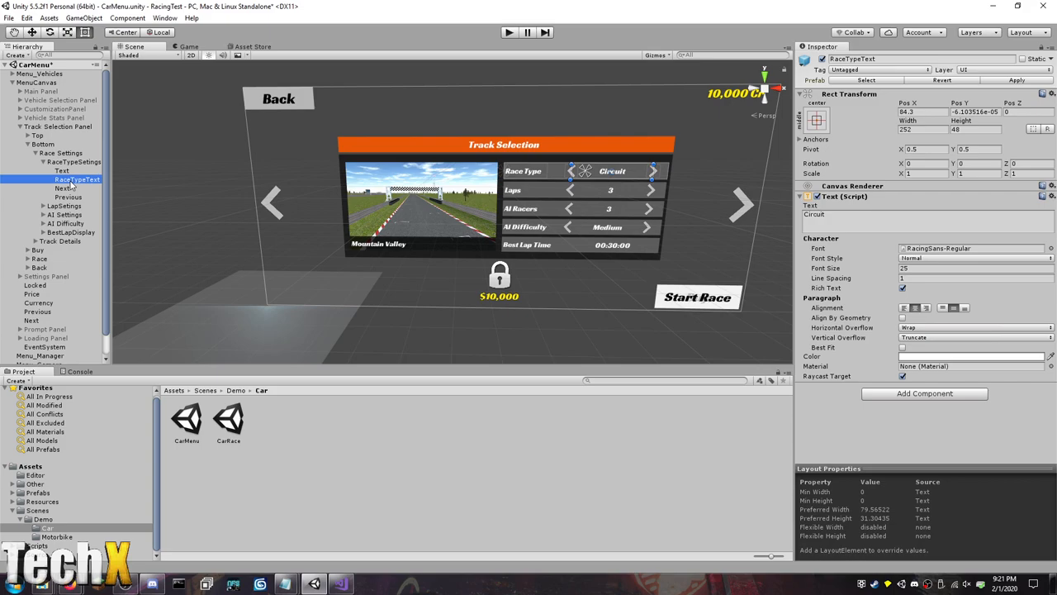
left_click(63, 188)
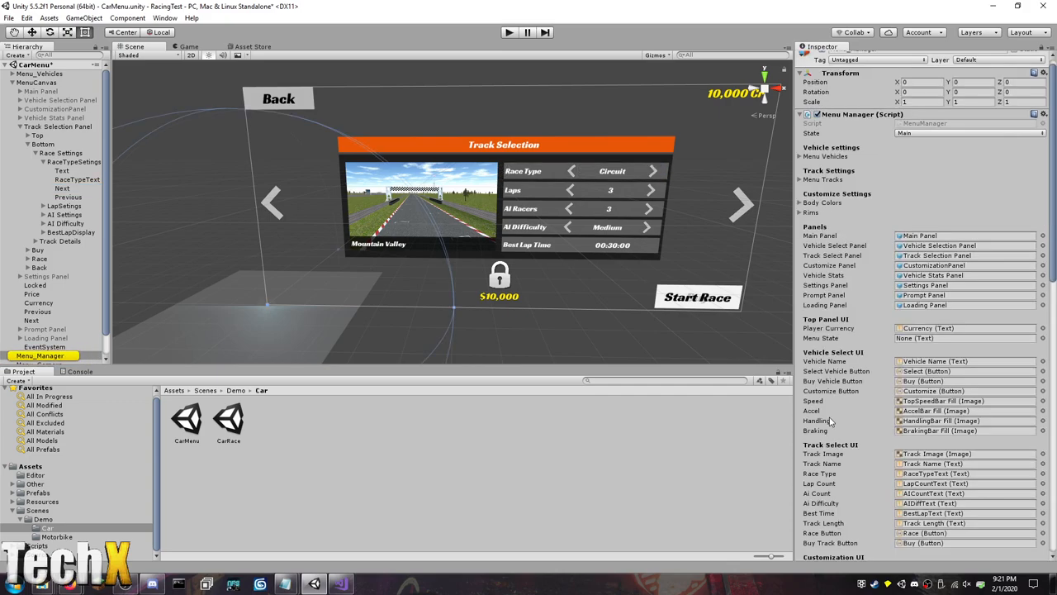
mouse_move(342, 584)
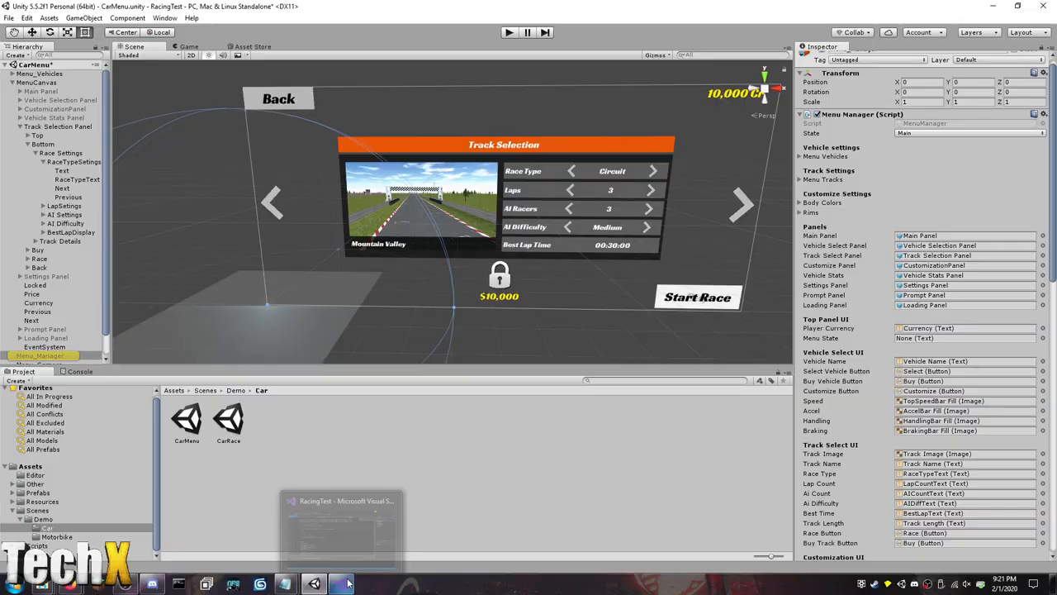
Expand RacingTest's Misc scripts folder in Solution Explorer and open MenuManager.cs.
left_click(340, 584)
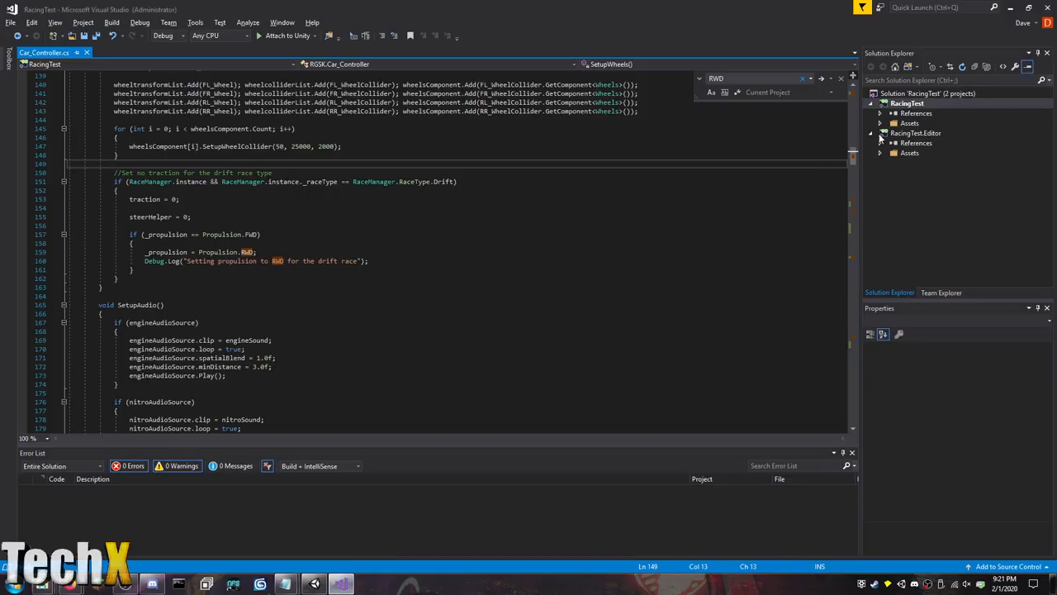
left_click(907, 103)
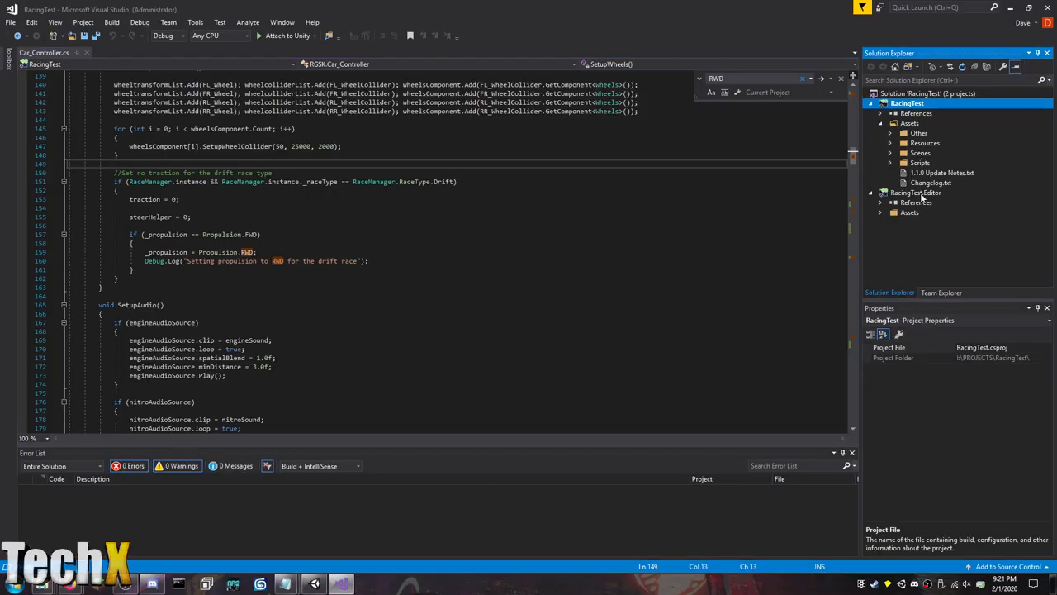
left_click(891, 163)
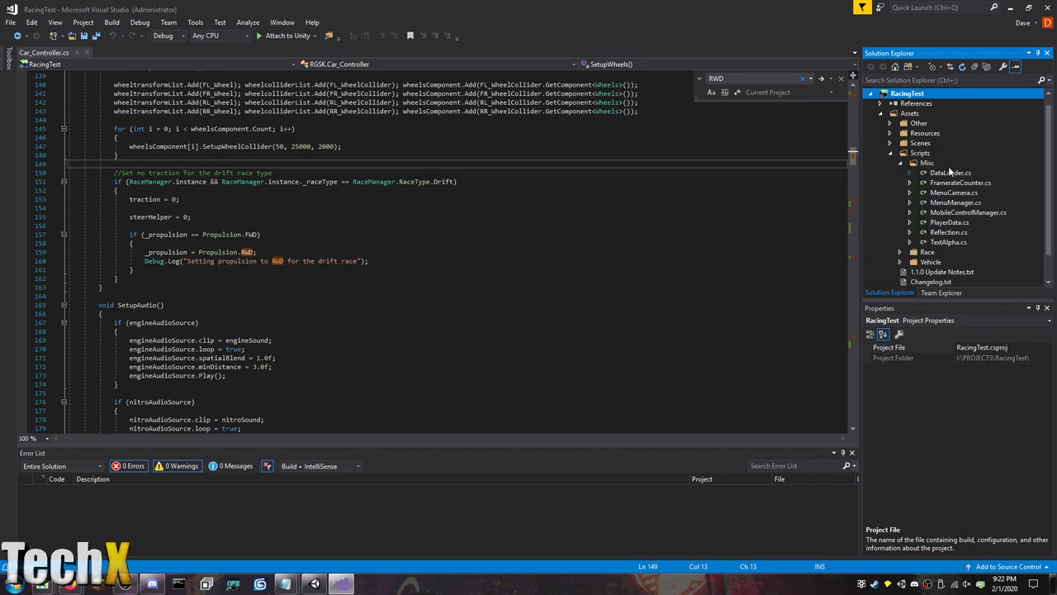
double_click(955, 202)
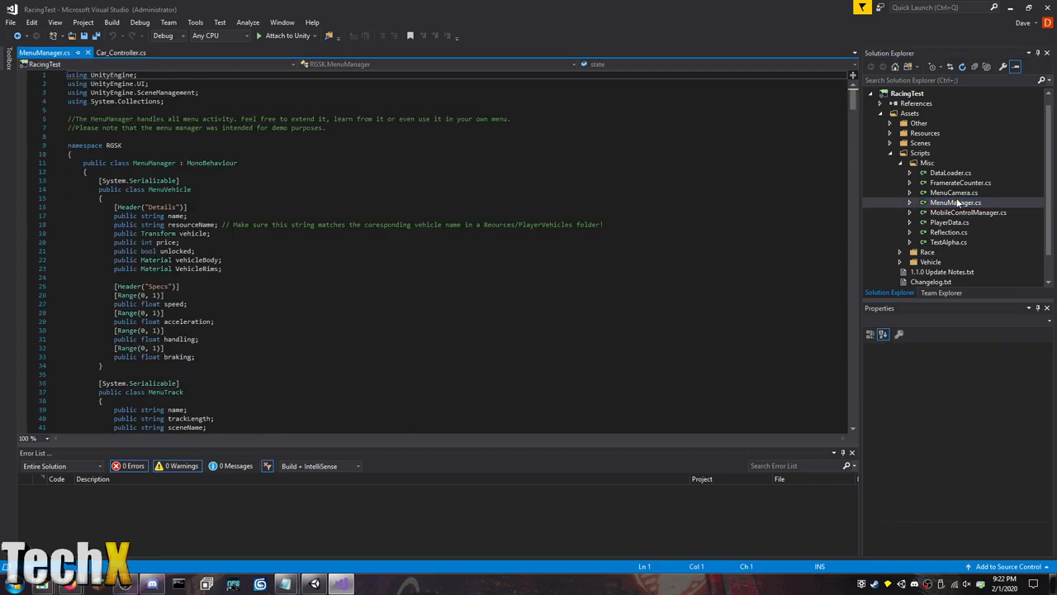
Scroll down through MenuManager.cs toward the AdjustRaceType switch.
scroll("down", 3)
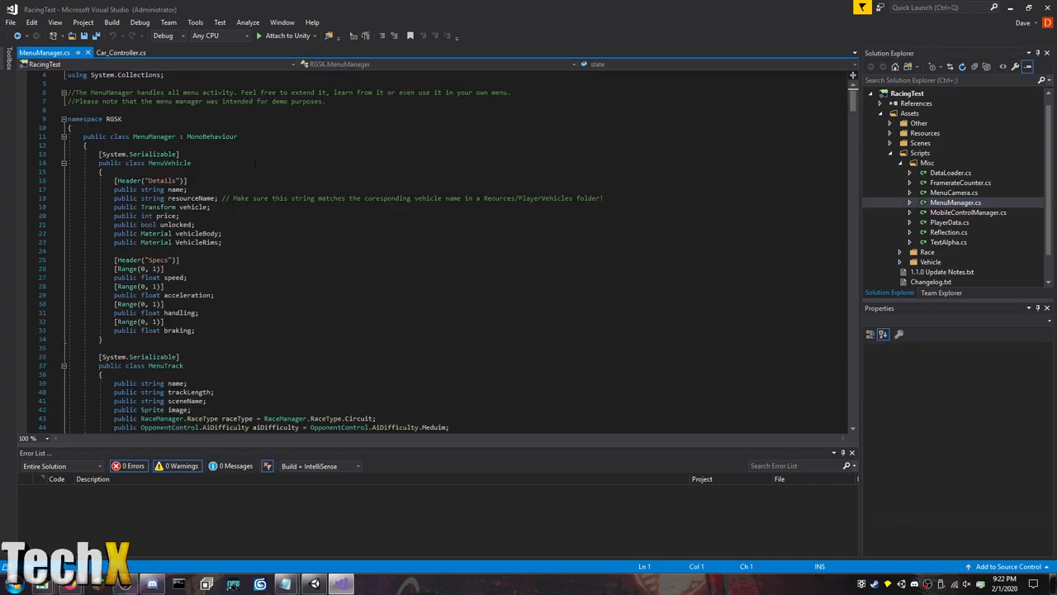
scroll("down", 3)
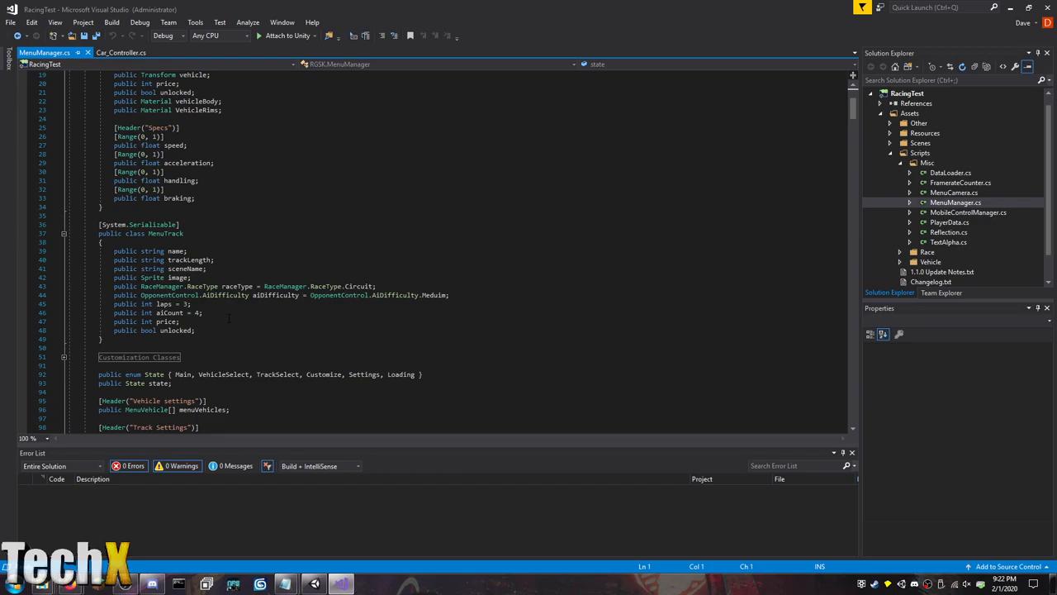
scroll("down", 3)
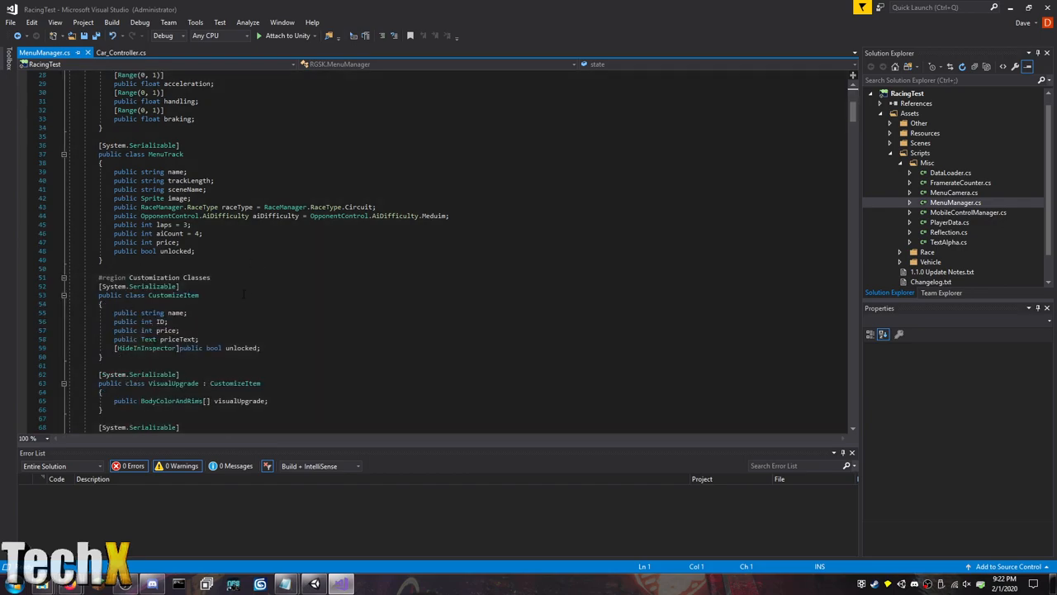
scroll("down", 3)
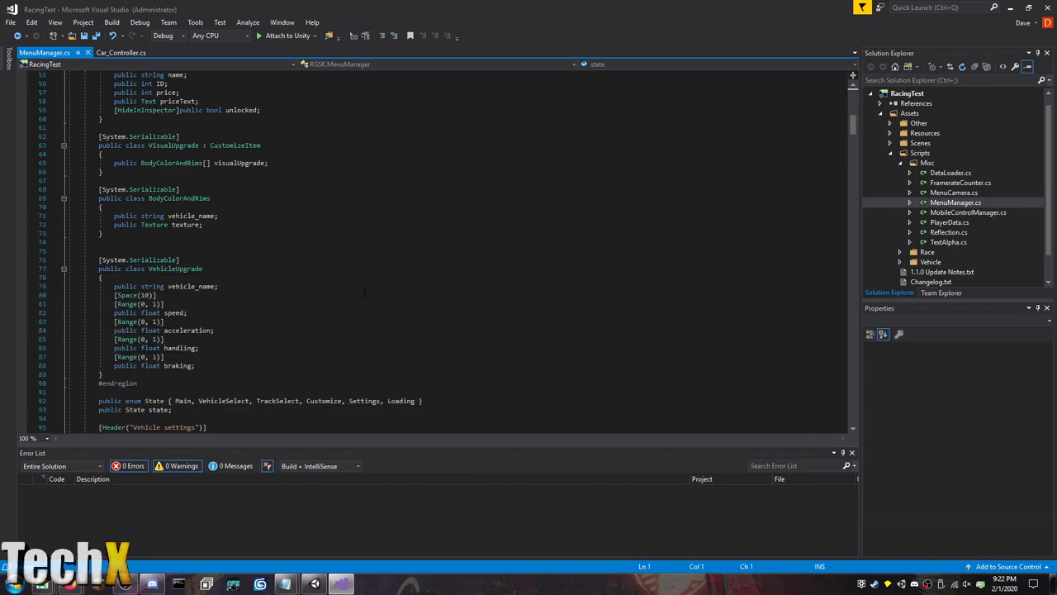
scroll("down", 3)
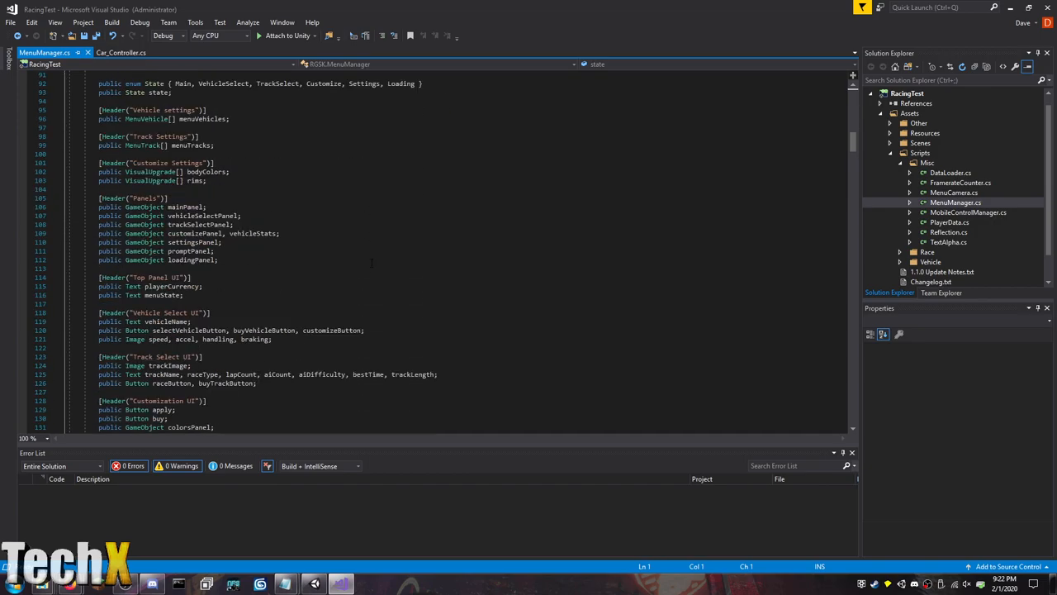
scroll("down", 3)
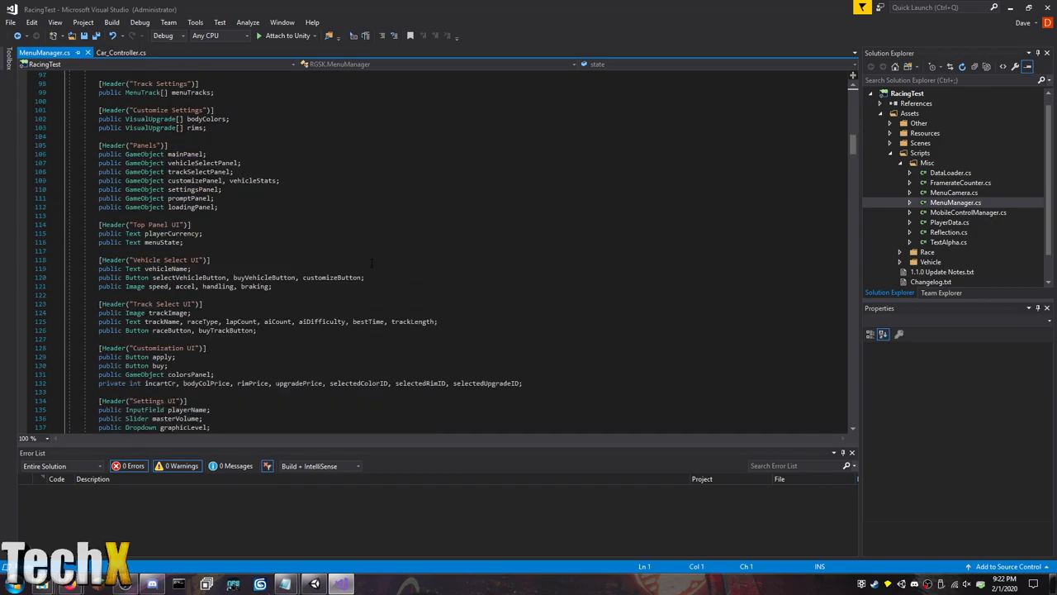
scroll("down", 3)
type("Circuit")
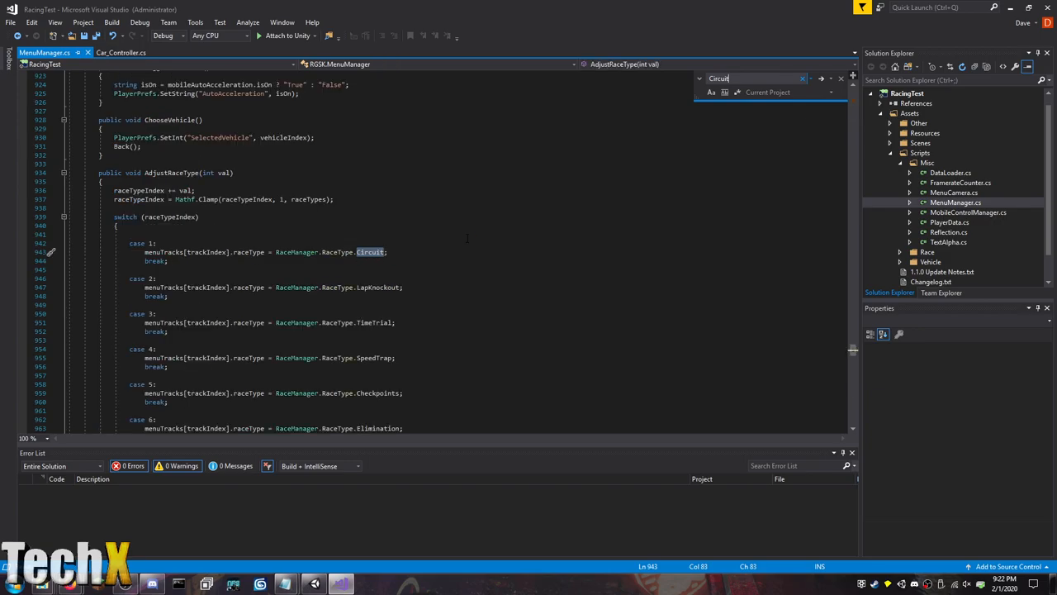
Finish case 8 by setting menuTracks' raceType to Drag and adding break.
scroll("down", 3)
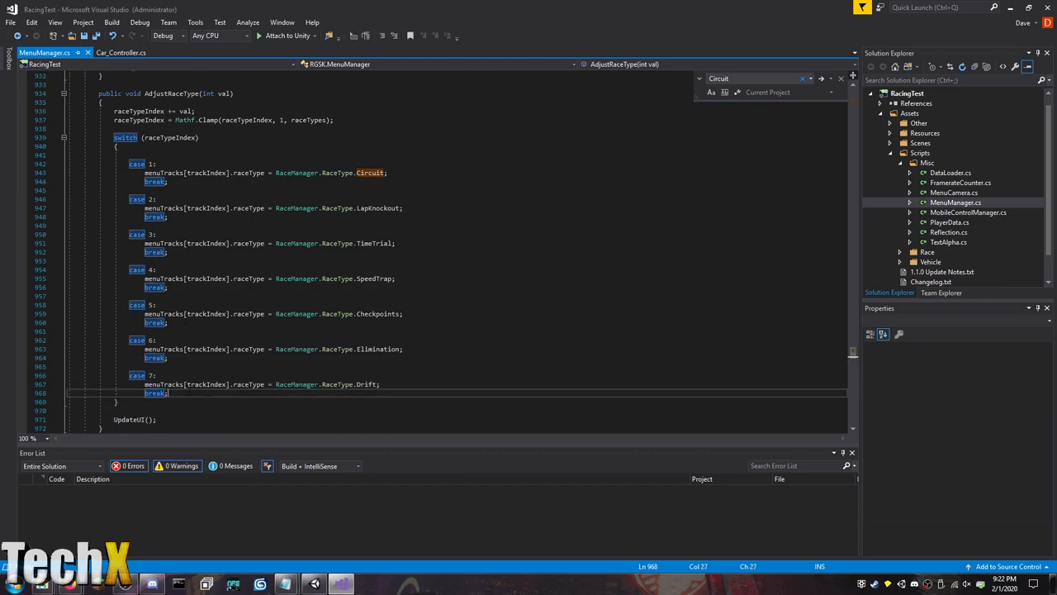
type("case 8;")
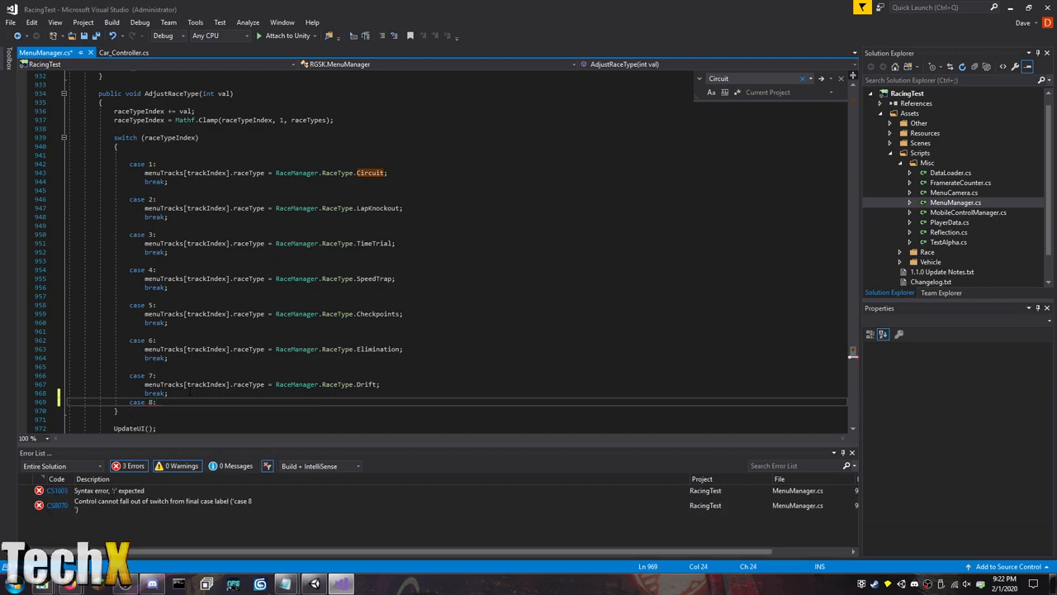
type("menuTracks[trackIndex")
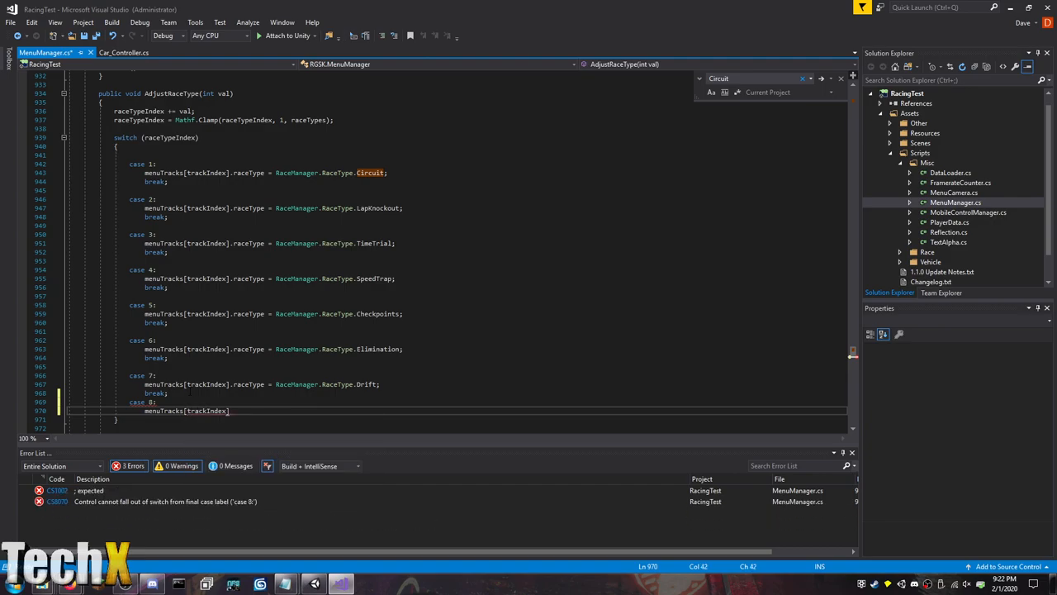
type(".raceType = RaceManager.RaceType.Drag;")
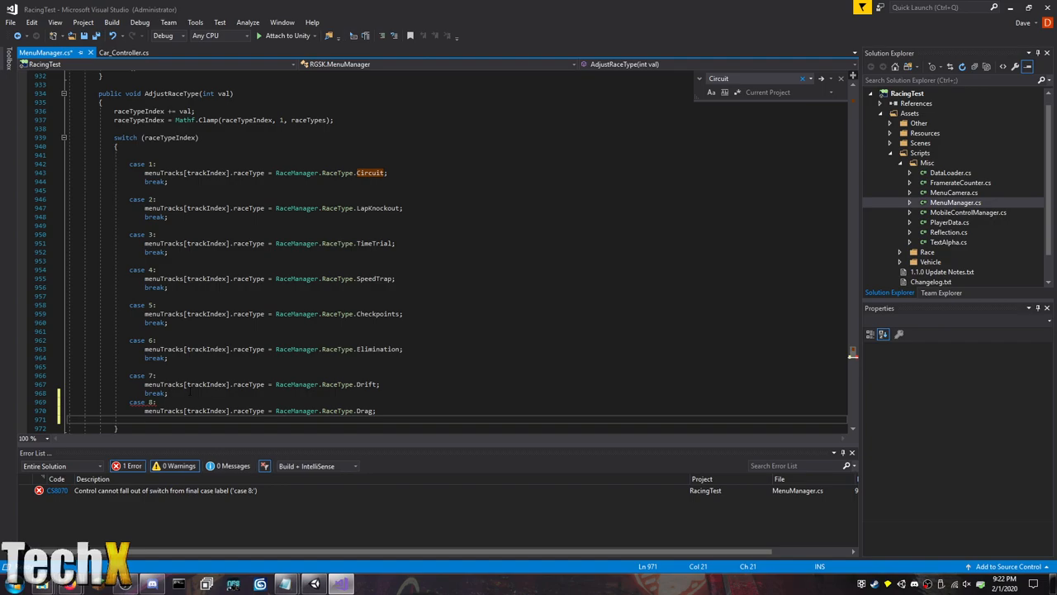
type("break;")
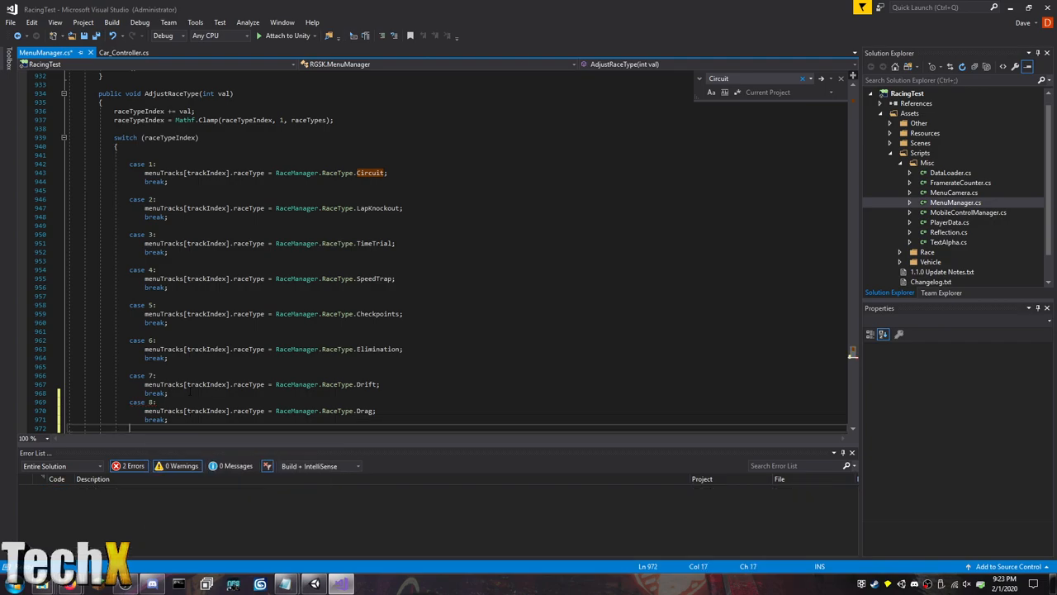
Add case 9 assigning menuTracks[trackIndex].raceType a RaceManager race type starting 'Spr'.
type("case 9:")
type("menu")
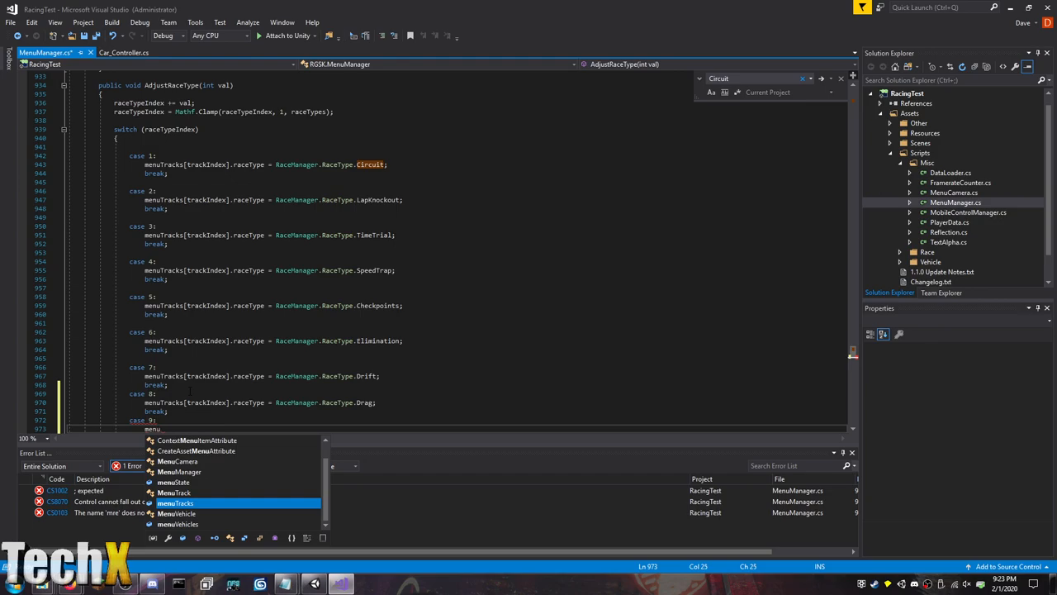
type("Tracks")
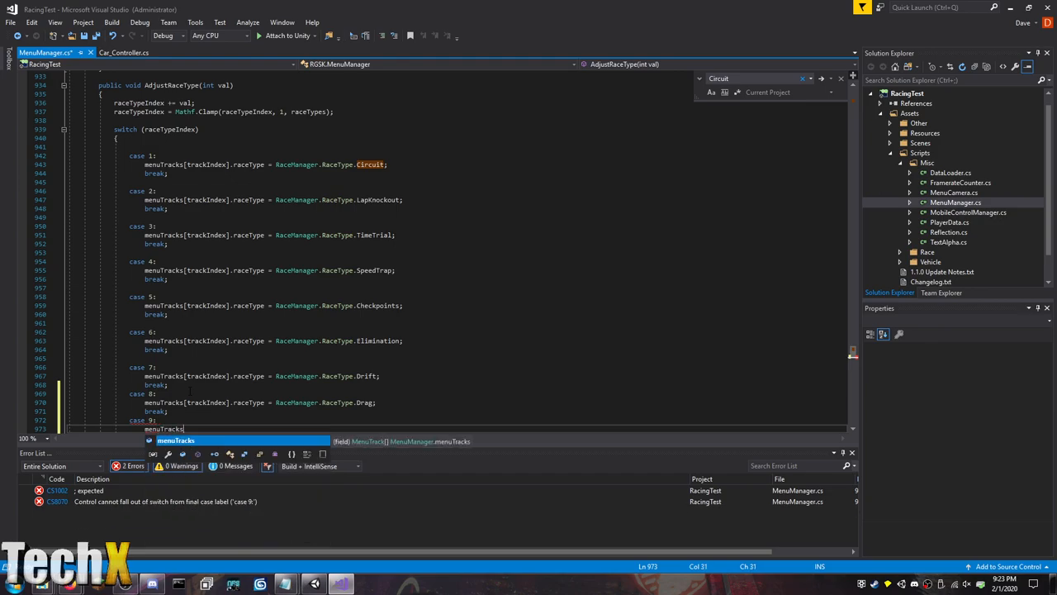
type("[trackIndex]")
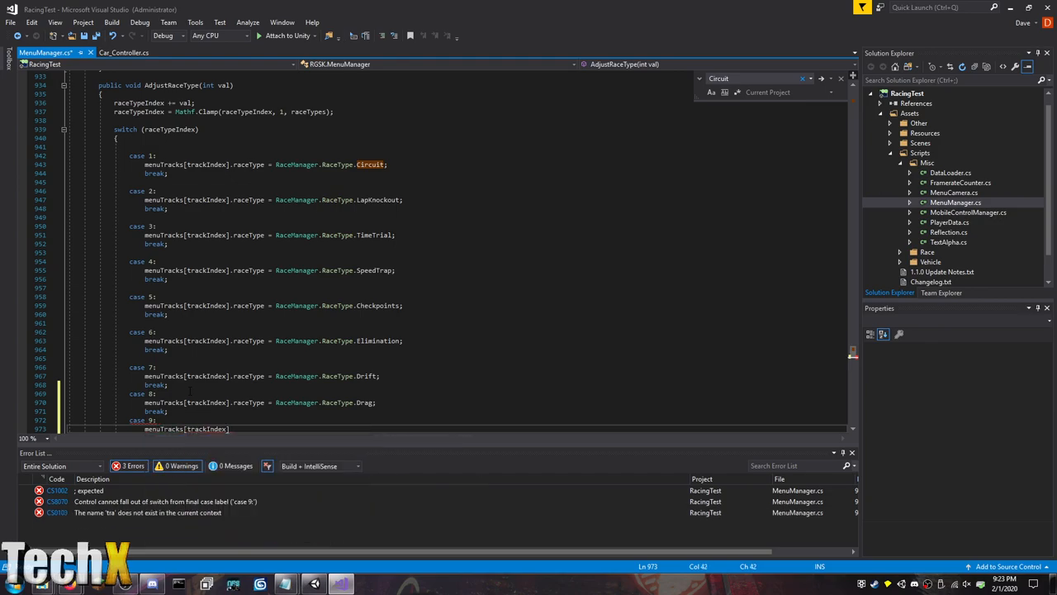
type(".raceType =")
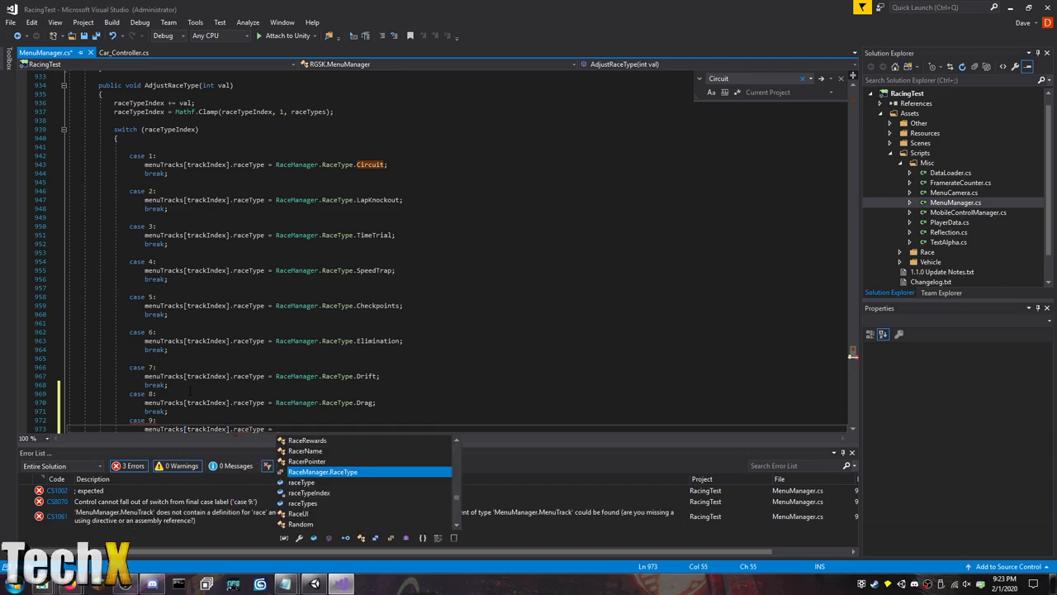
type(".Spr")
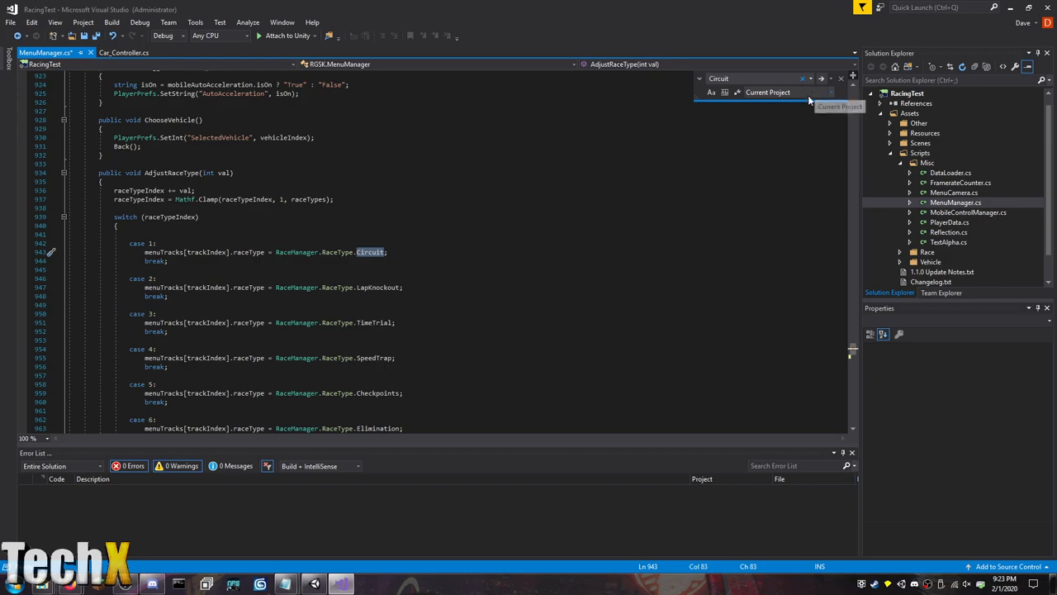
Change the Find scope for the Circuit search and scroll through PlayerData.cs.
left_click(831, 92)
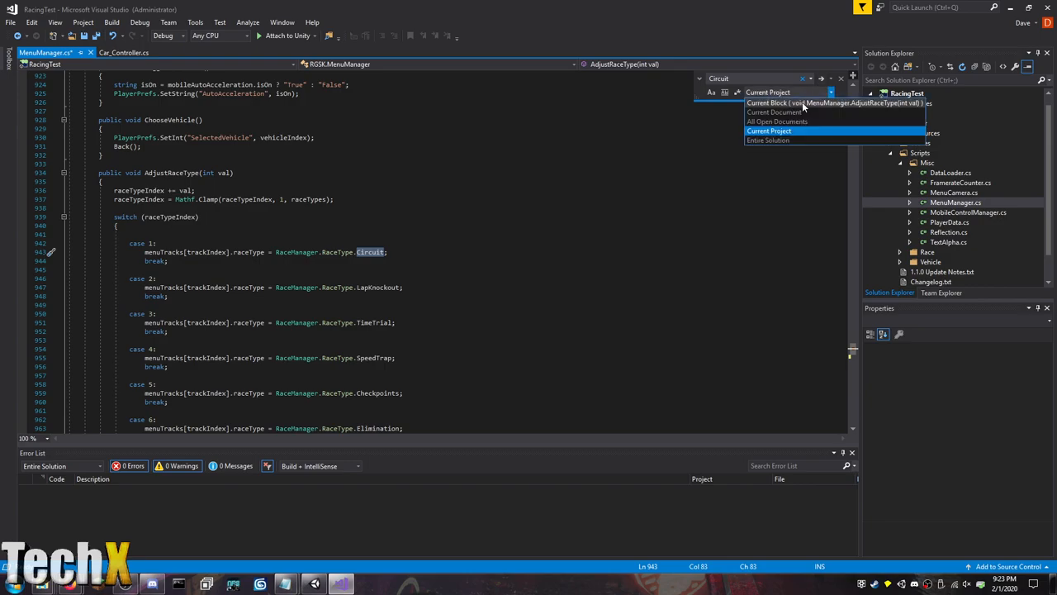
left_click(774, 113)
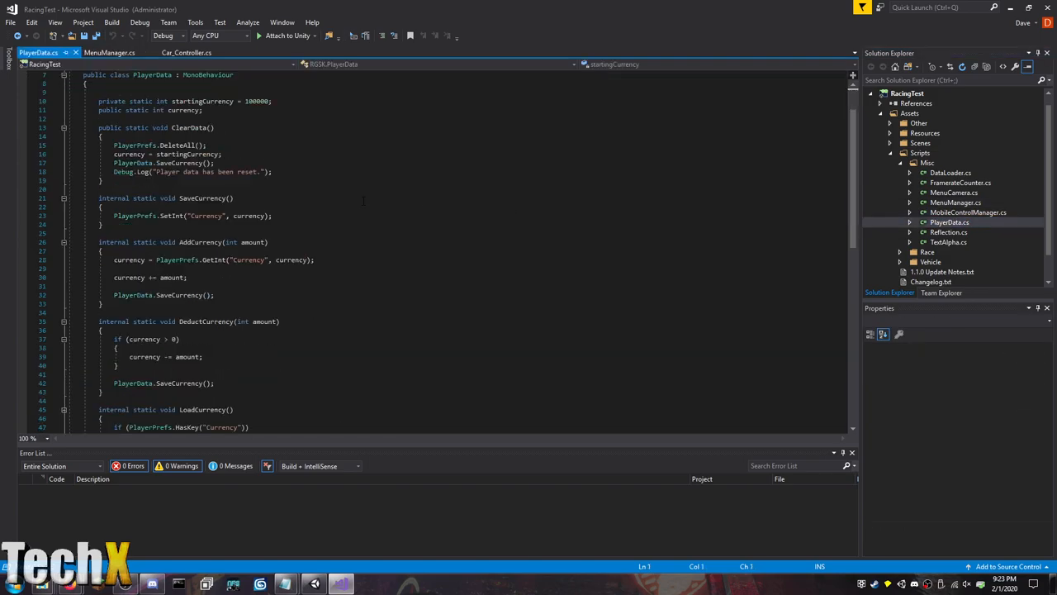
scroll("down", 3)
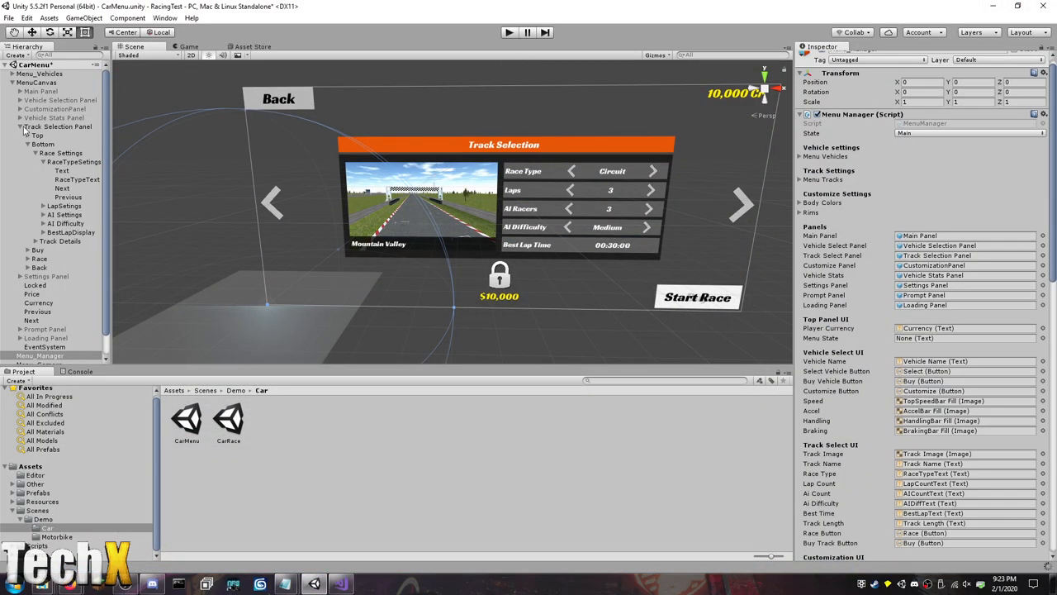
Select Menu_Manager and Track Selection Panel, then show the Main Panel in the CarMenu scene.
left_click(40, 355)
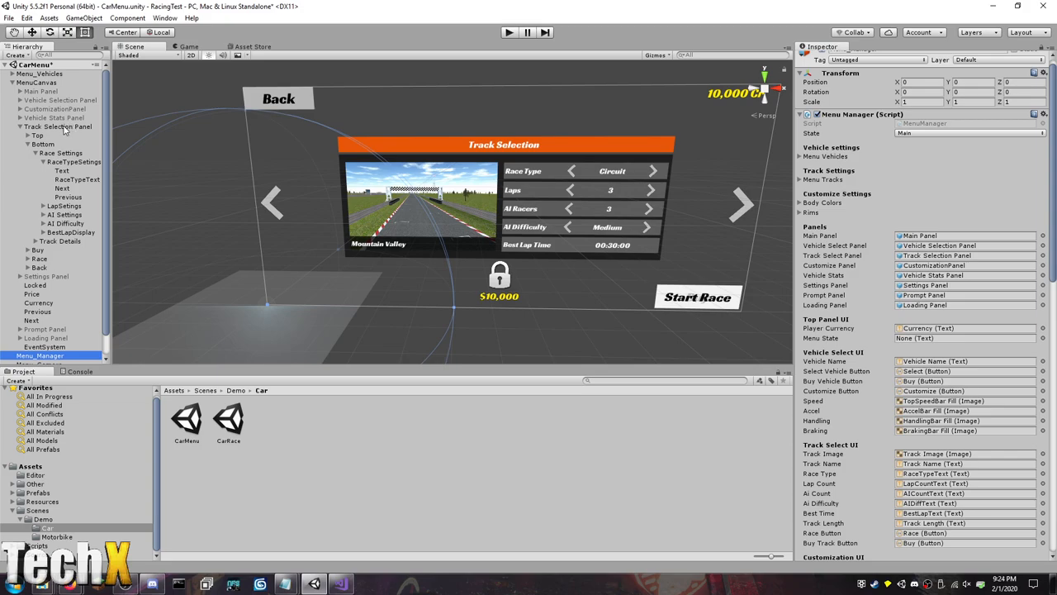
left_click(59, 127)
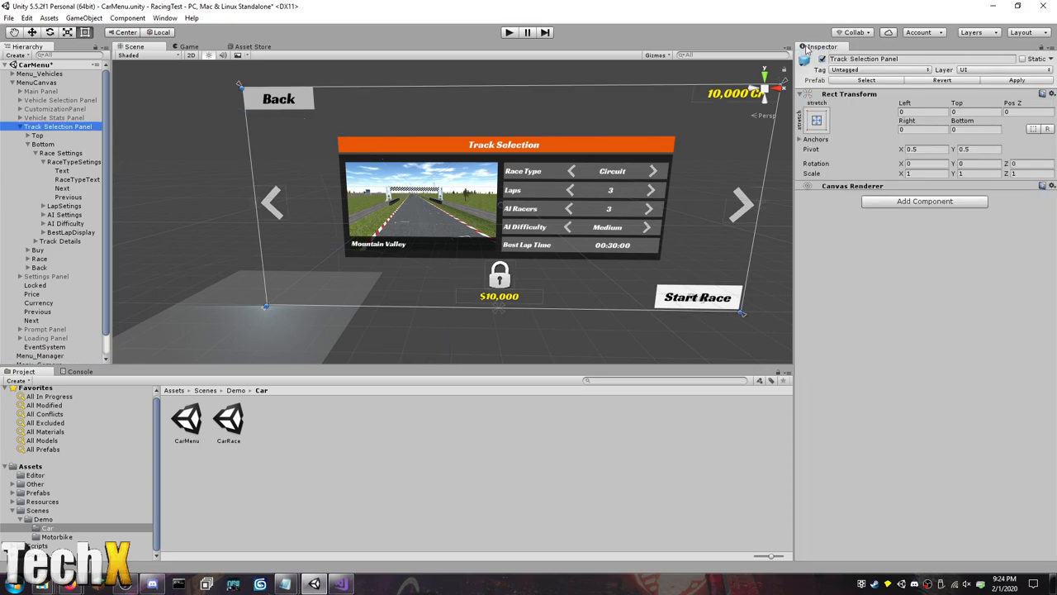
left_click(40, 91)
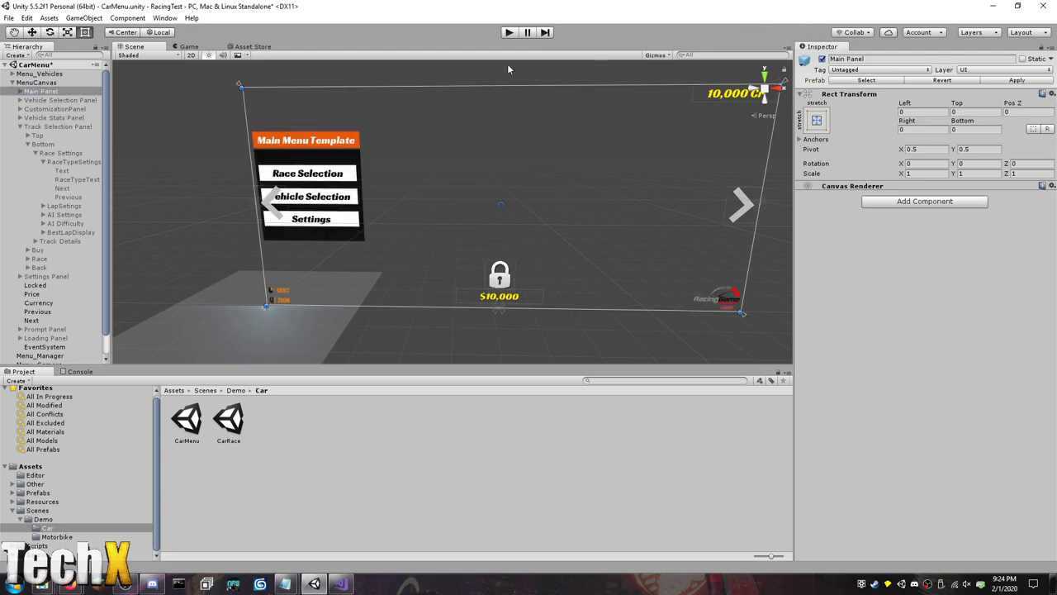
left_click(9, 17)
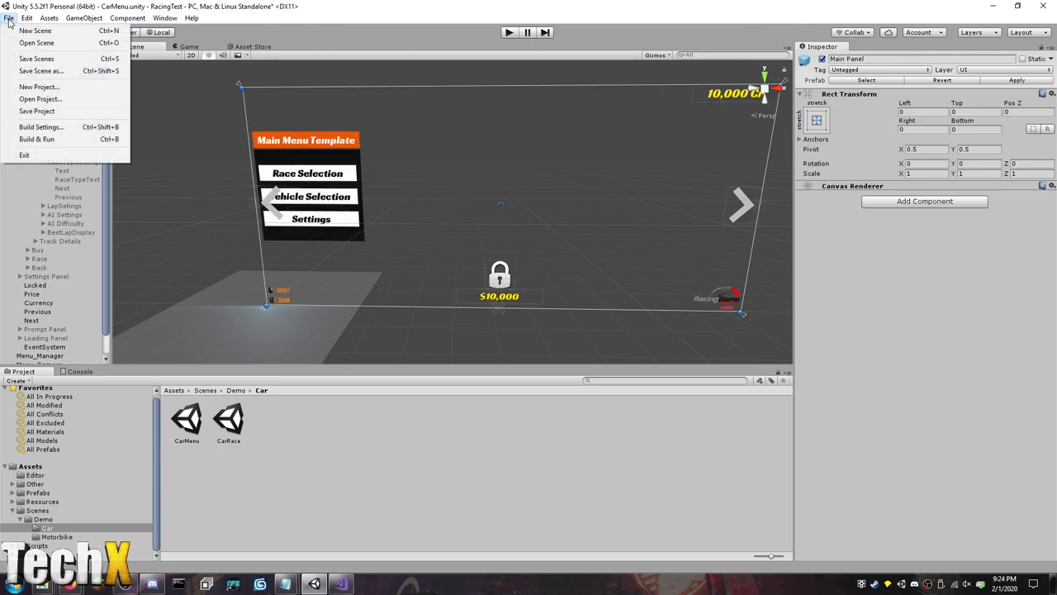
Review the RacingGameStarterKit Player Settings, then reopen Build Settings listing the four Car and Motorbike scenes.
left_click(40, 127)
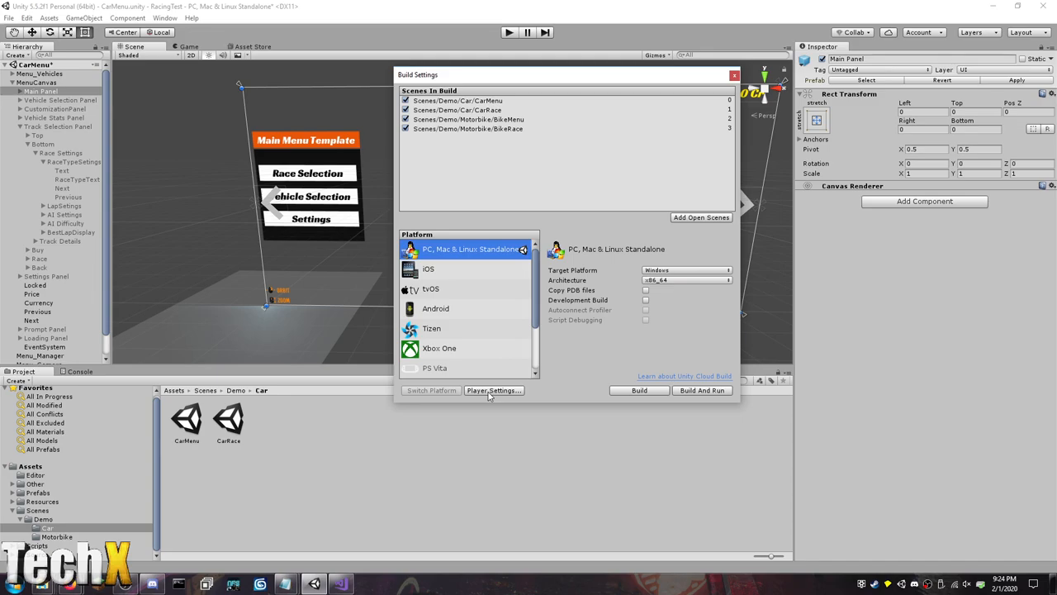
left_click(493, 390)
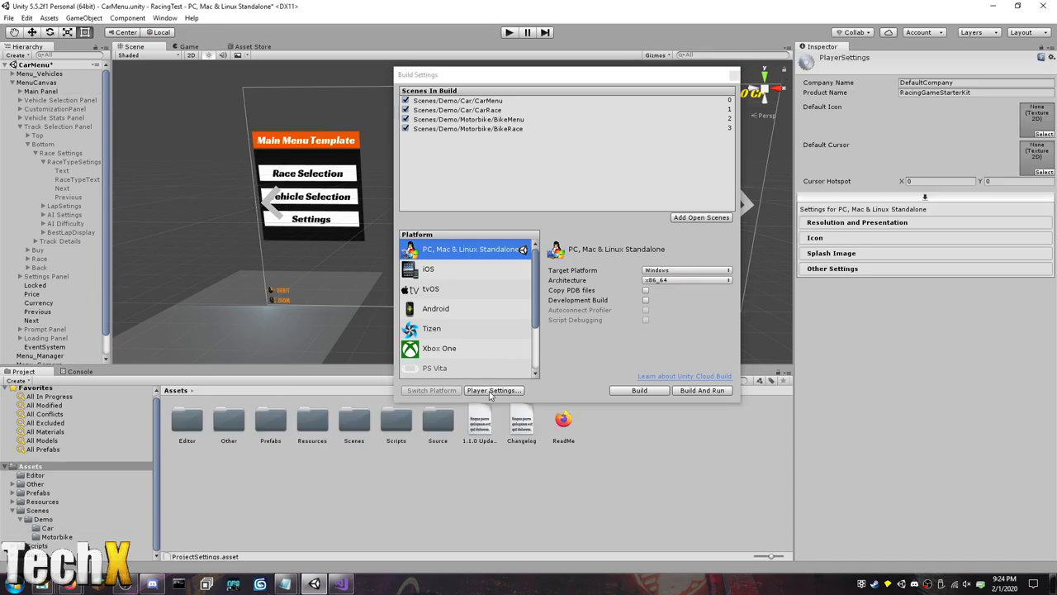
mouse_move(843, 231)
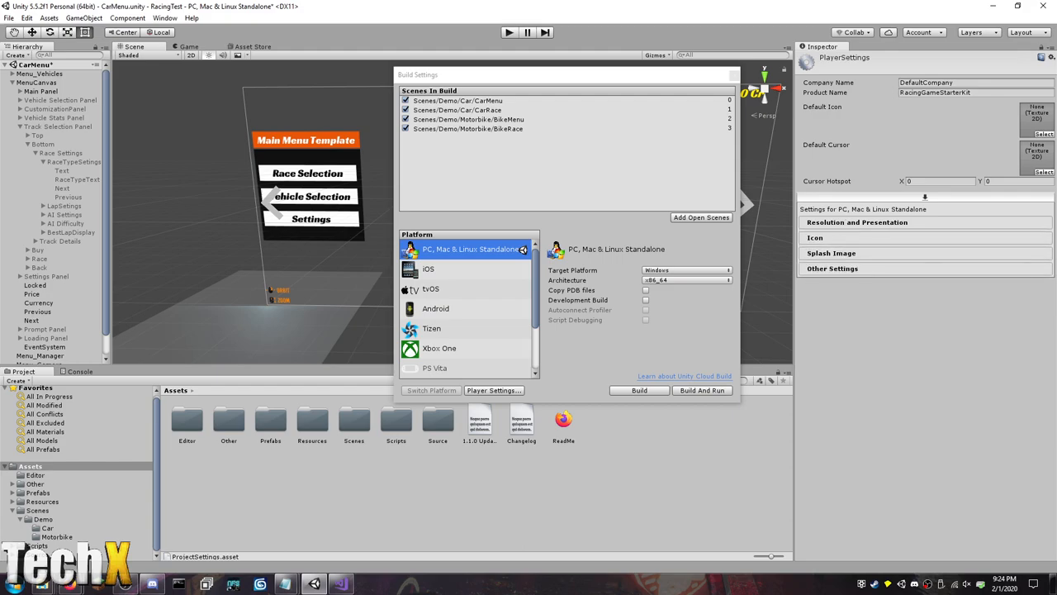
left_click(732, 75)
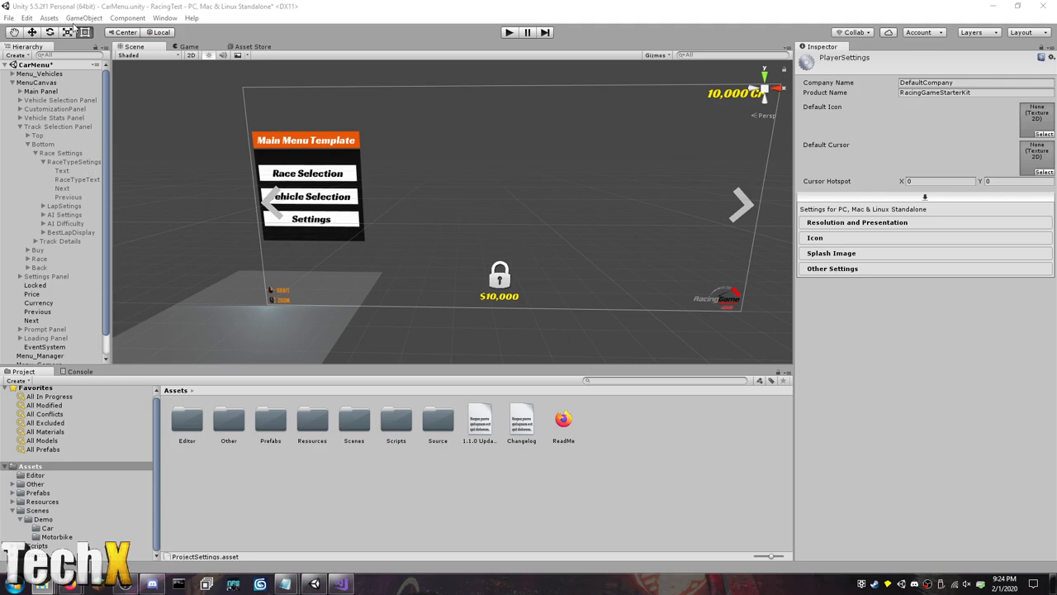
left_click(8, 17)
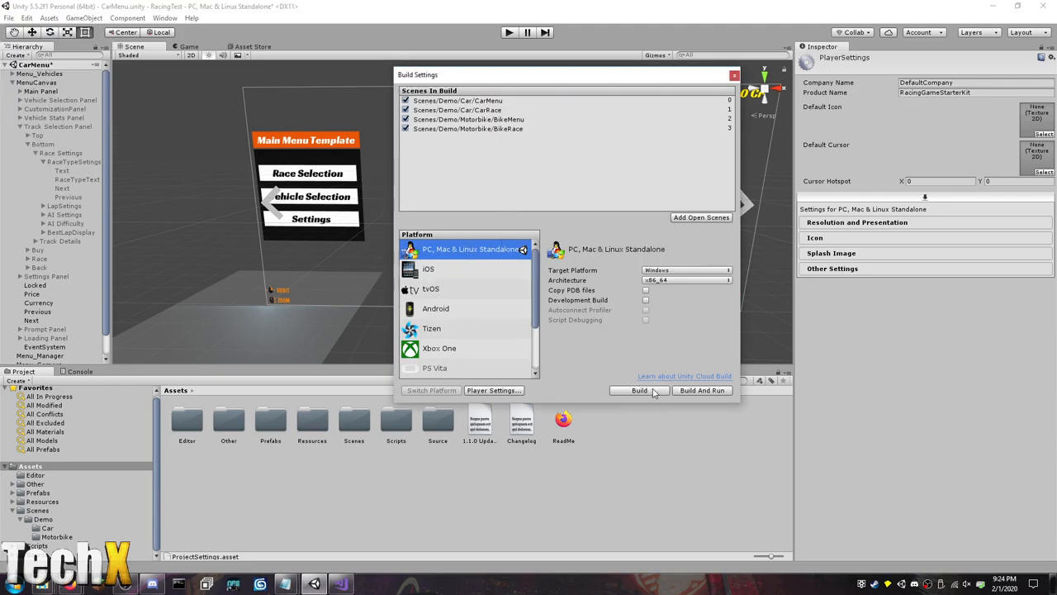
mouse_move(685, 225)
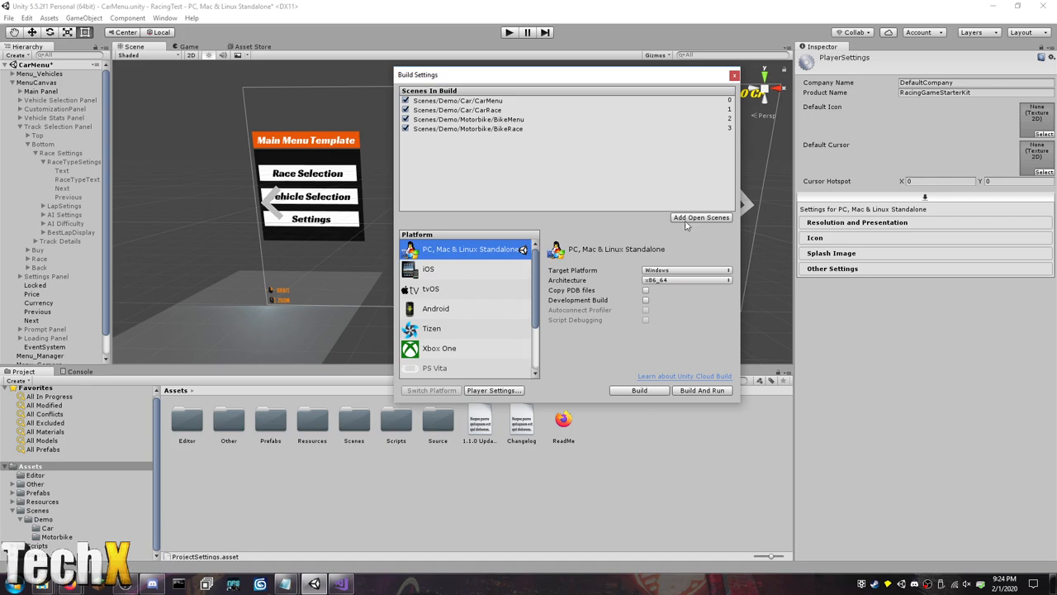
left_click(734, 74)
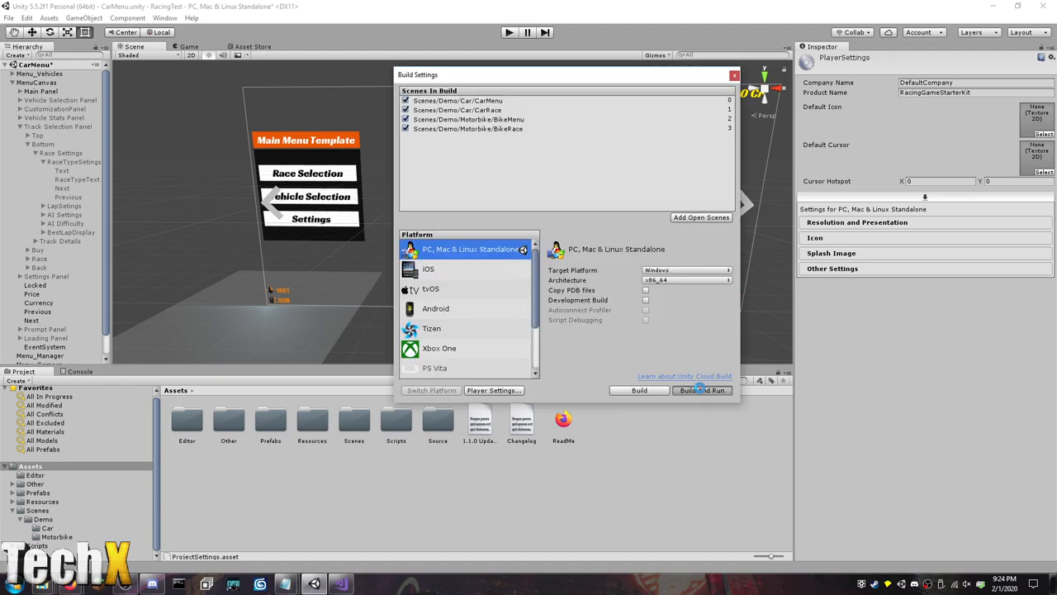
Build and run the game as v1.0.1.exe in a new '1 - RaceModesAWD' folder.
left_click(701, 389)
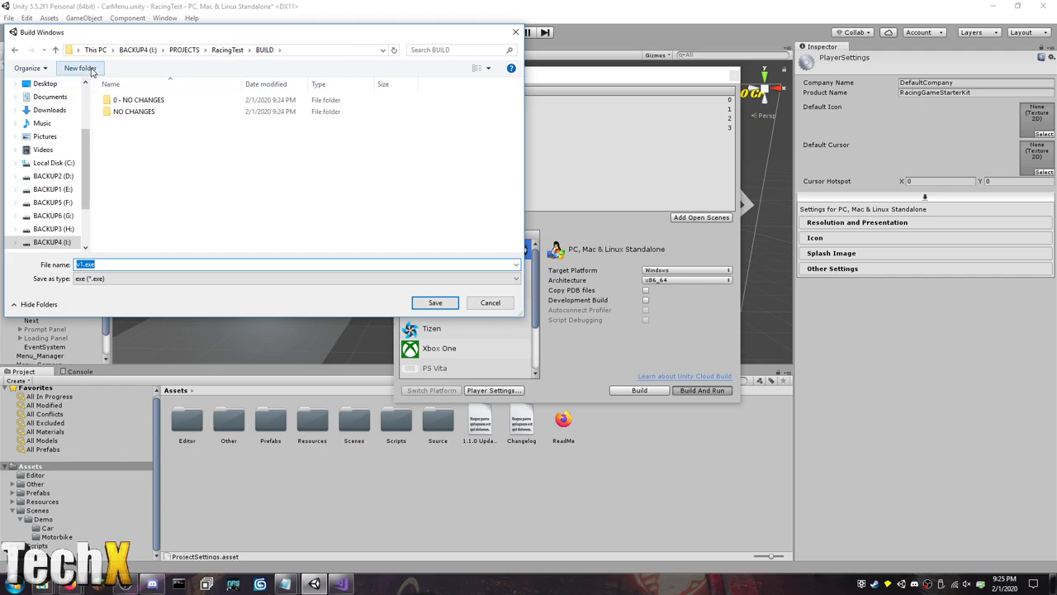
left_click(80, 68)
type("1 -")
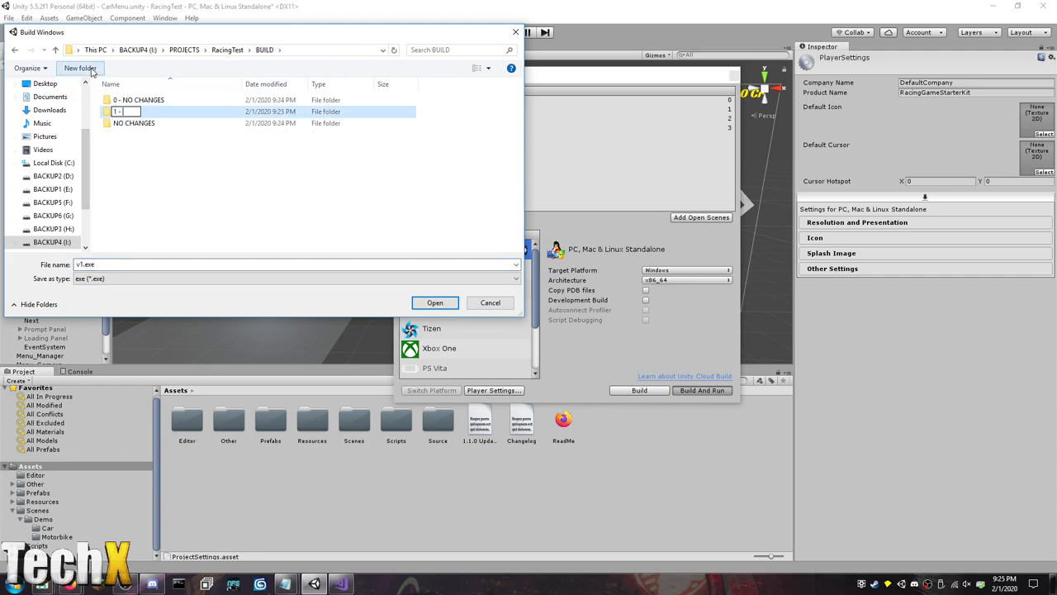
type("RaceModesAWD")
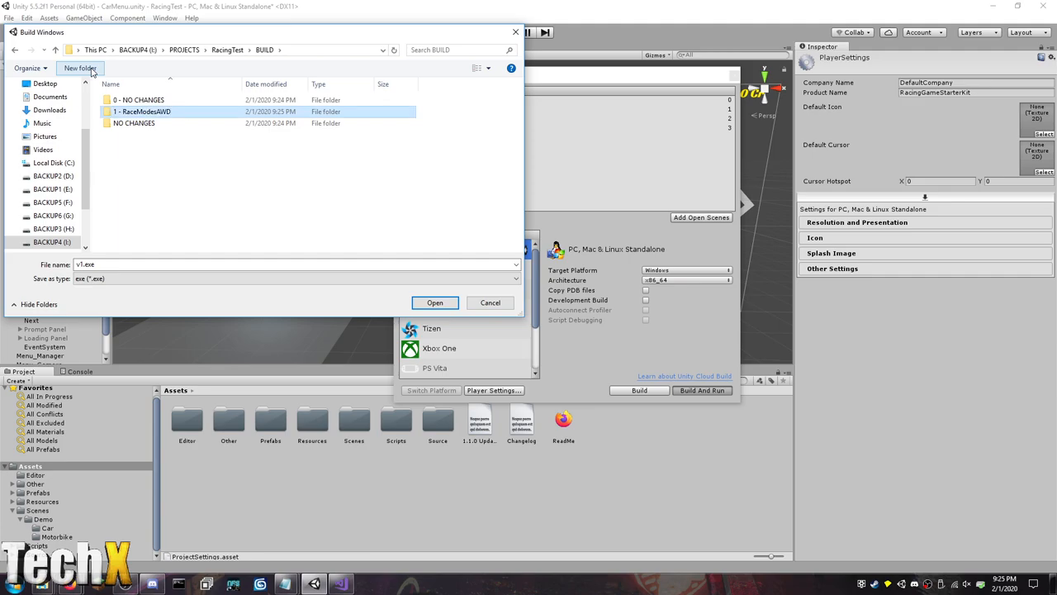
double_click(145, 111)
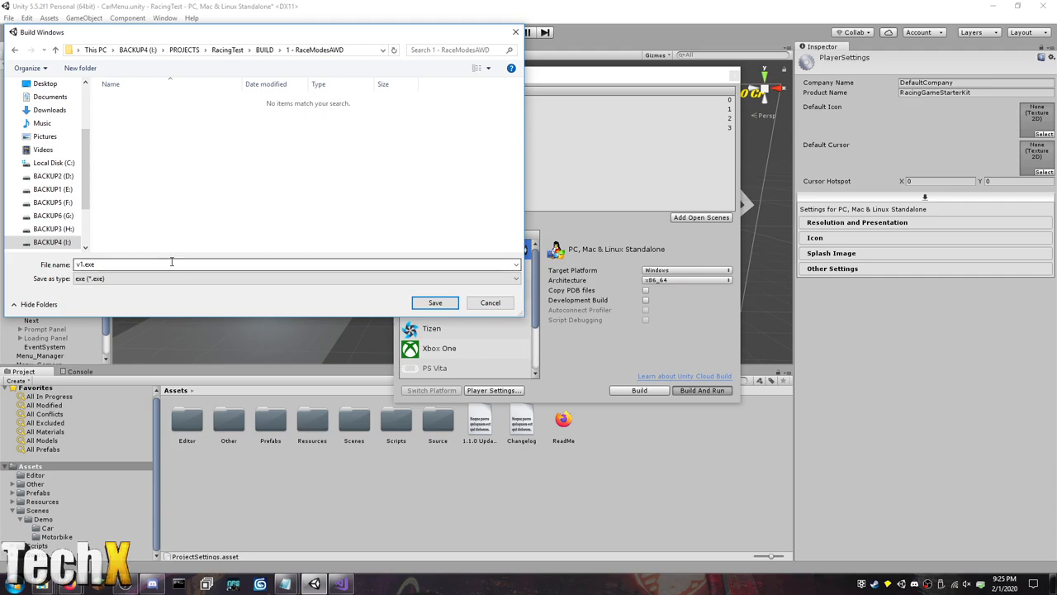
type("1.0.")
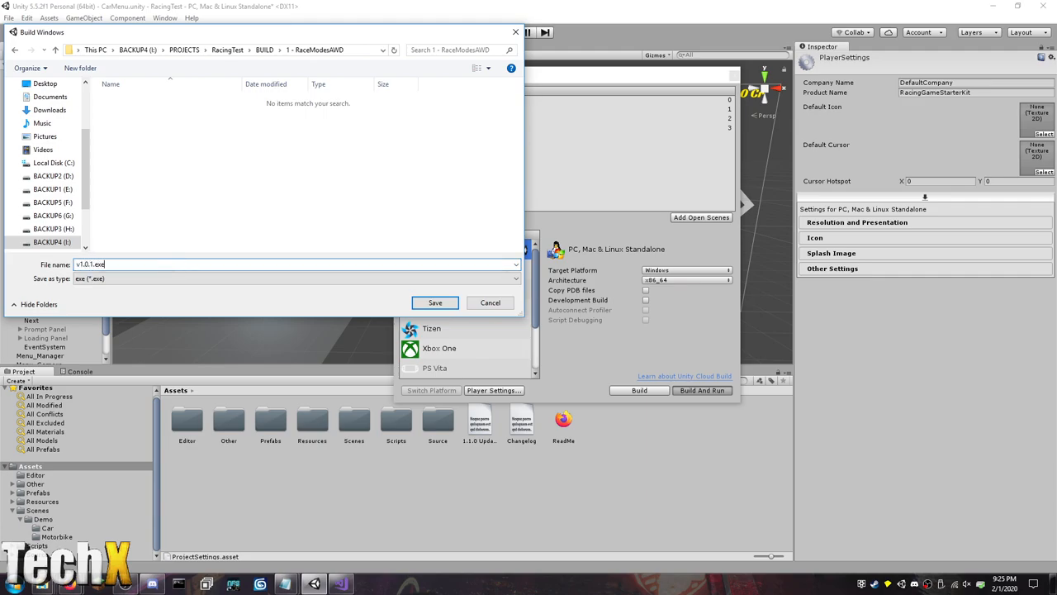
left_click(434, 302)
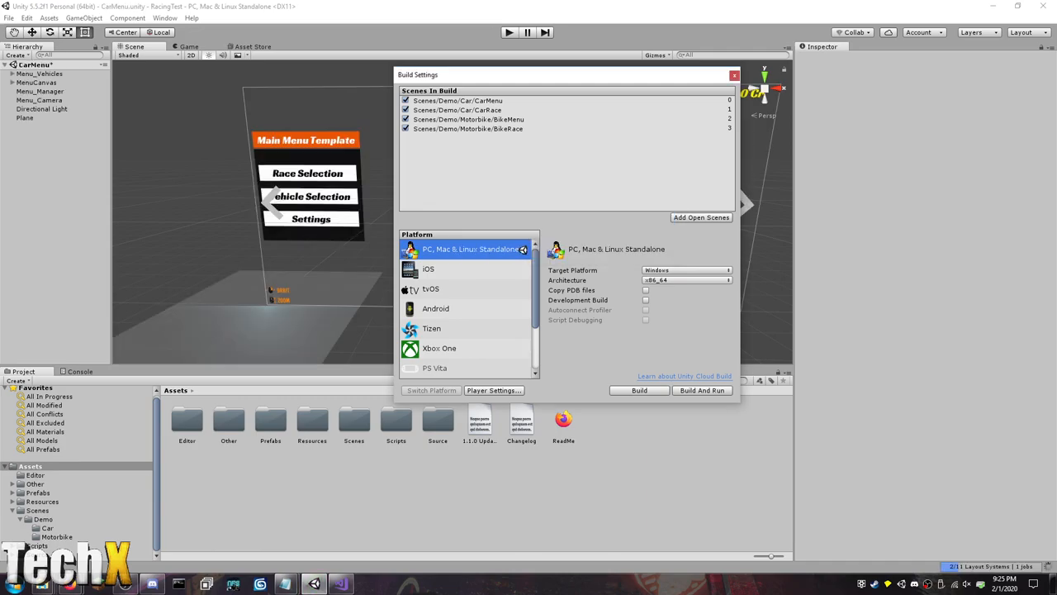
Browse the 1 - RaceModesAWD build folders and check both build items' combined size.
left_click(702, 390)
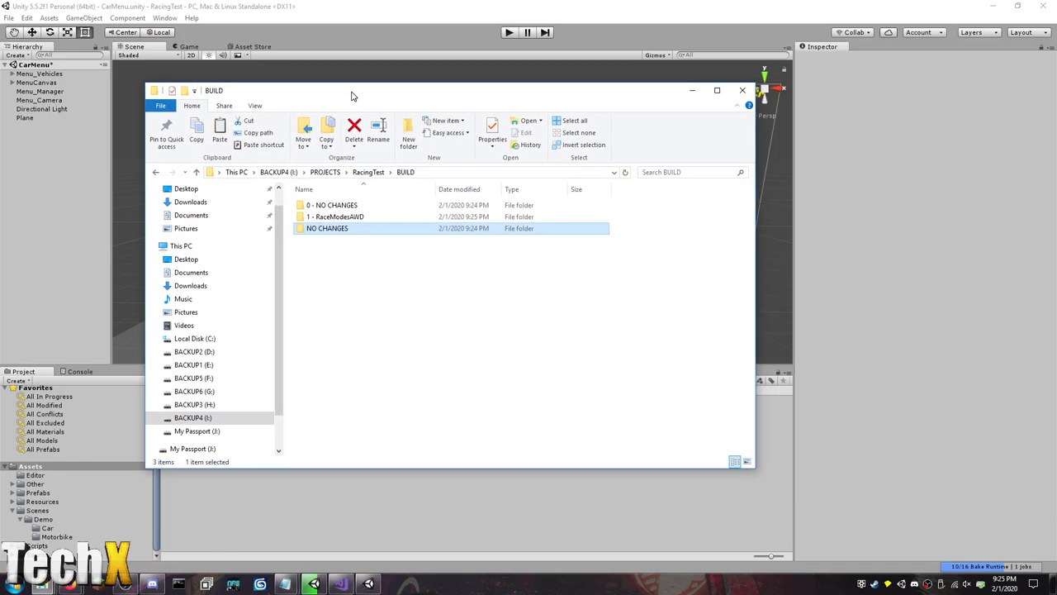
double_click(336, 217)
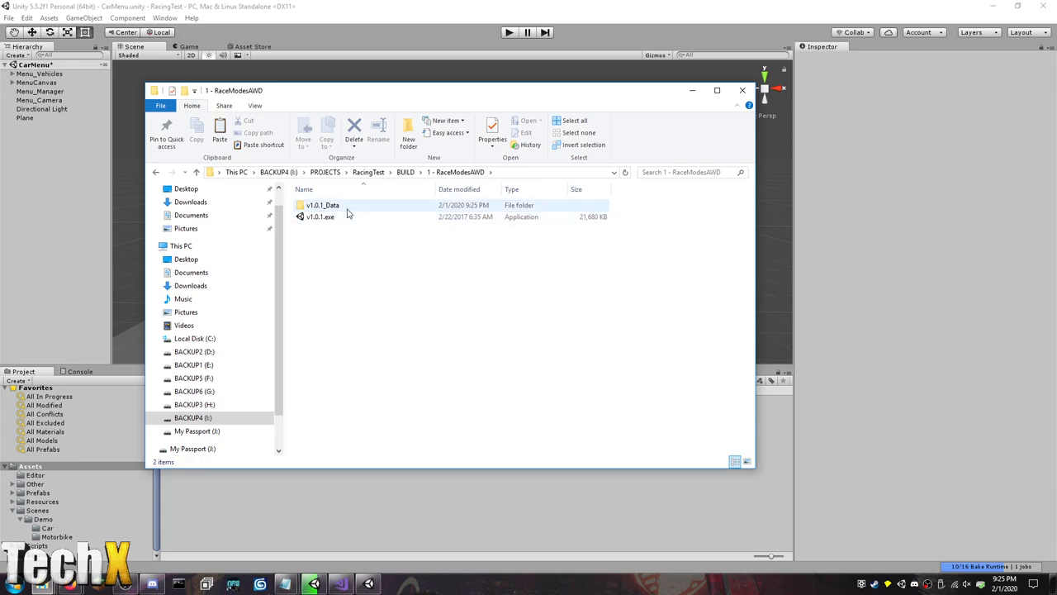
double_click(323, 205)
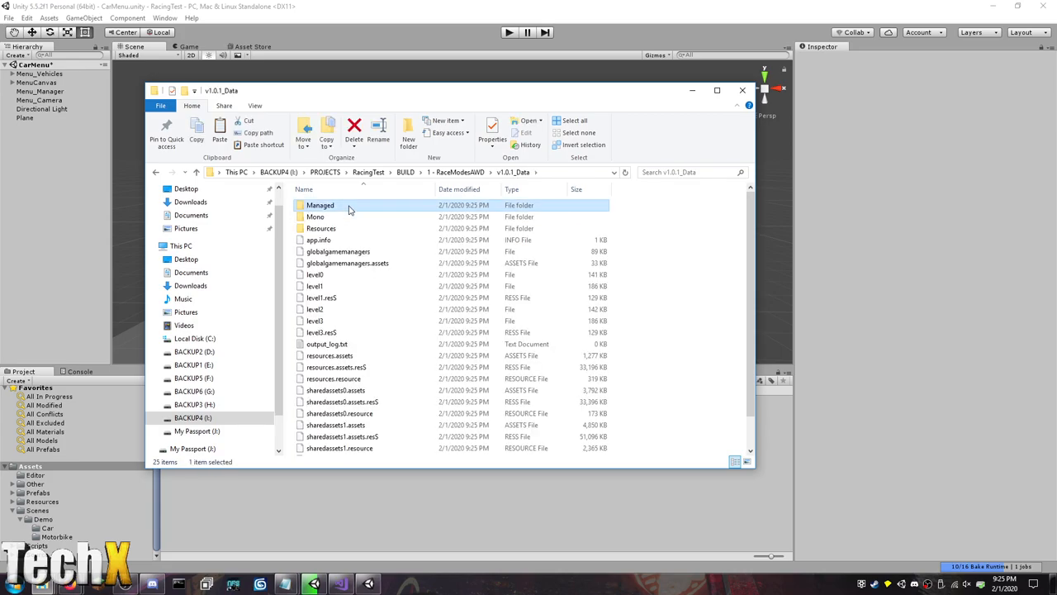
double_click(320, 205)
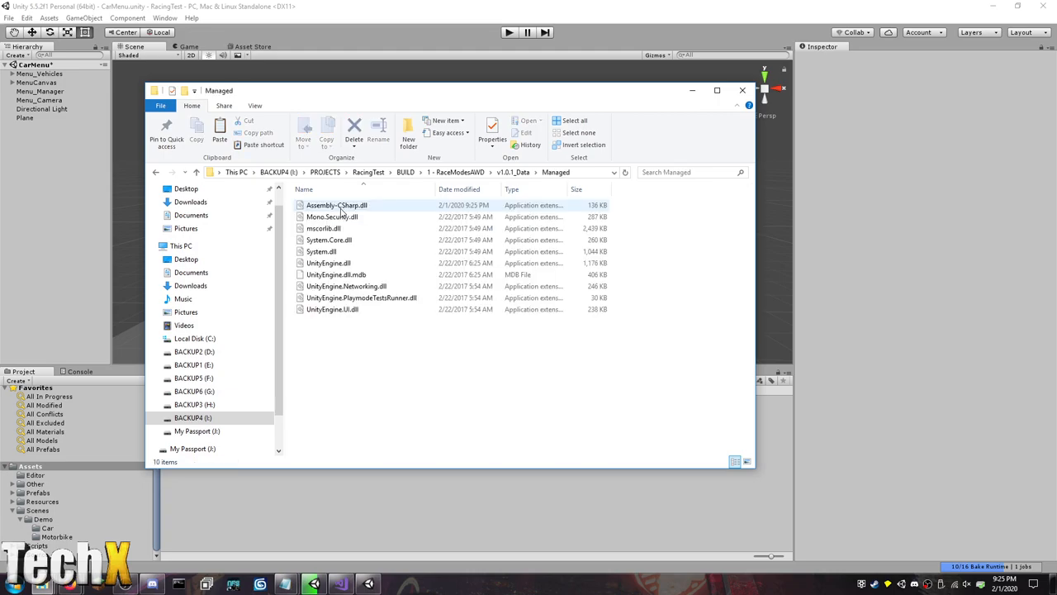
left_click(337, 205)
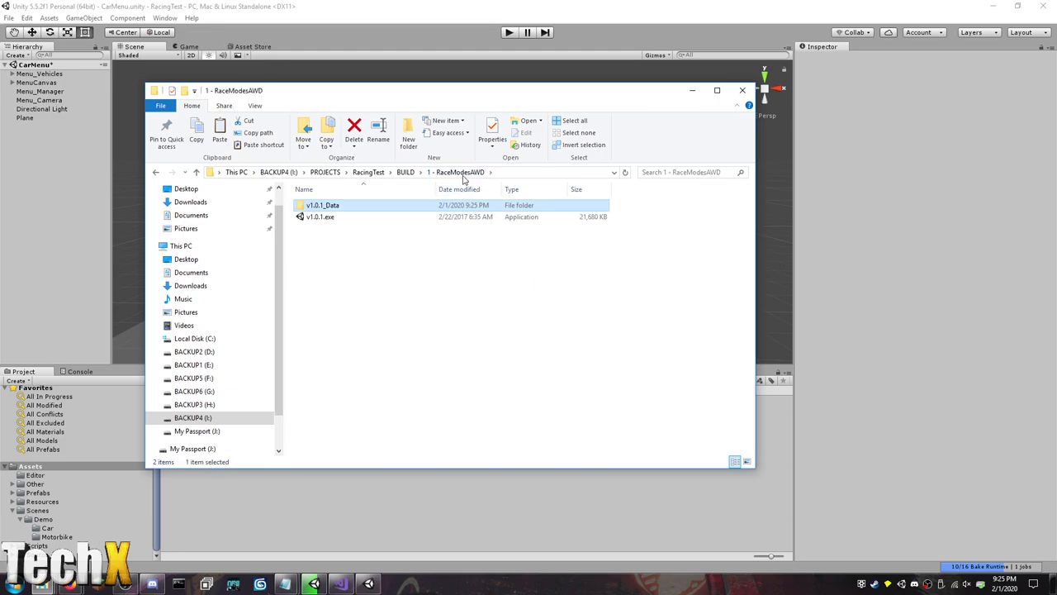
right_click(319, 217)
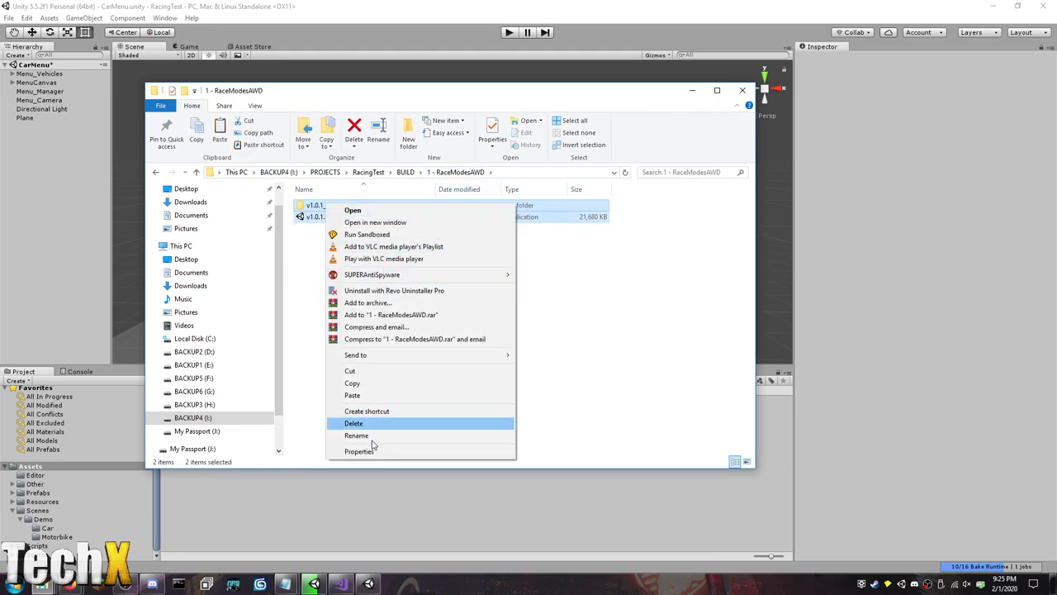
left_click(359, 451)
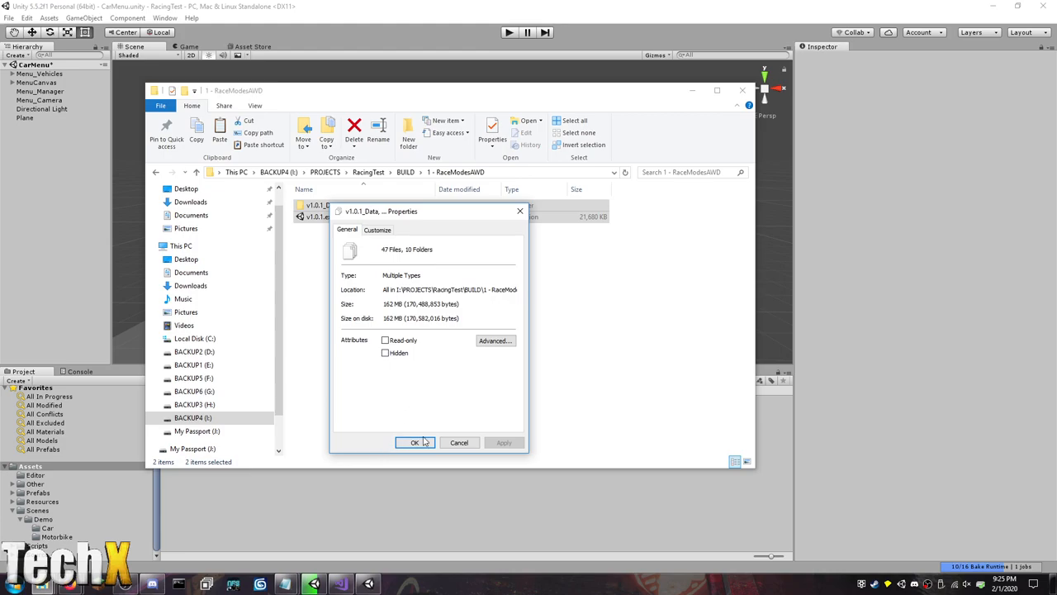
left_click(415, 442)
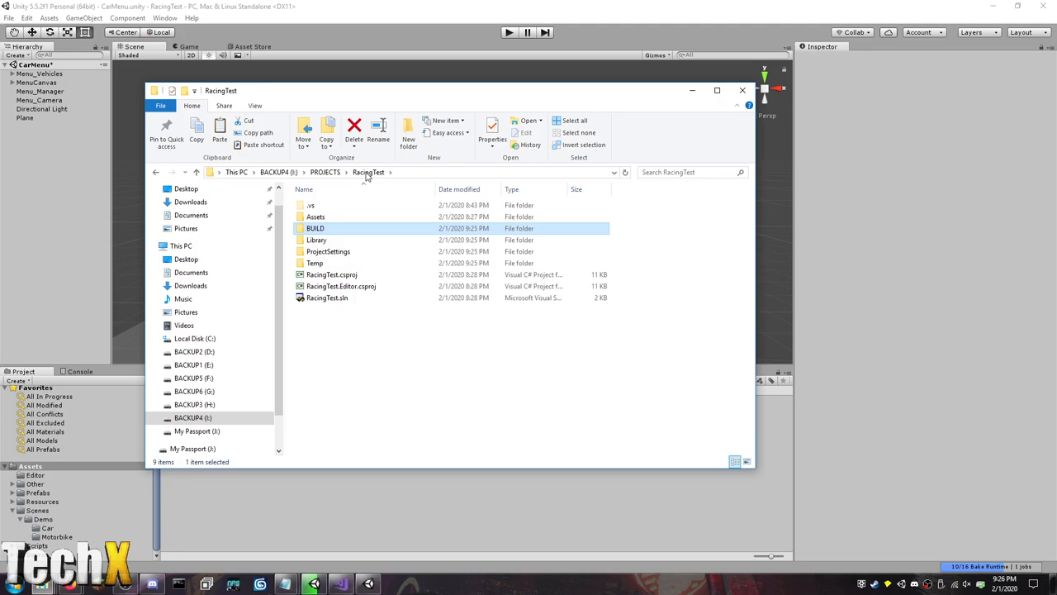
mouse_move(327, 297)
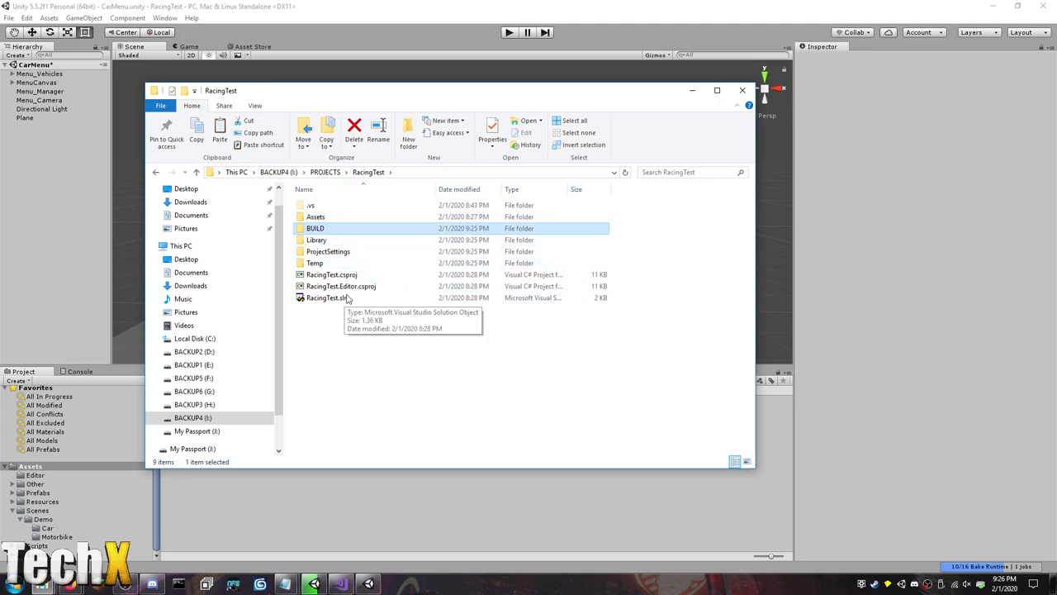
Navigate from Assets back to BUILD > 1 - RaceModesAWD and launch v1.0.1.exe.
double_click(315, 216)
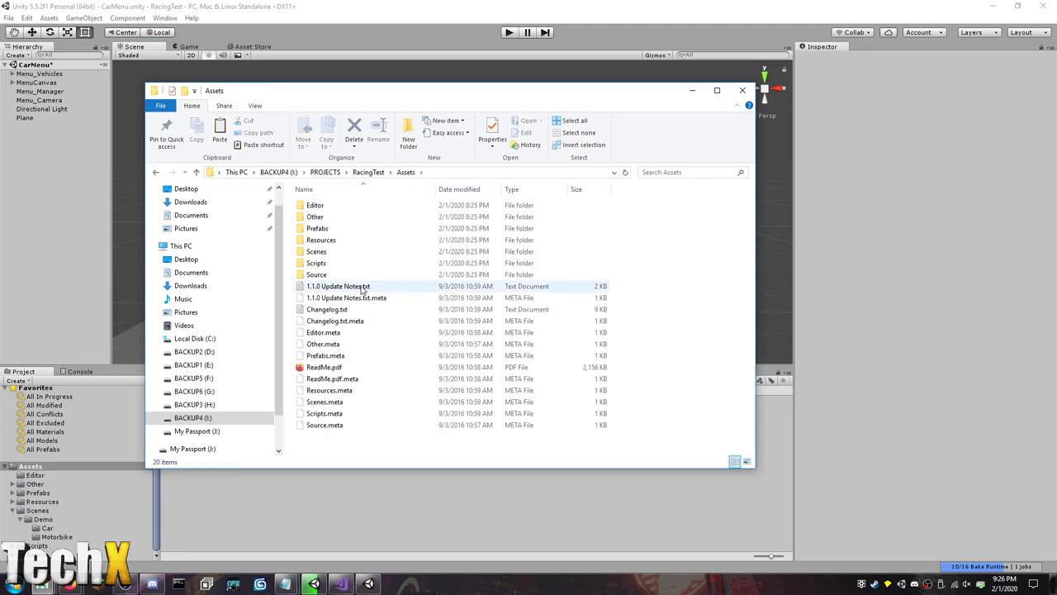
left_click(324, 367)
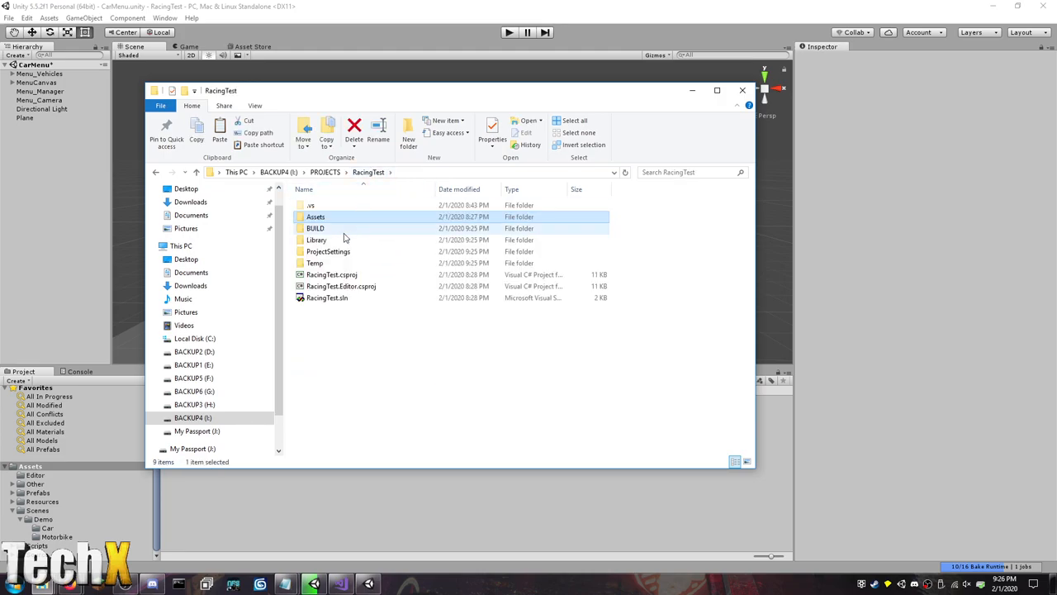
double_click(315, 228)
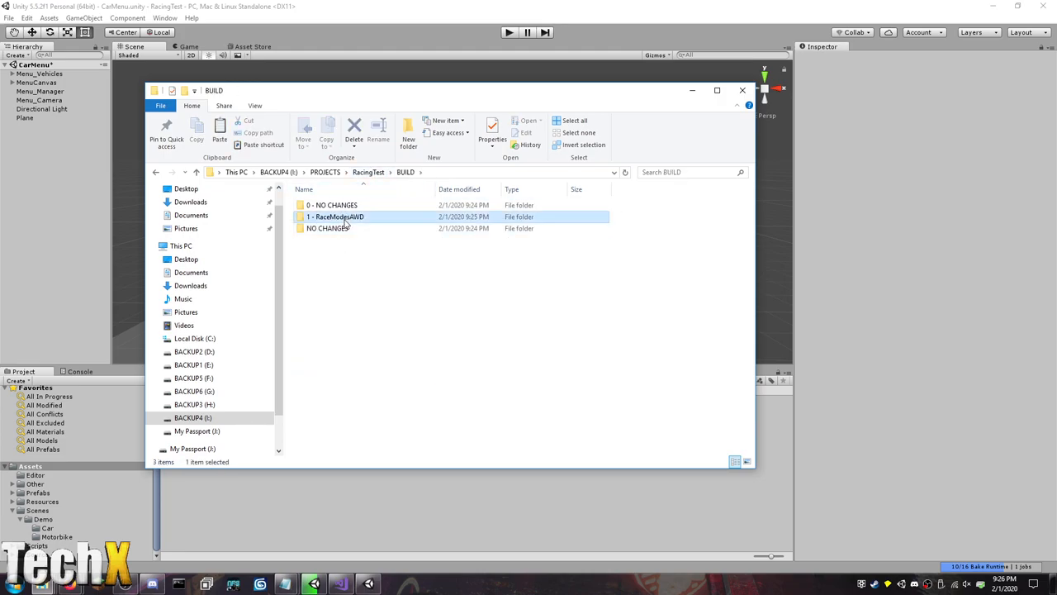
double_click(320, 216)
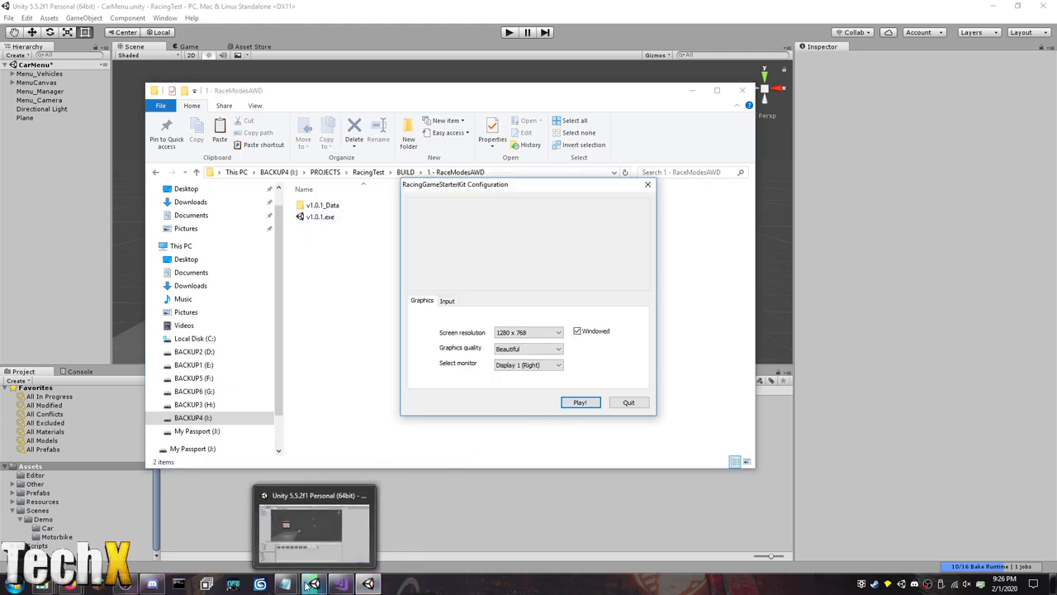
left_click(579, 402)
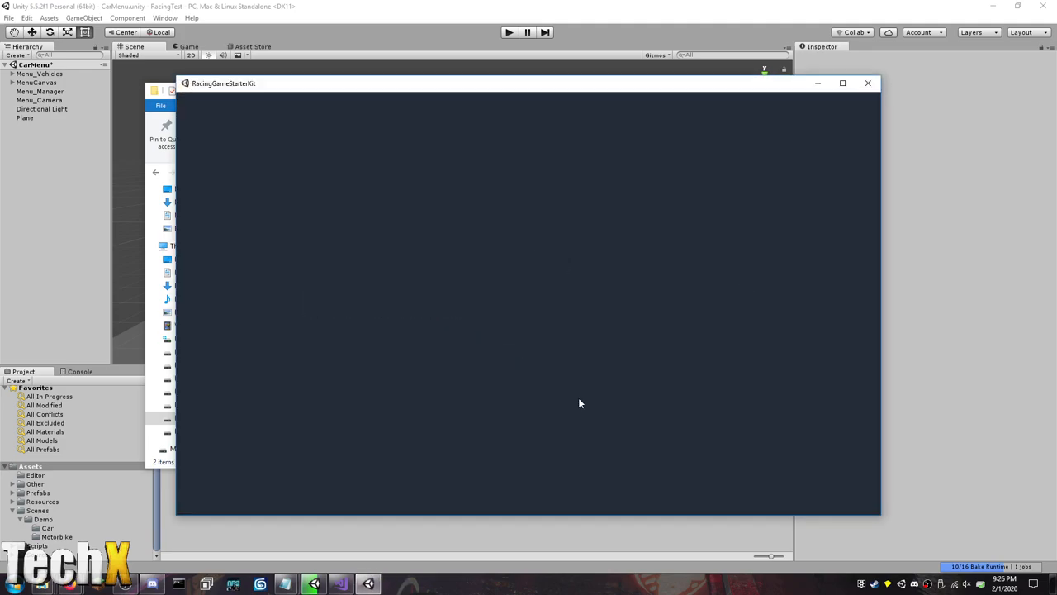
Start the build, open Race Selection, and cycle race types like LapKnockout, Drift, Circuit and TimeTrial.
left_click(509, 32)
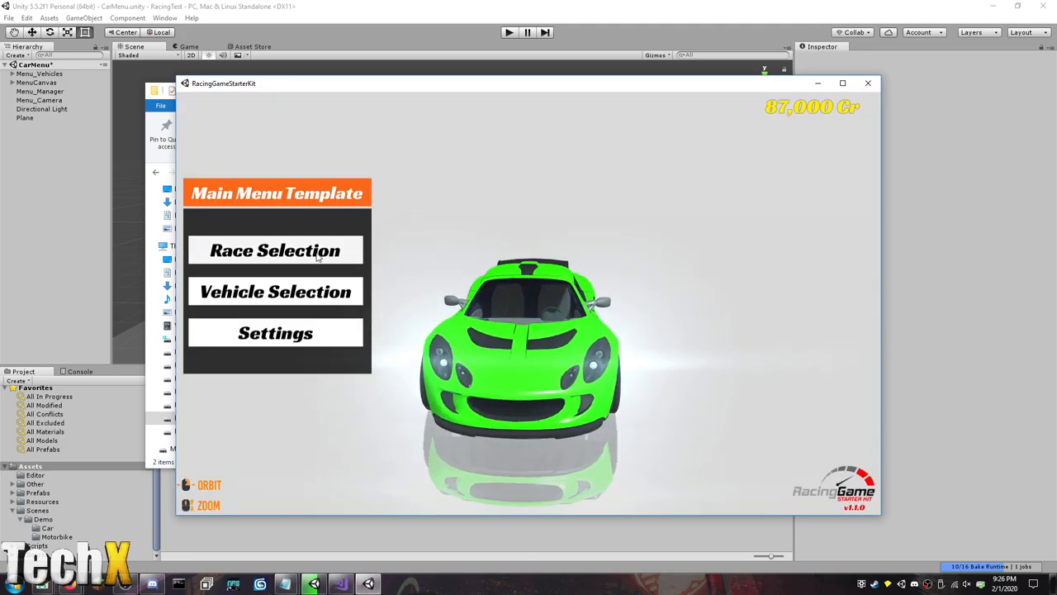
left_click(275, 251)
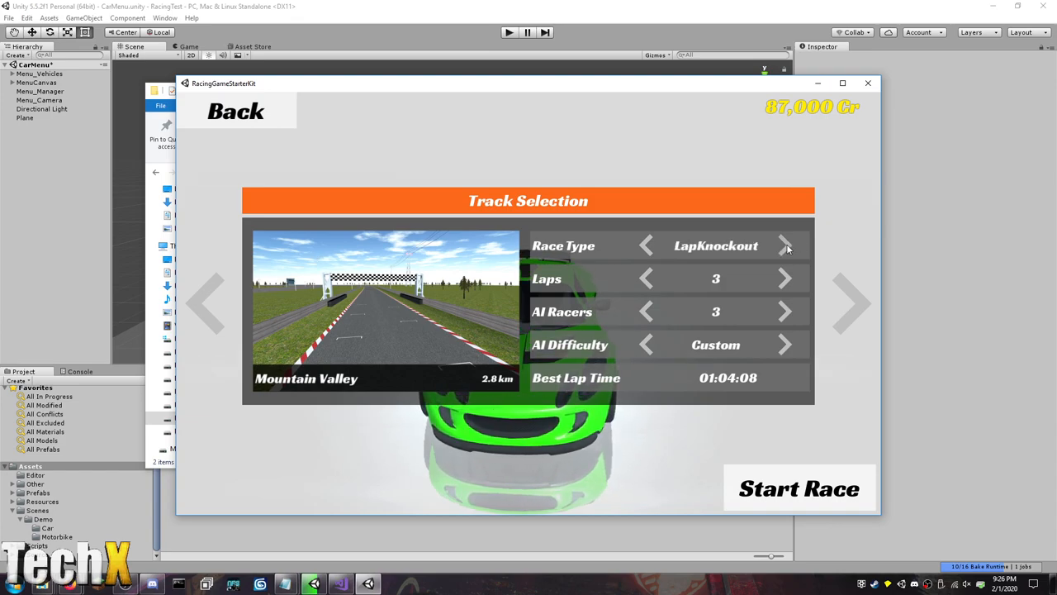
left_click(785, 245)
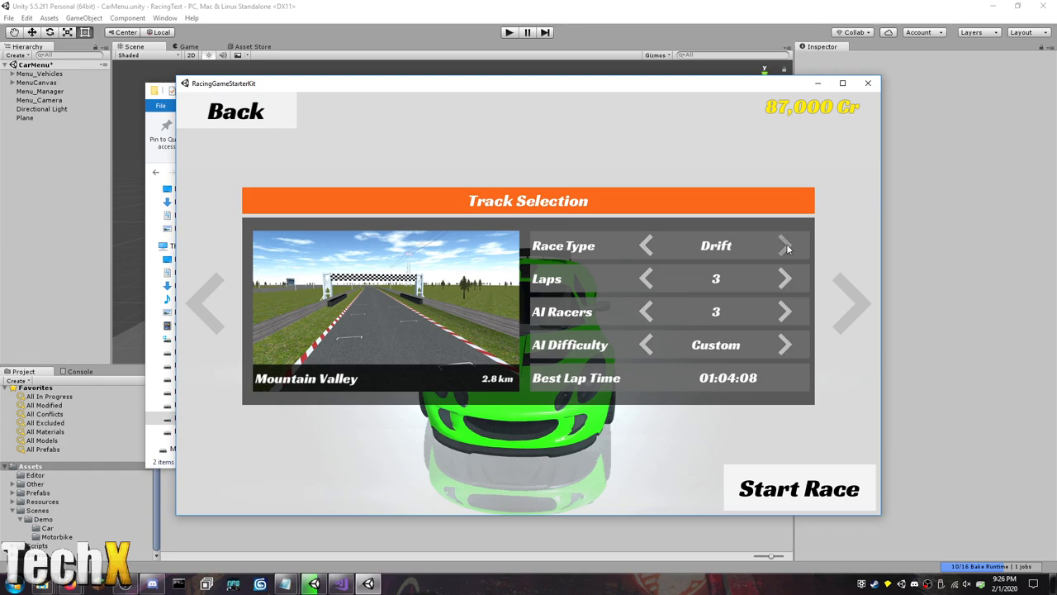
mouse_move(198, 317)
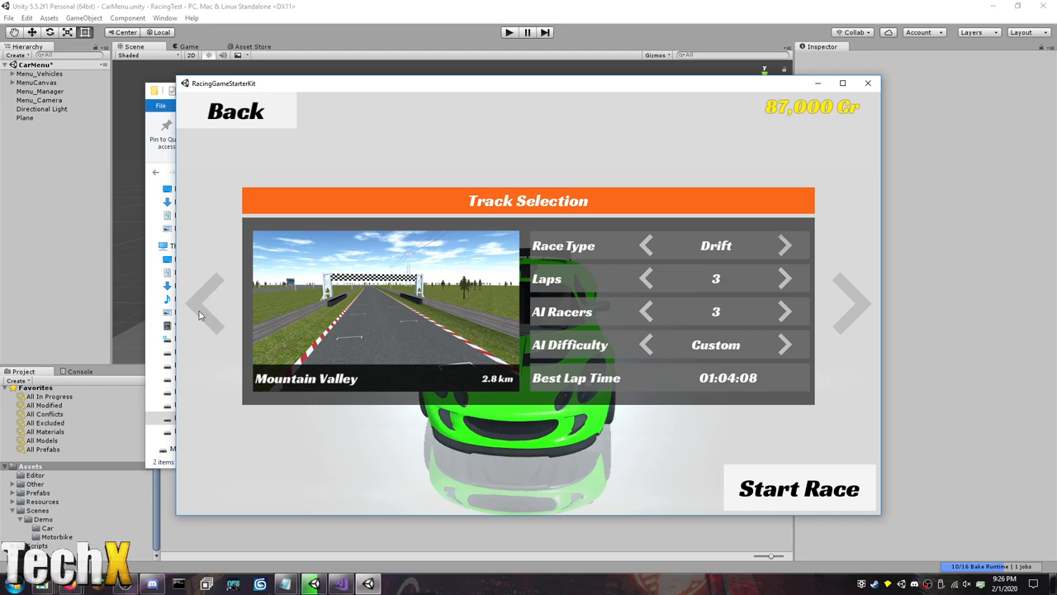
left_click(784, 245)
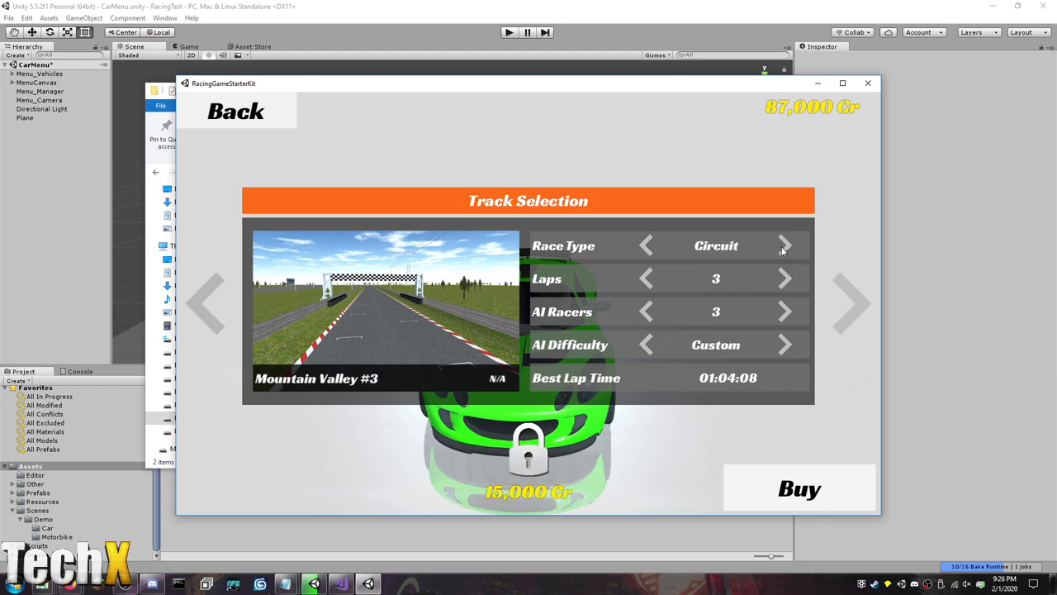
left_click(785, 245)
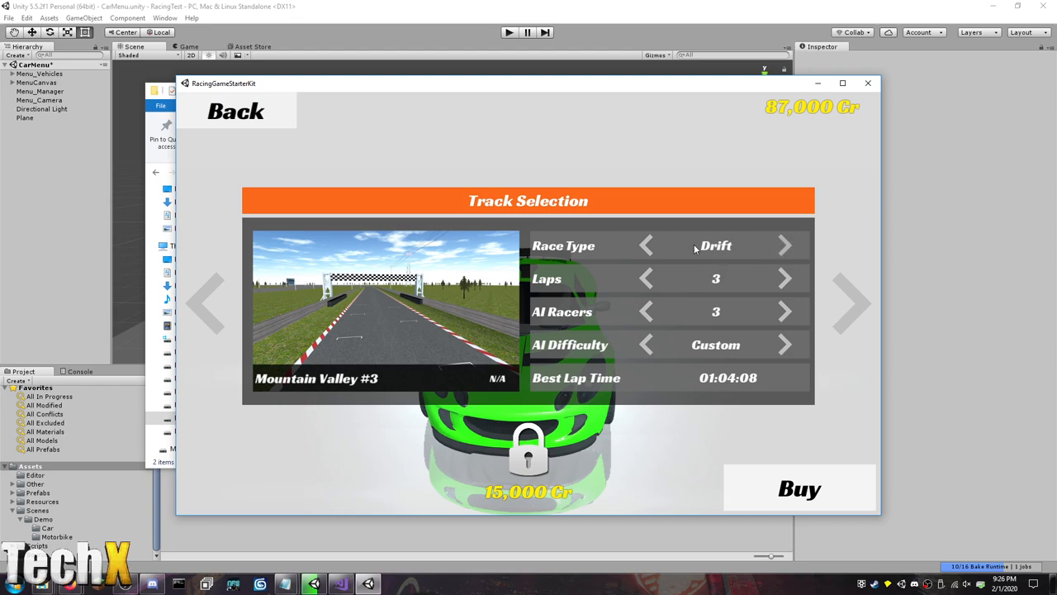
left_click(647, 246)
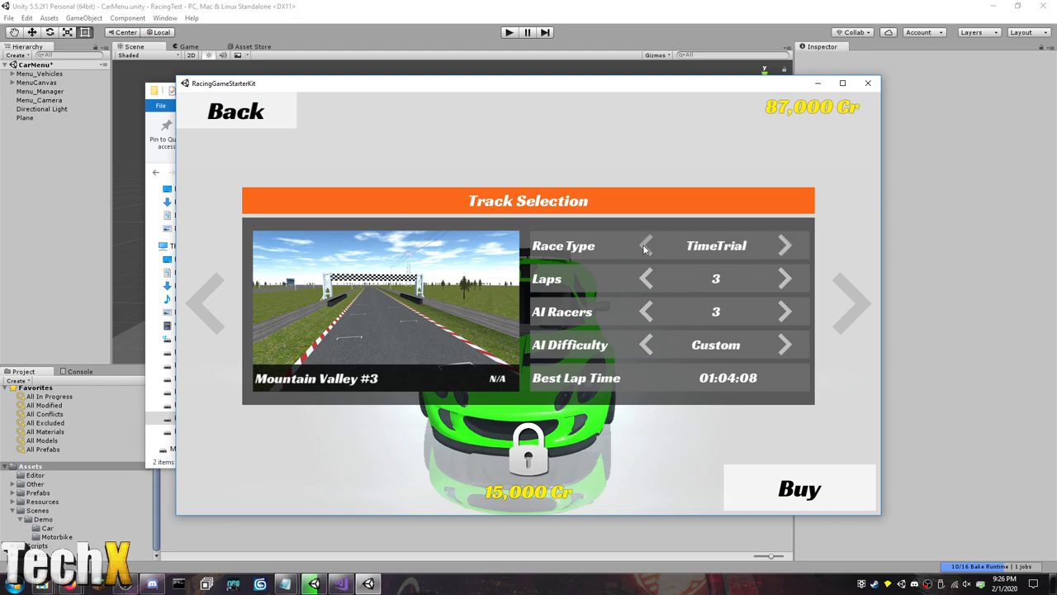
left_click(647, 245)
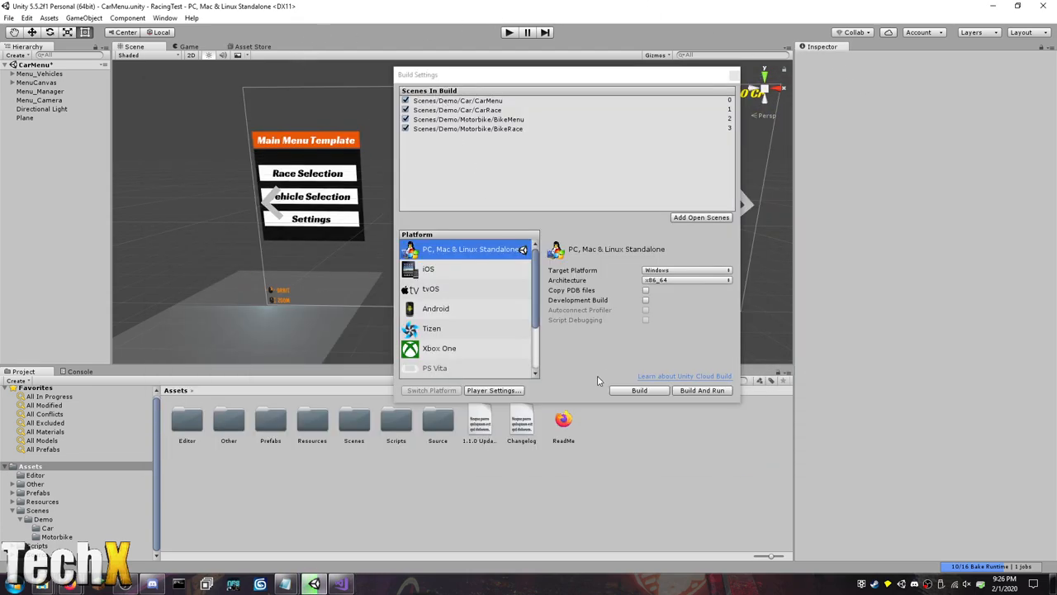
Preview the Android build target, then close the Build Settings window.
left_click(436, 308)
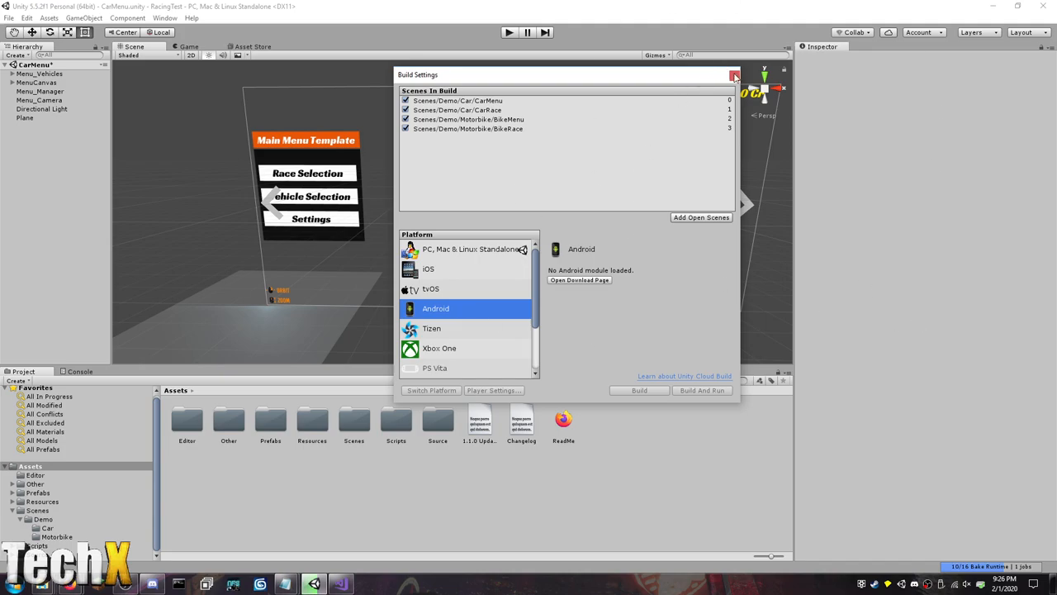
left_click(733, 74)
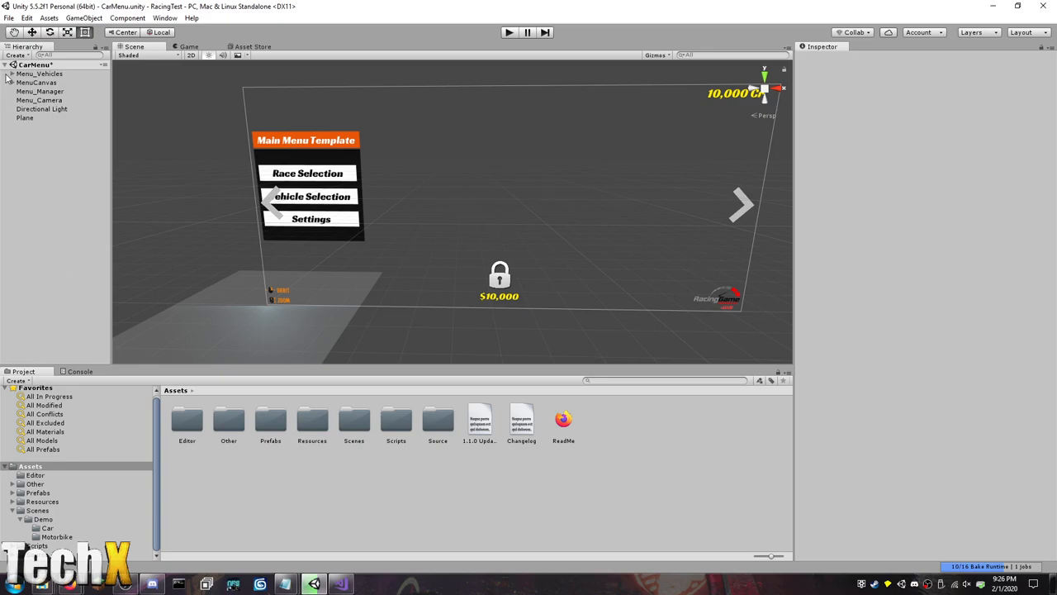
Expand MenuCanvas, select Track Selection Panel, then inspect Menu_Manager keeping its menu state Main.
left_click(36, 83)
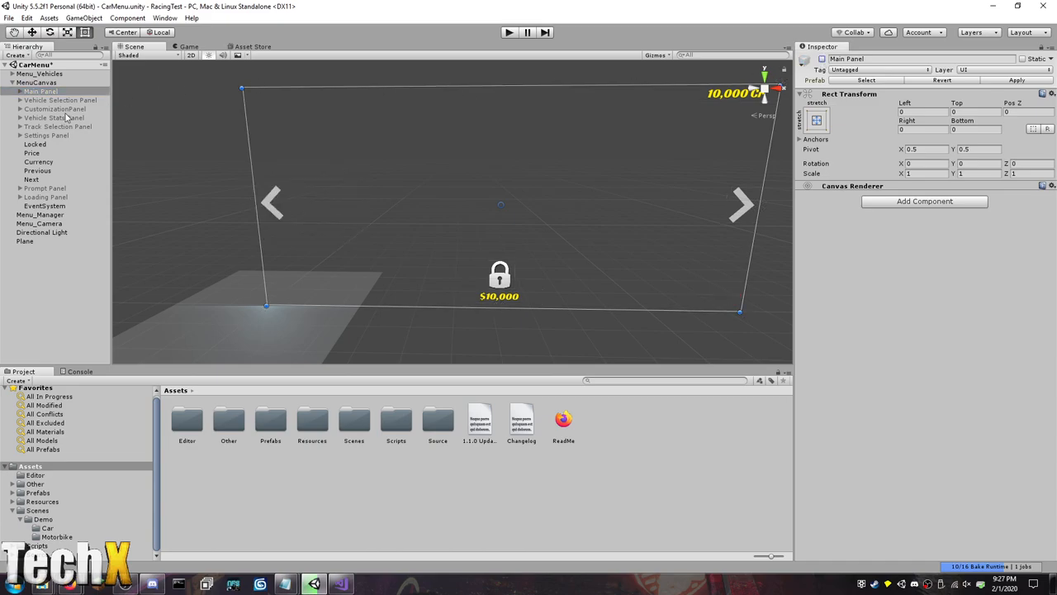
left_click(57, 126)
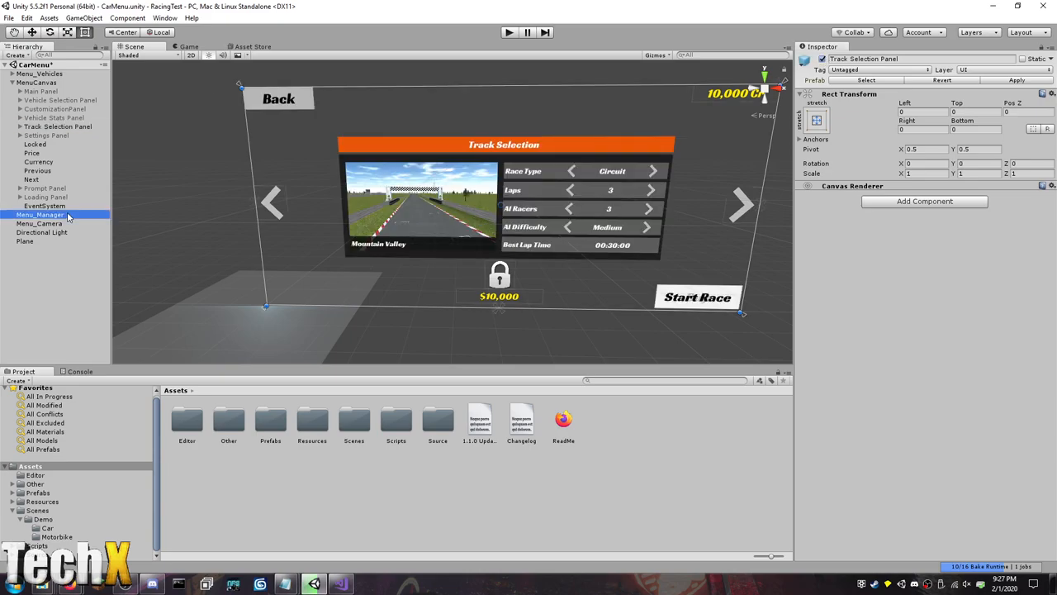
left_click(38, 215)
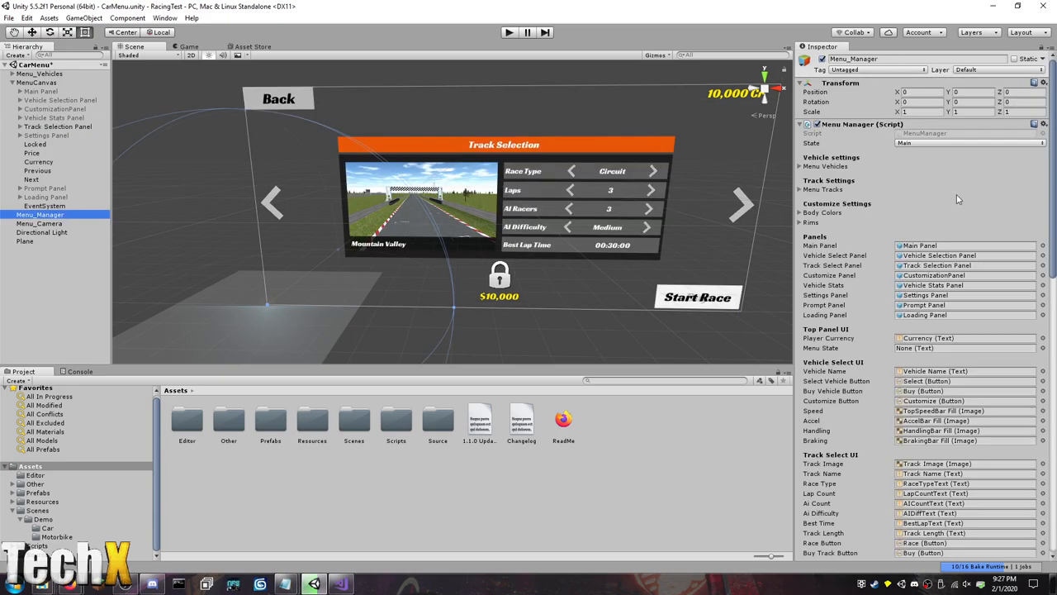
left_click(970, 143)
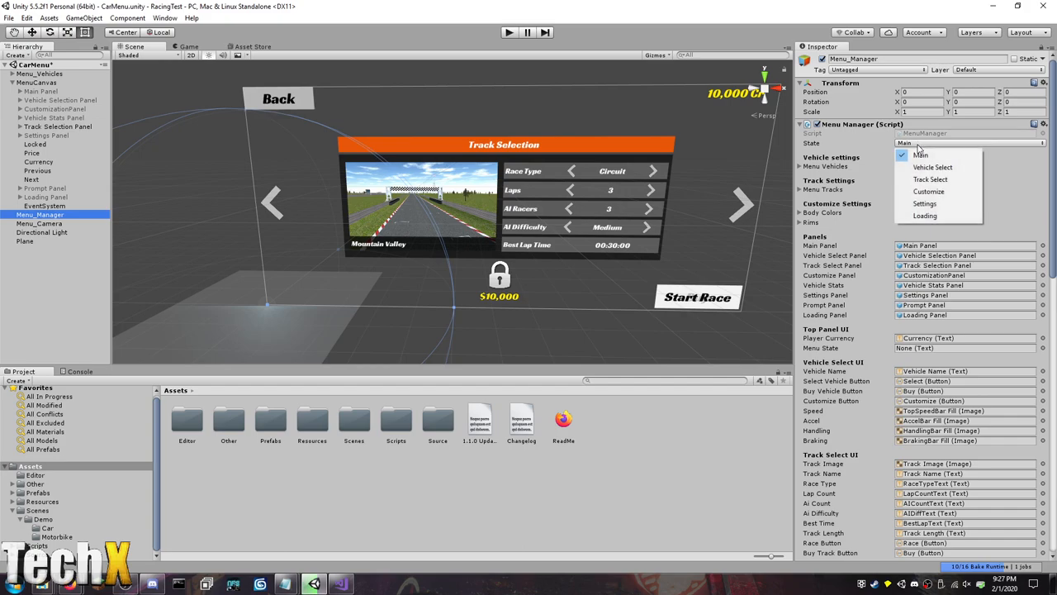
left_click(919, 155)
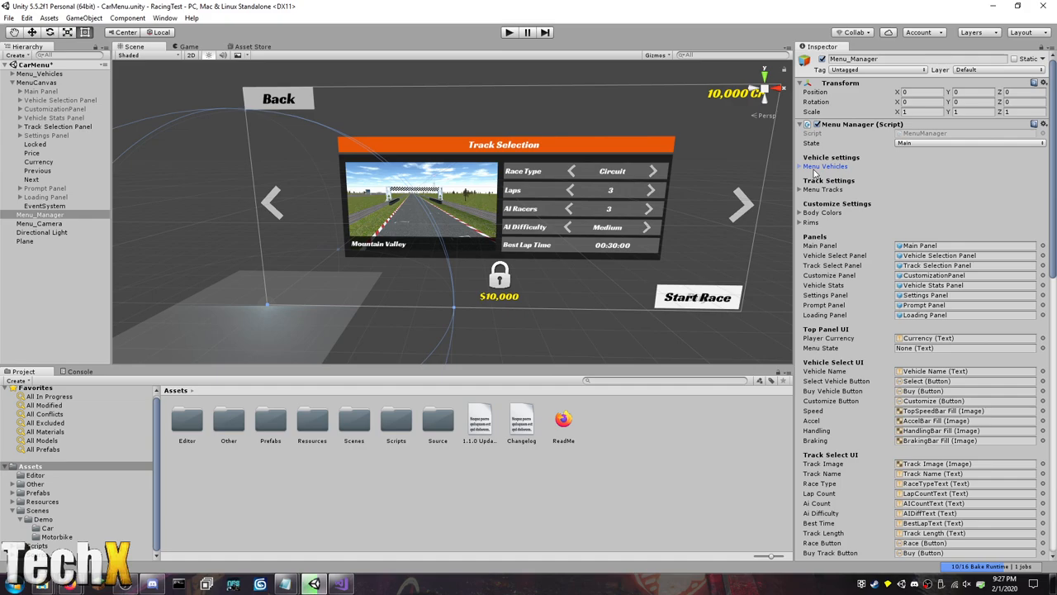
Expand Menu Tracks and the White body colour's visual upgrades, then collapse Body Colors.
left_click(801, 189)
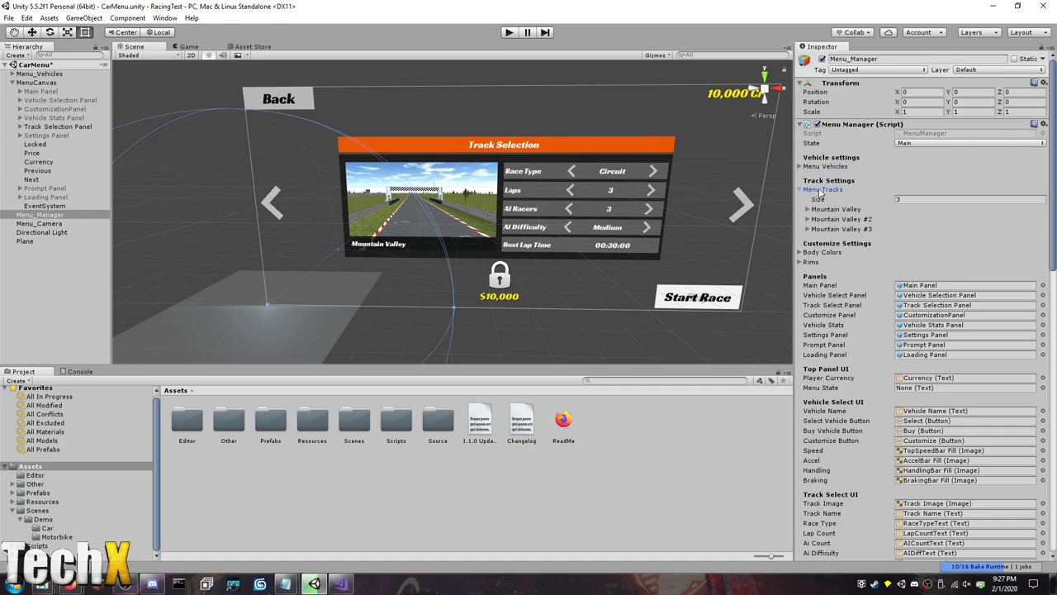
left_click(807, 213)
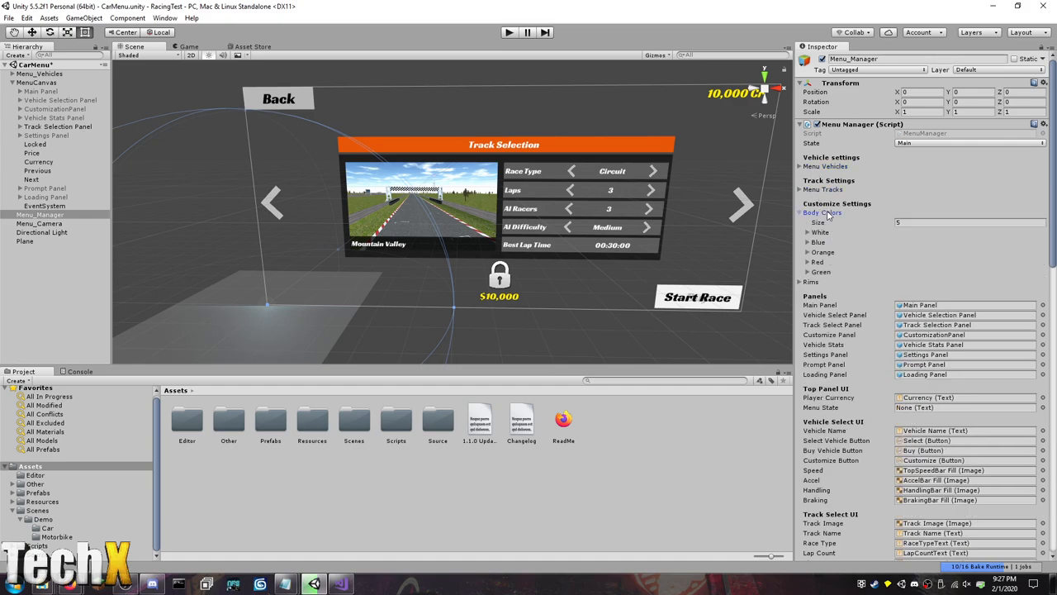
left_click(808, 232)
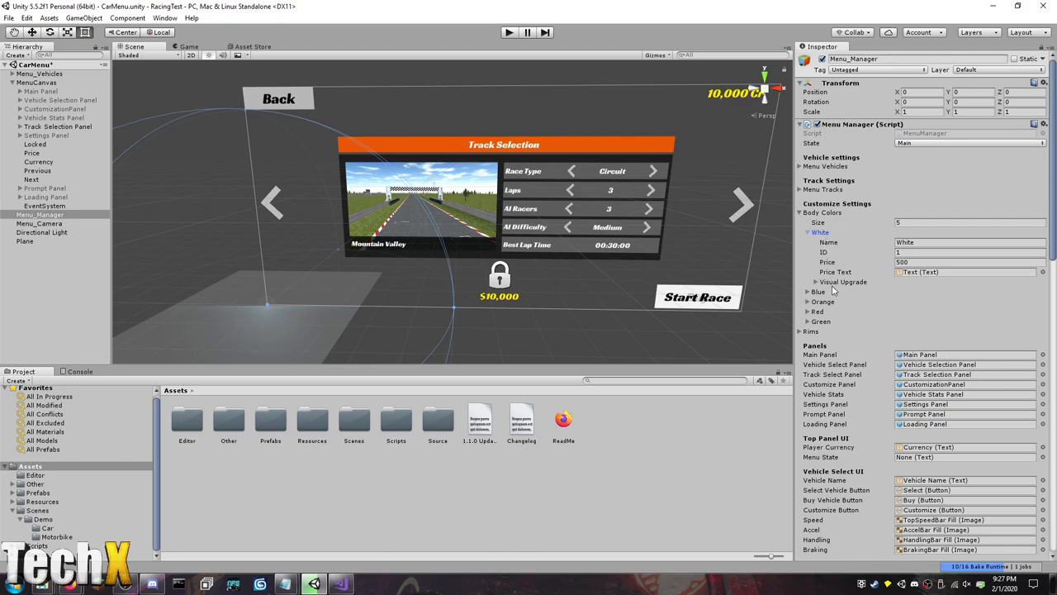
left_click(816, 282)
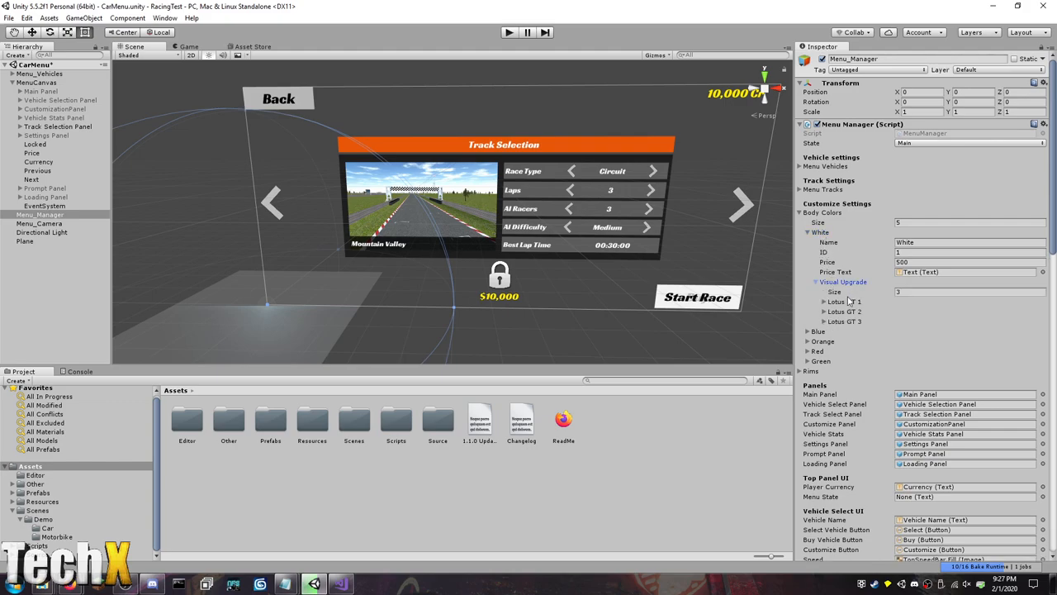
left_click(825, 300)
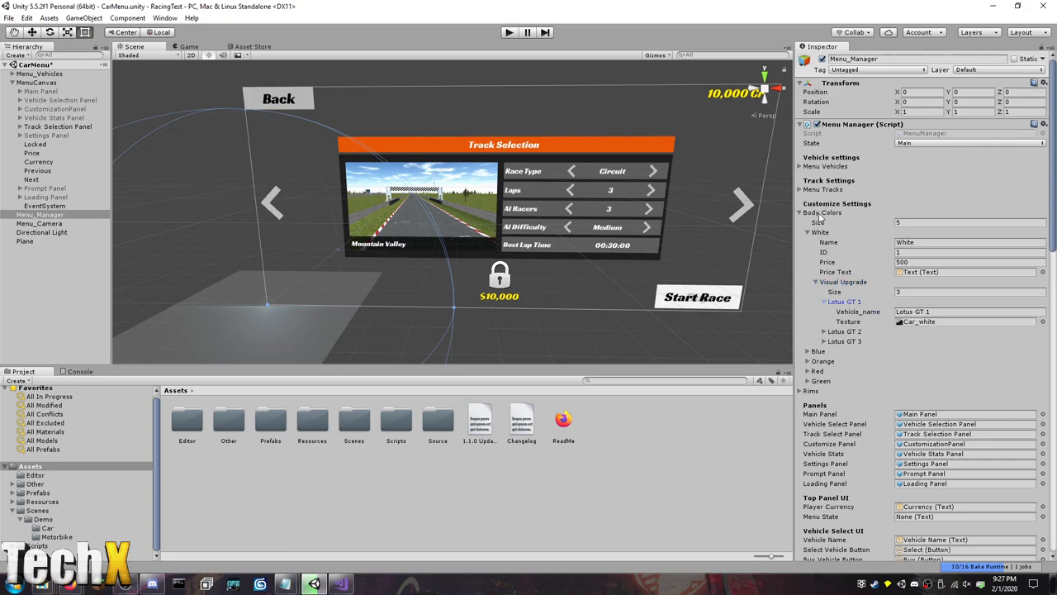
left_click(809, 212)
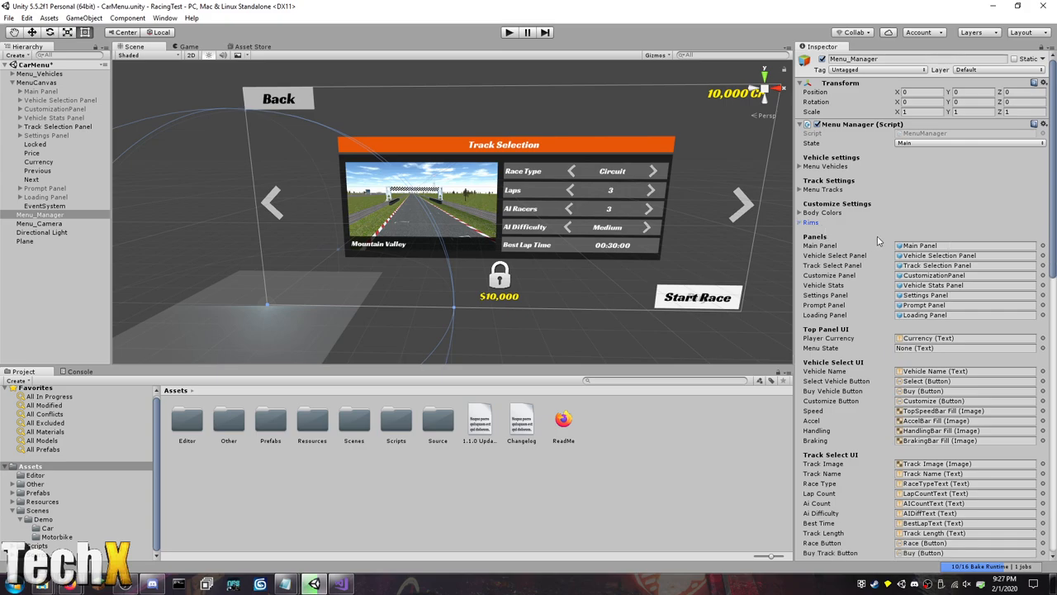
mouse_move(962, 237)
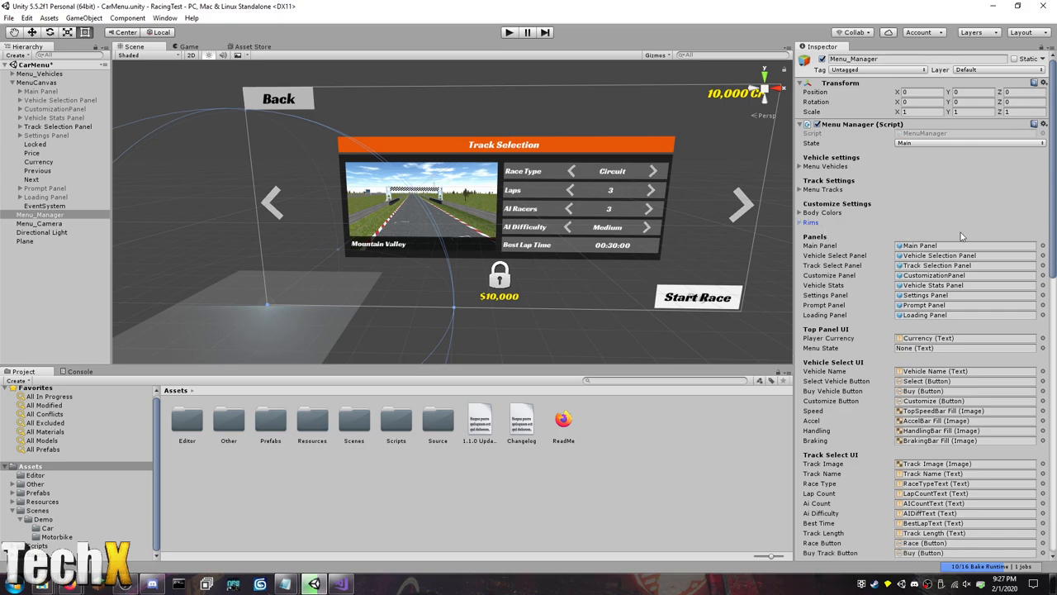
Reselect Menu_Manager and toggle Auto Rotate Vehicles in its Extra Settings.
left_click(57, 126)
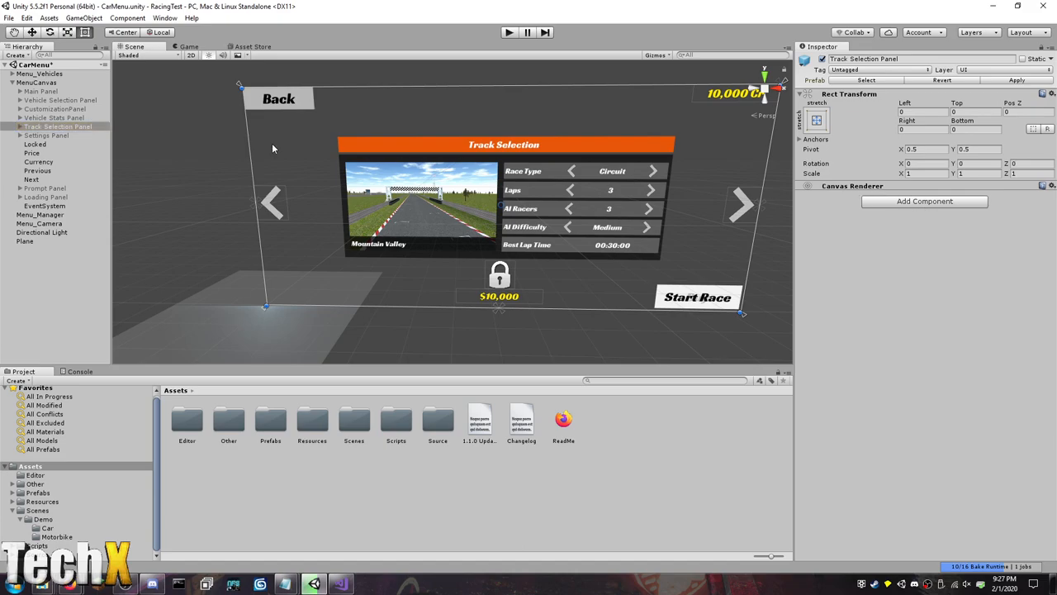
left_click(39, 214)
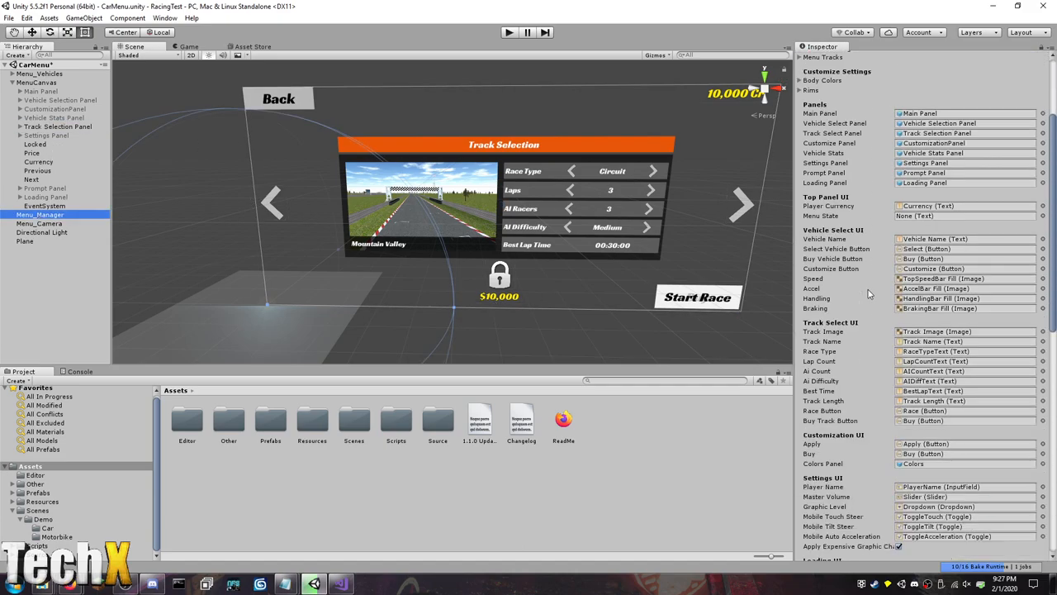
mouse_move(890, 327)
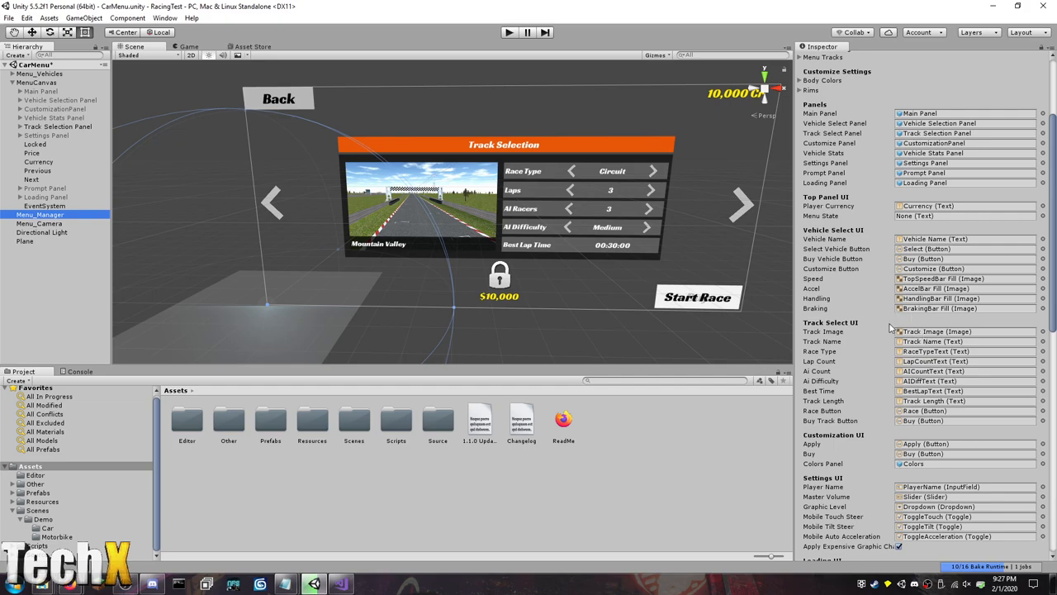
mouse_move(845, 366)
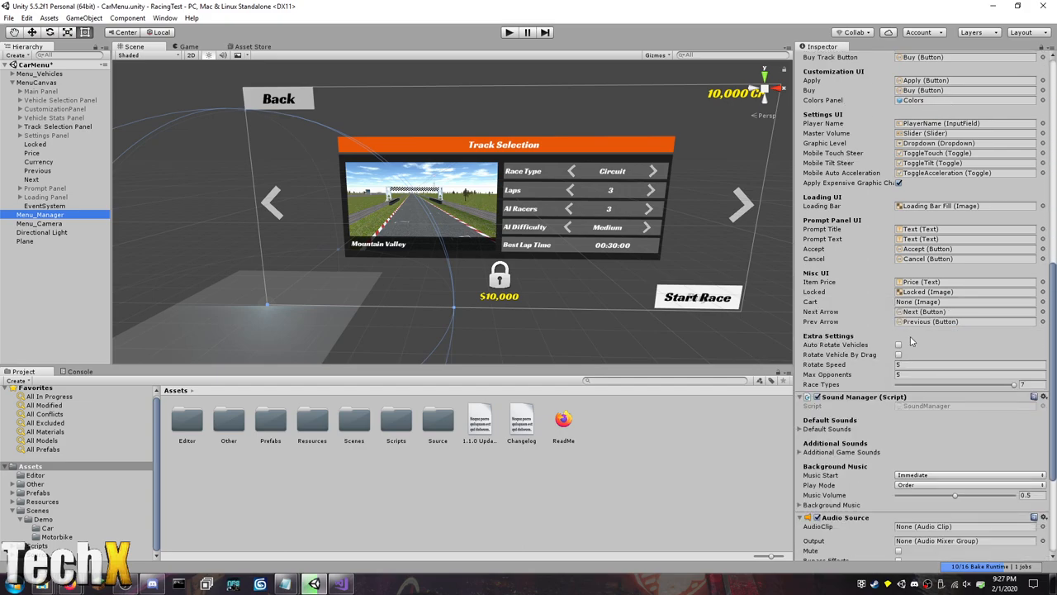
left_click(899, 344)
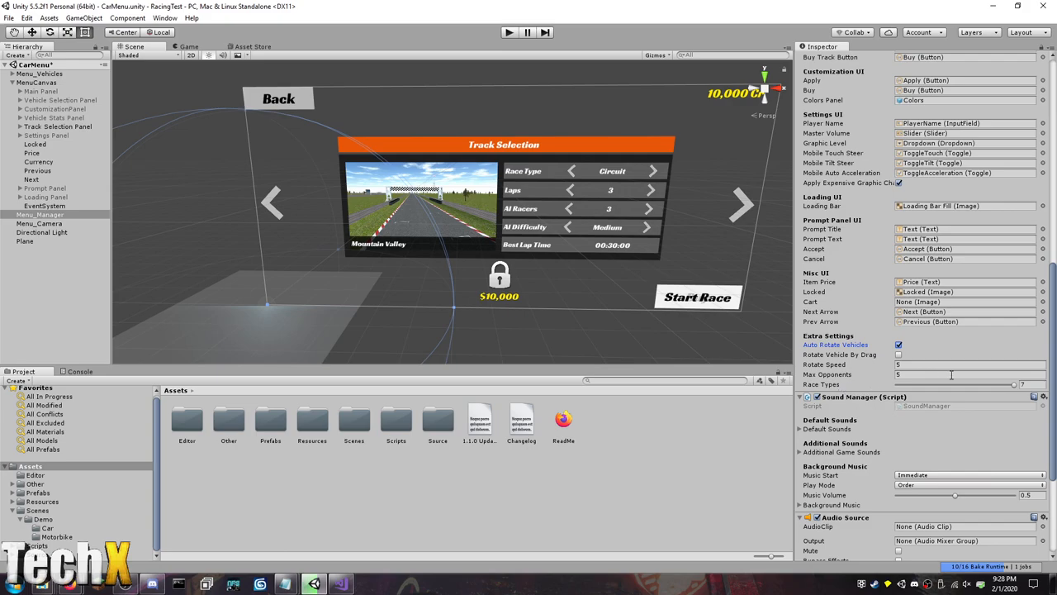
left_click(1029, 384)
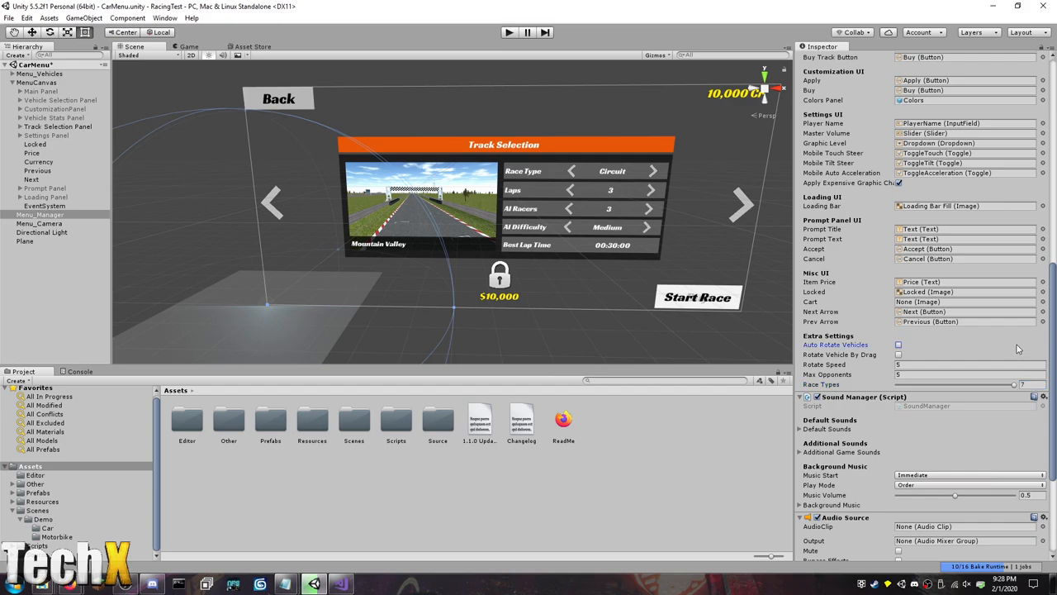
left_click(1028, 385)
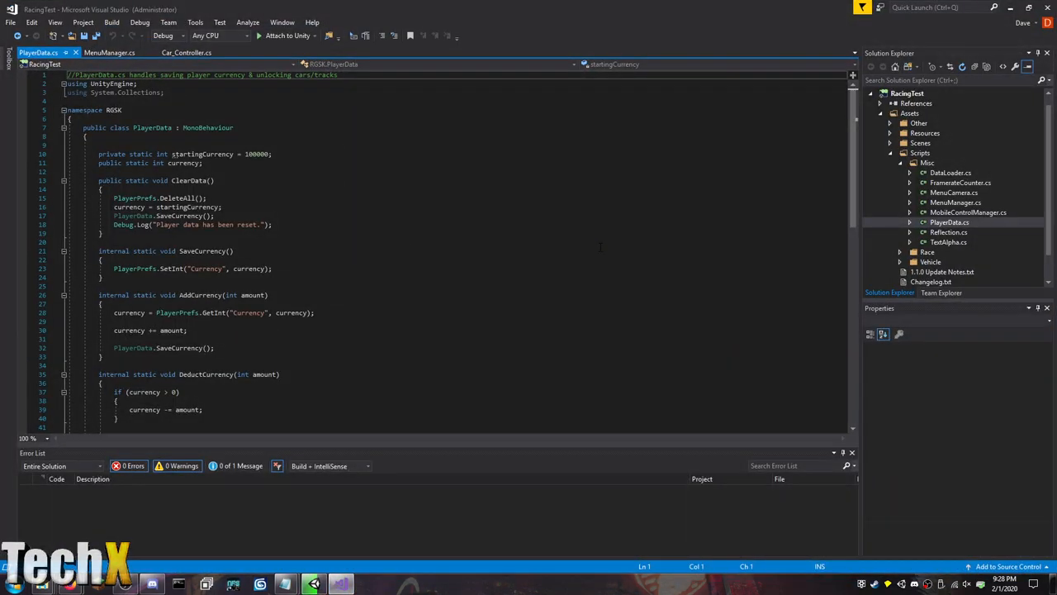
Search the project for raceType and change MenuManager.cs raceTypes range and default to 9.
type("raceType")
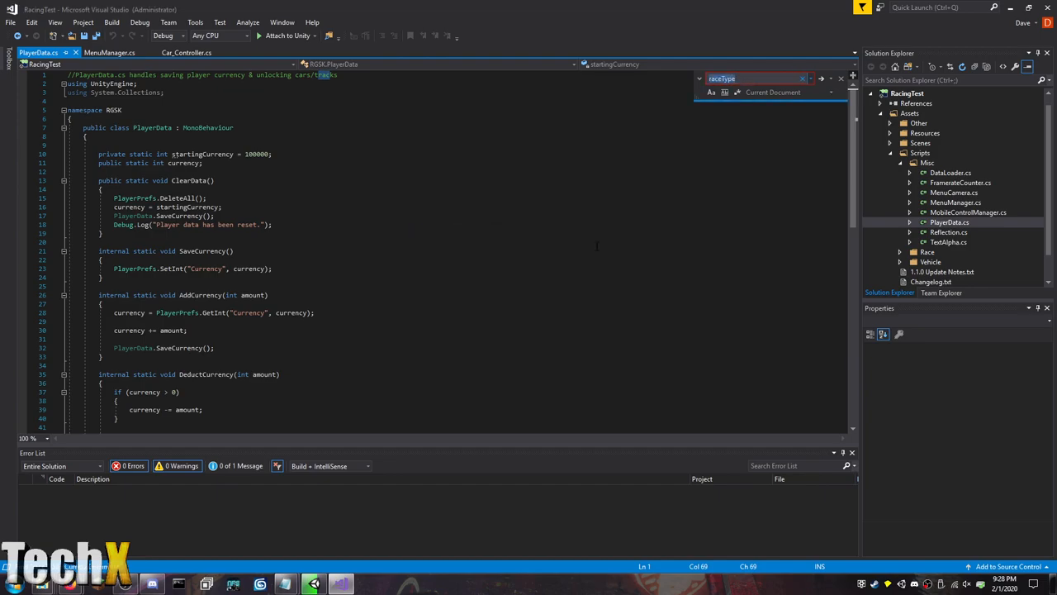
mouse_move(866, 137)
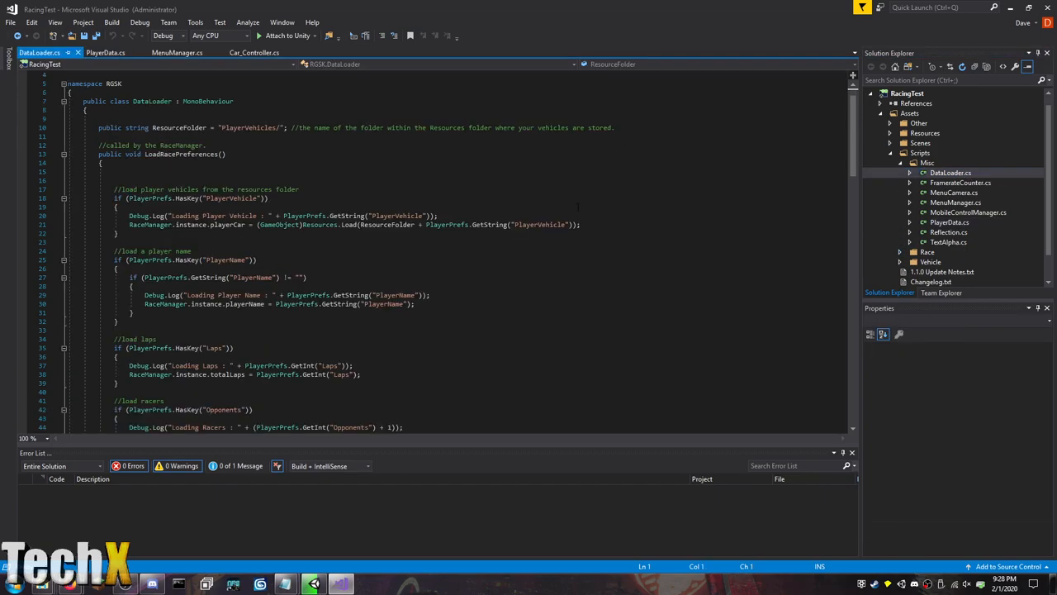
scroll("down", 3)
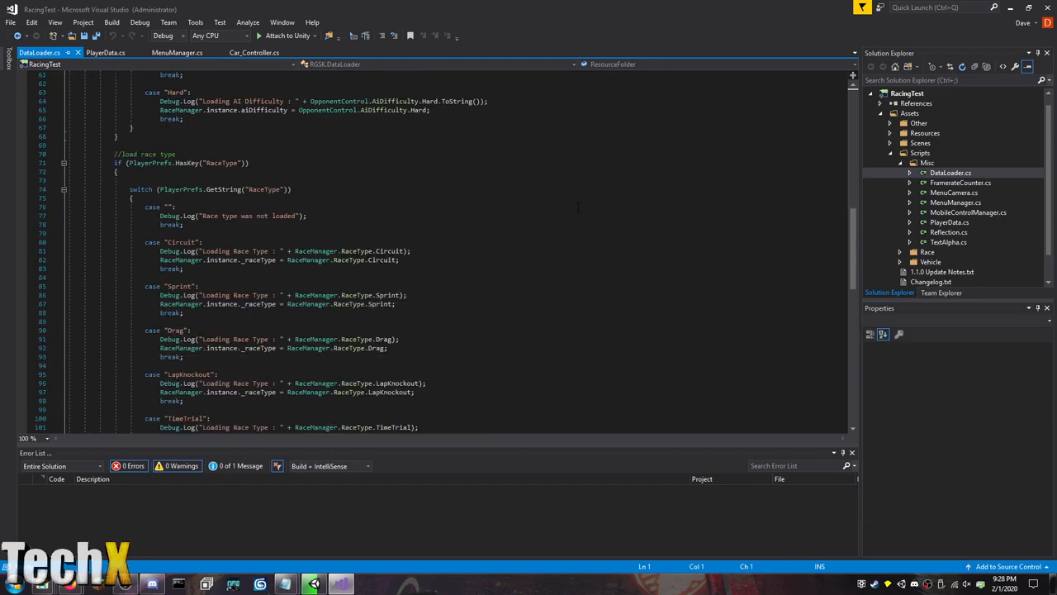
key("ctrl+f")
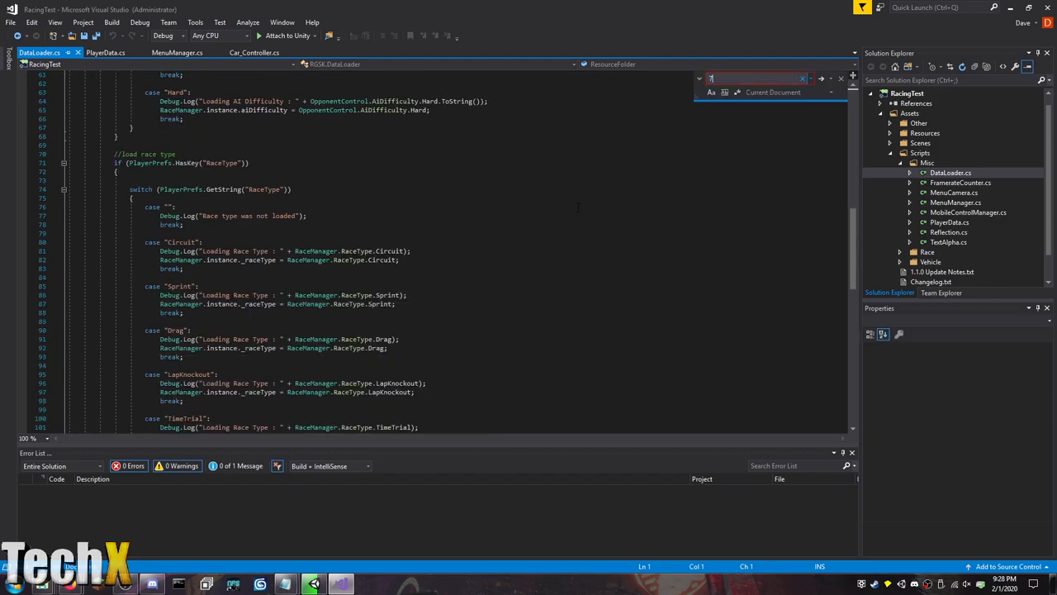
left_click(773, 92)
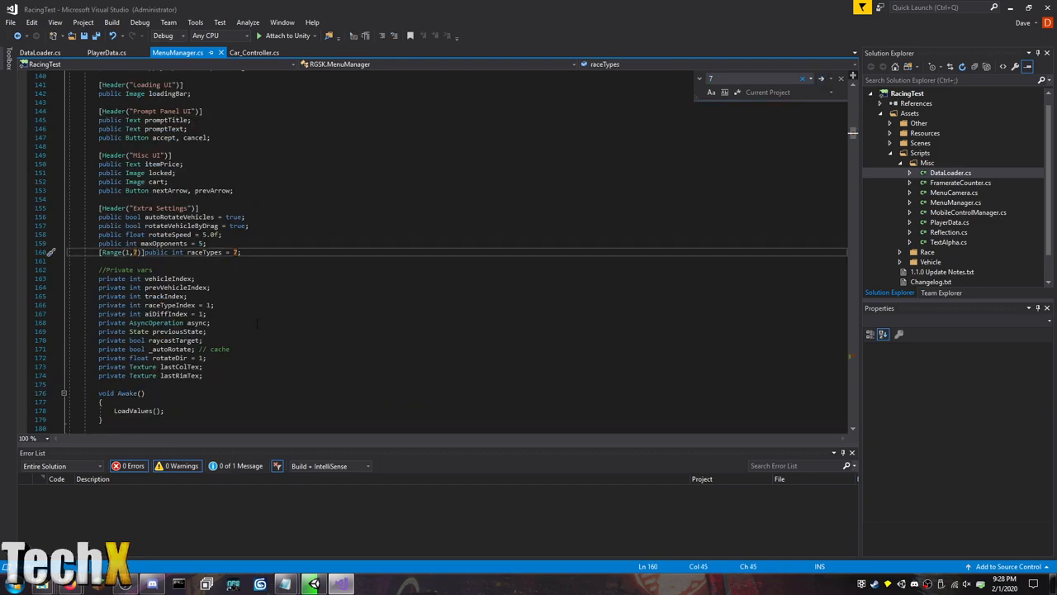
type("9")
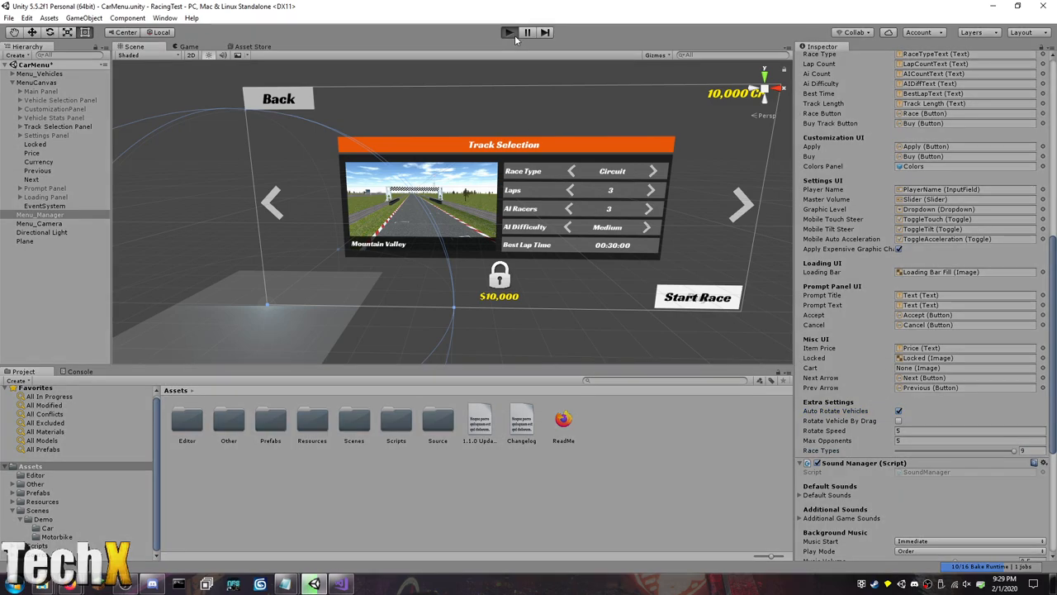
Play-test Race Selection, cycling through Drift and Sprint, start a race, then exit to the menu.
left_click(509, 32)
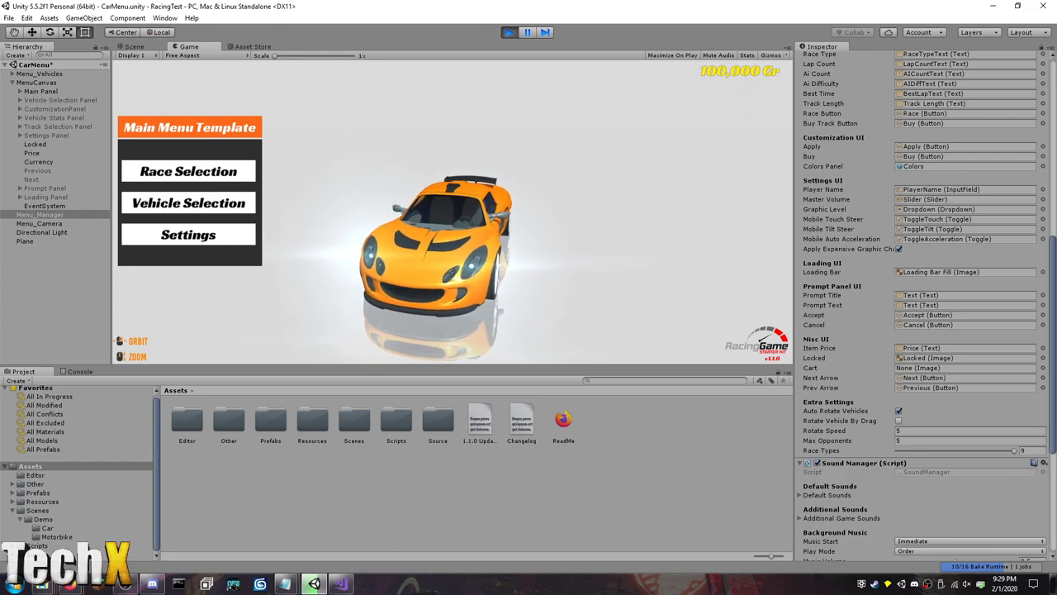
left_click(189, 171)
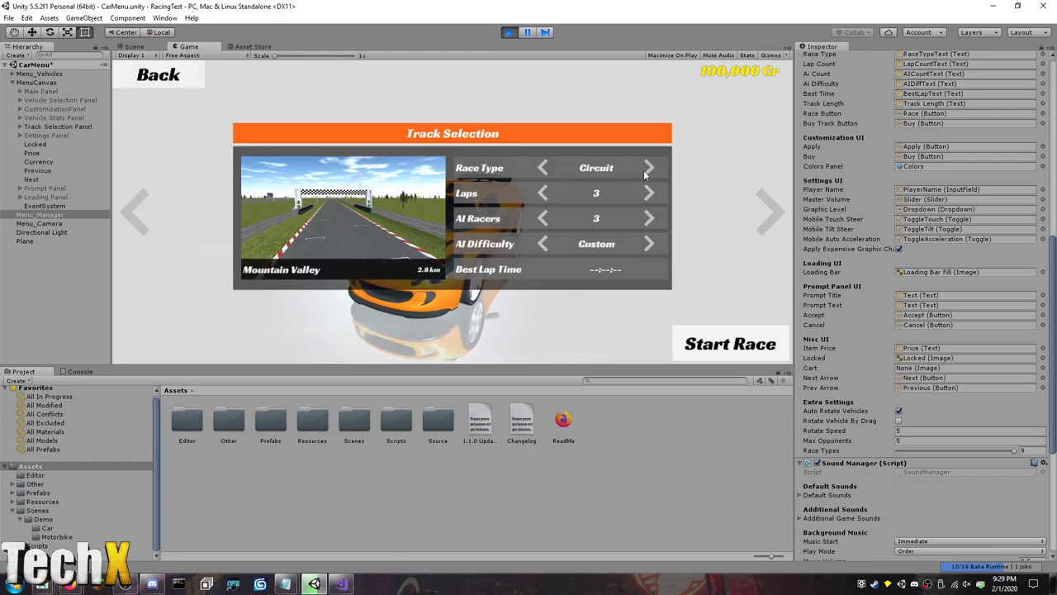
left_click(649, 168)
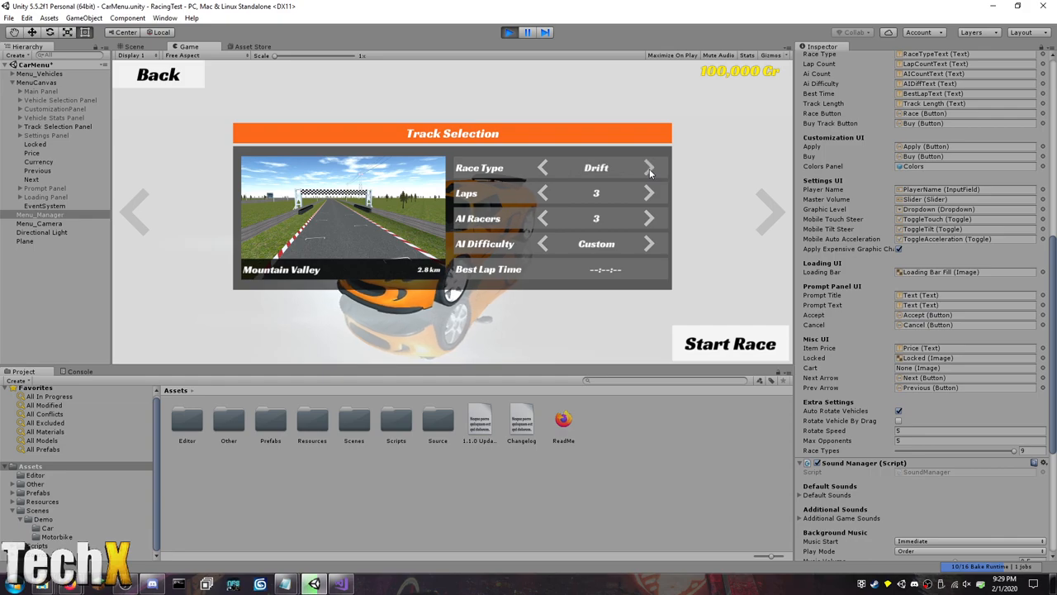
left_click(649, 168)
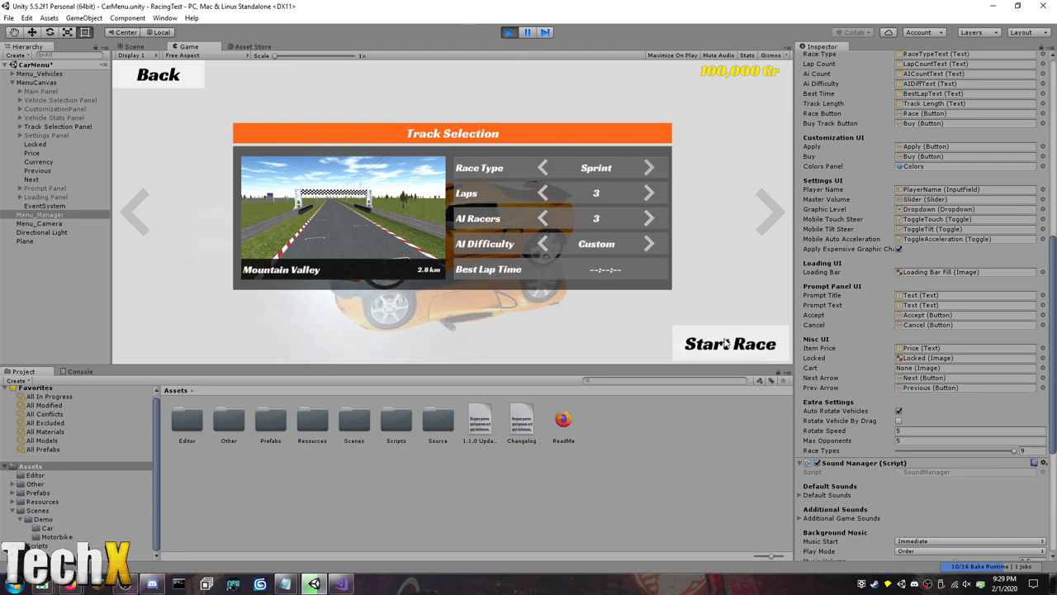
left_click(729, 344)
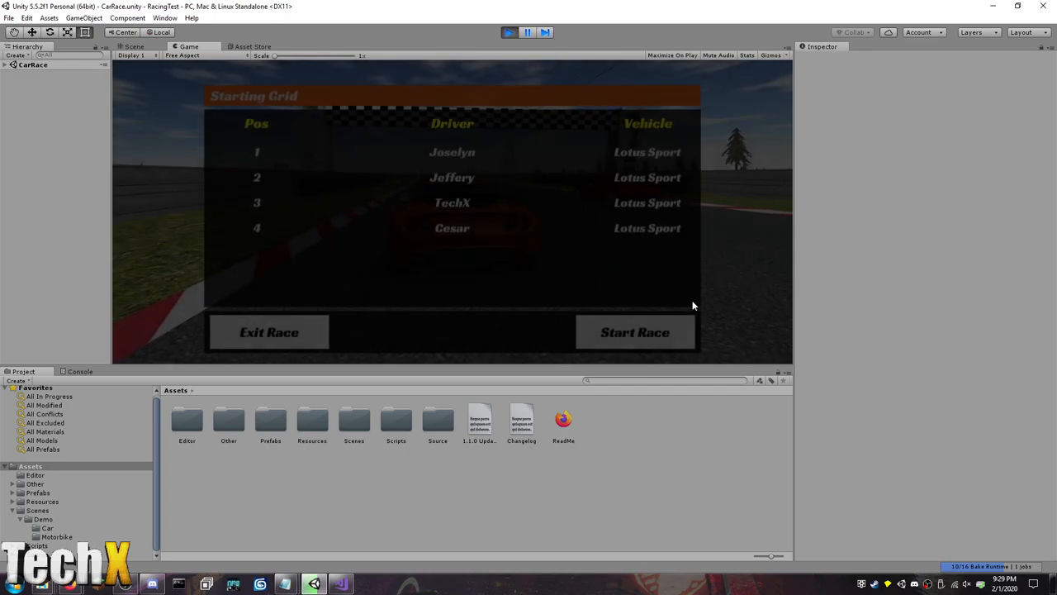
left_click(635, 332)
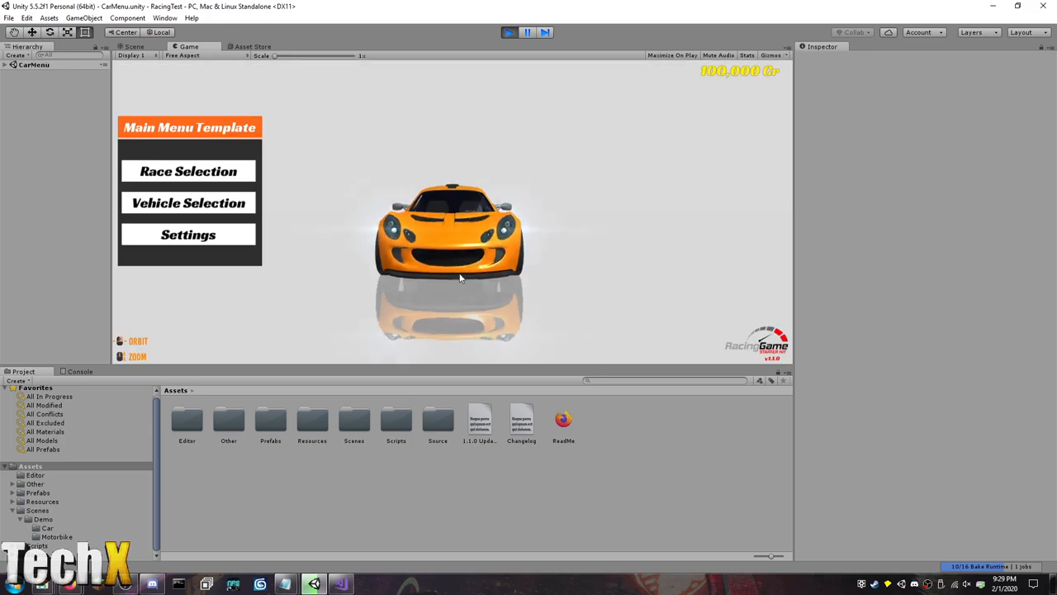
Start an Elimination race from Race Selection, then pause and exit it.
left_click(188, 171)
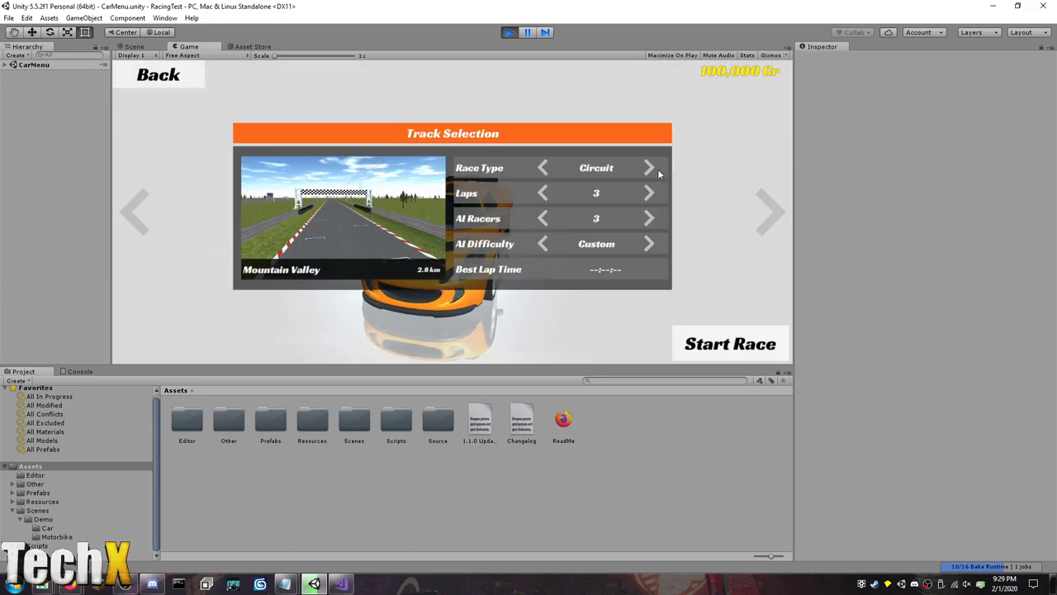
left_click(649, 167)
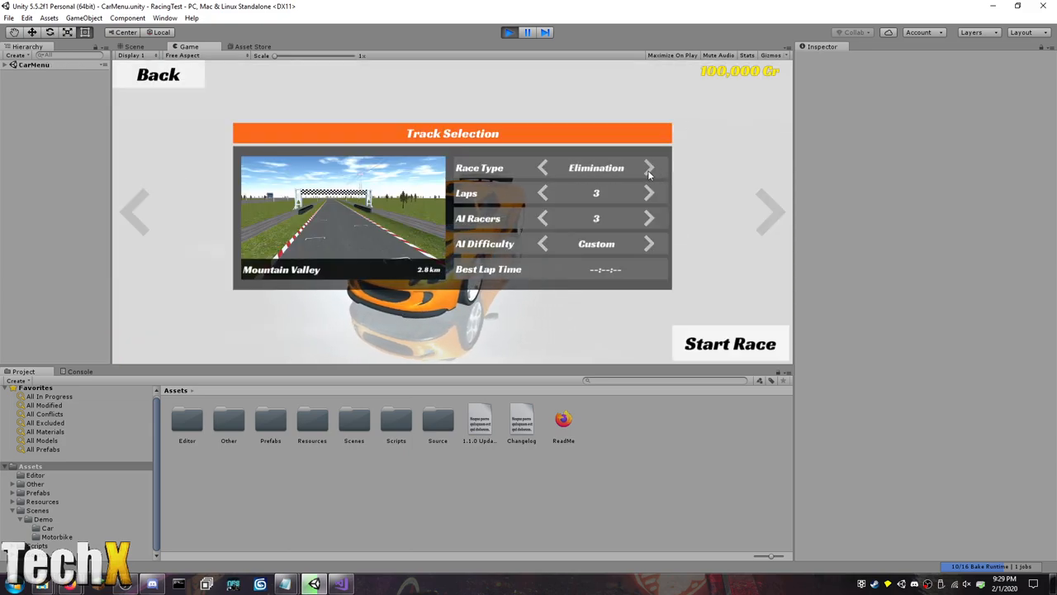
left_click(730, 344)
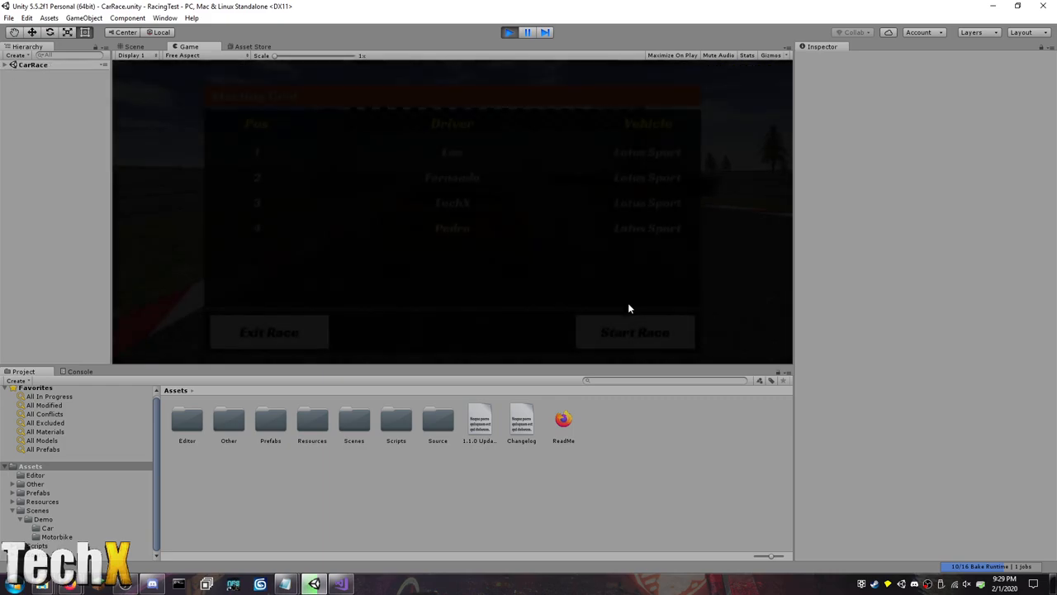
left_click(636, 332)
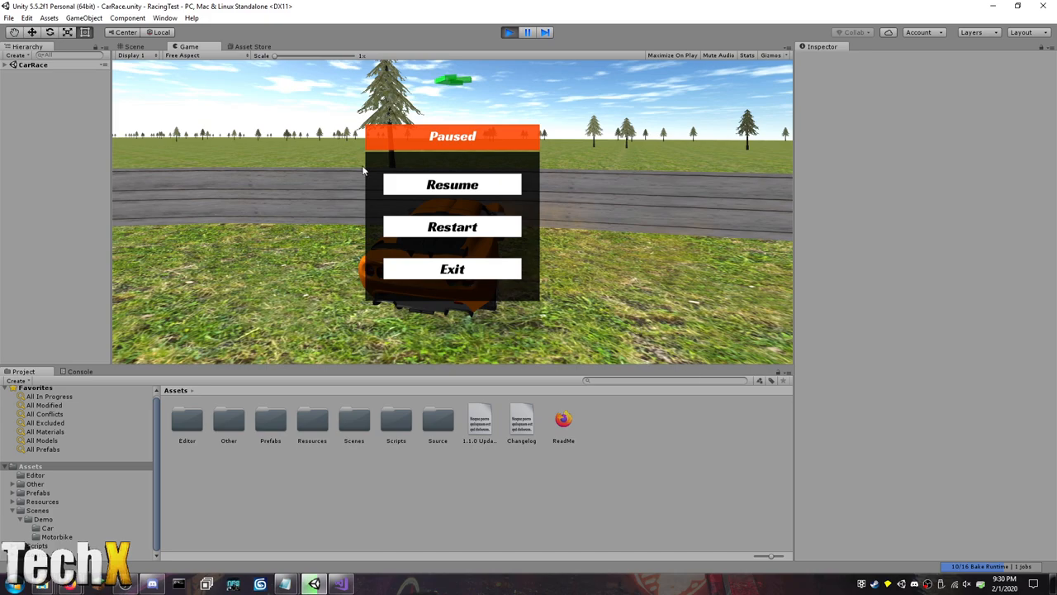
left_click(452, 185)
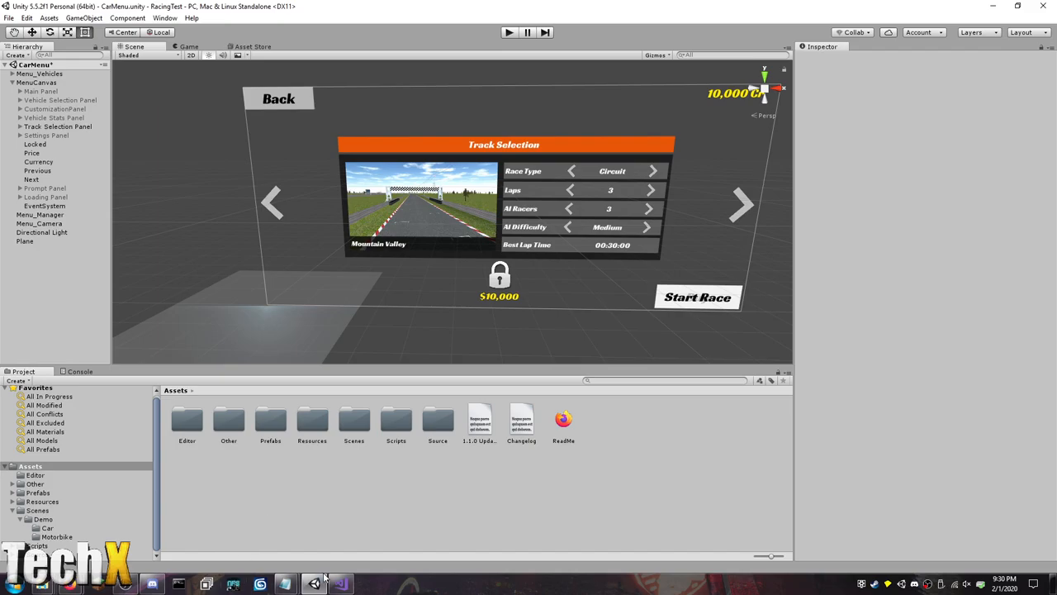
Close the other open scripts and open RaceManager.cs from Race > System.
left_click(339, 584)
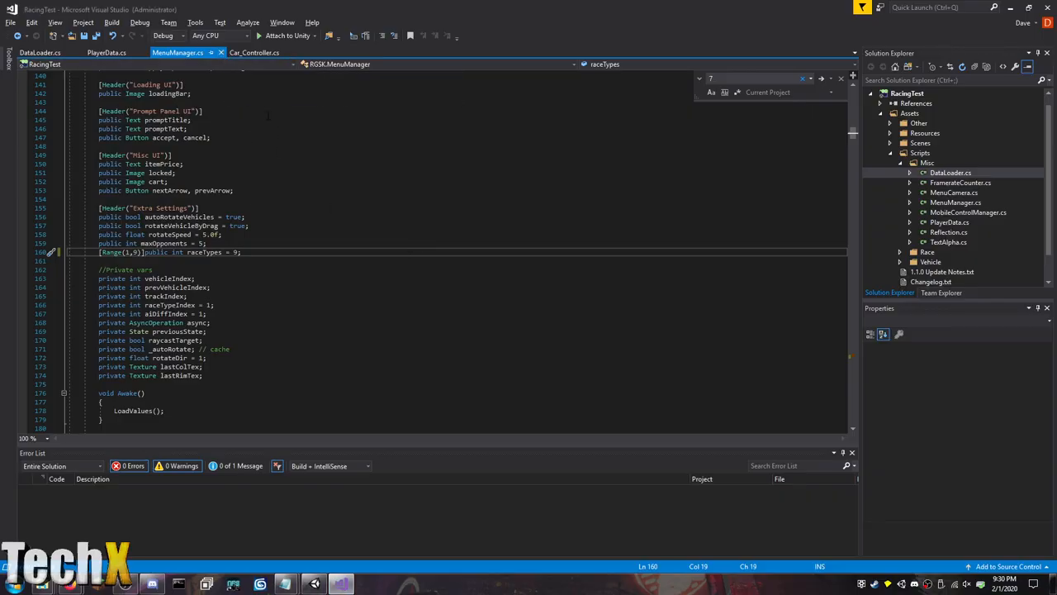
left_click(39, 52)
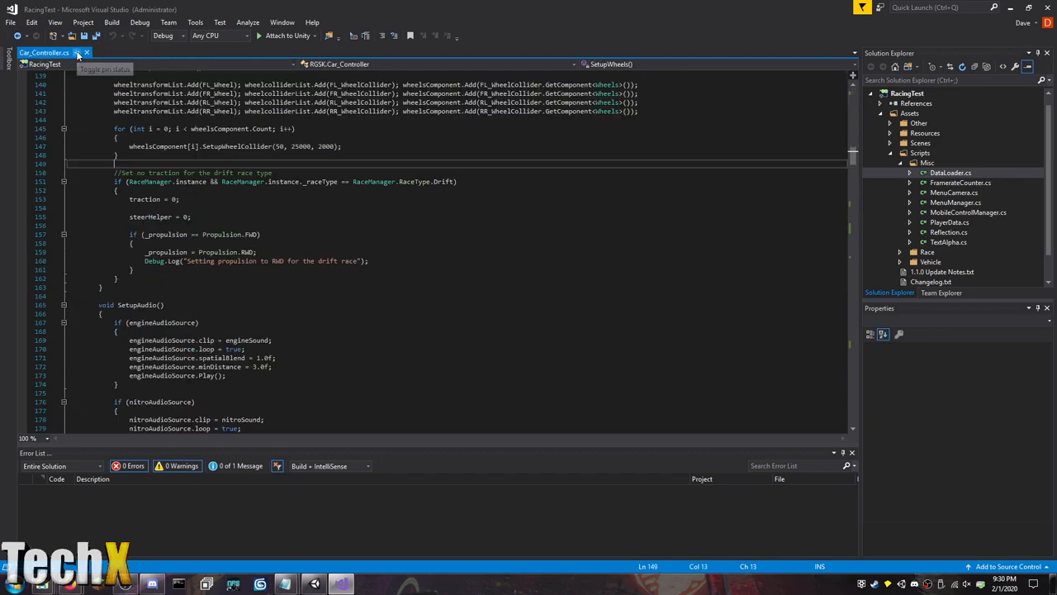
left_click(950, 172)
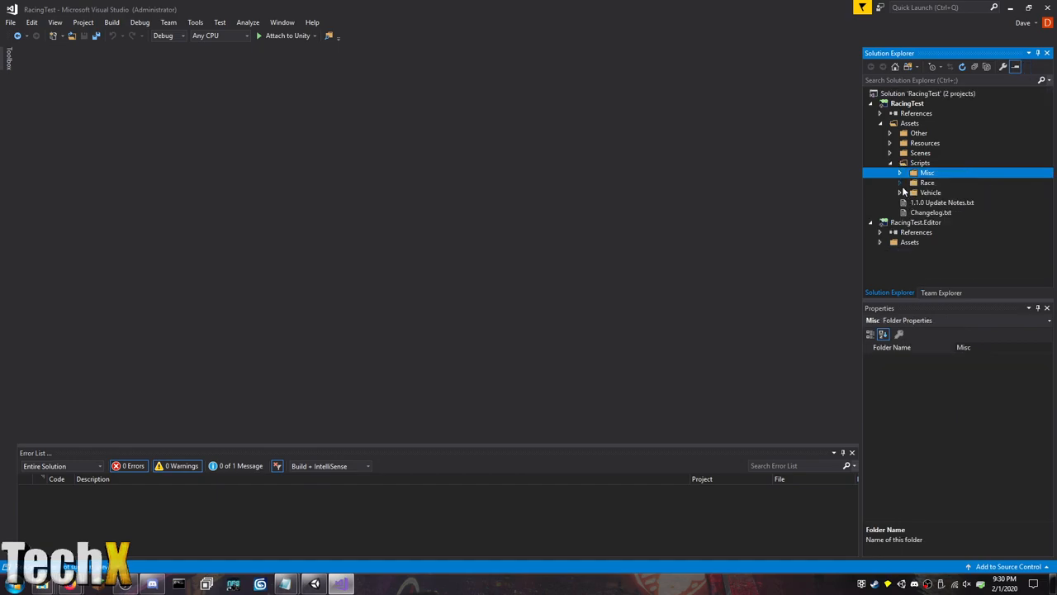
left_click(898, 183)
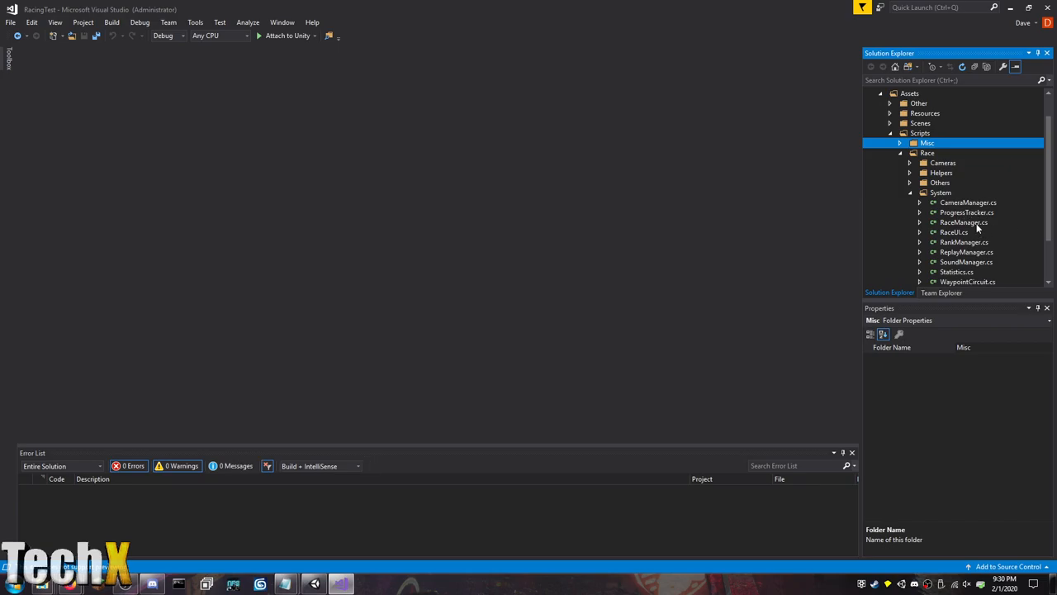
double_click(963, 222)
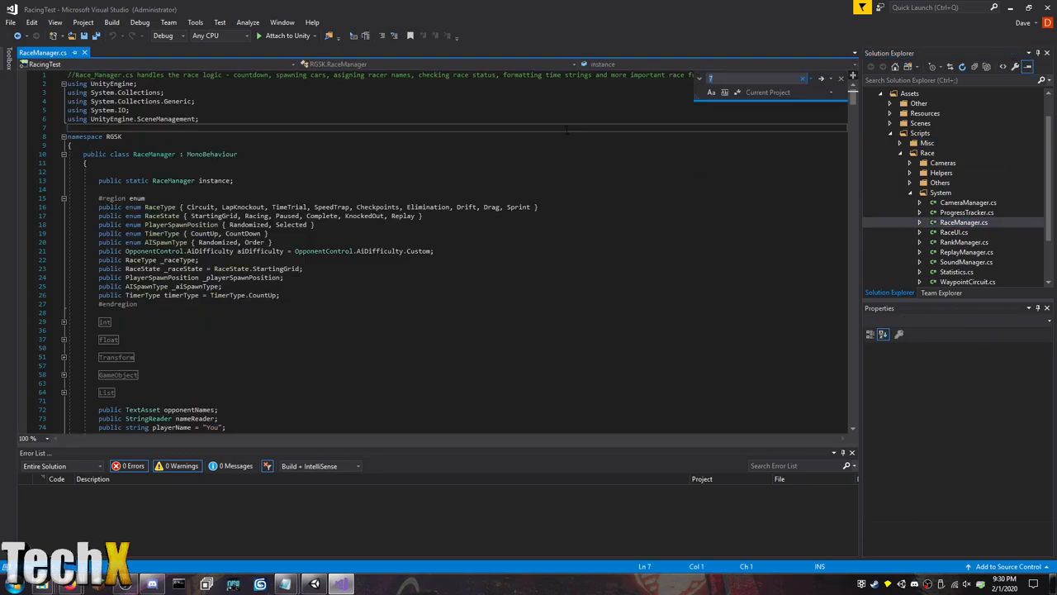
Search RaceManager.cs for 'Elimination' and step through each match.
type("Elimination")
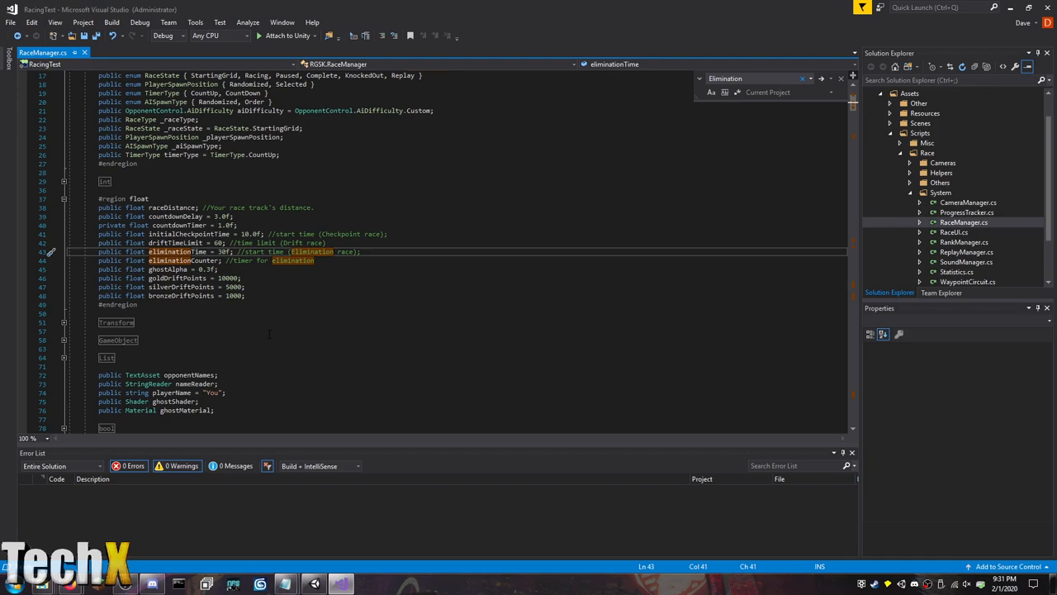
mouse_move(822, 78)
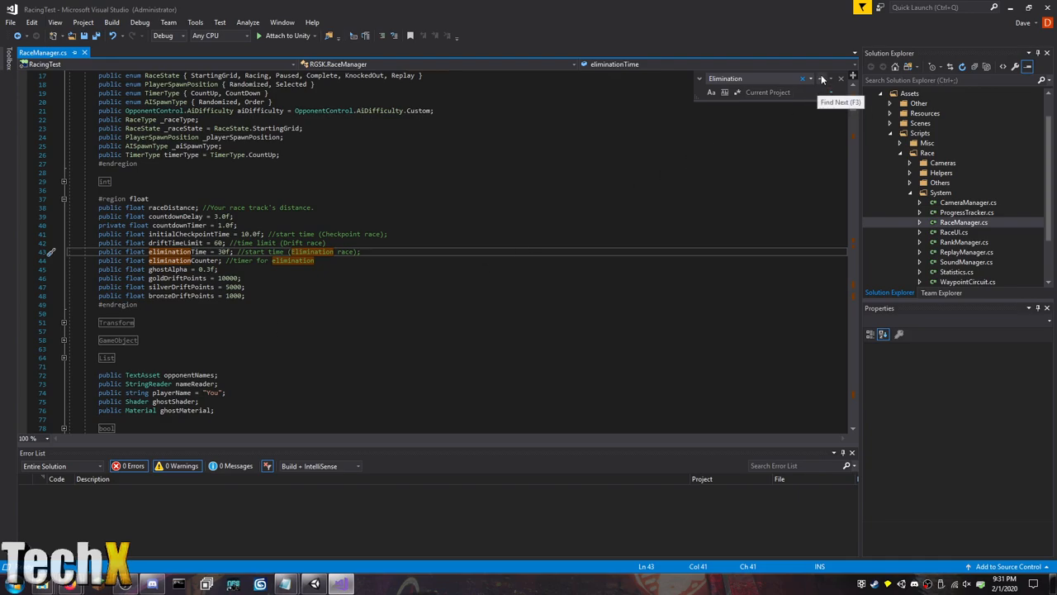
left_click(823, 79)
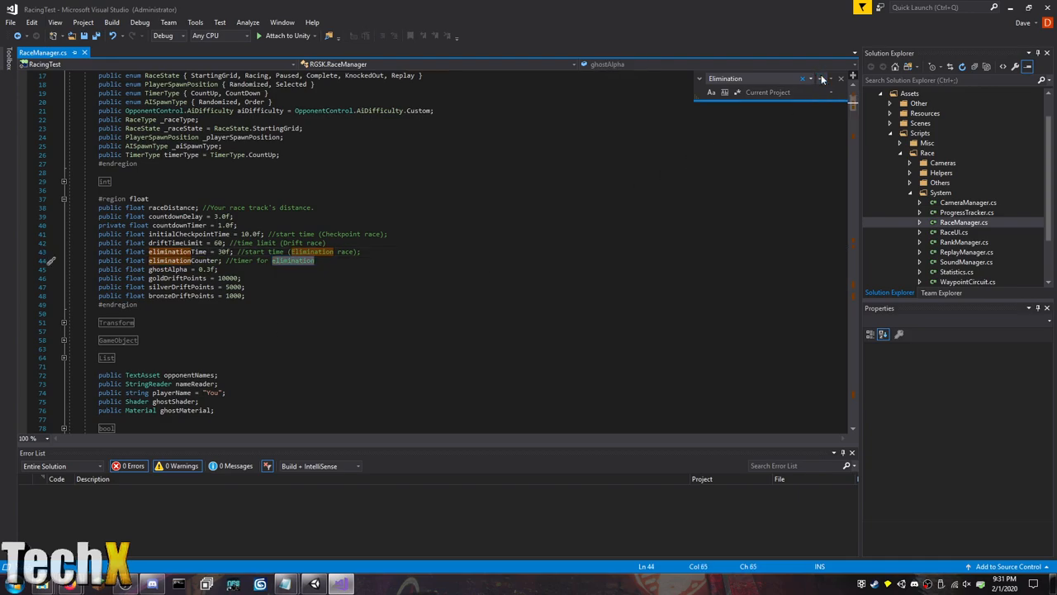
scroll("down", 3)
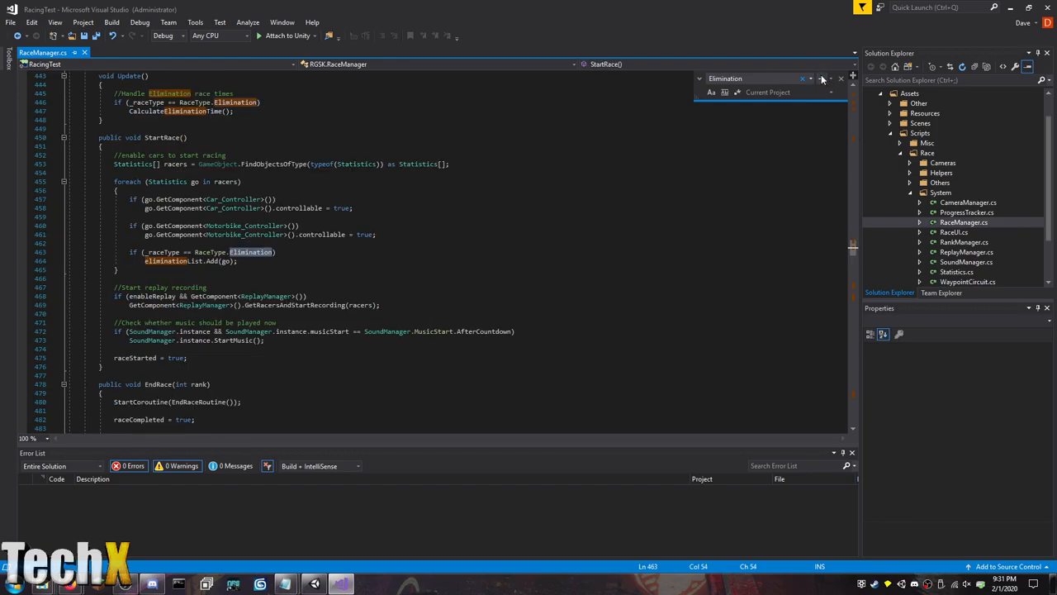
double_click(165, 261)
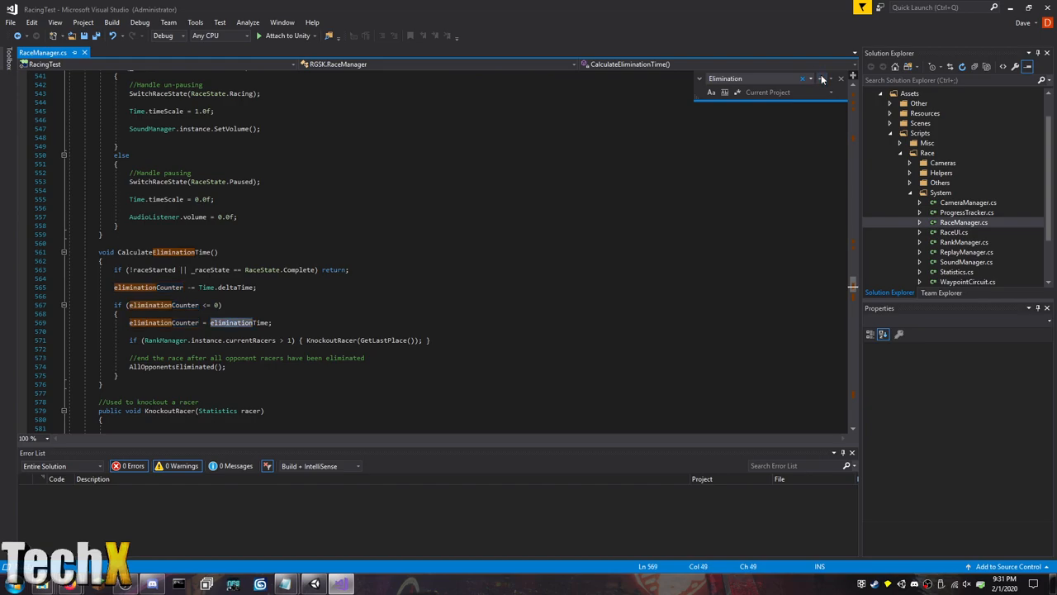
scroll("down", 3)
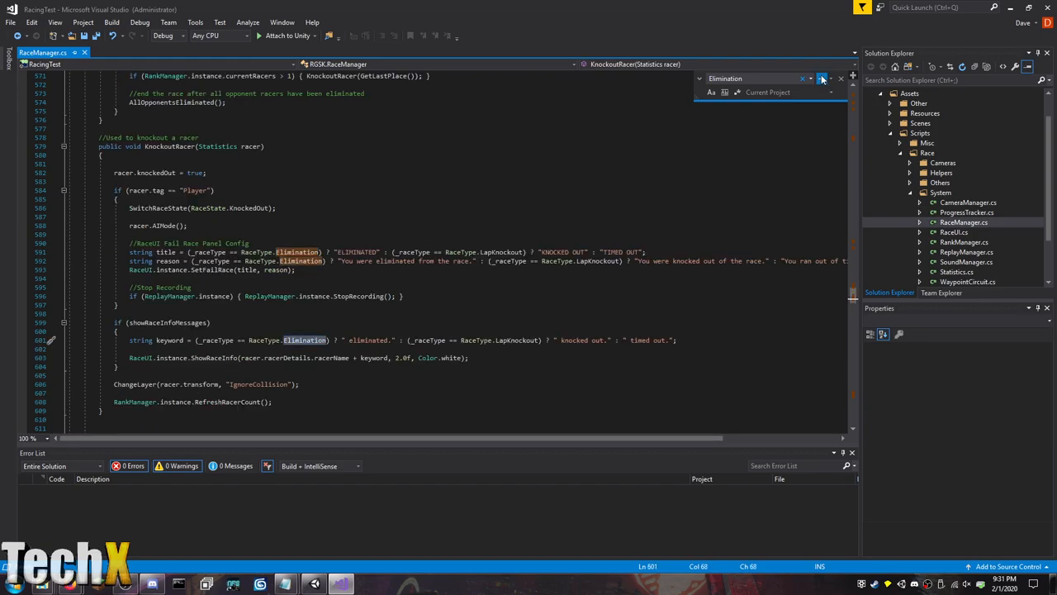
left_click(822, 78)
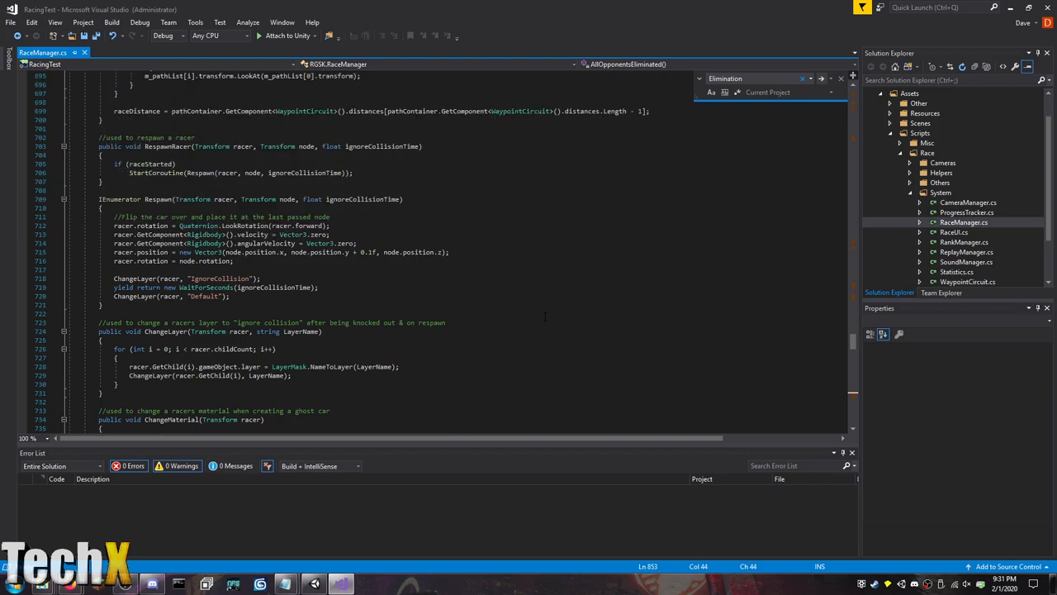
scroll("down", 3)
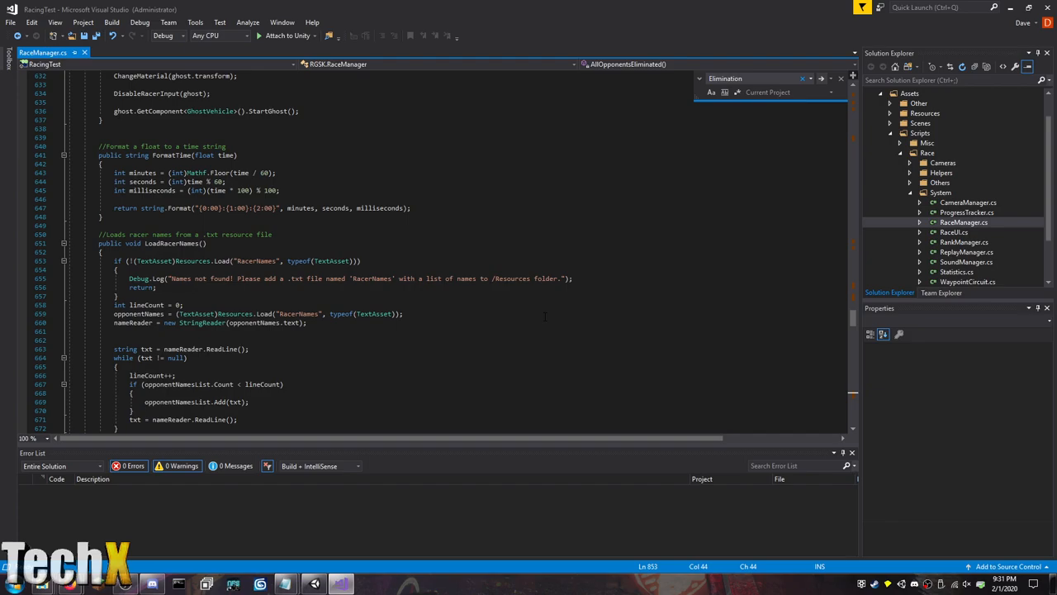
scroll("down", 3)
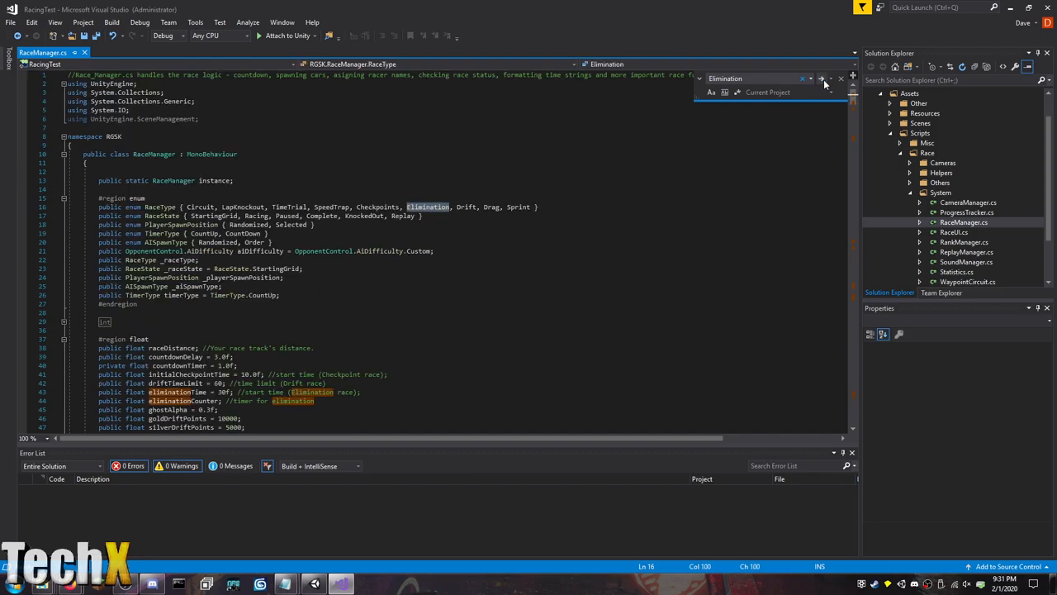
scroll("down", 3)
type("public")
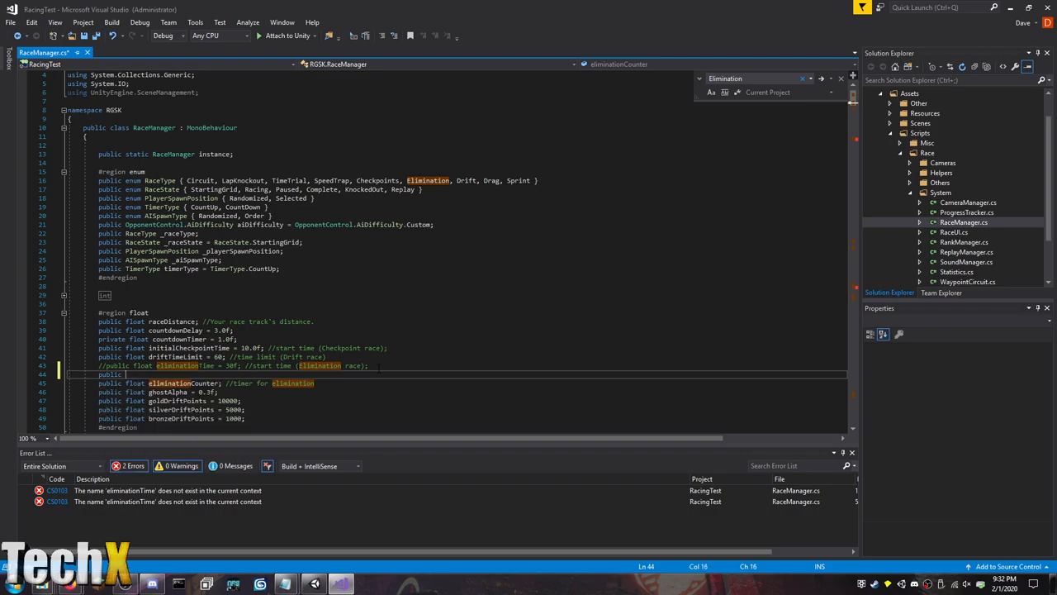
Write public float eliminationTime = UnityEngine.Random.Range(15f, 30f) with a // Random comment.
type("eliminationTime")
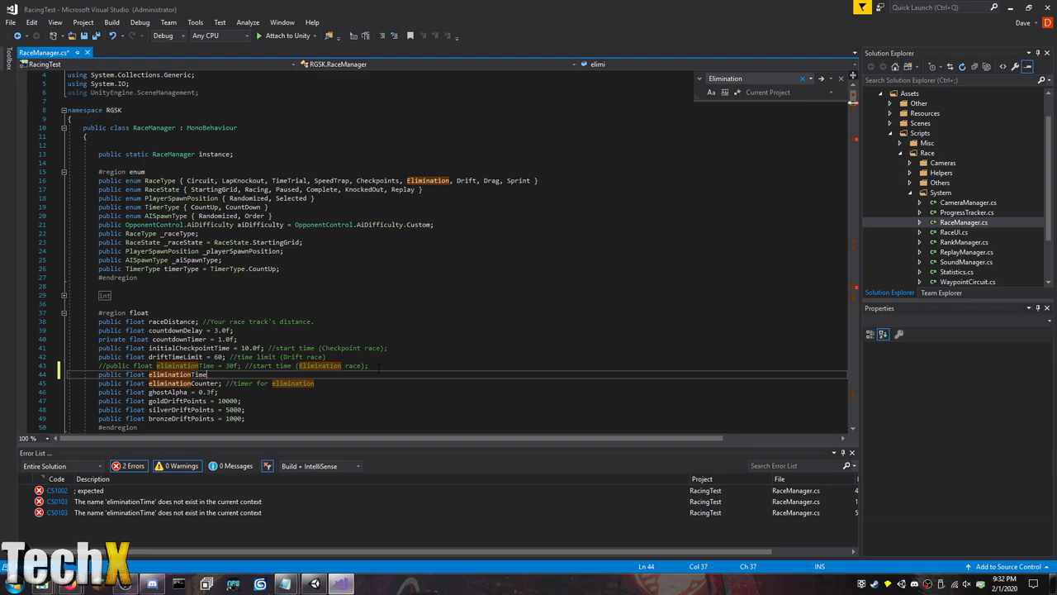
type("=")
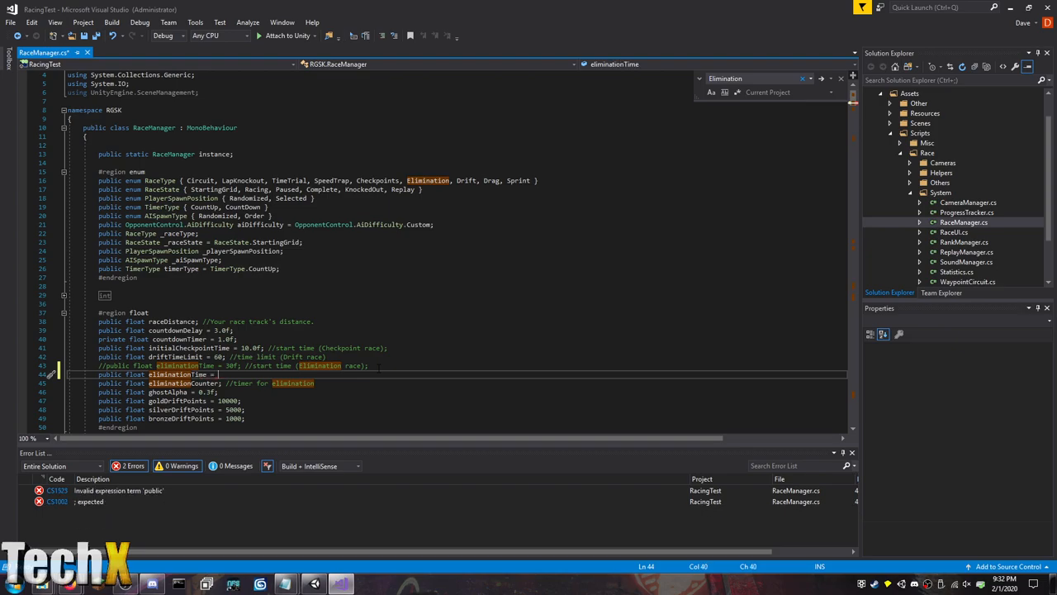
type("Convert.To")
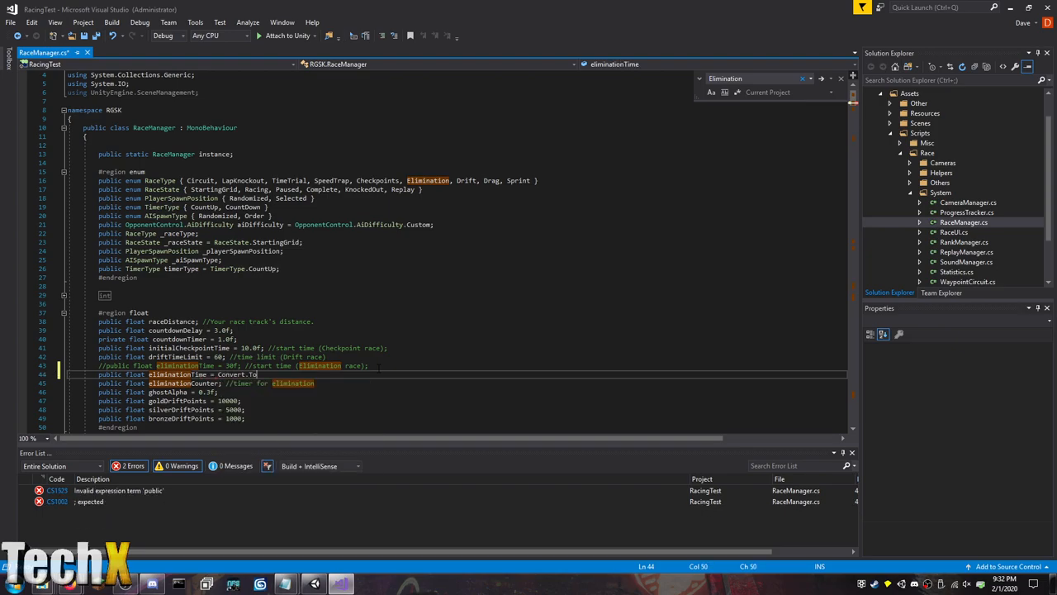
key("Backspace")
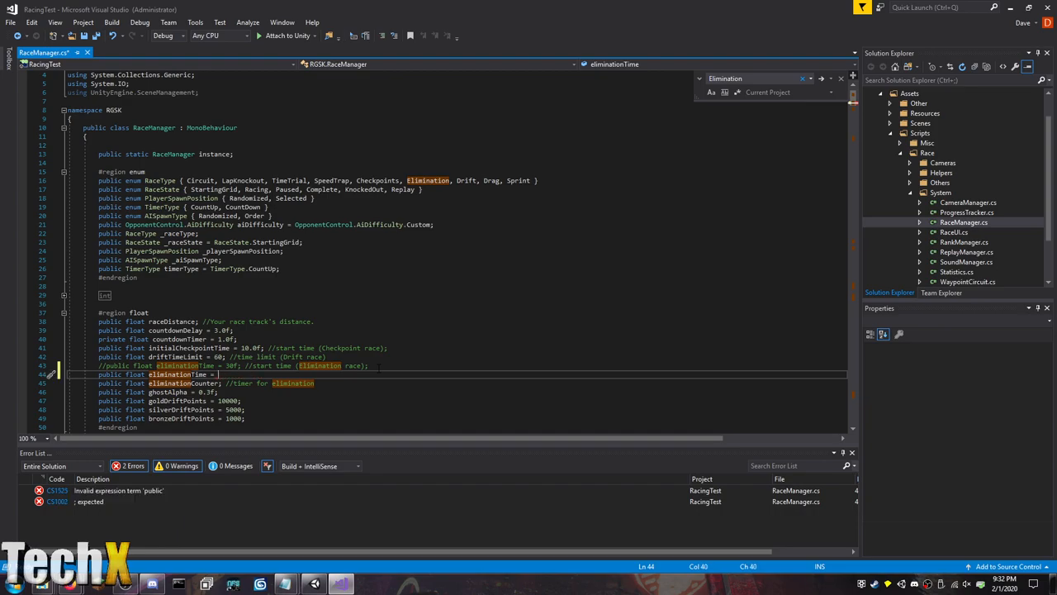
type("U")
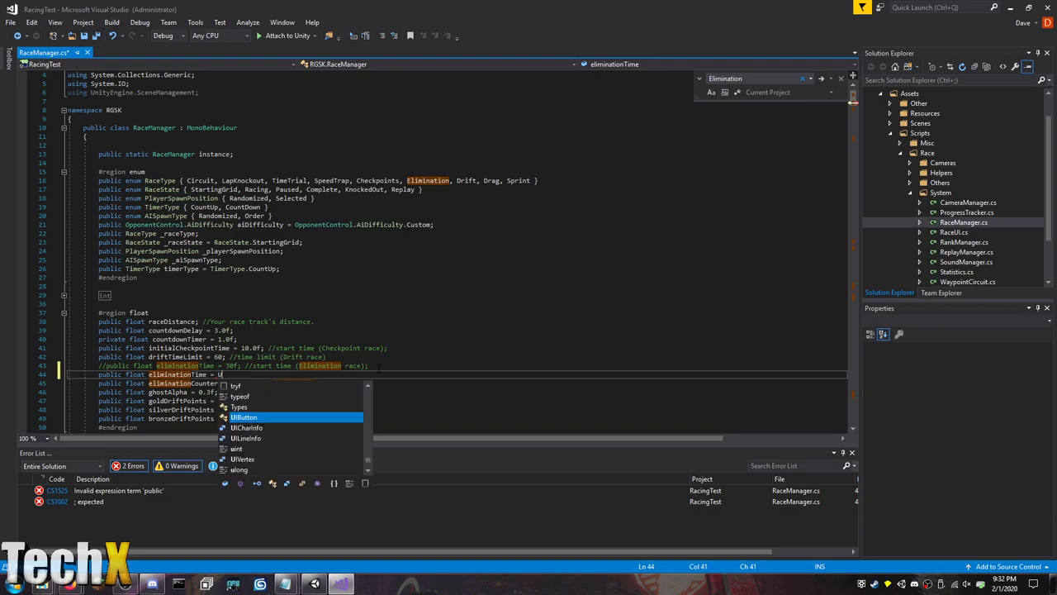
type("UnityEngine.Co")
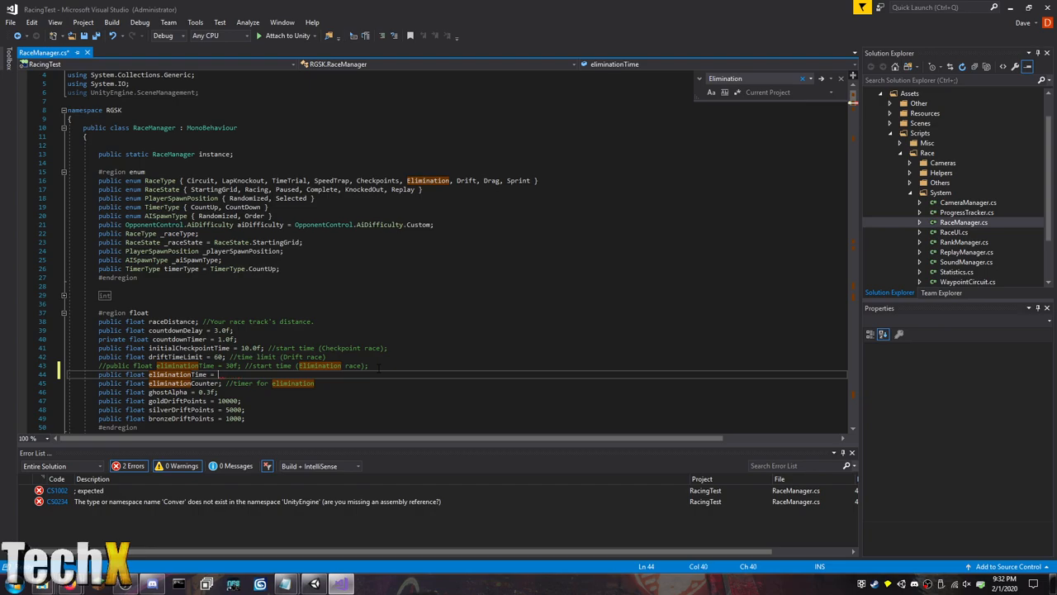
type("System.Convert.")
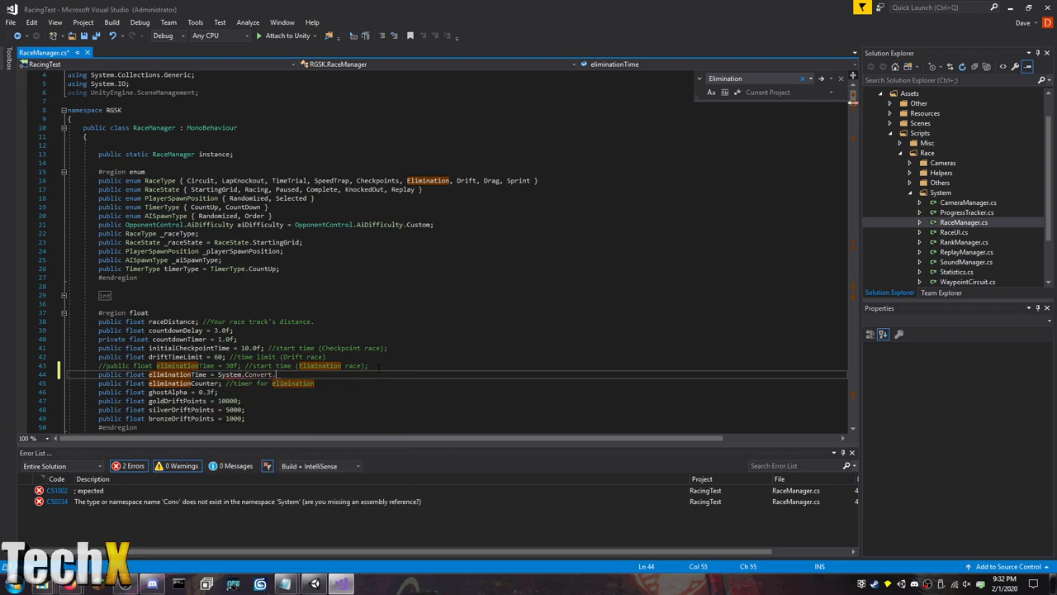
type("To")
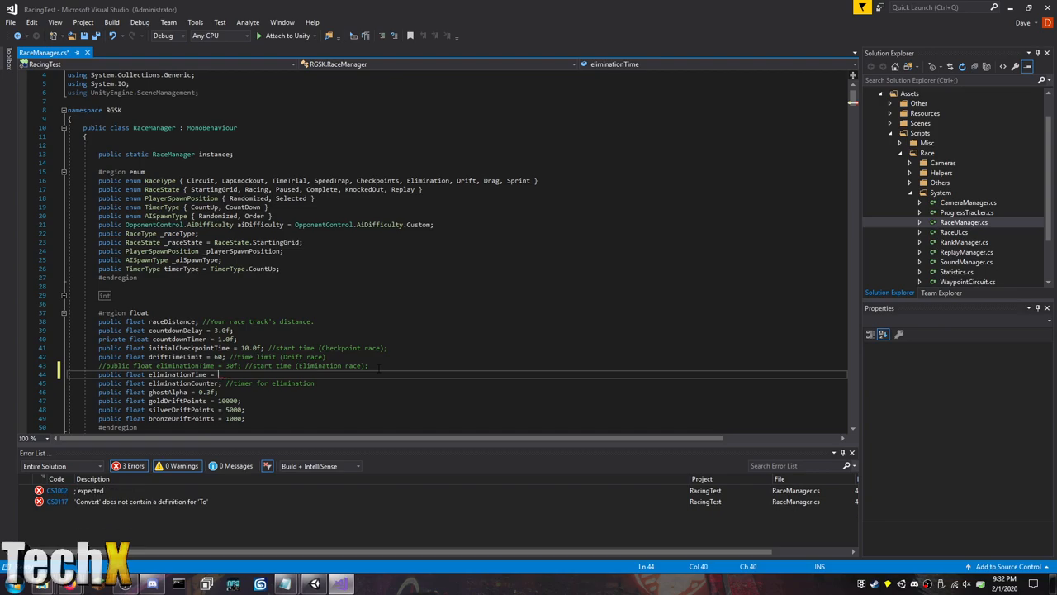
type("UnityEngine.Random.Range(15")
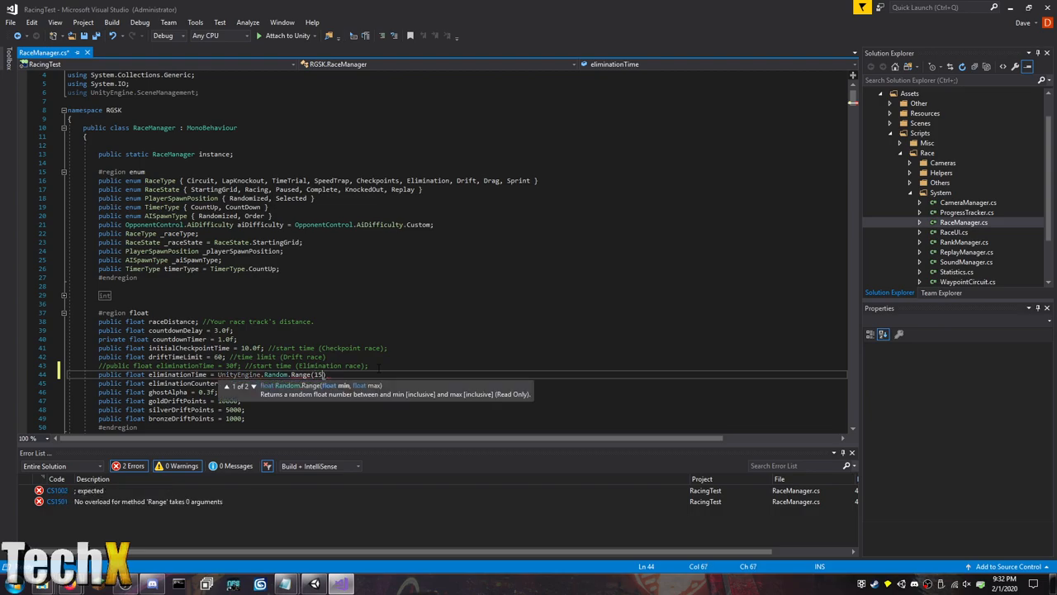
type("f, 30f")
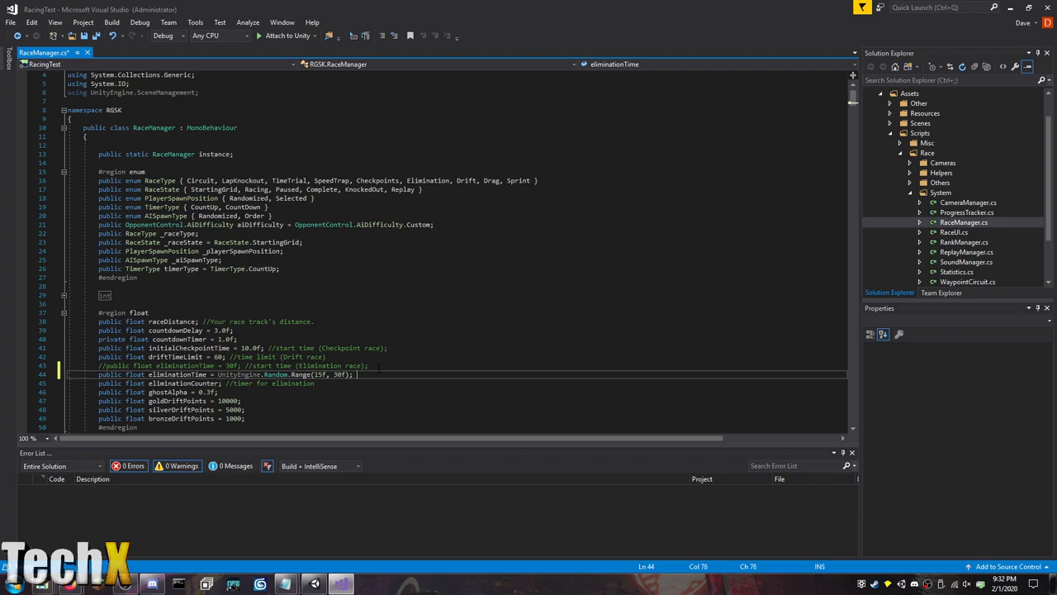
type("// Ran")
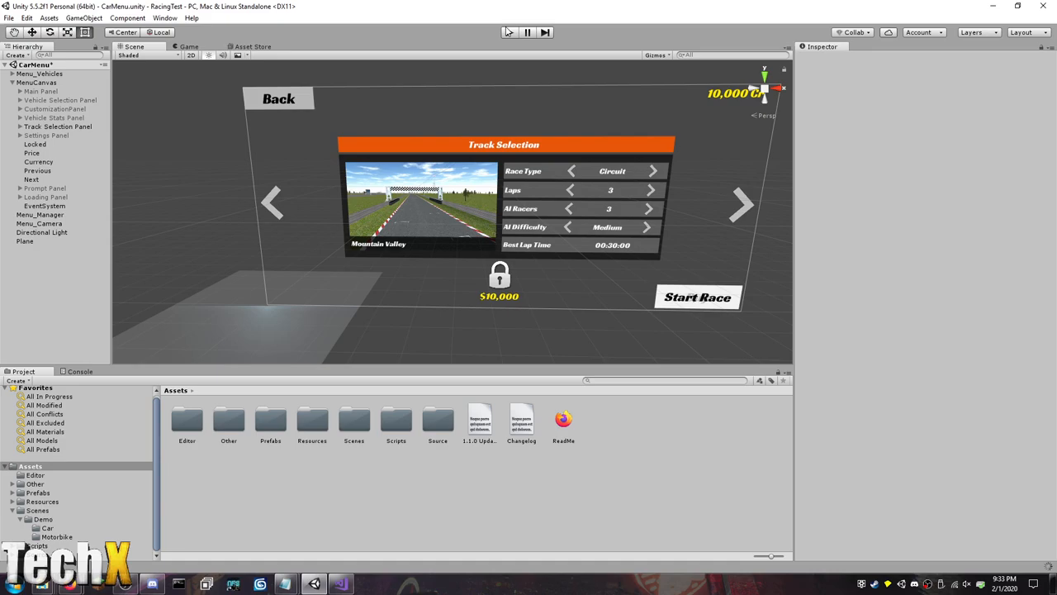
mouse_move(507, 31)
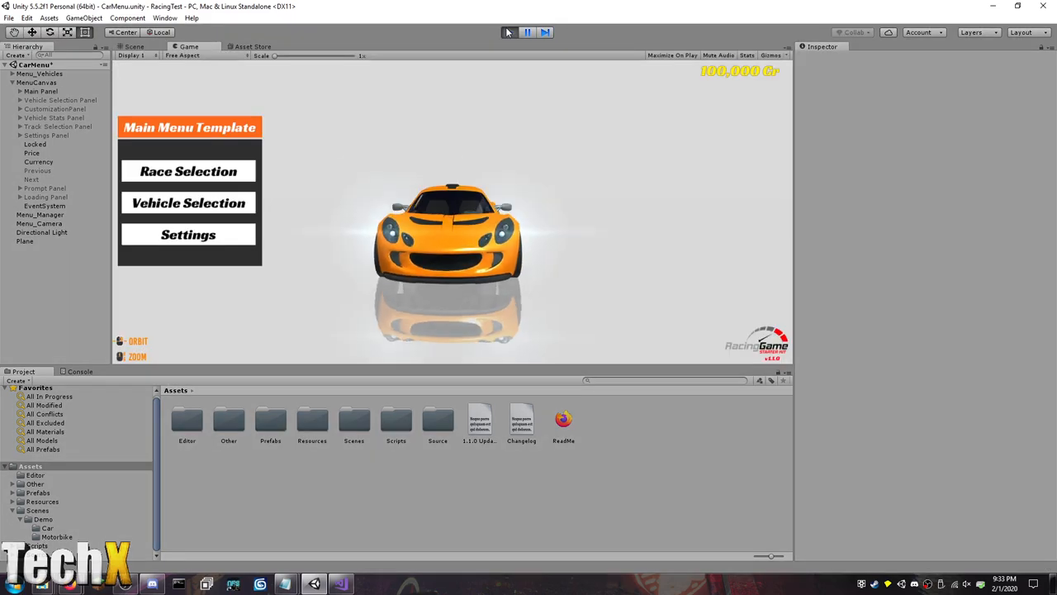
Set the race type to Elimination in Race Selection and start the race.
left_click(188, 171)
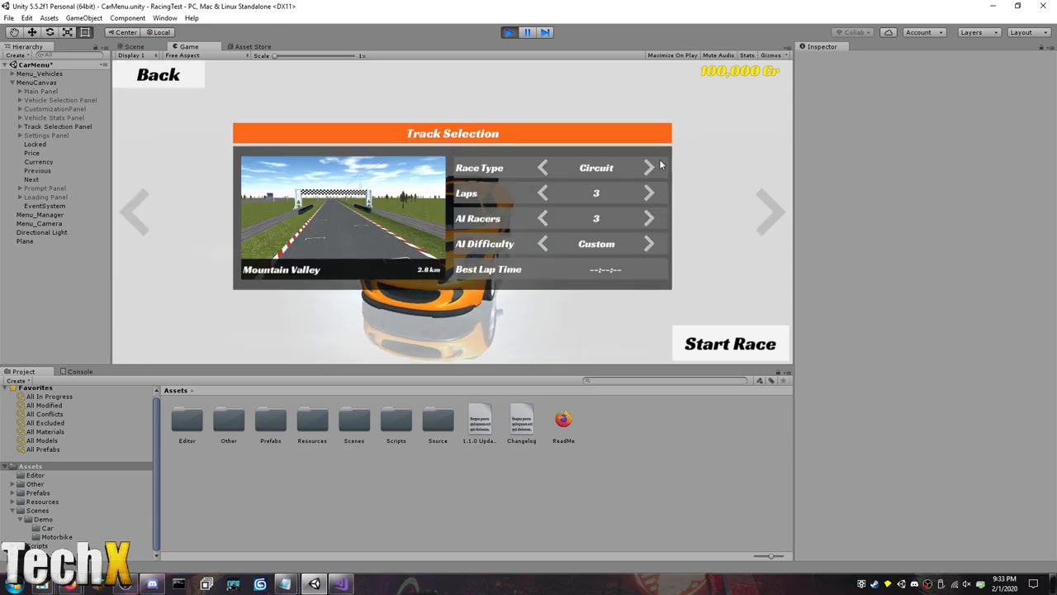
left_click(649, 168)
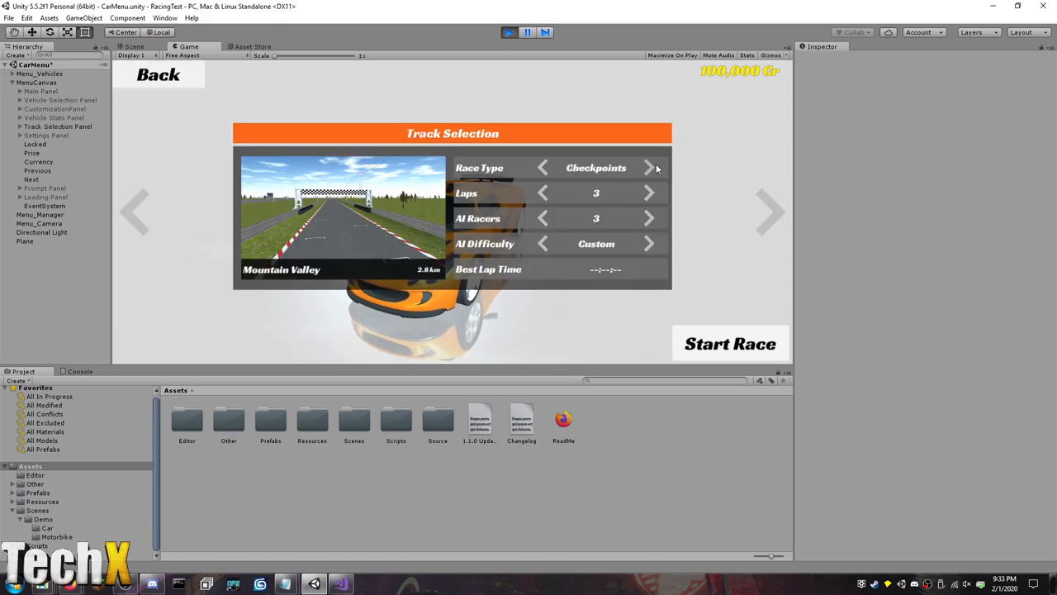
left_click(650, 167)
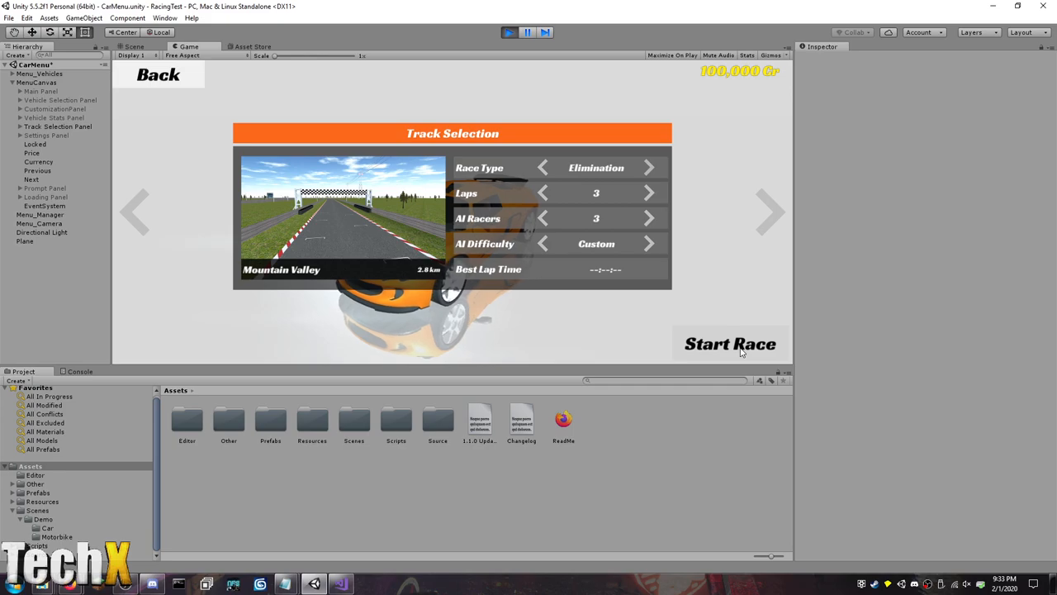
left_click(729, 344)
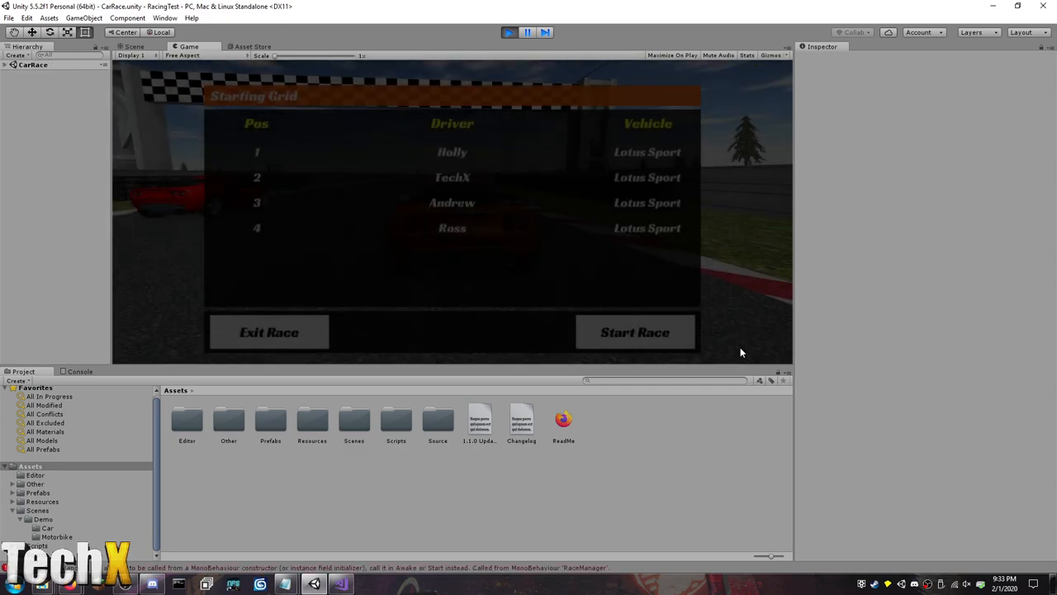
Run the Elimination race from the starting grid to results, then stop play mode.
left_click(635, 332)
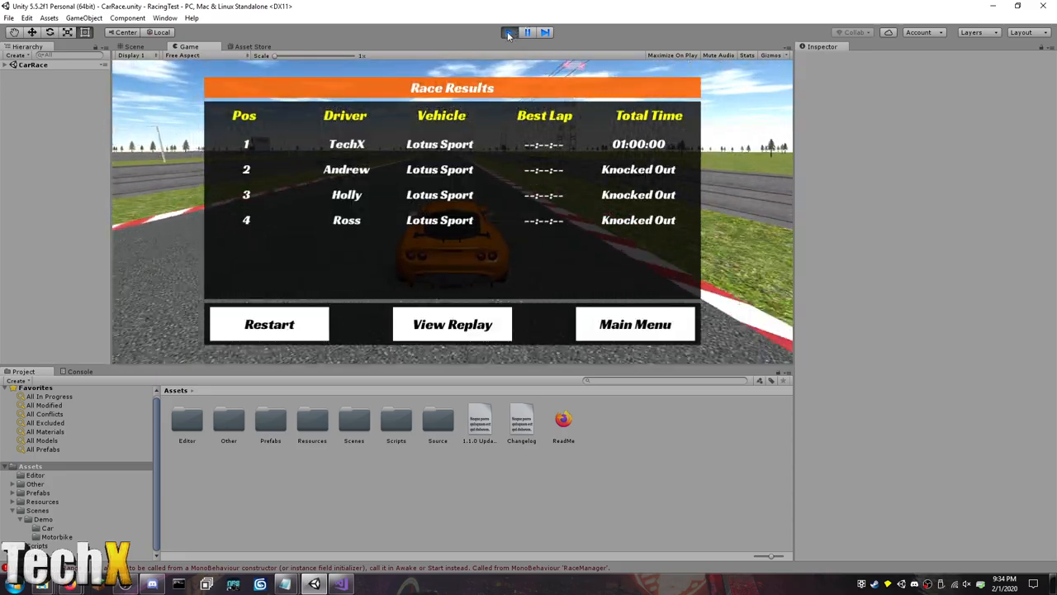
left_click(509, 32)
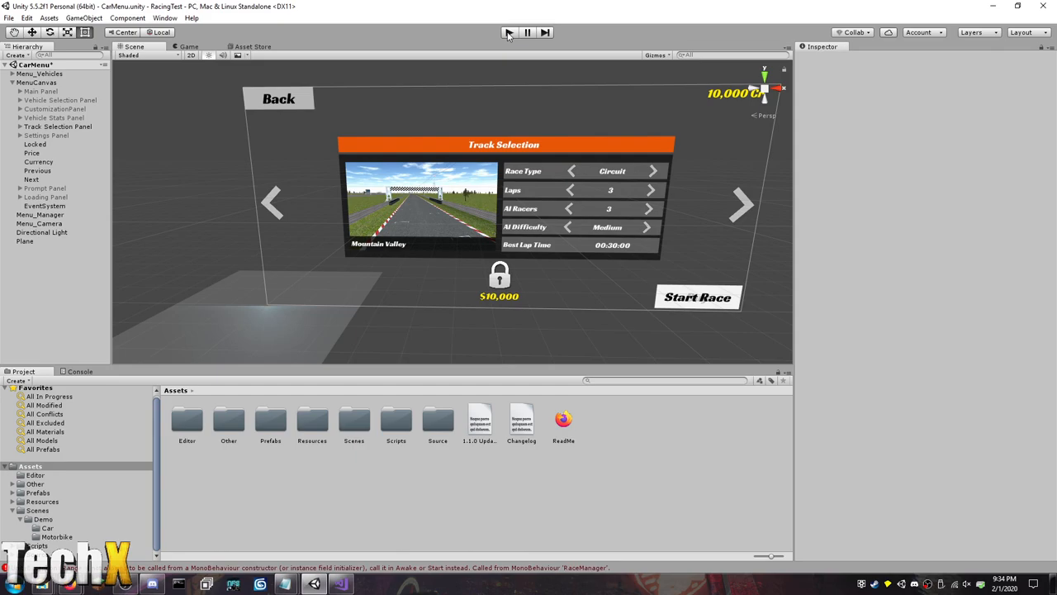